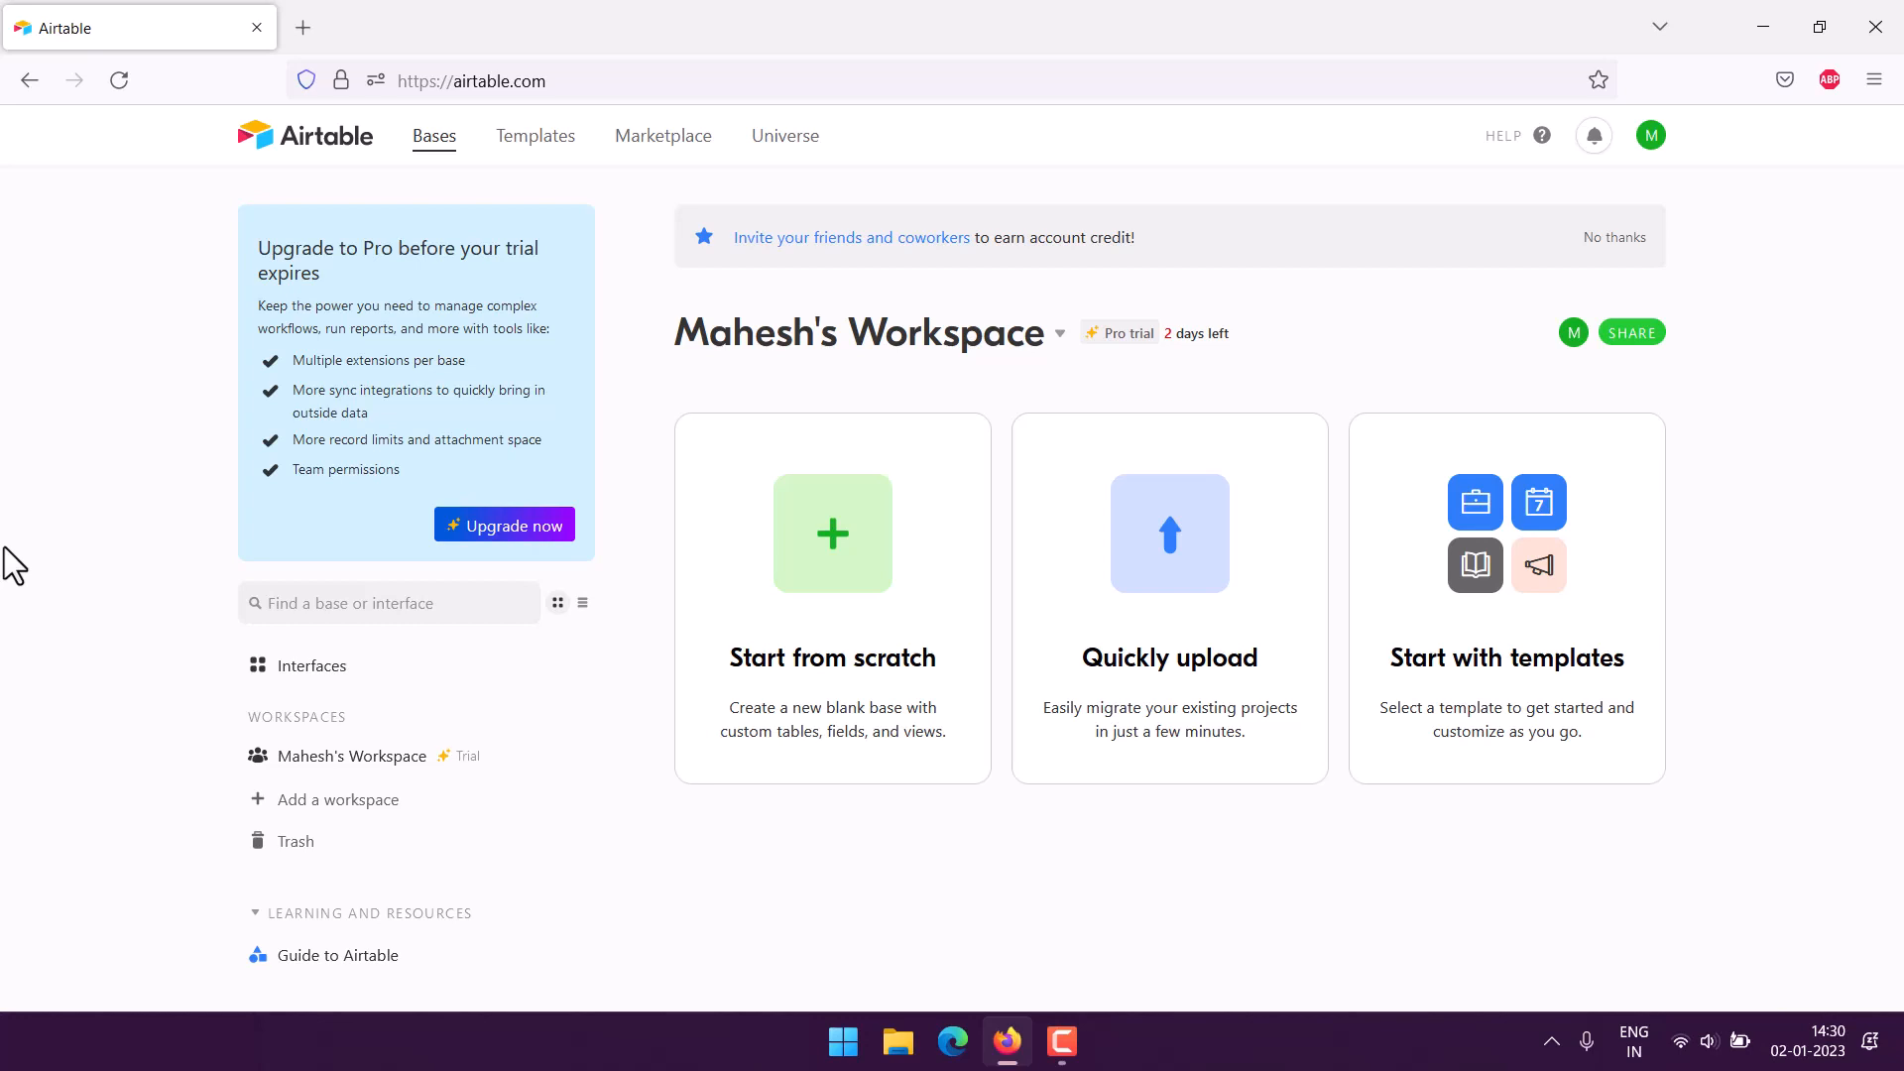
{"action": "mouse_move", "coordinate": [1424, 805]}
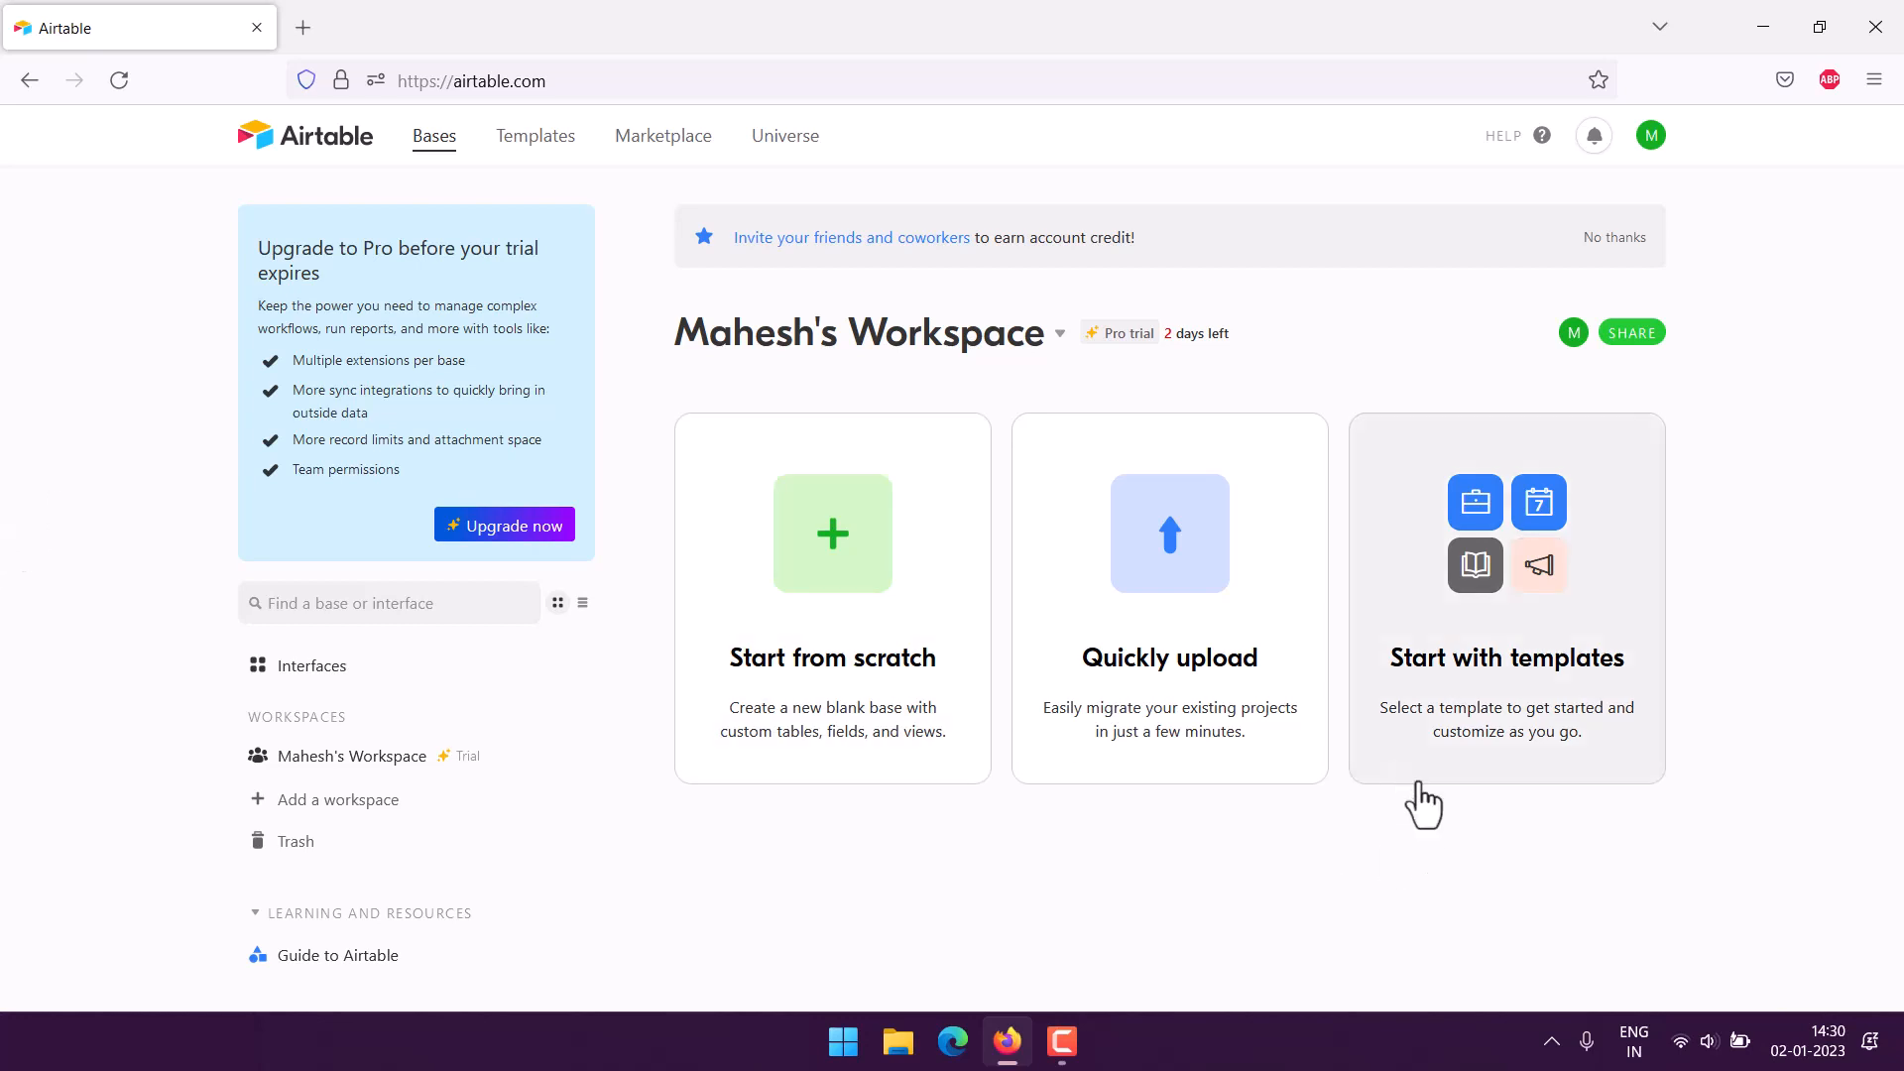
{"action": "mouse_move", "coordinate": [1528, 728]}
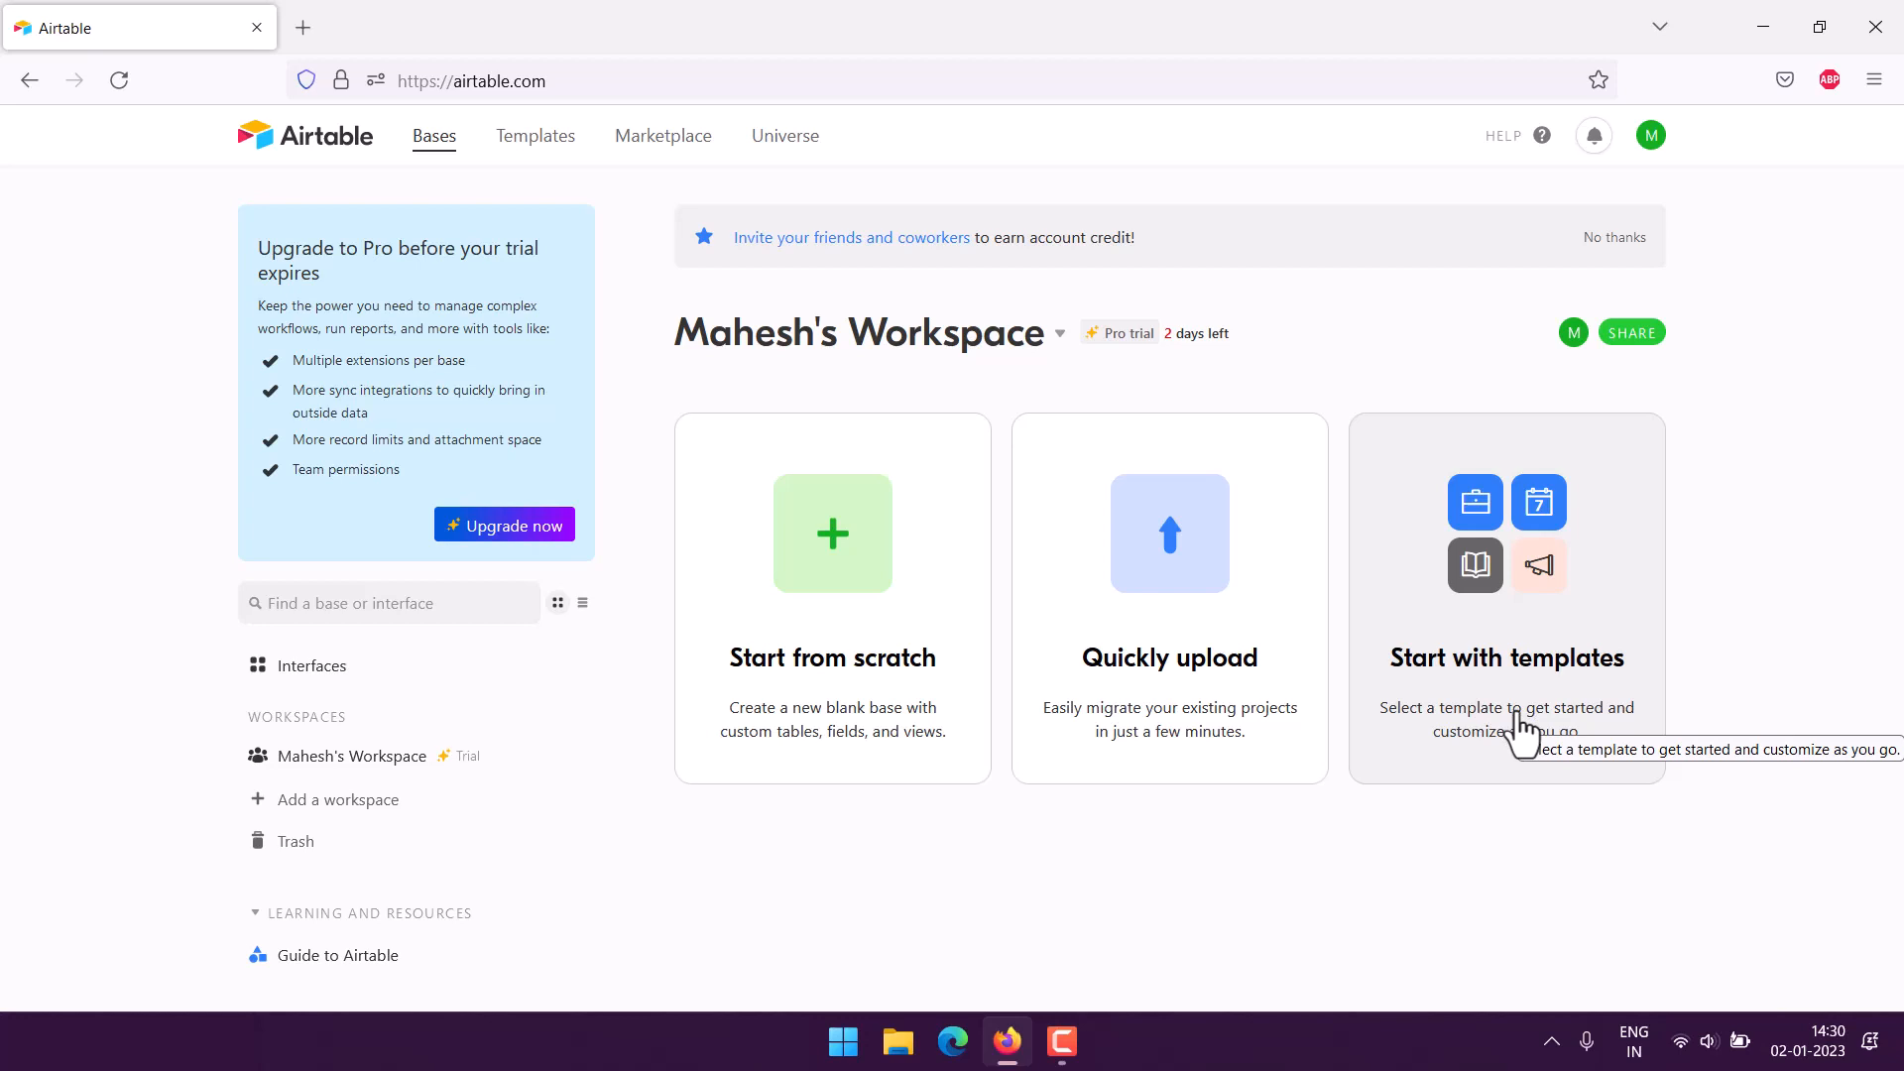
Create a new Untitled Base from the workspace home page
{"action": "left_click", "coordinate": [831, 534]}
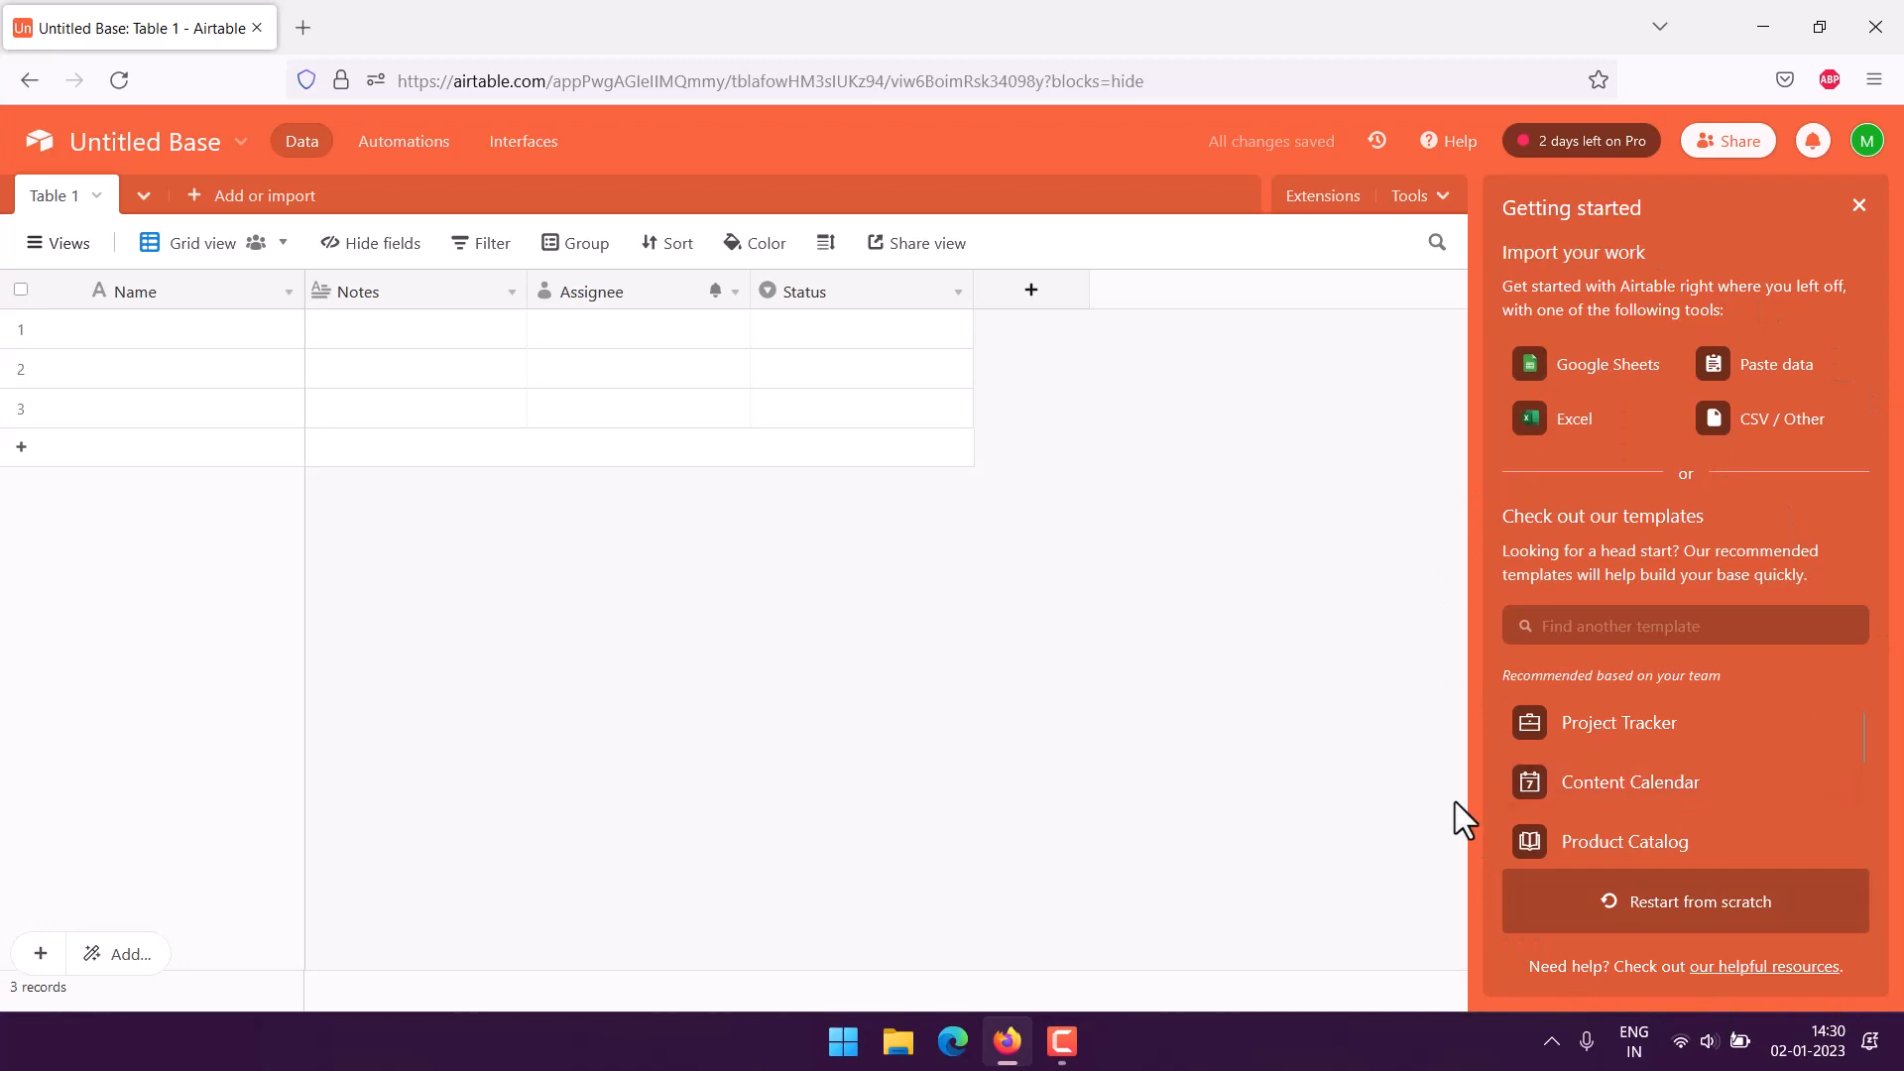
{"action": "mouse_move", "coordinate": [956, 312]}
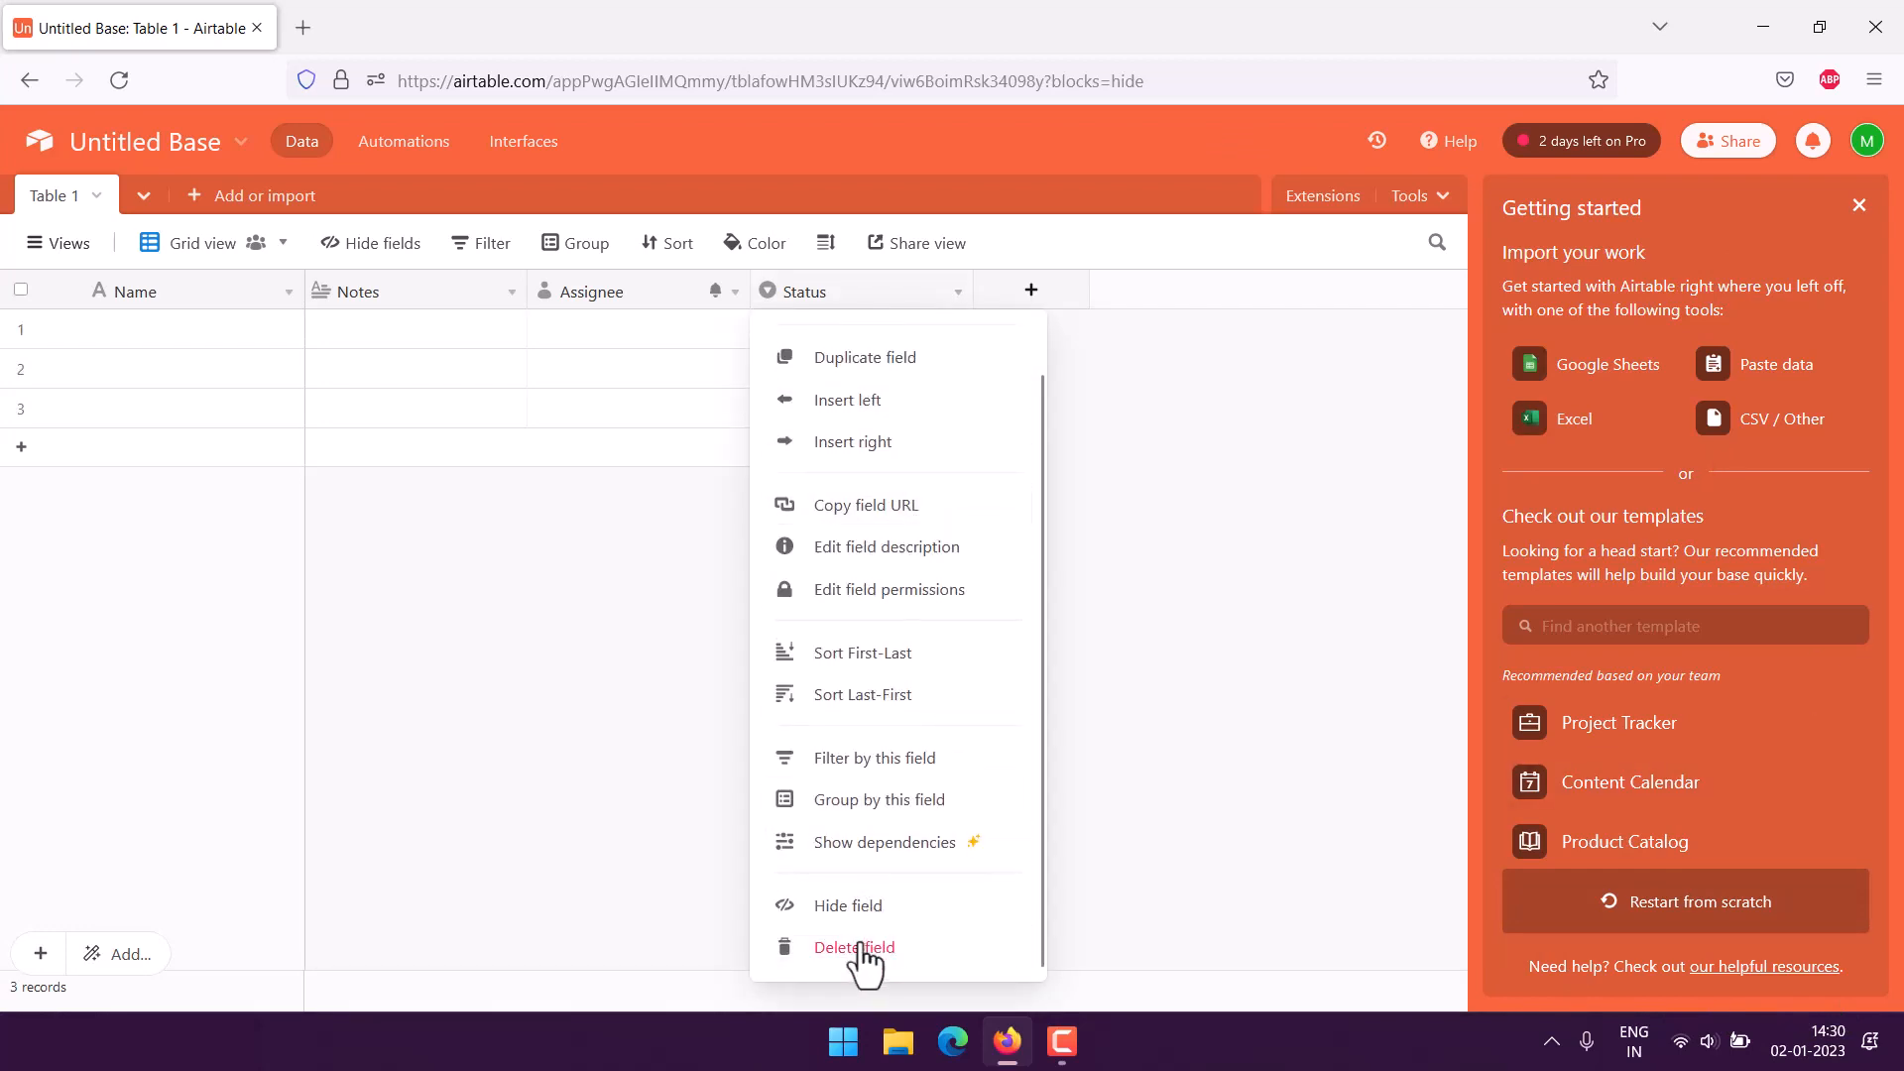
Remove the extra fields and turn the primary Name field into an autonumber field 'No'
{"action": "left_click", "coordinate": [853, 948]}
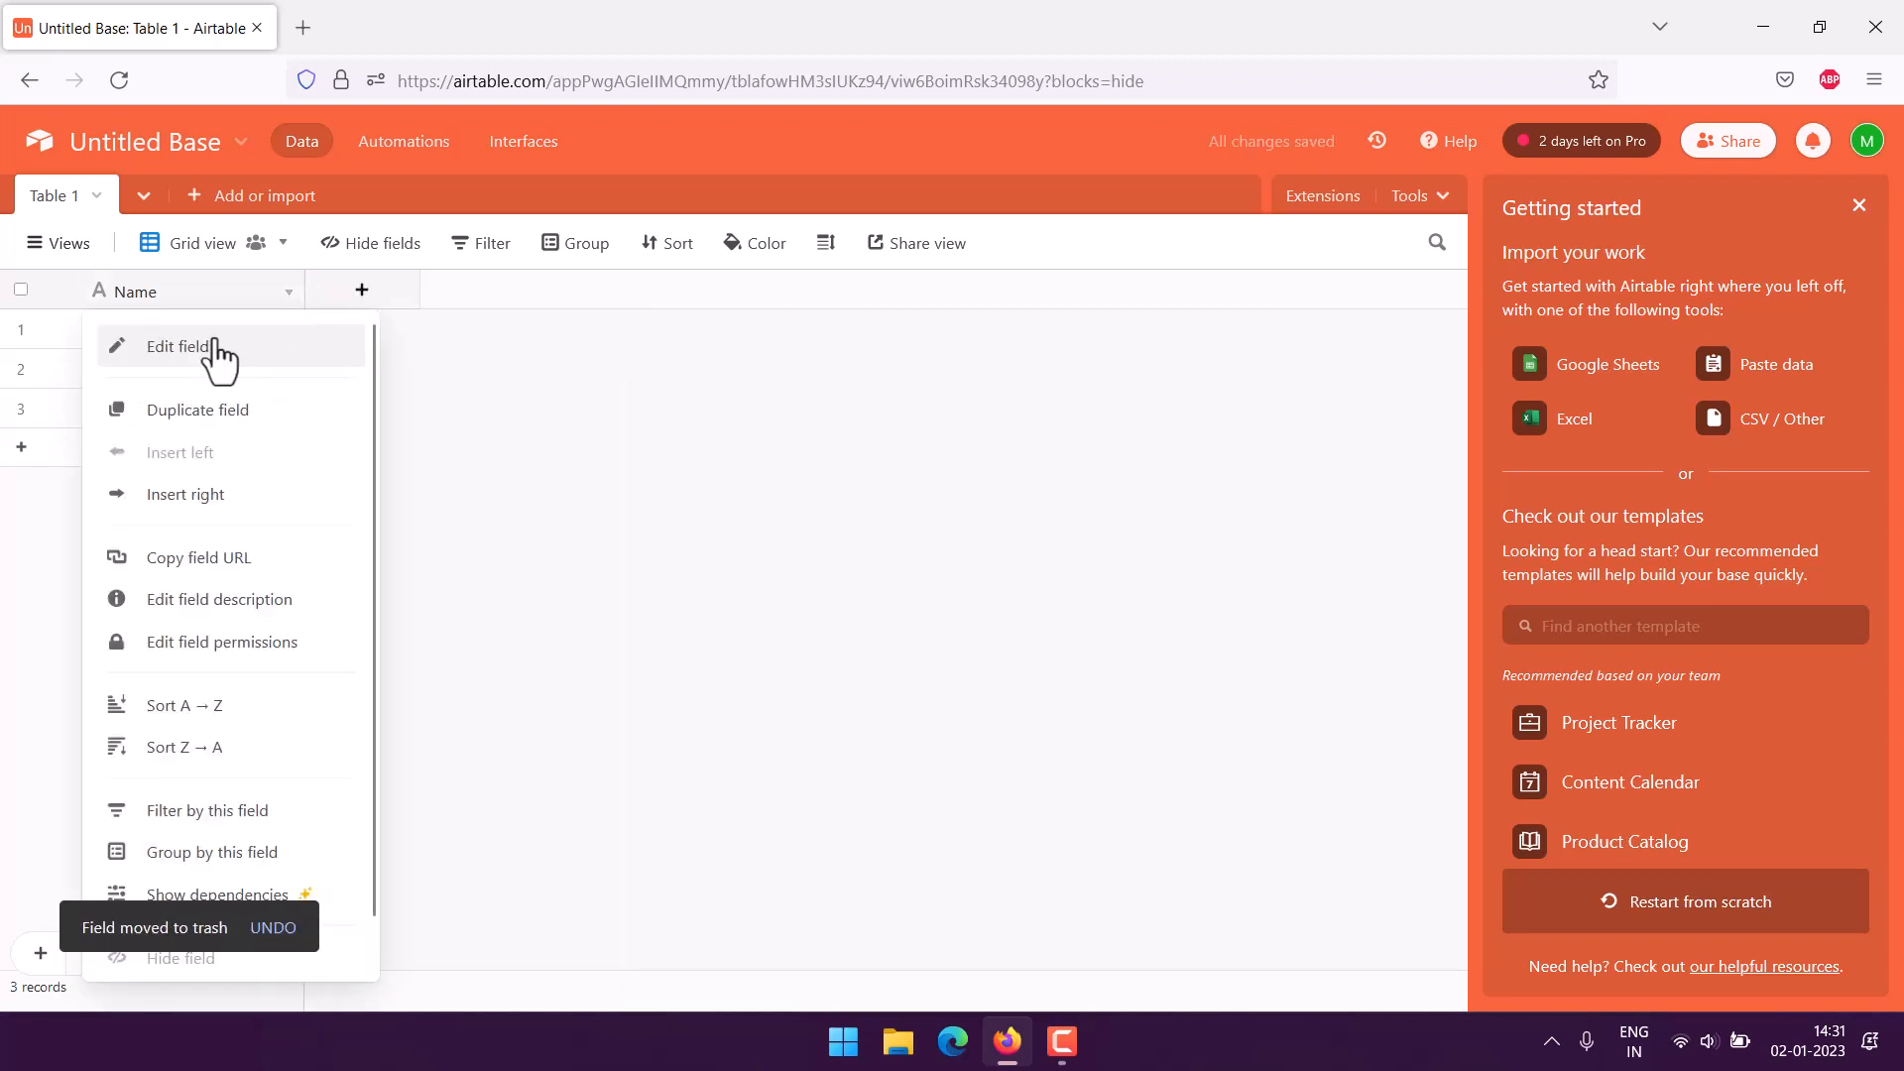
{"action": "left_click", "coordinate": [181, 346]}
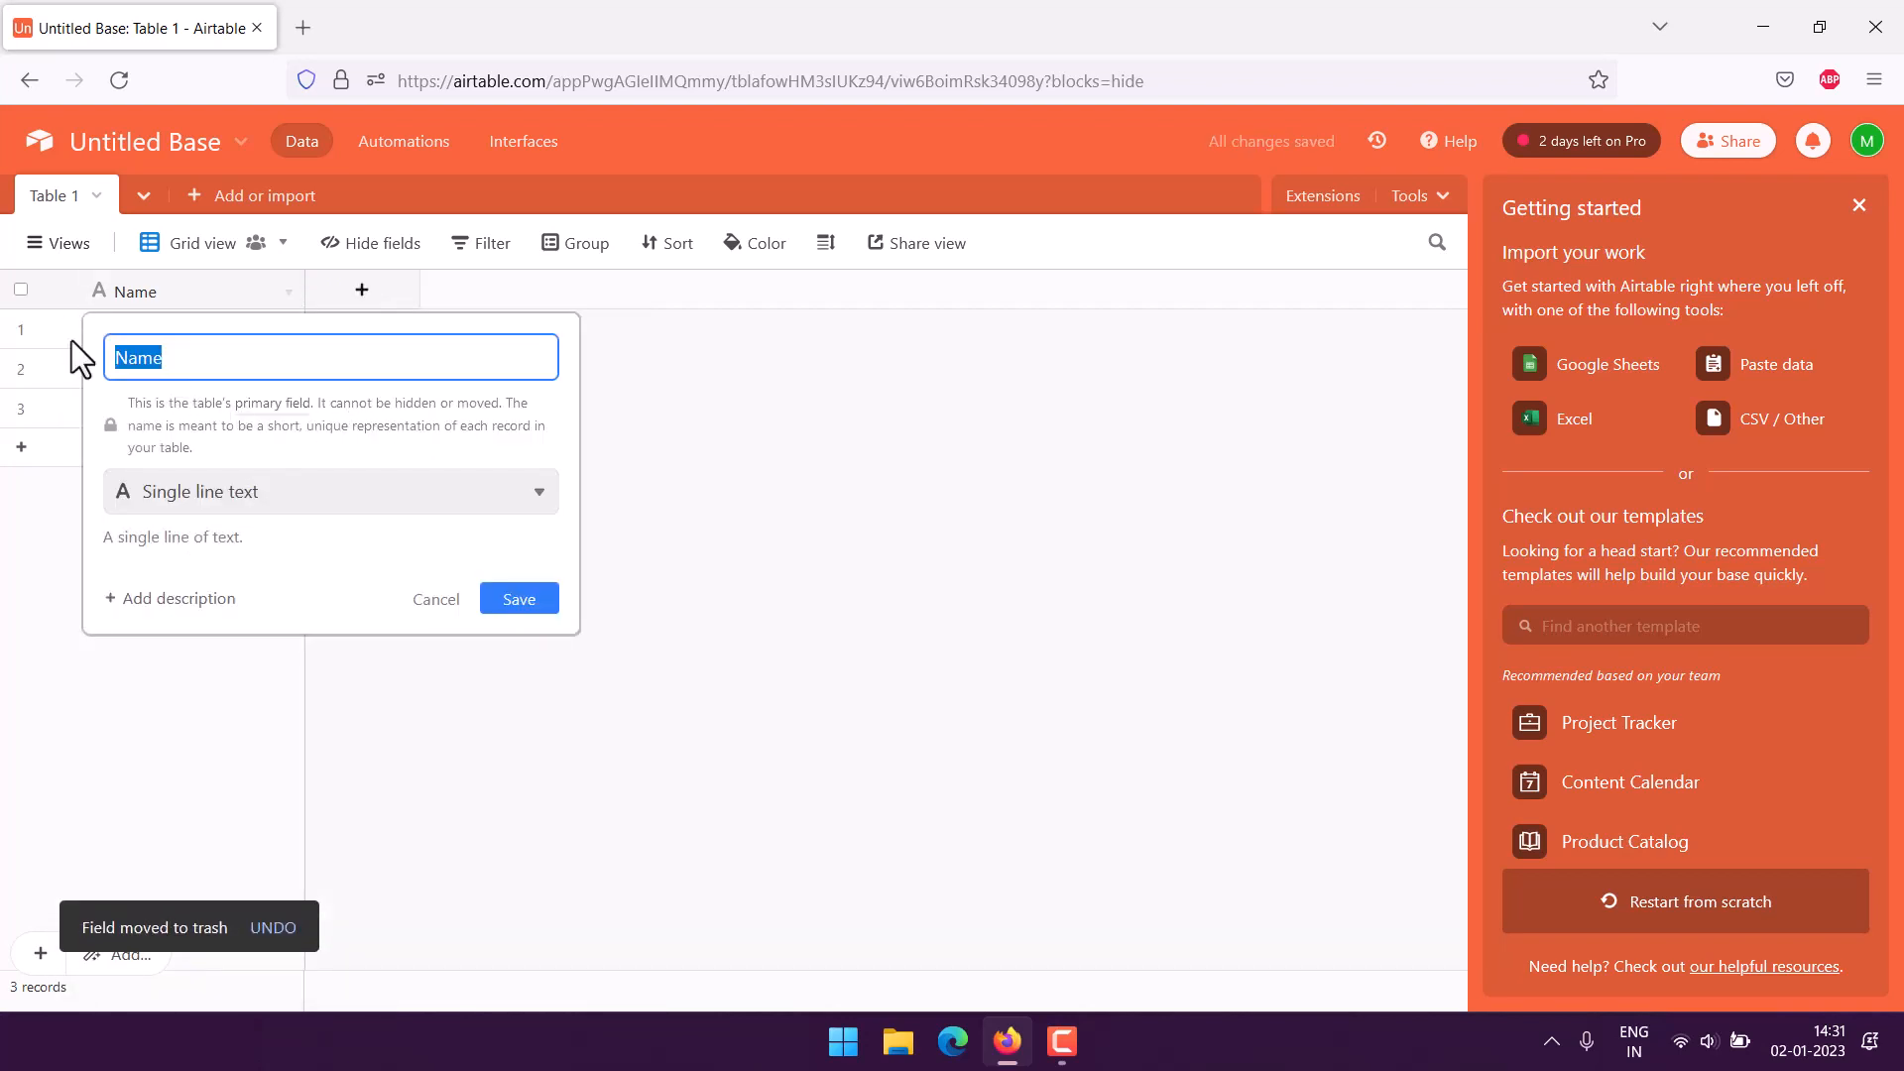
{"action": "type", "text": "No"}
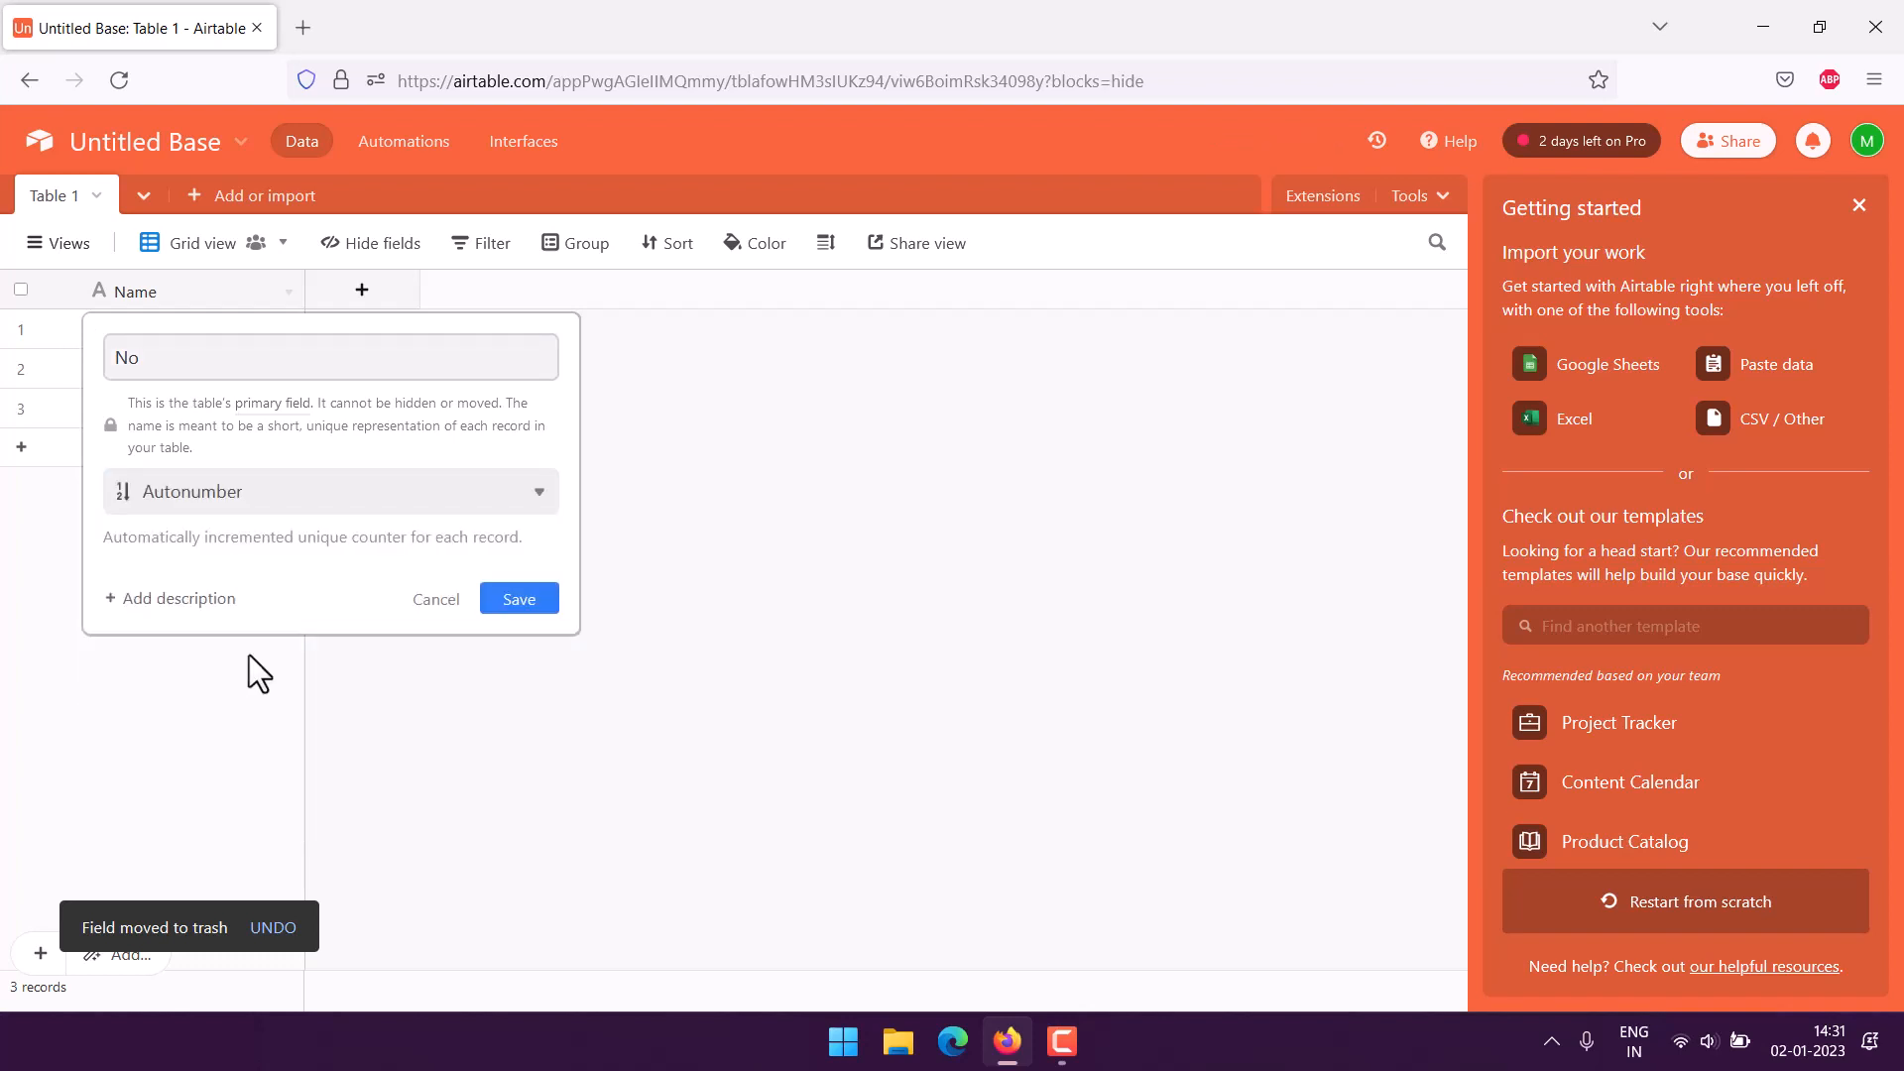
{"action": "left_click", "coordinate": [518, 597]}
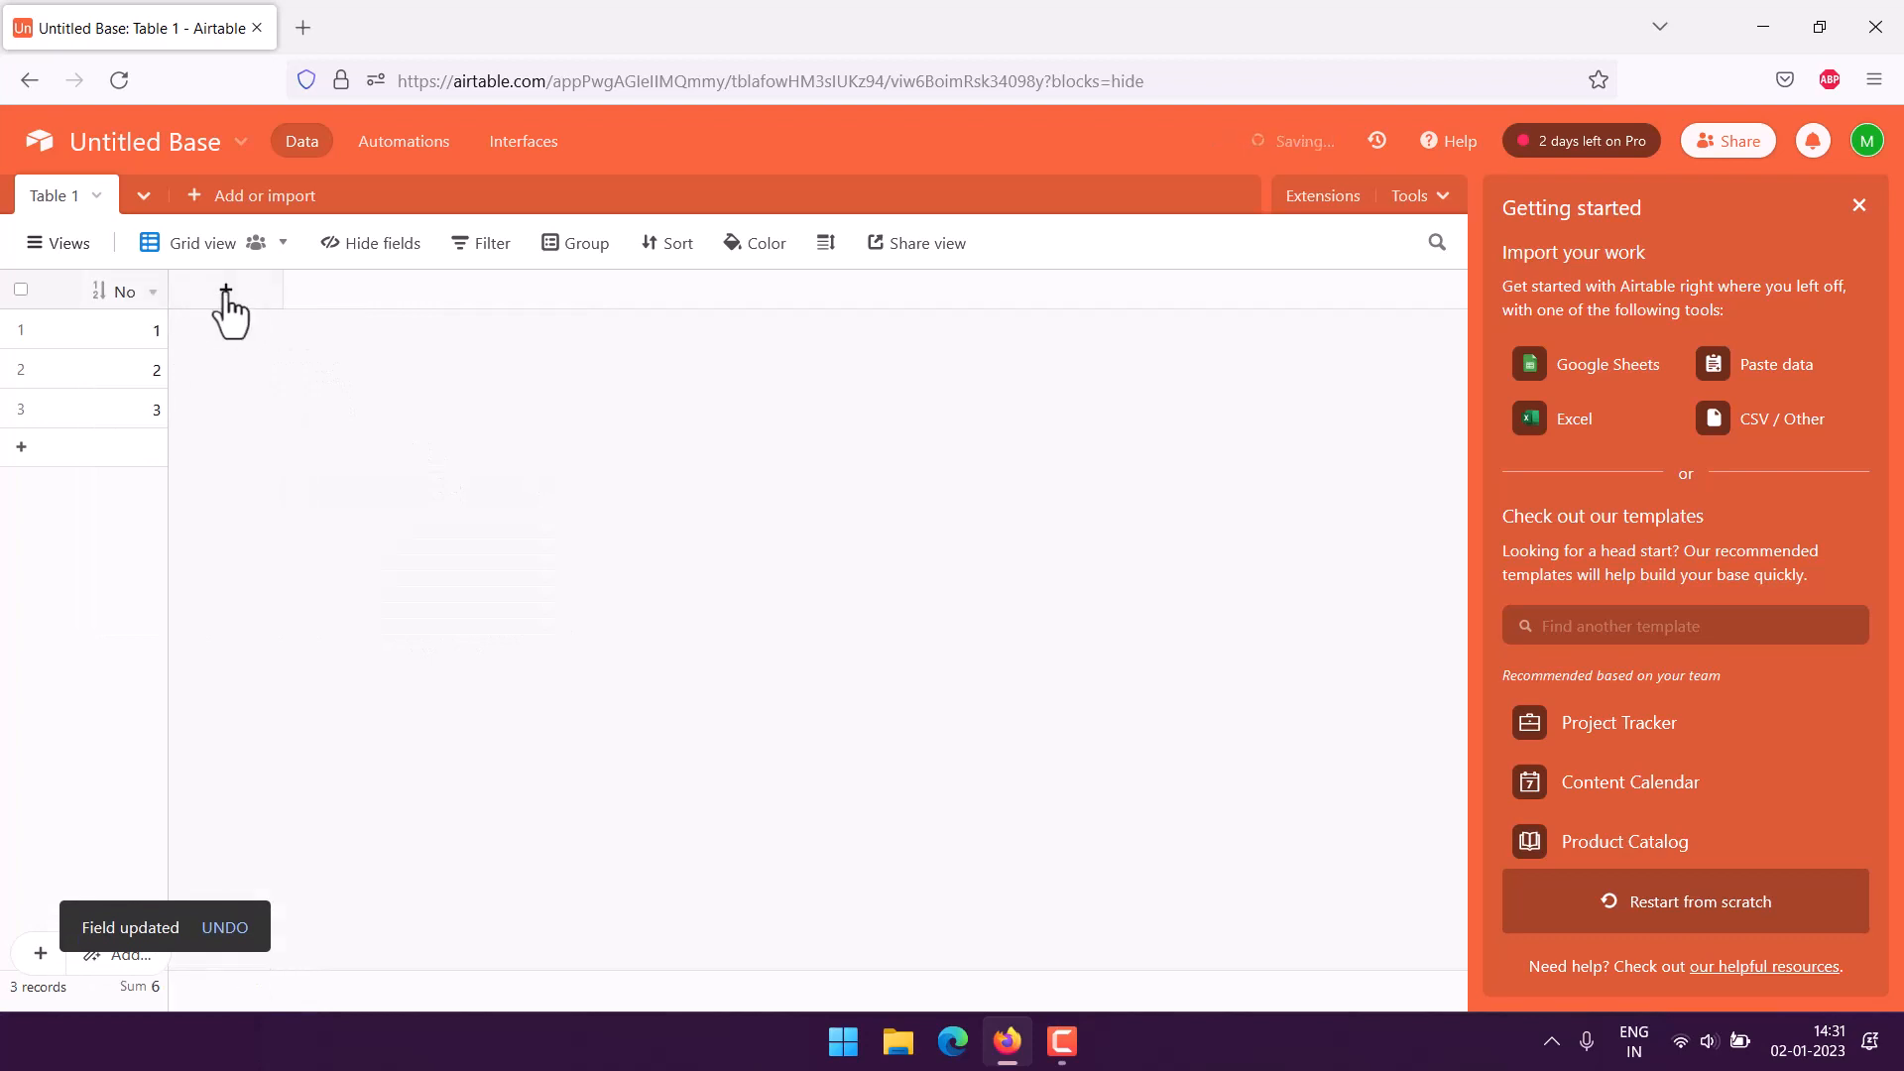
Add a Date field with Friendly format and 24-hour time included
{"action": "left_click", "coordinate": [226, 290]}
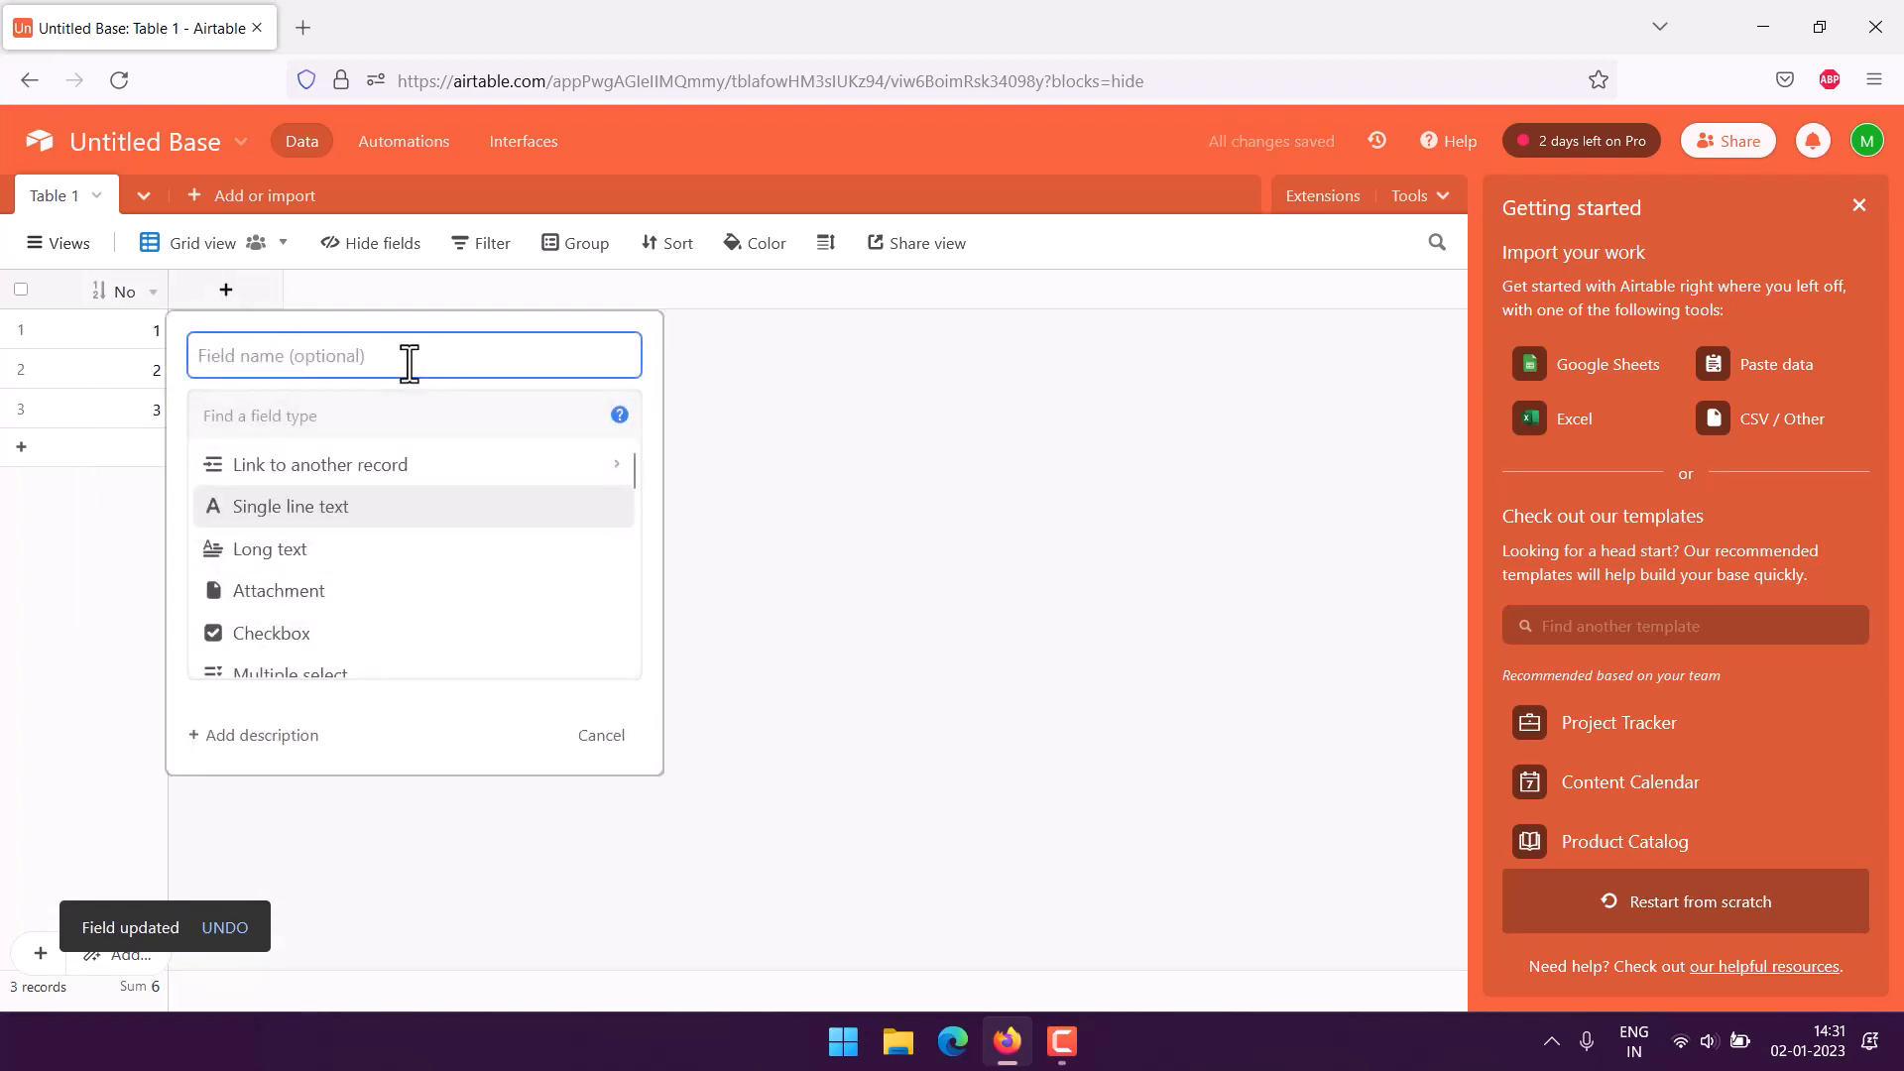
{"action": "type", "text": "Date"}
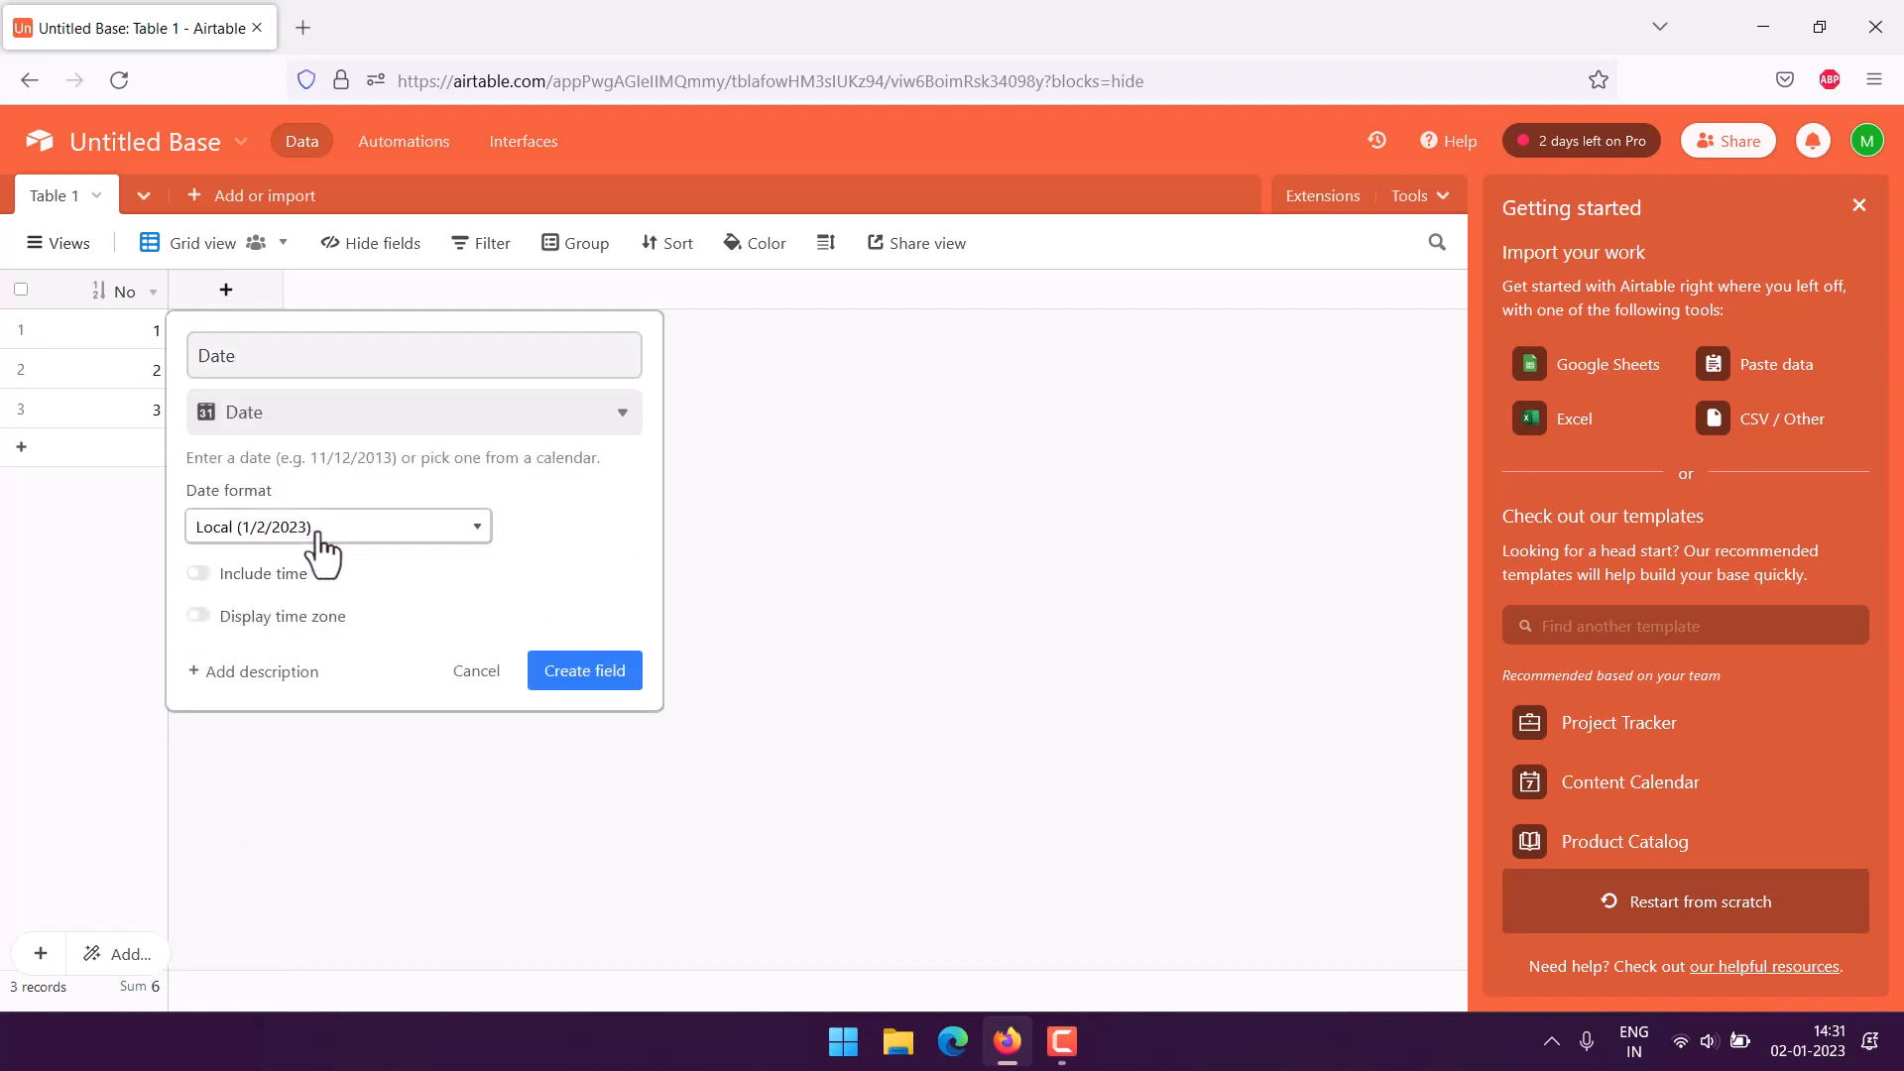
{"action": "left_click", "coordinate": [198, 573]}
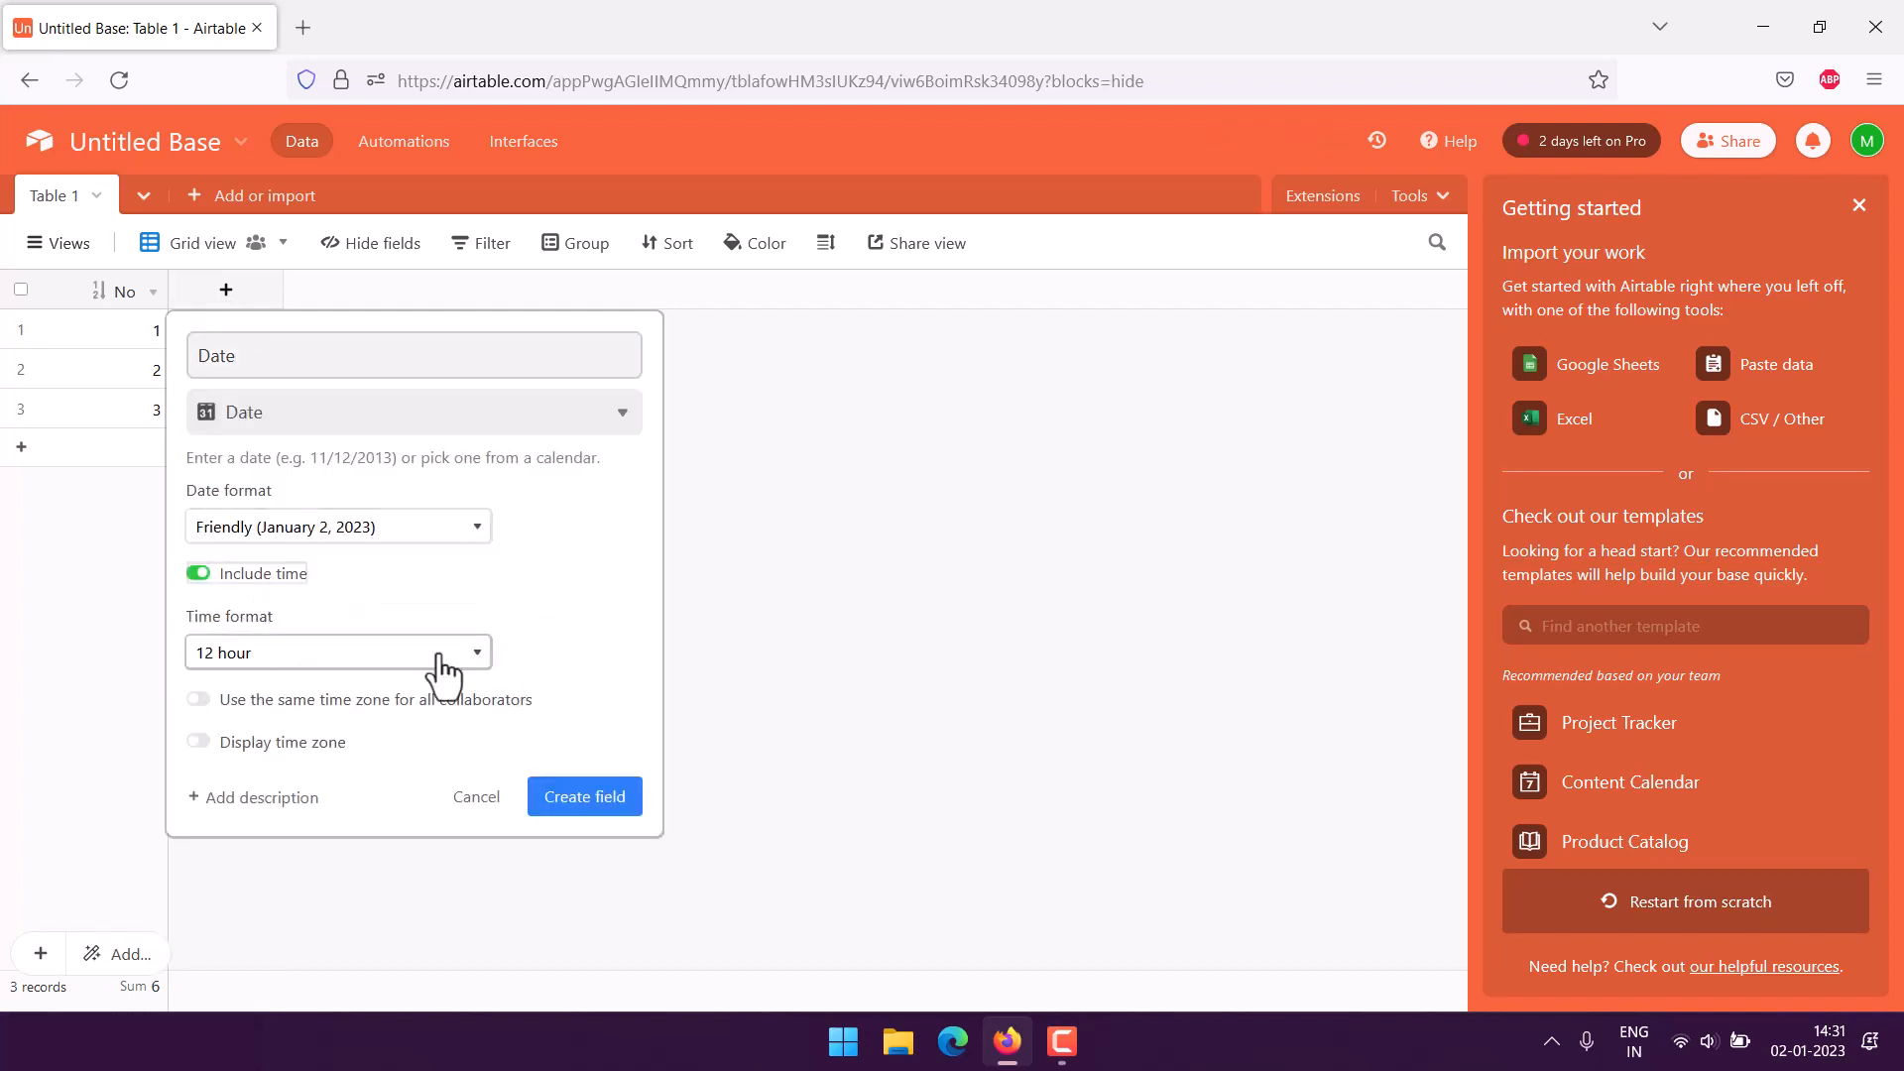
{"action": "left_click", "coordinate": [337, 653]}
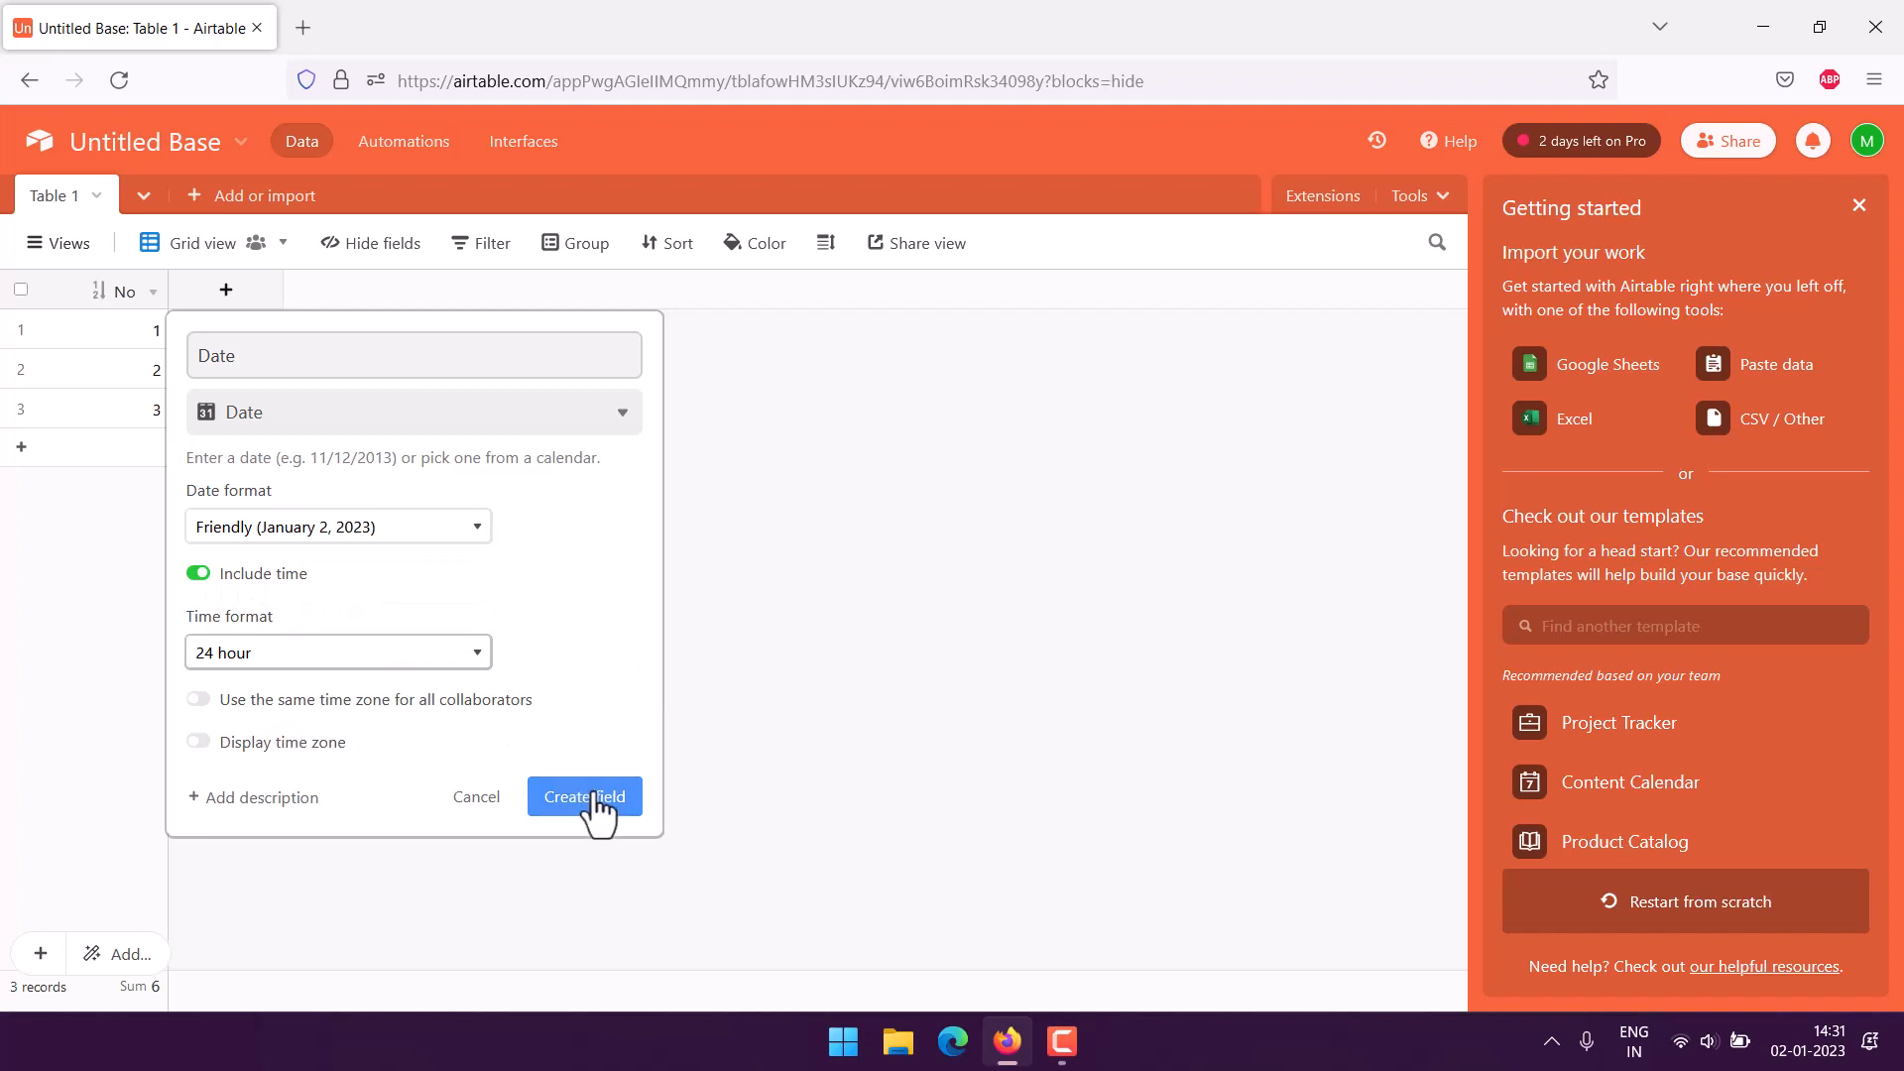
{"action": "left_click", "coordinate": [583, 797]}
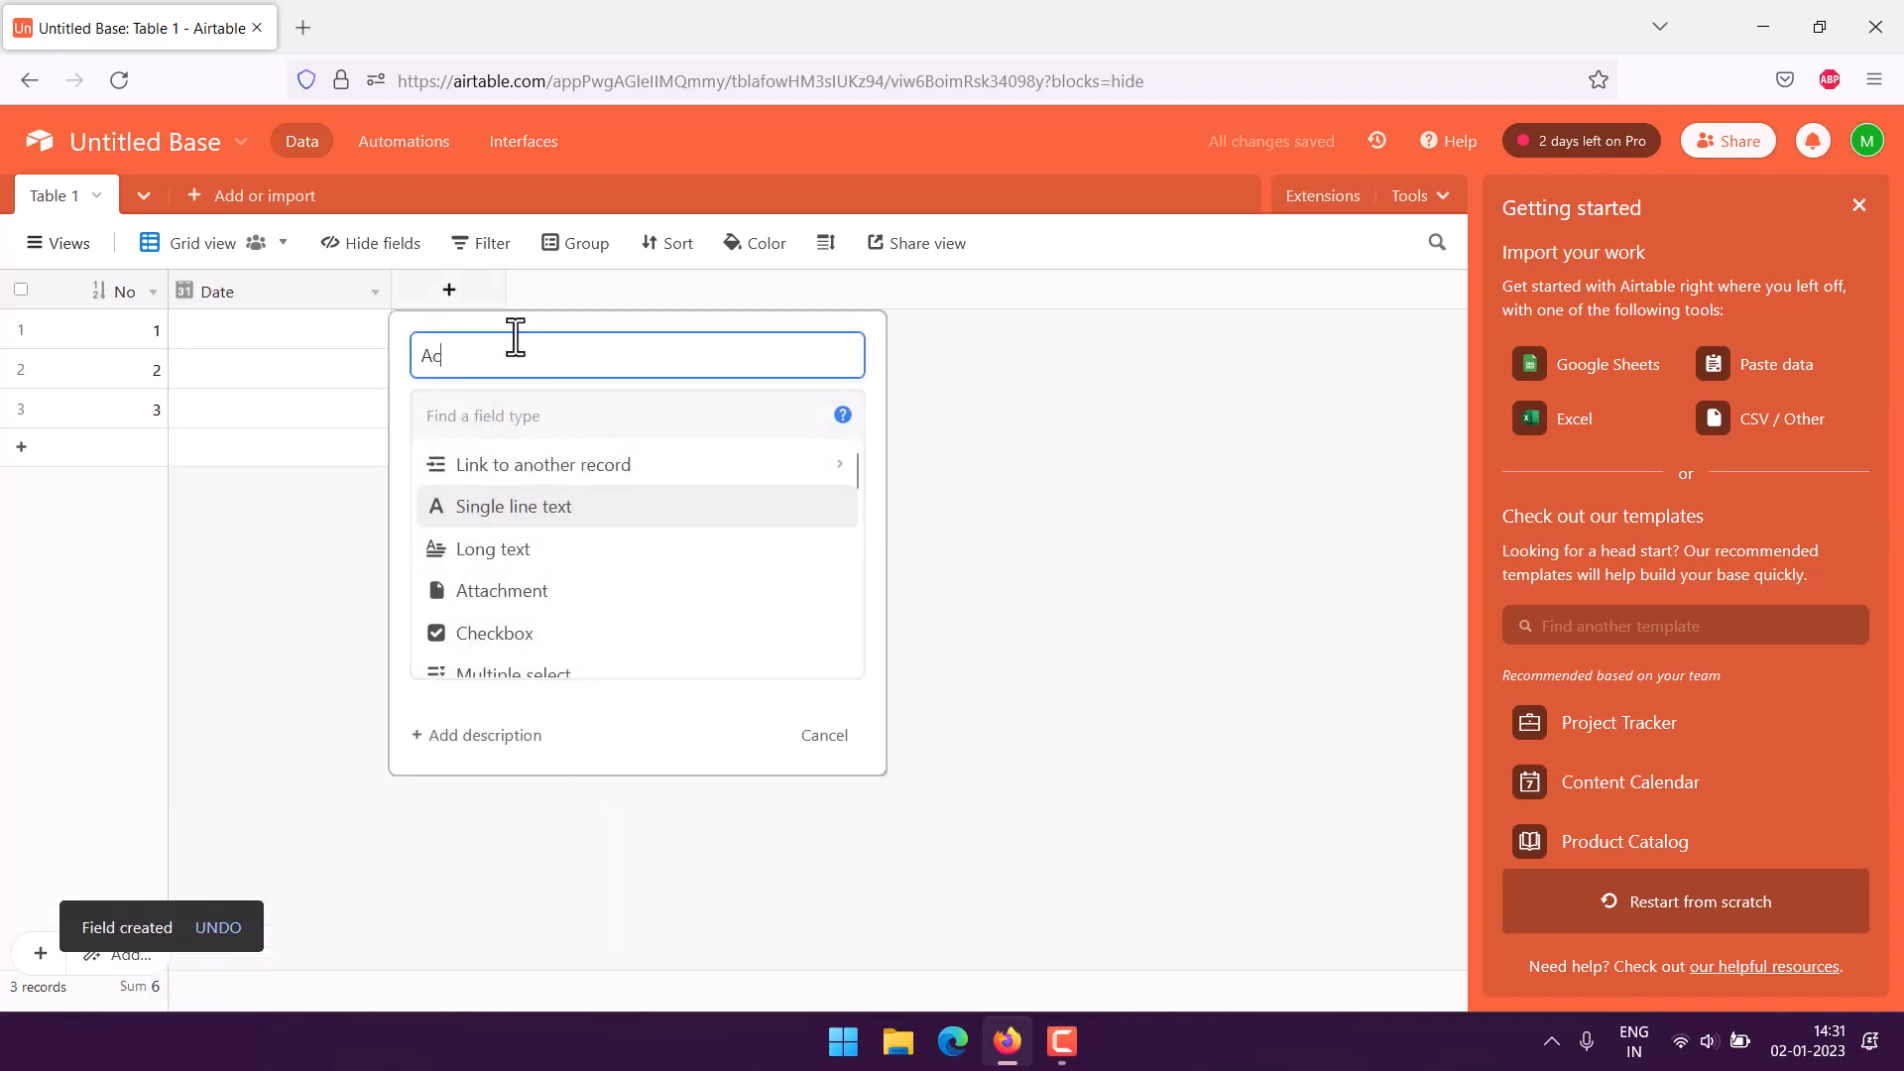
Add a Single line text field named Activity
{"action": "type", "text": "Activity"}
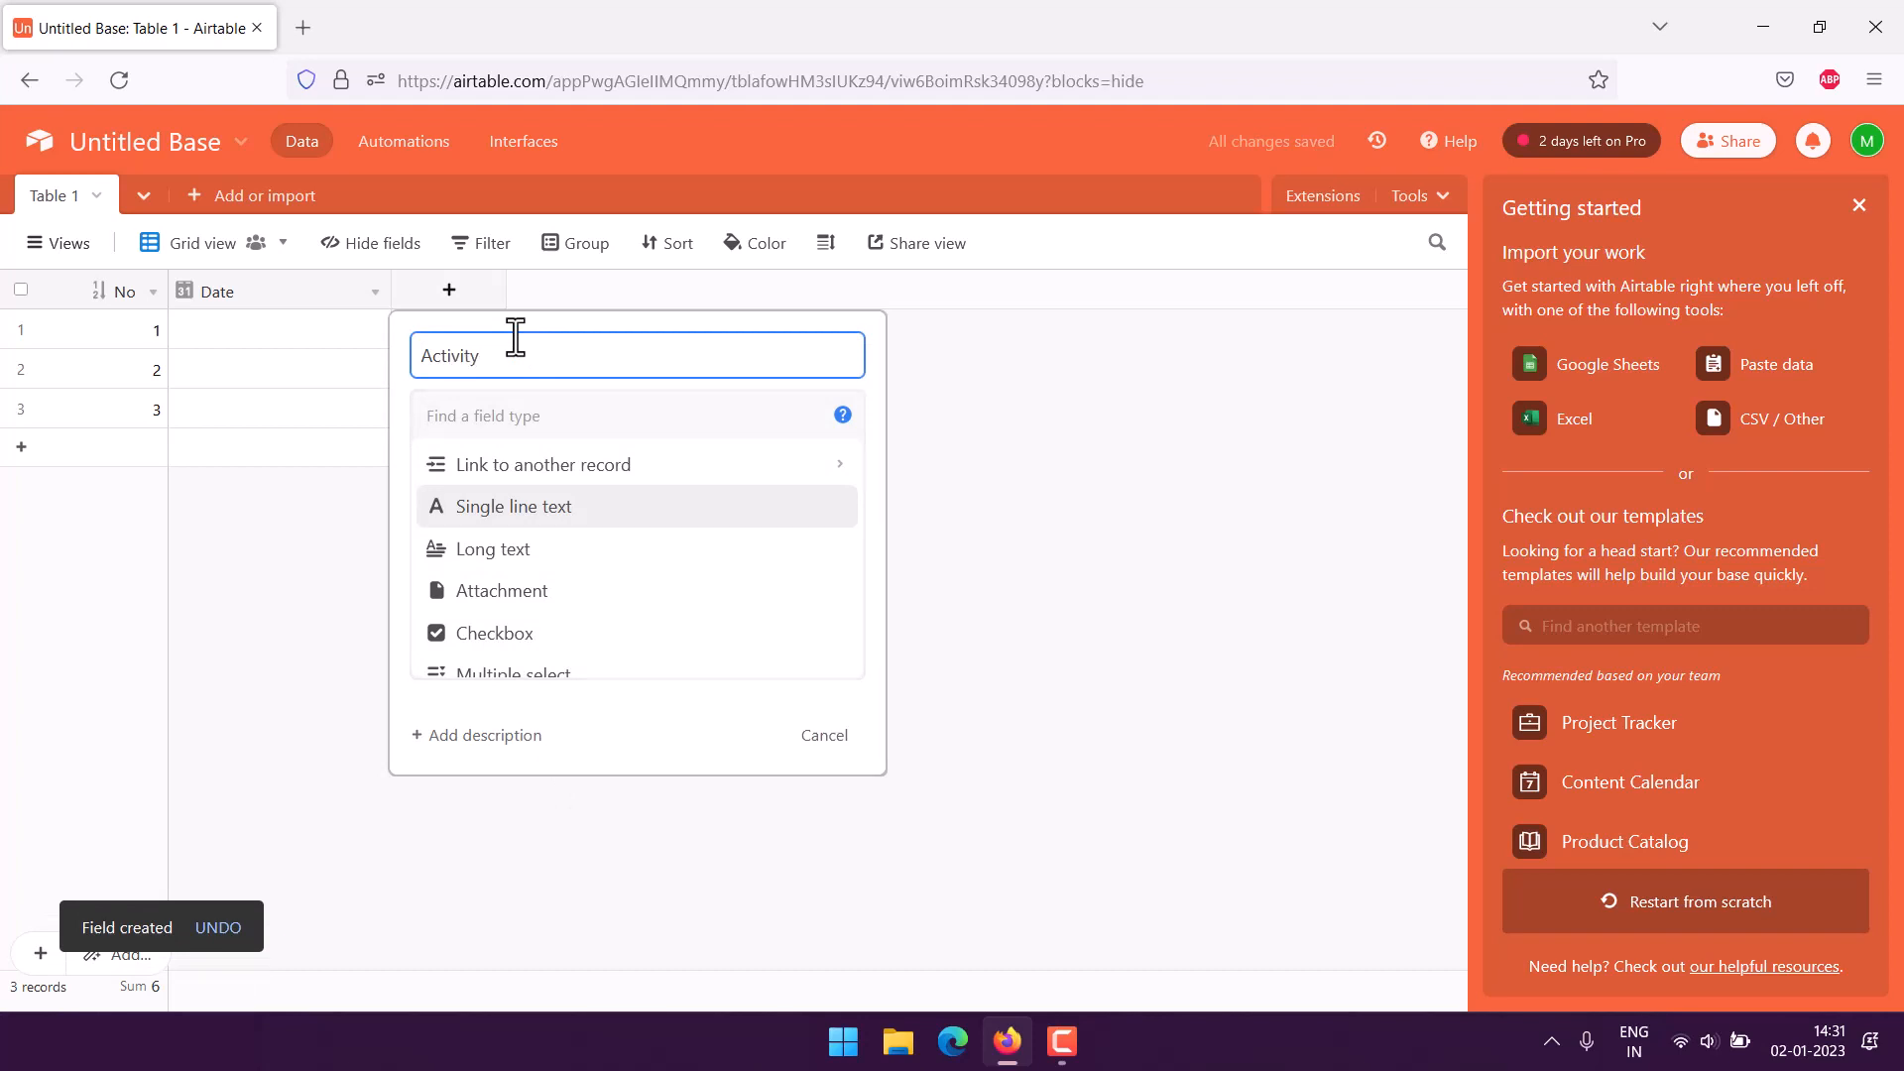
{"action": "mouse_move", "coordinate": [676, 691]}
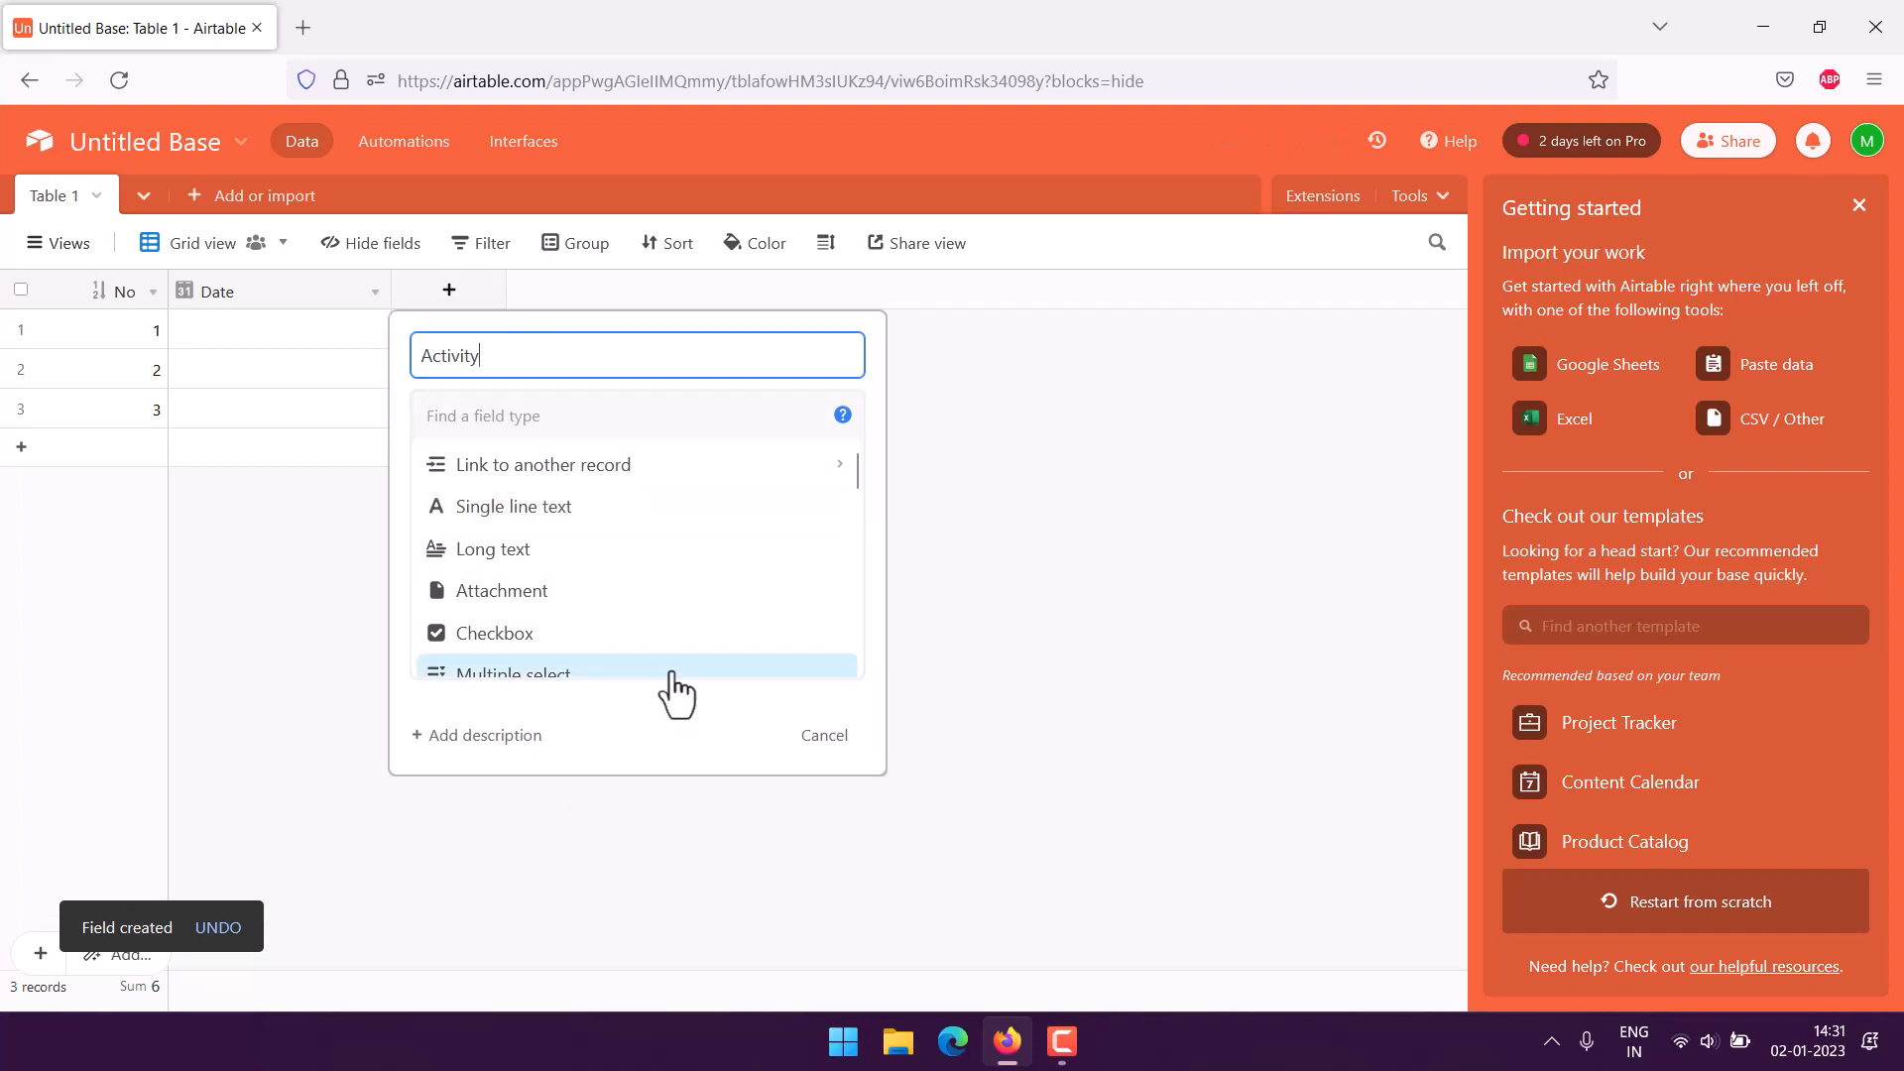
{"action": "left_click", "coordinate": [512, 506]}
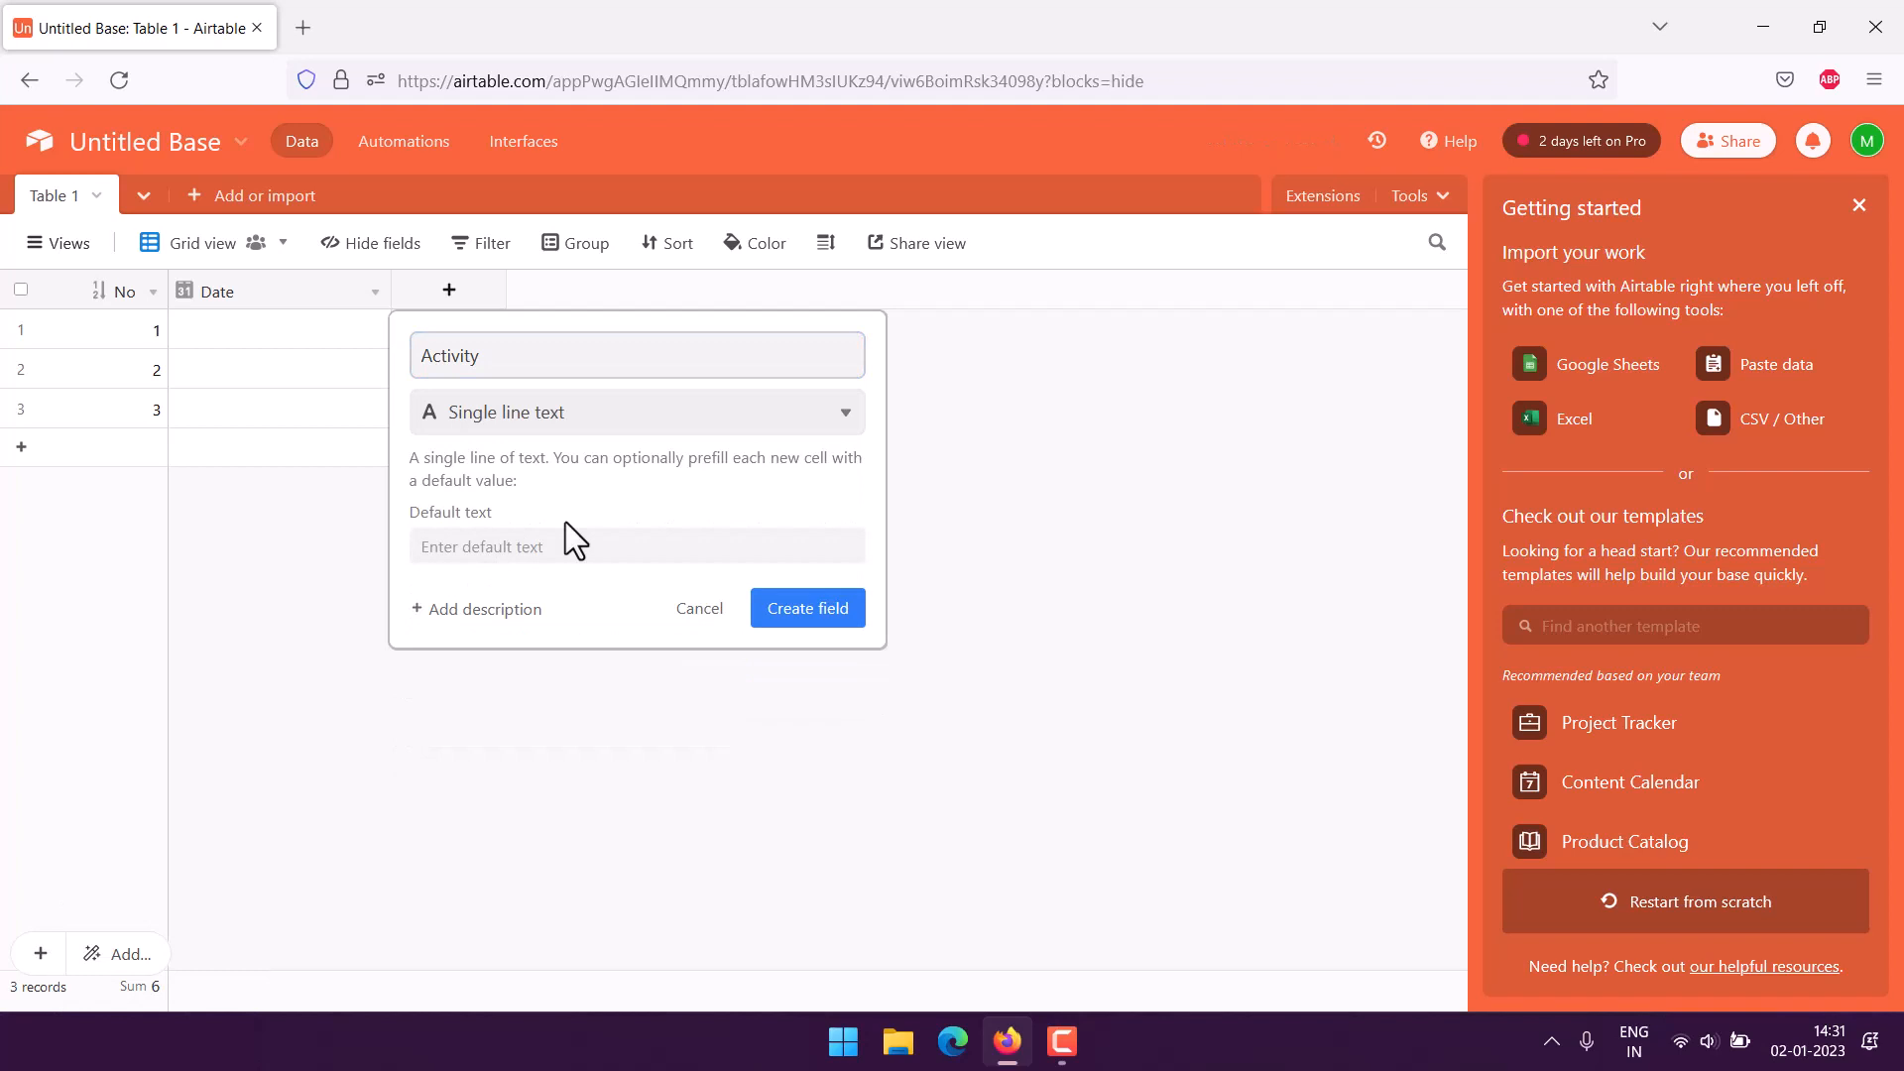
{"action": "left_click", "coordinate": [807, 607]}
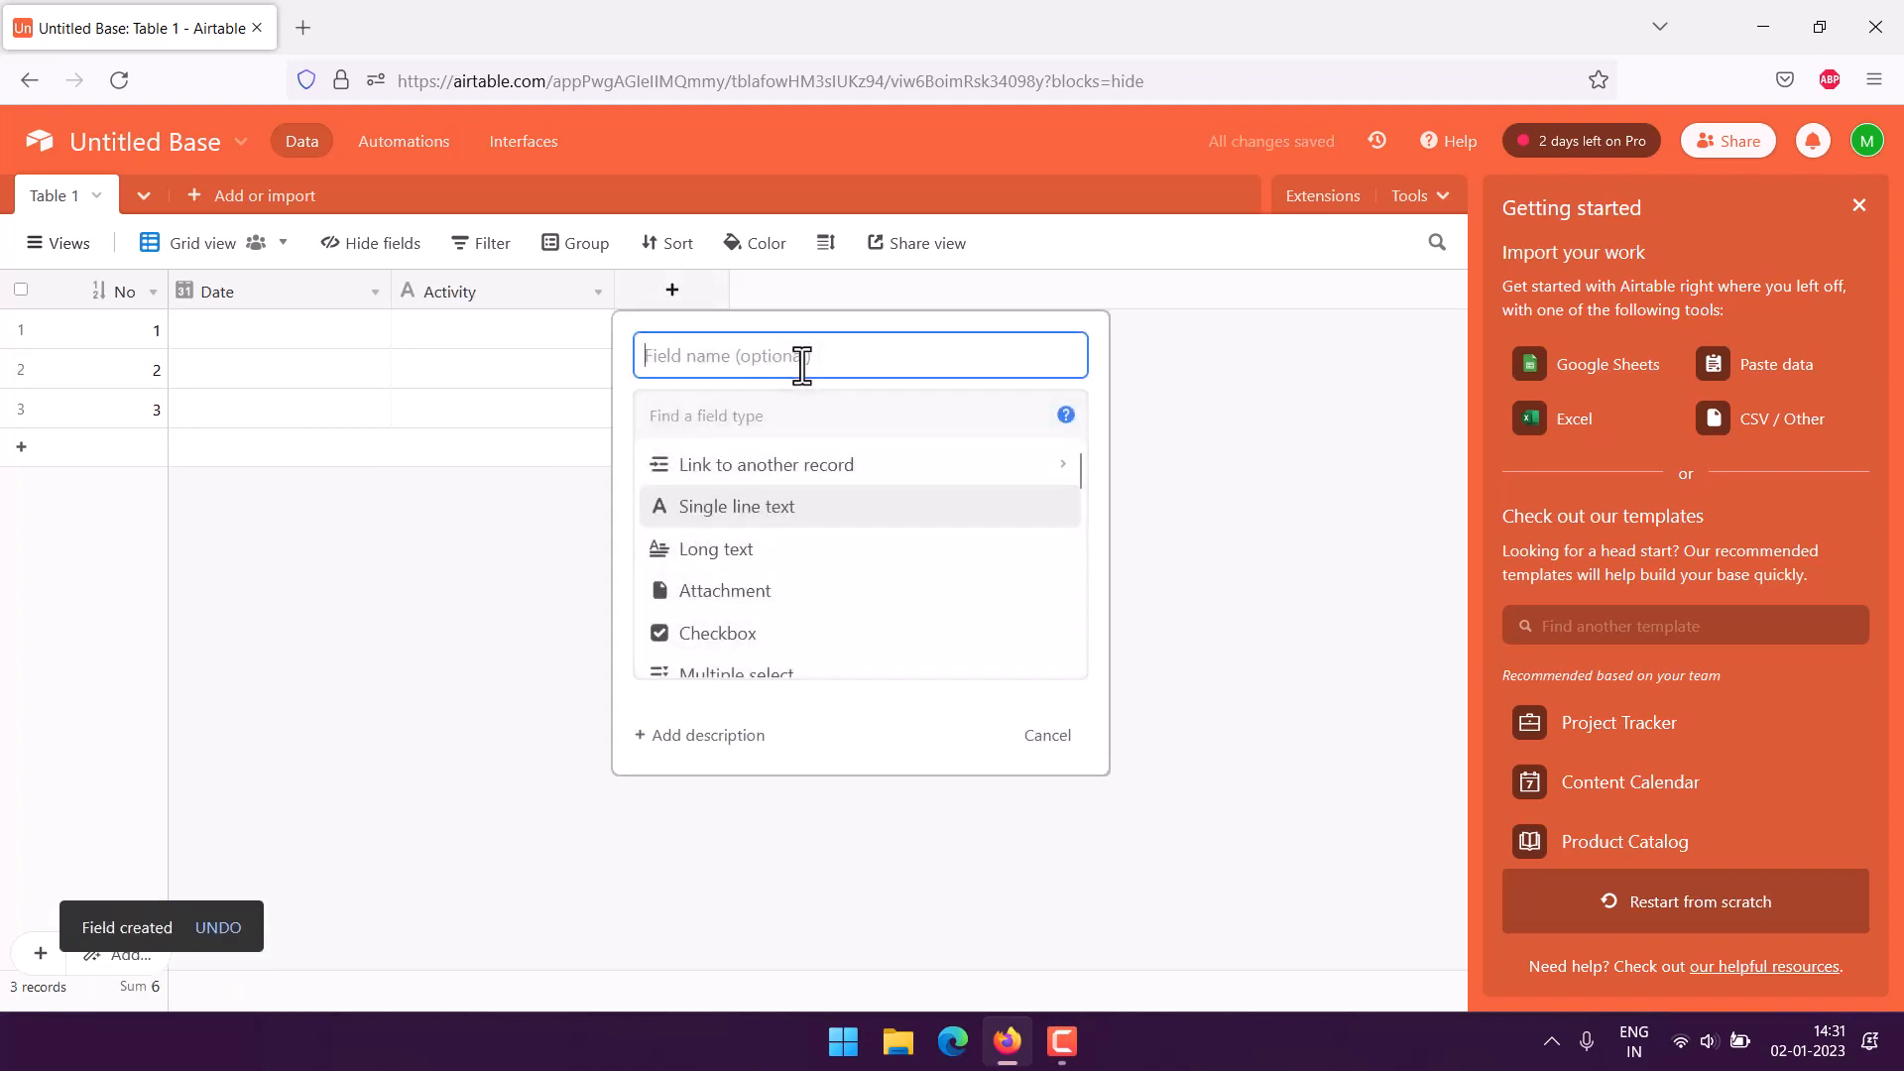
Add a Duration field keeping the h:mm hours-and-minutes format
{"action": "type", "text": "Dura"}
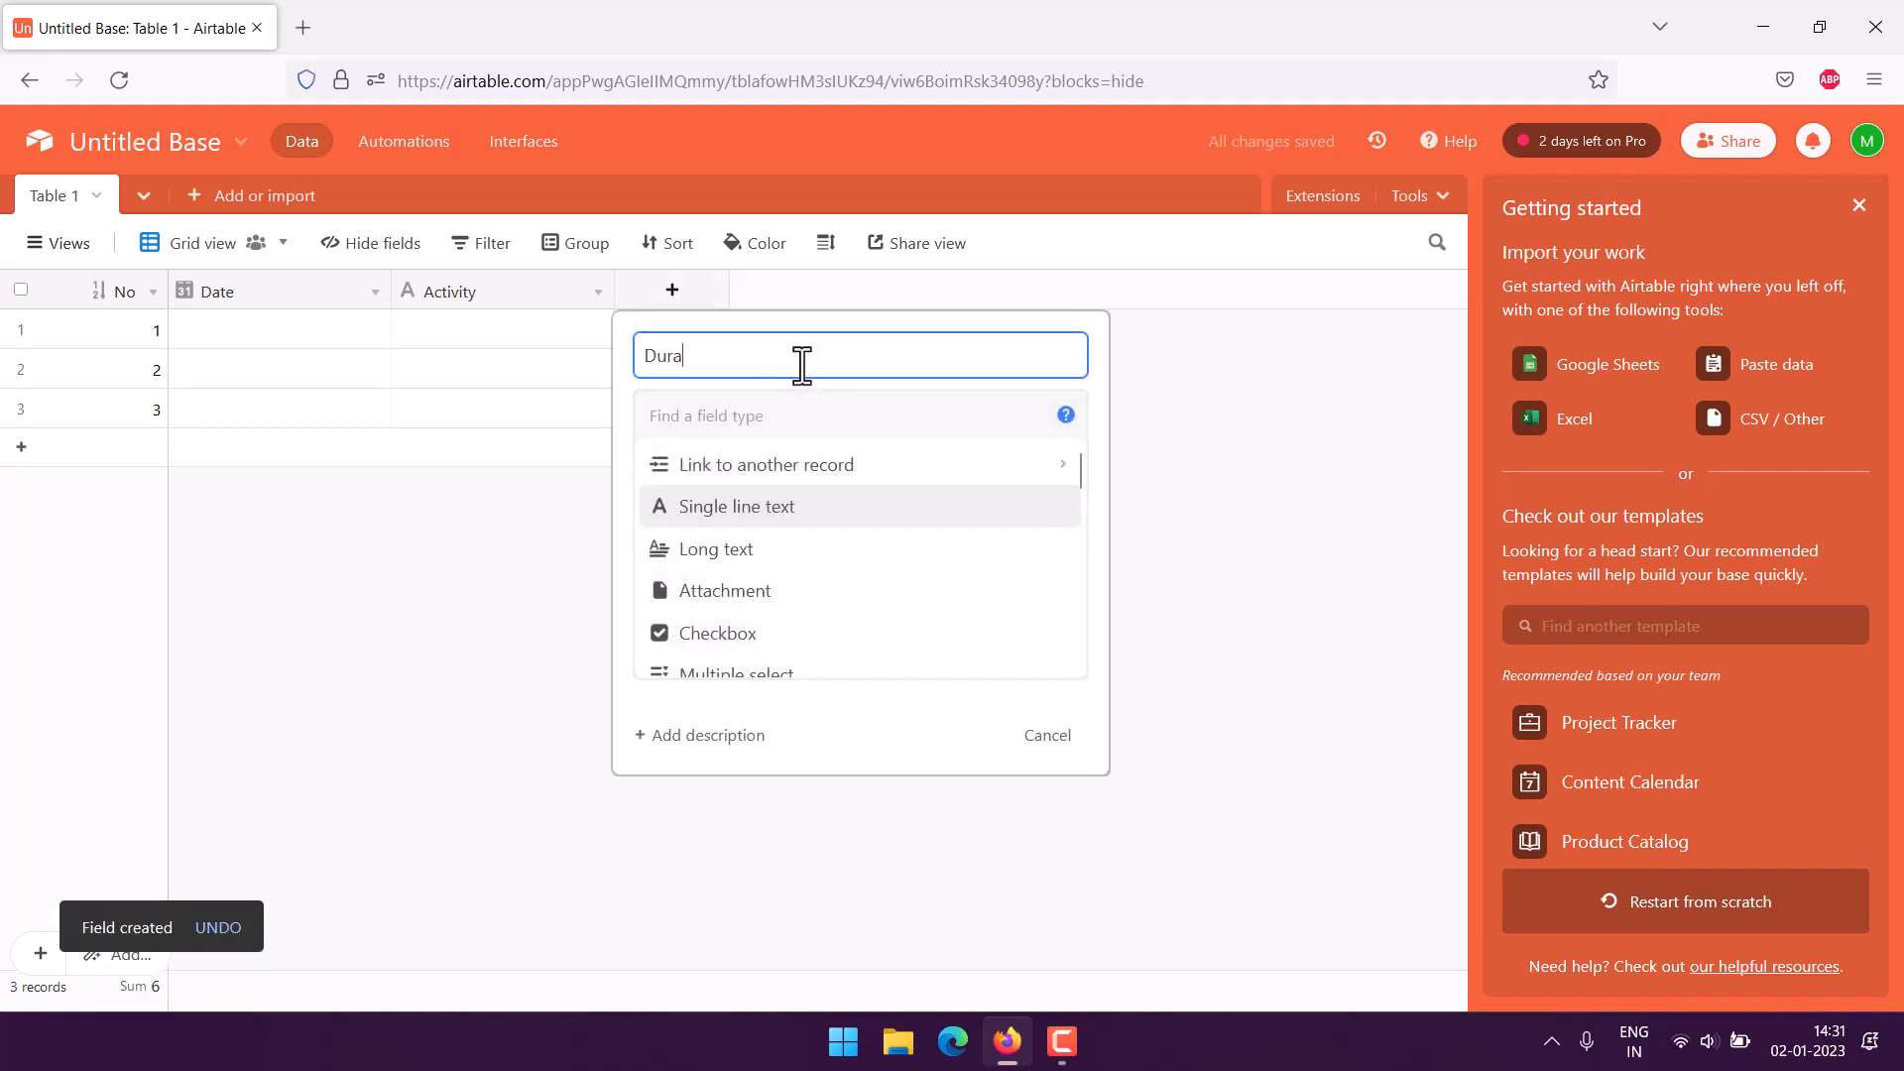
{"action": "type", "text": "tion"}
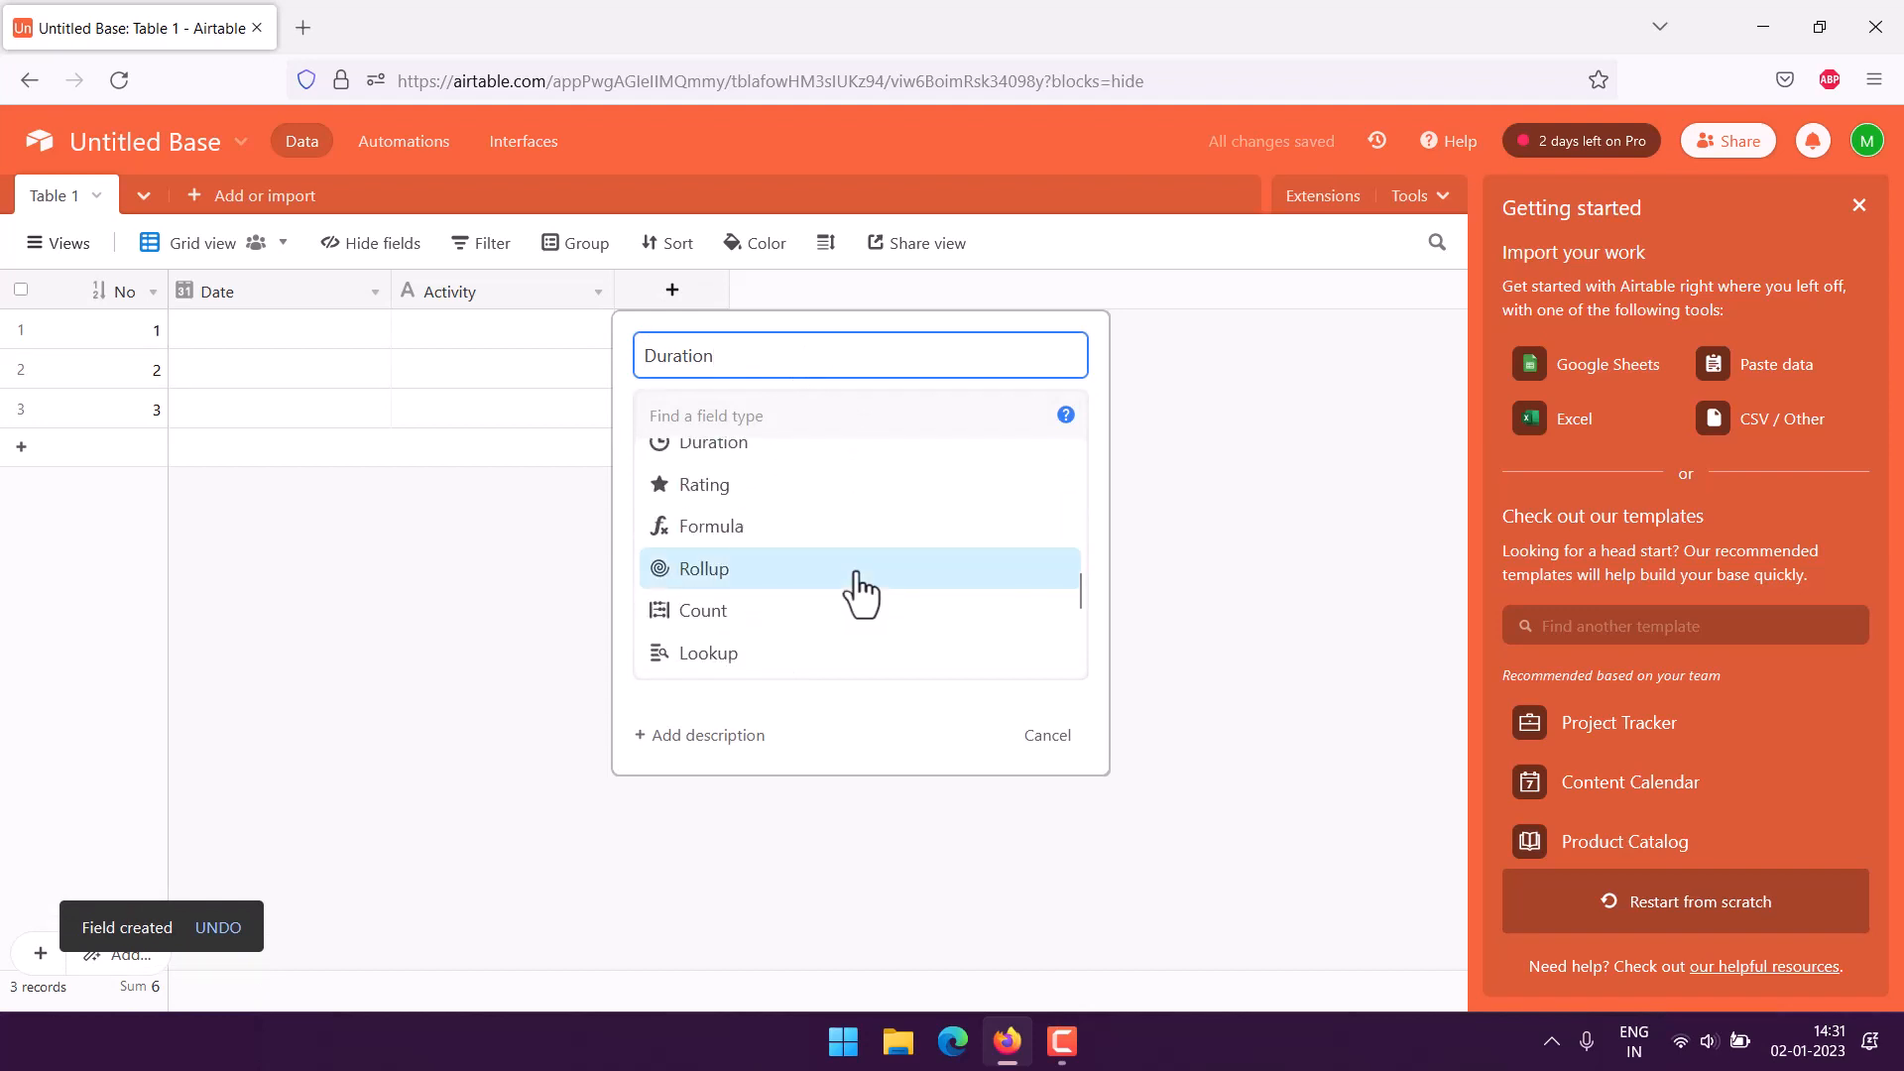
{"action": "scroll", "scroll_direction": "down", "scroll_amount": 3}
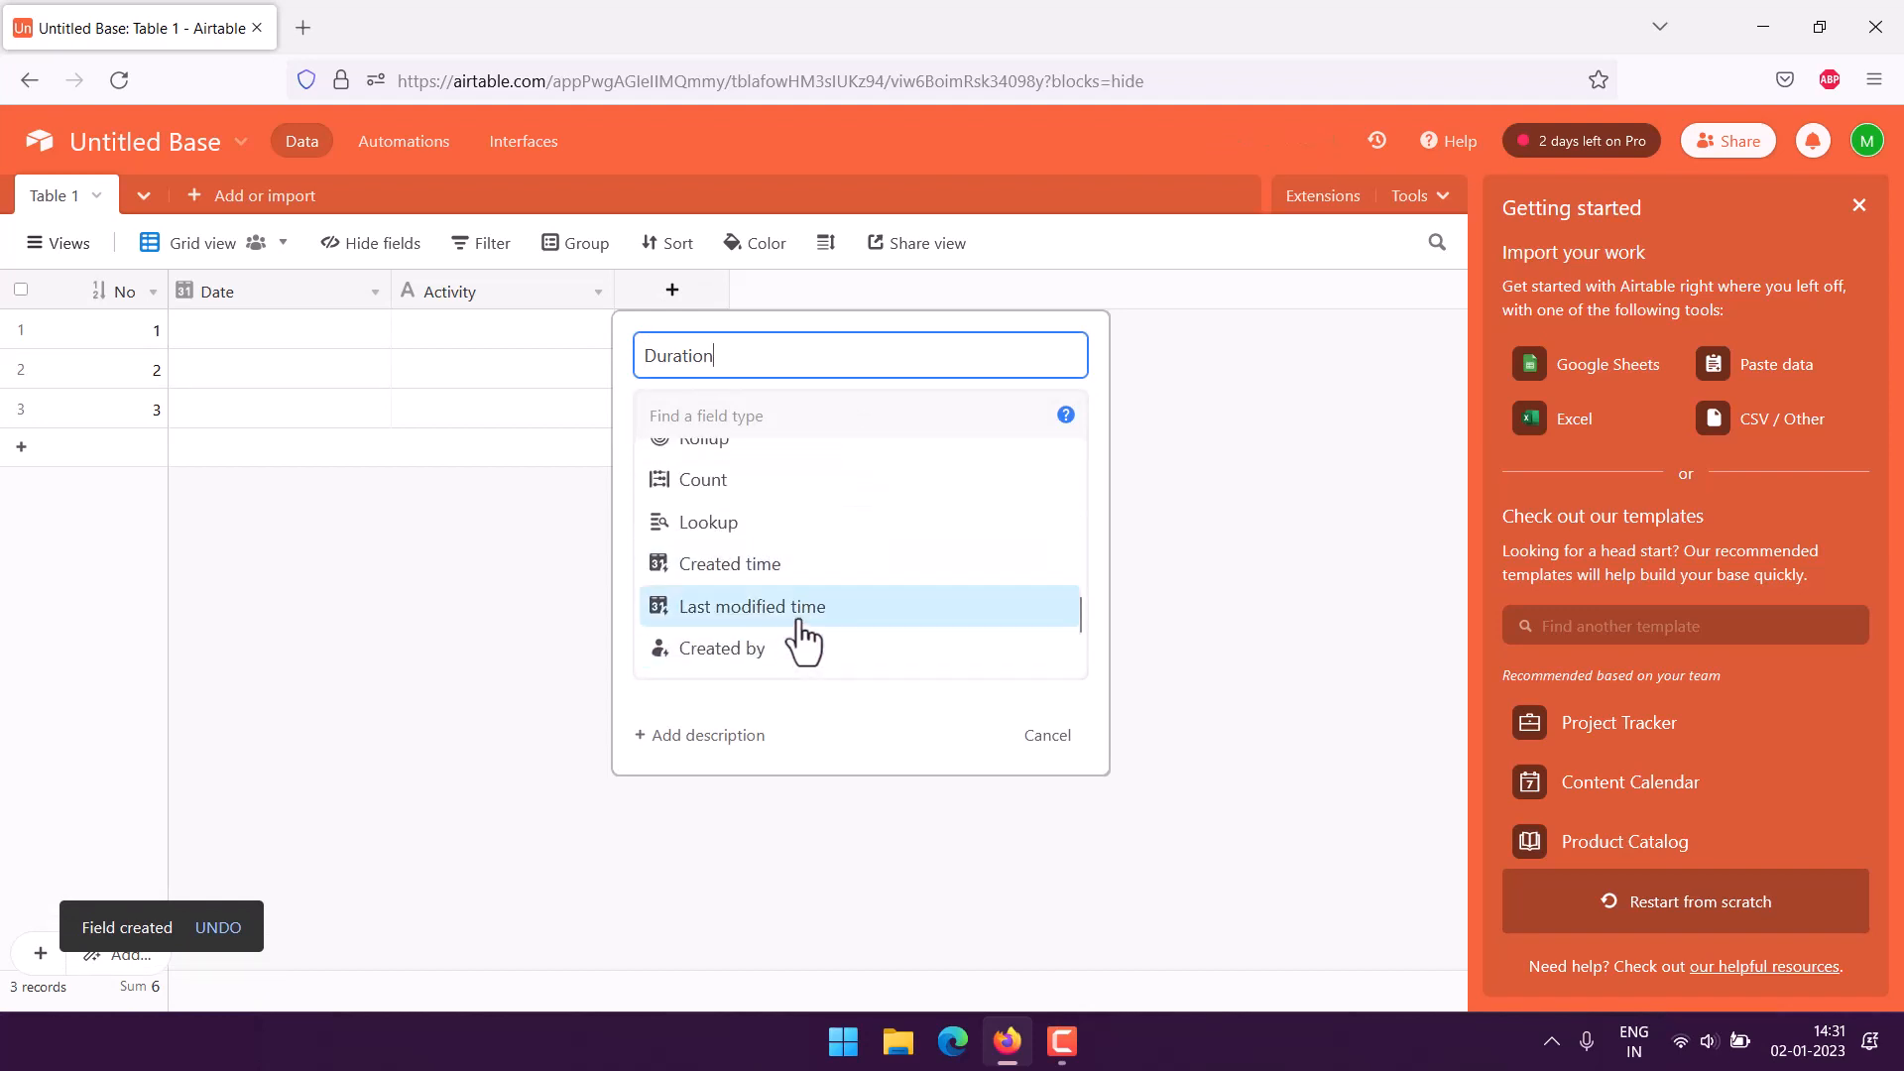
{"action": "scroll", "scroll_direction": "down", "scroll_amount": 3}
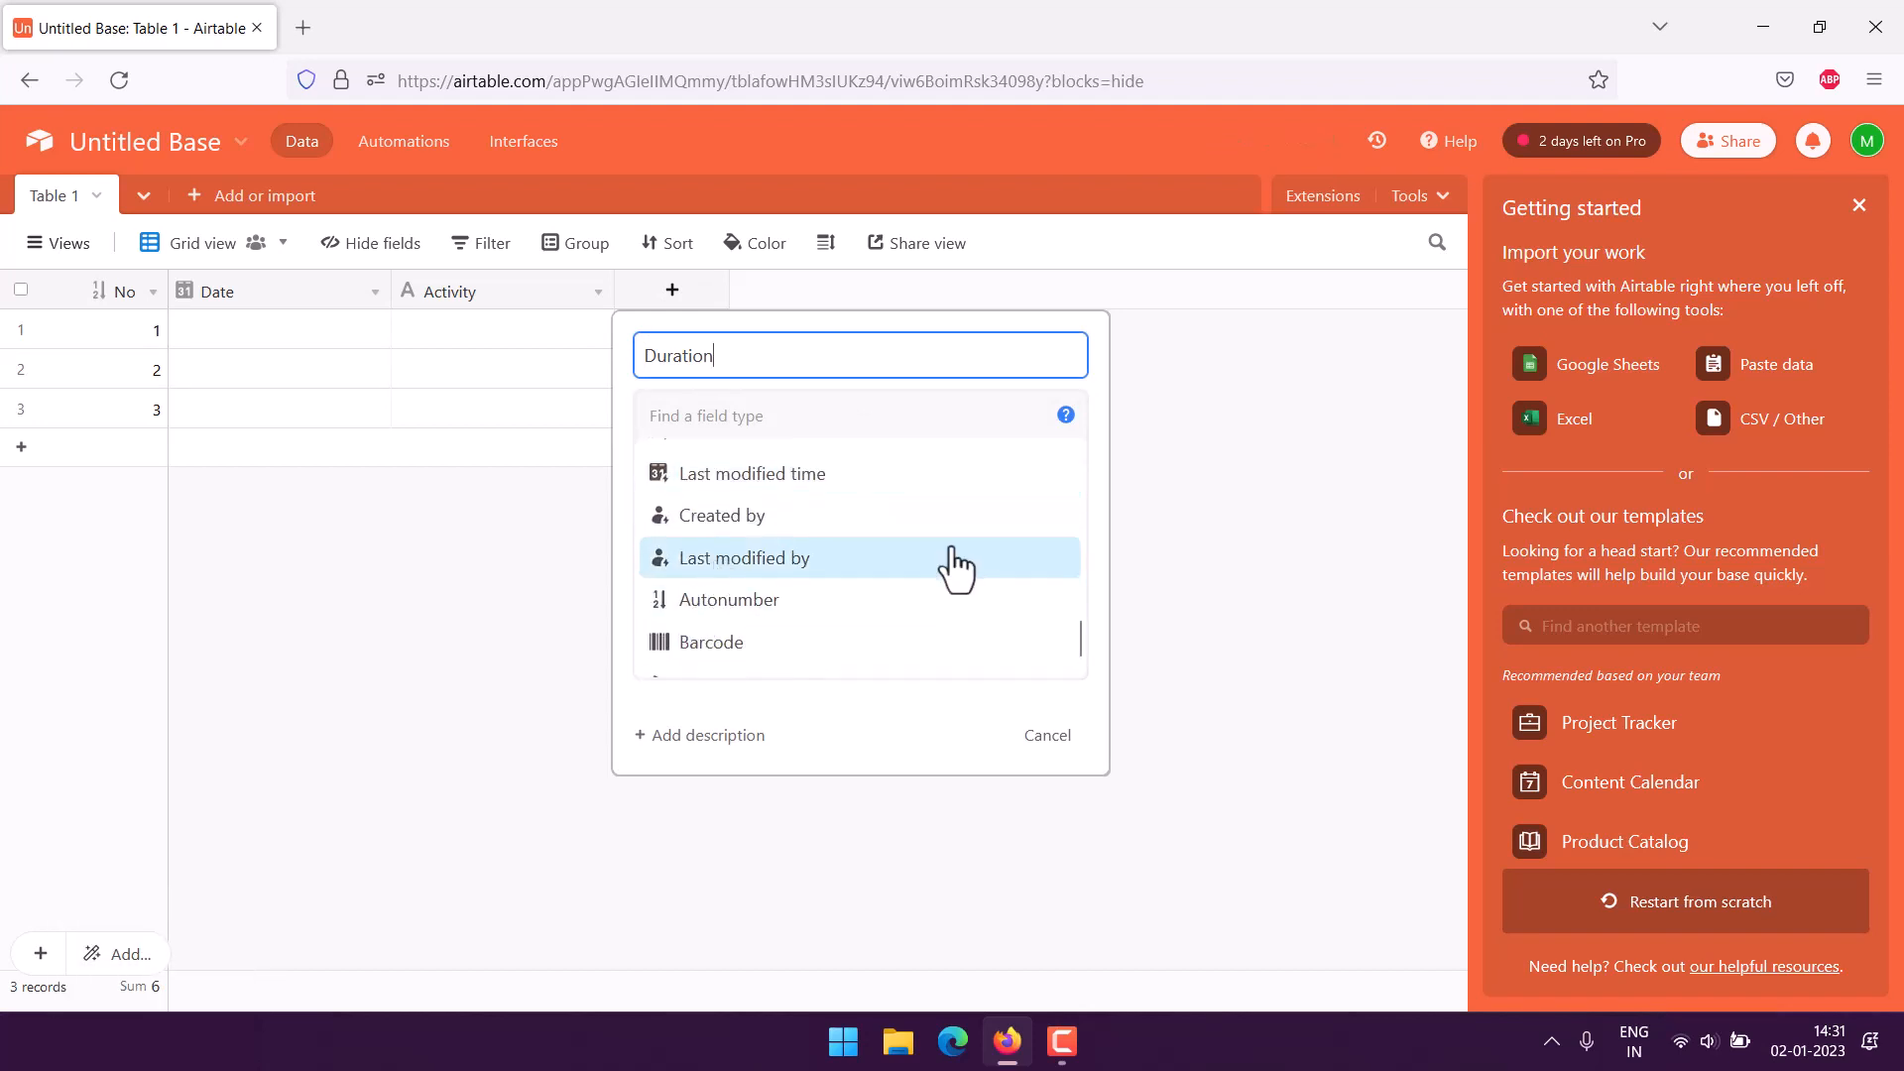
{"action": "scroll", "scroll_direction": "up", "scroll_amount": 3}
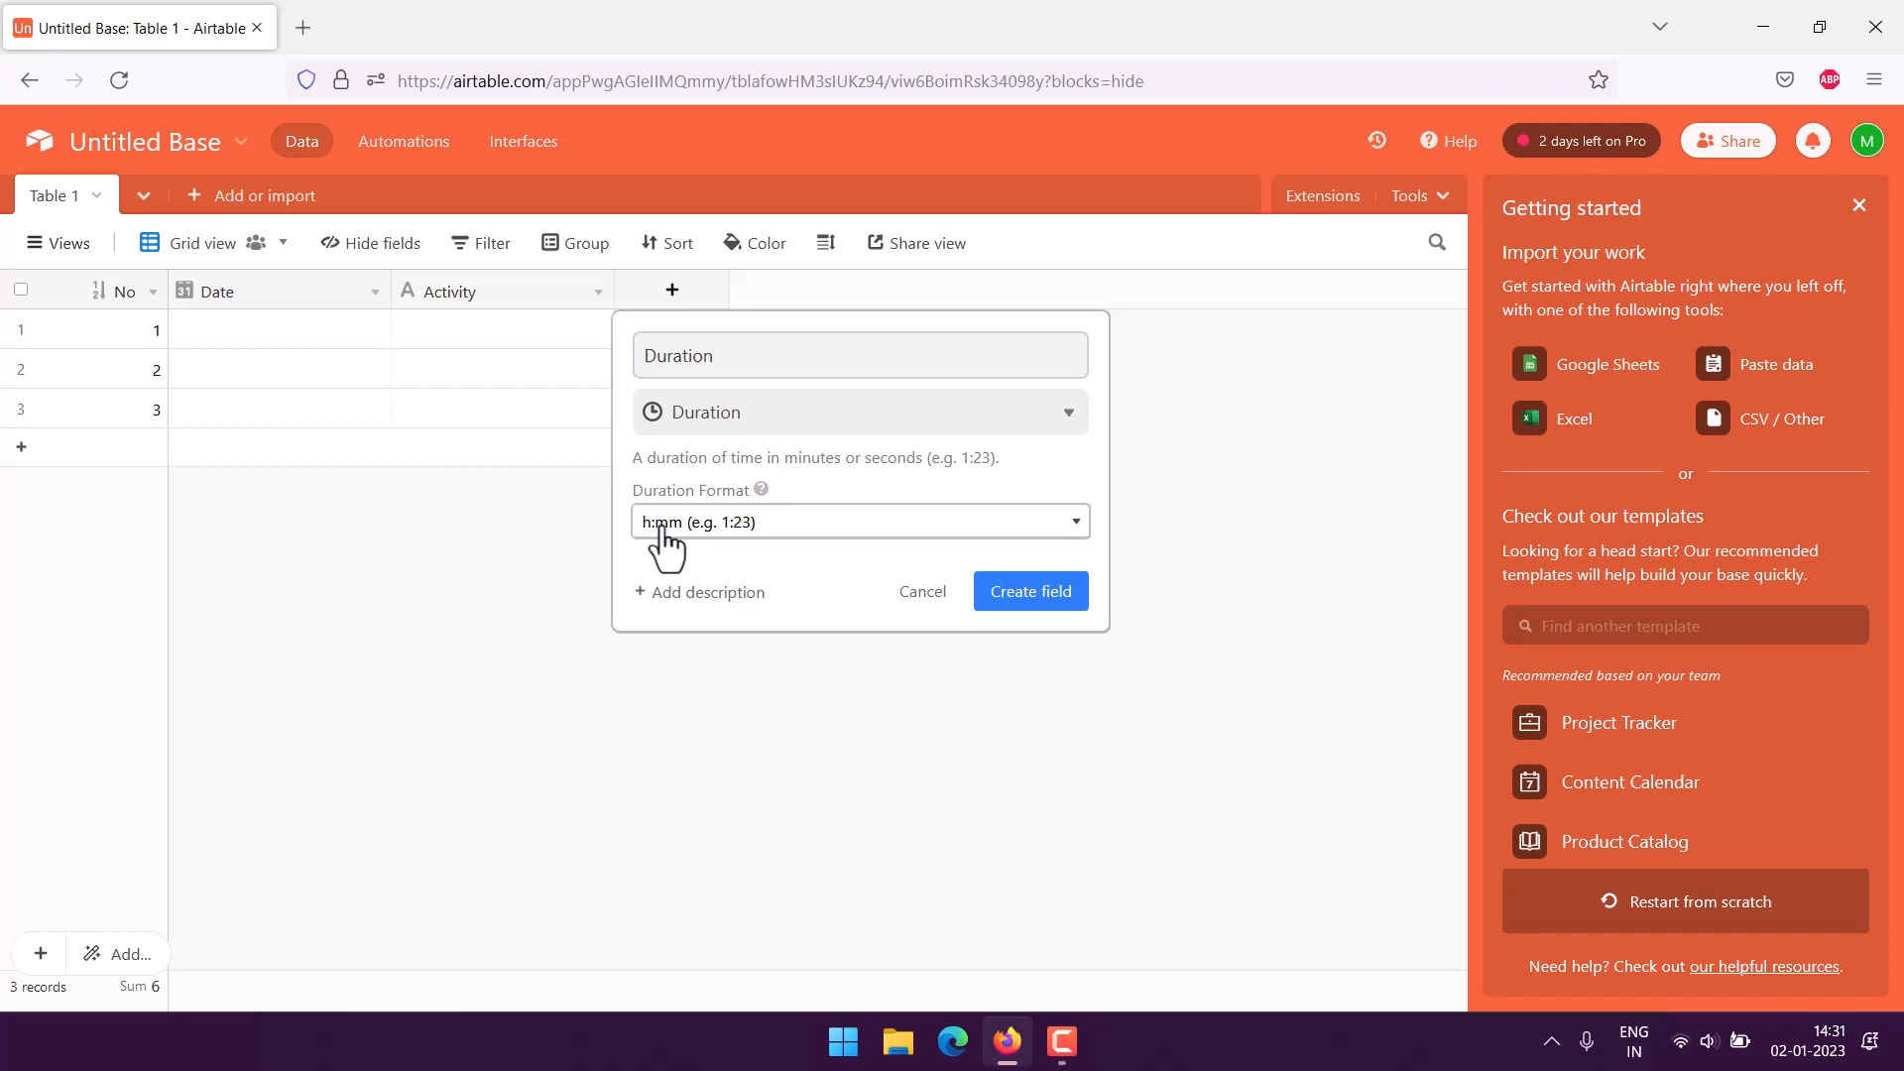
{"action": "left_click", "coordinate": [857, 522]}
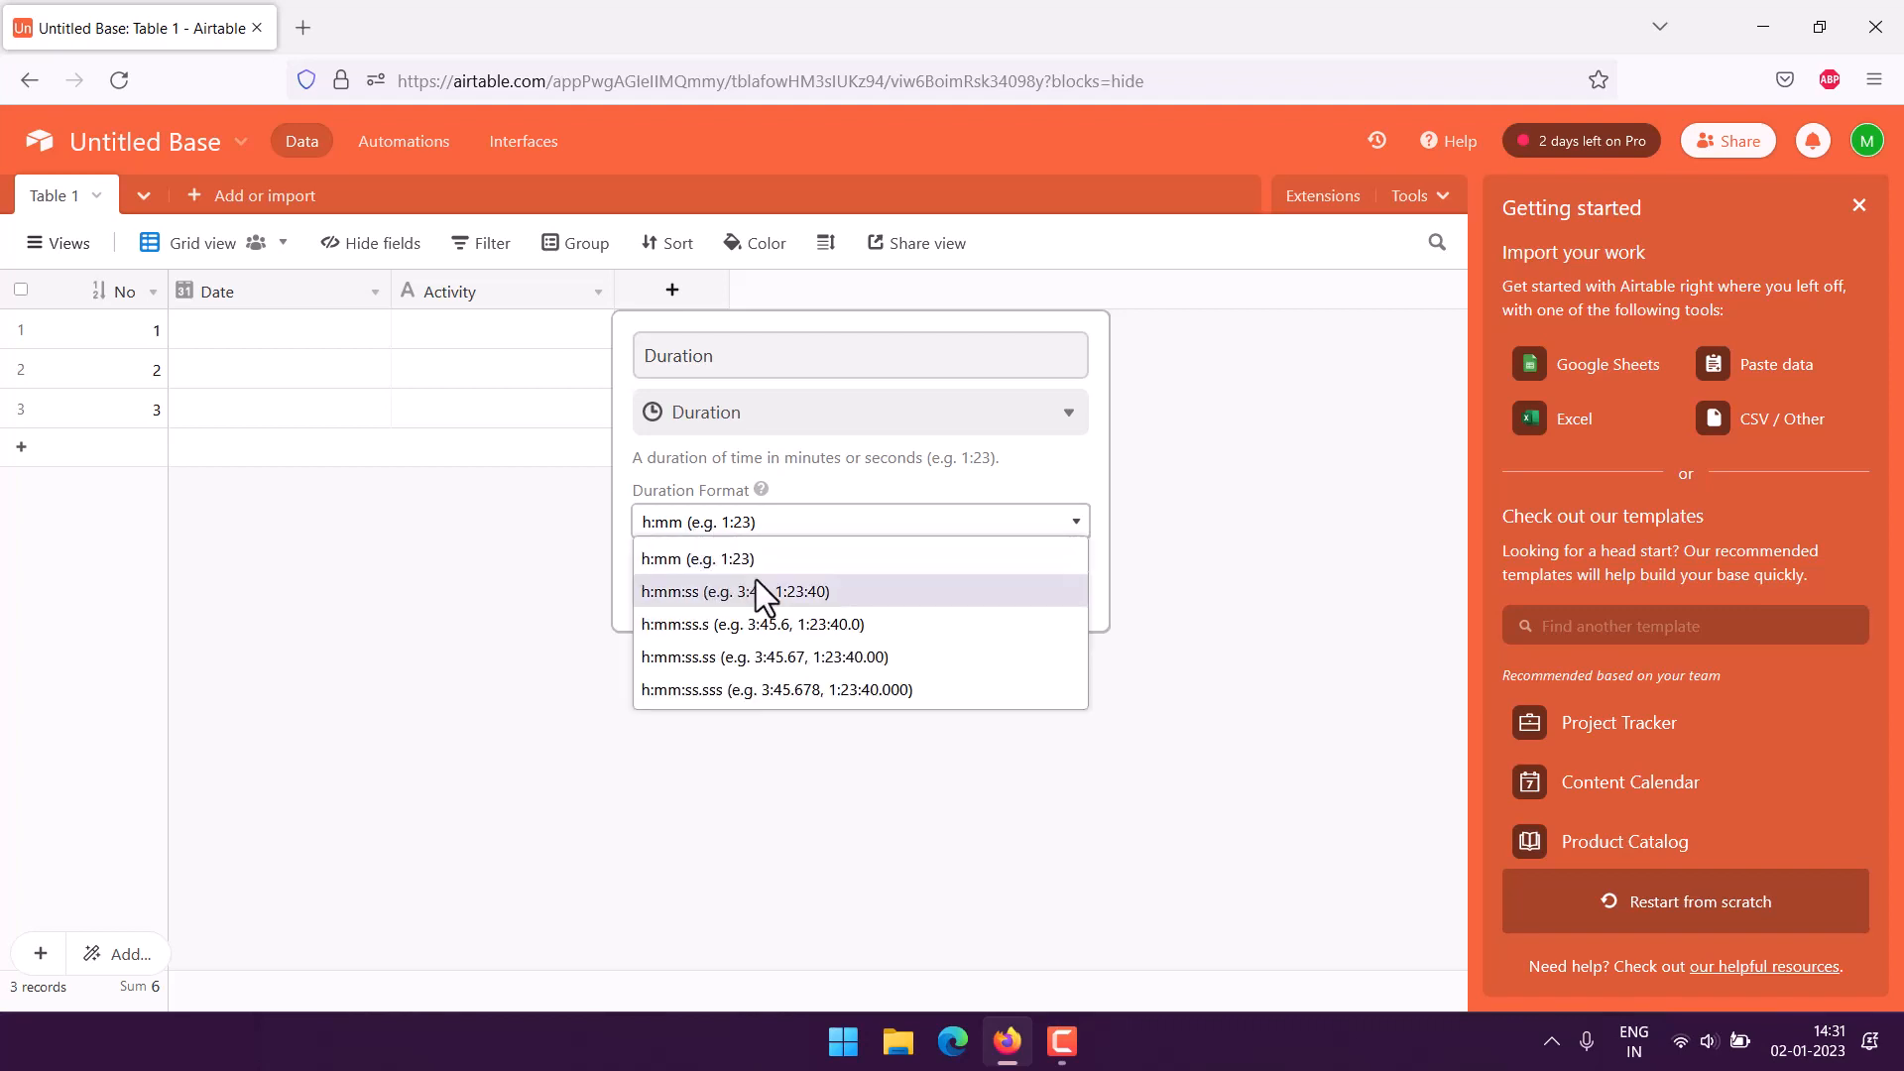
{"action": "mouse_move", "coordinate": [754, 611]}
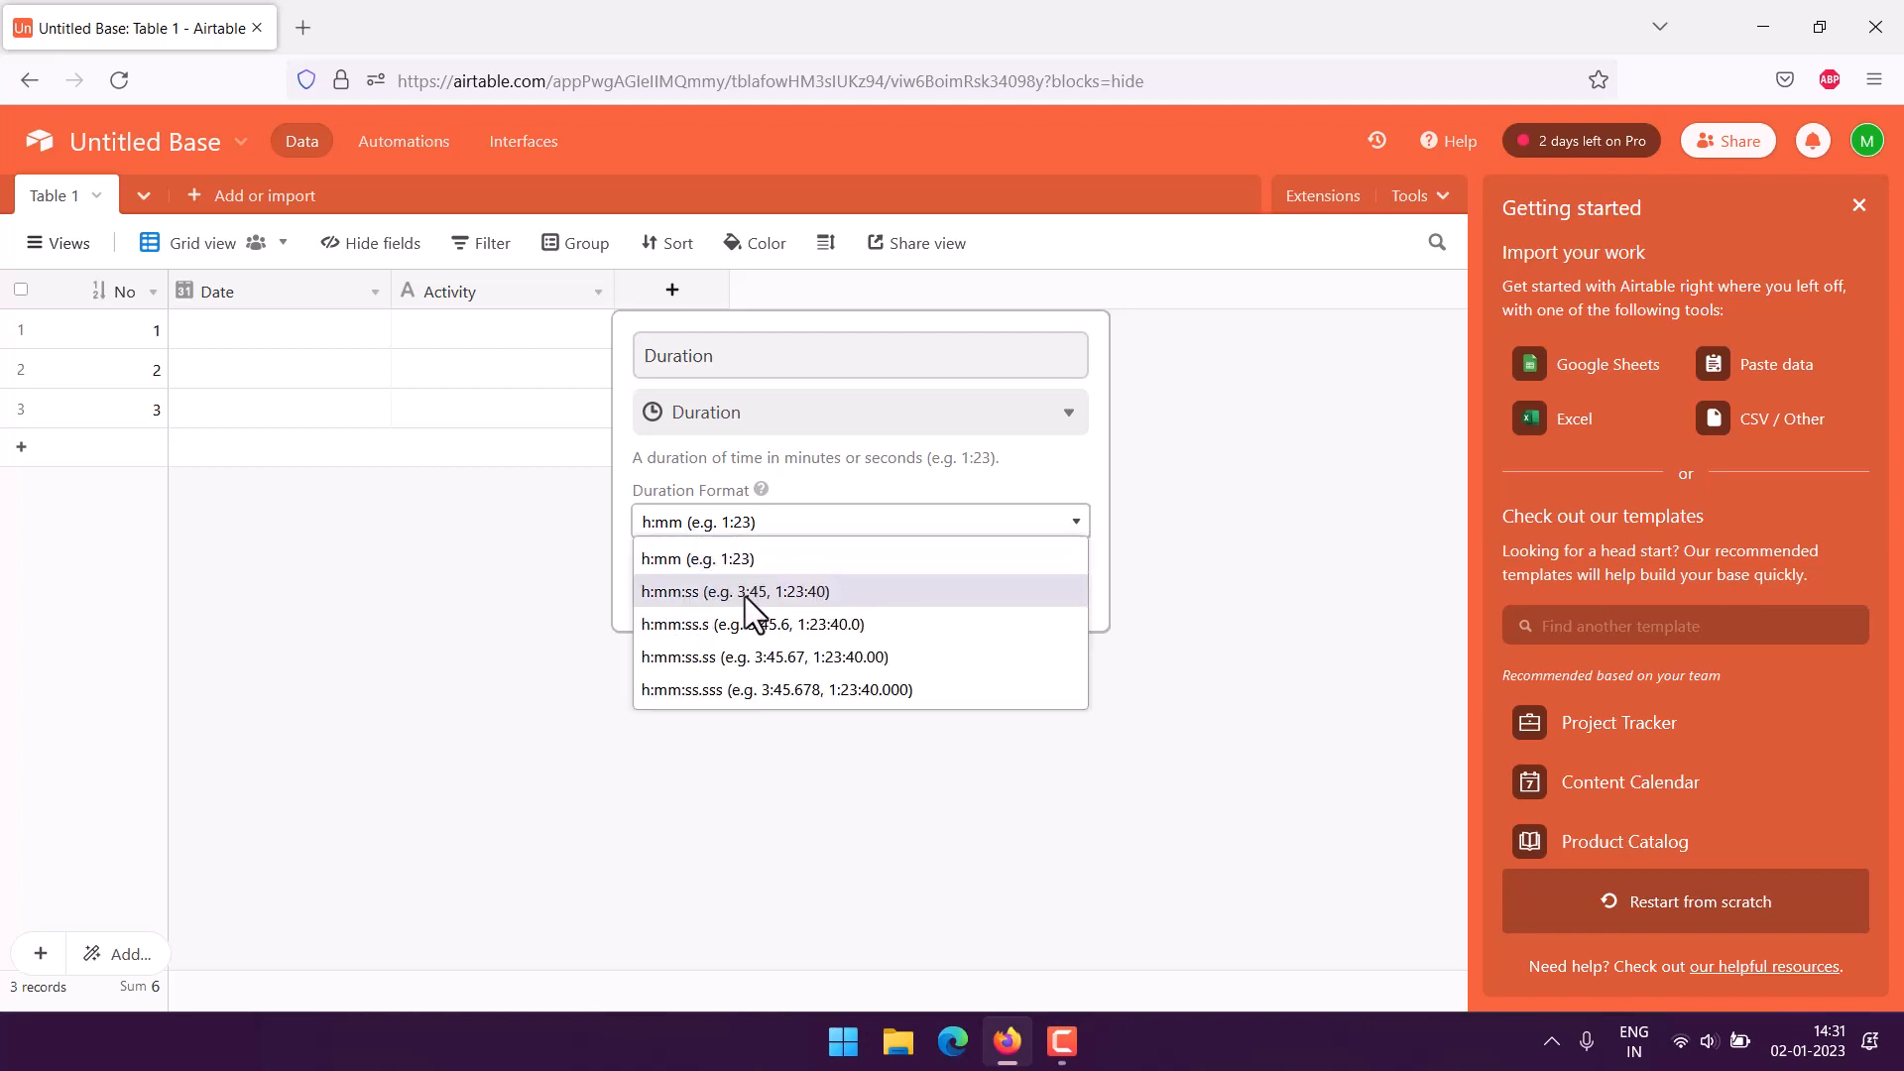
{"action": "left_click", "coordinate": [696, 559]}
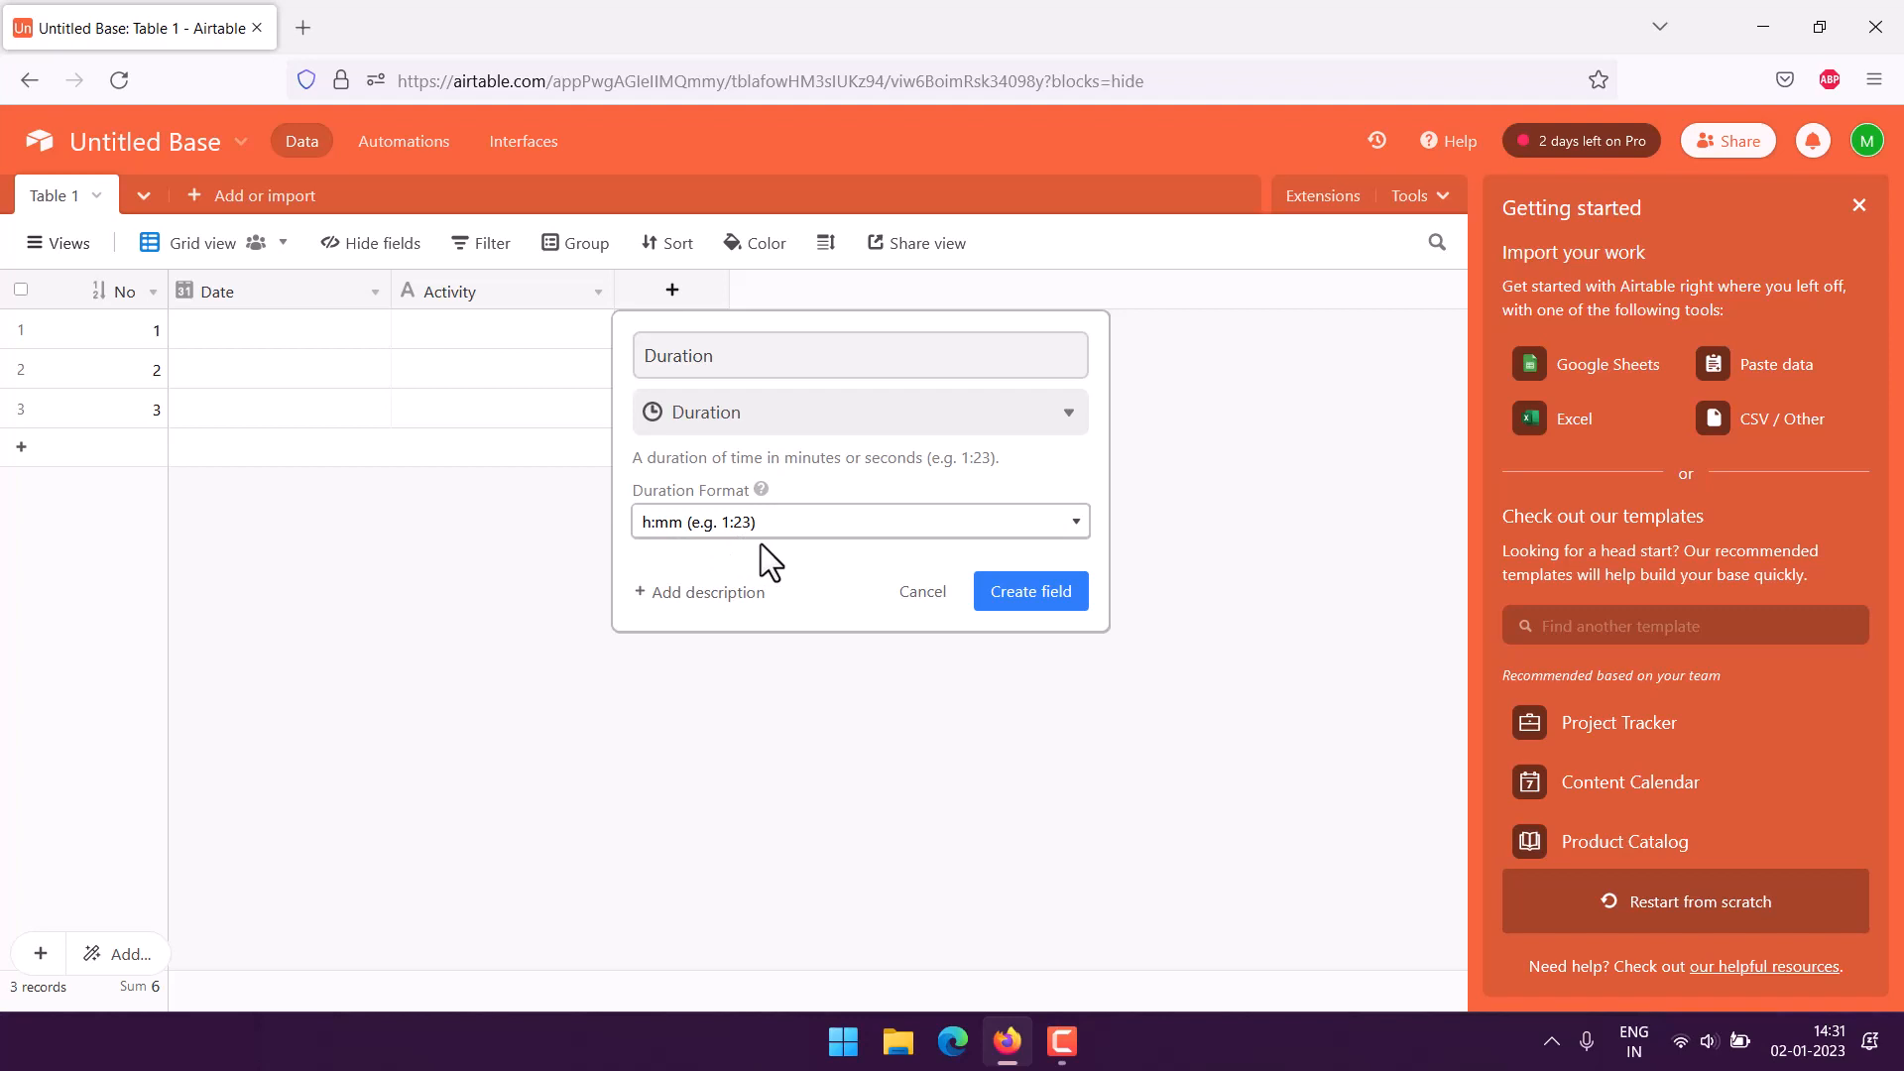
{"action": "left_click", "coordinate": [1029, 591]}
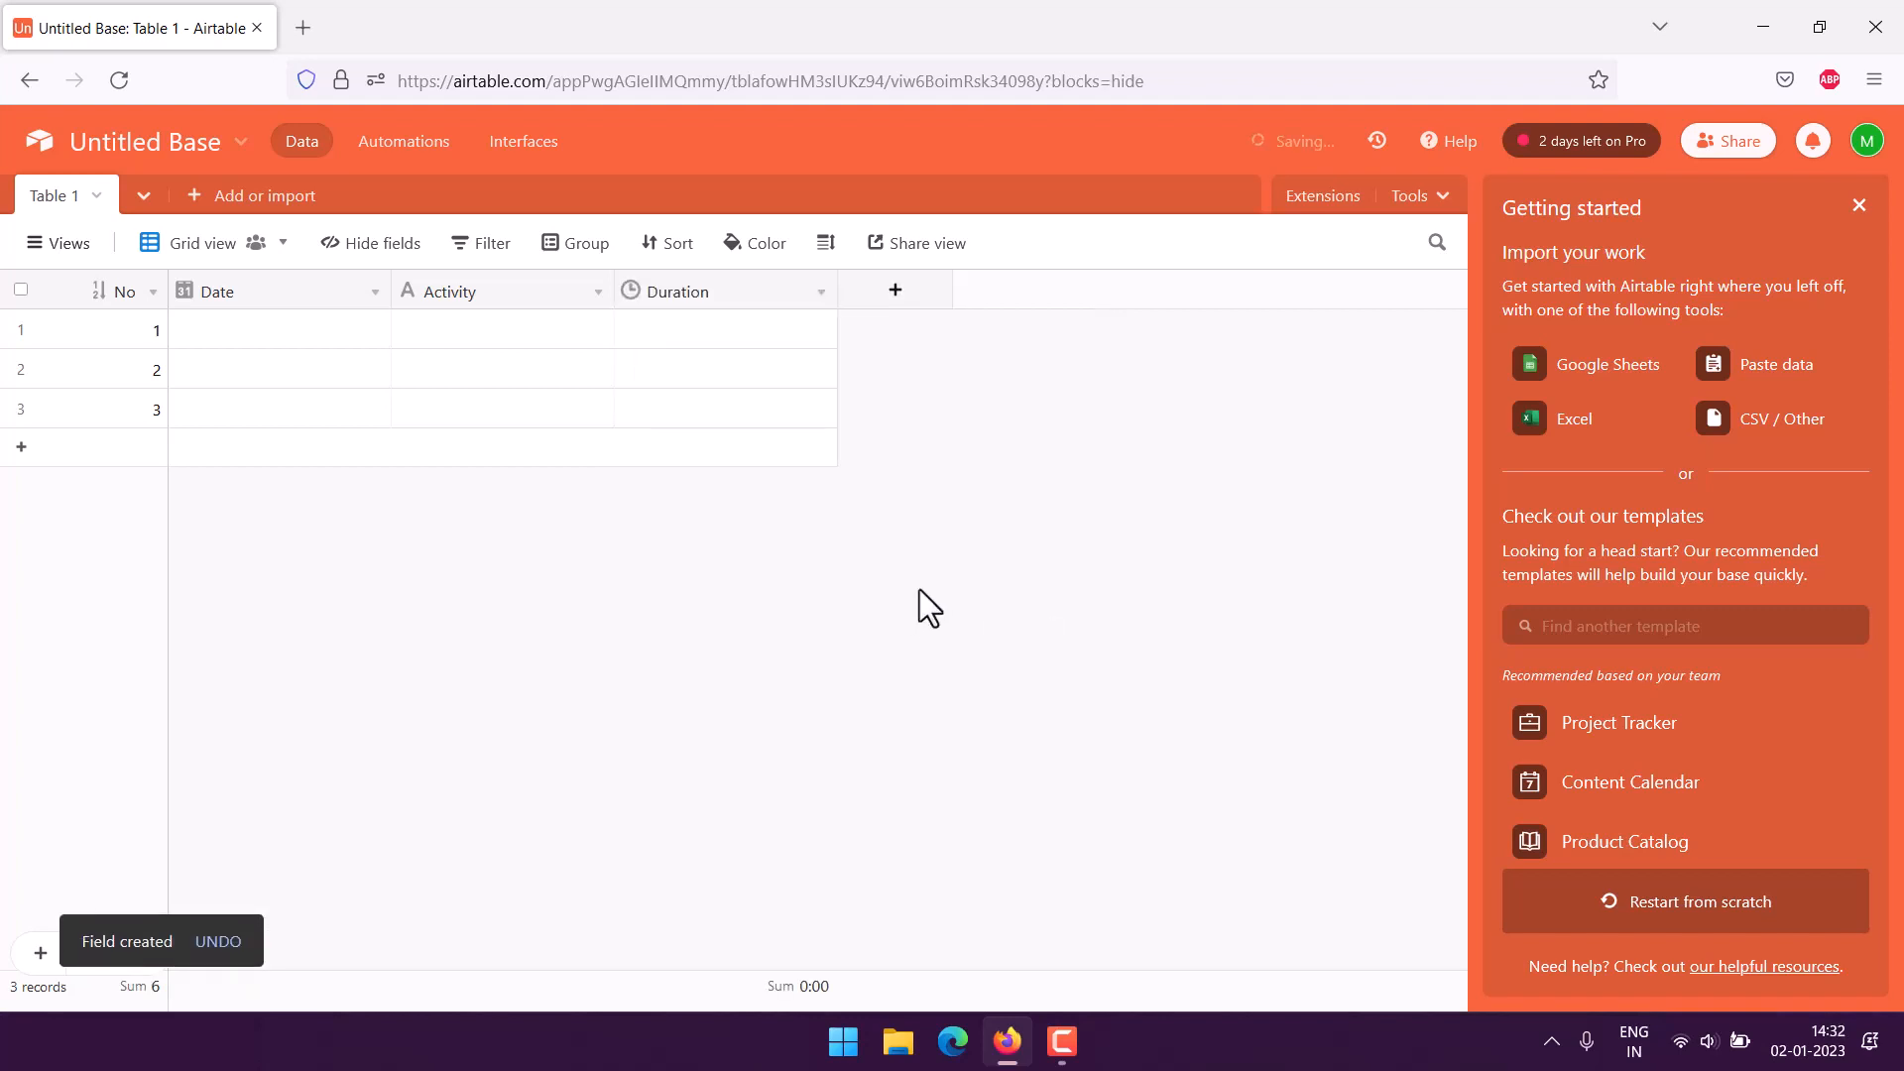
{"action": "mouse_move", "coordinate": [1047, 414]}
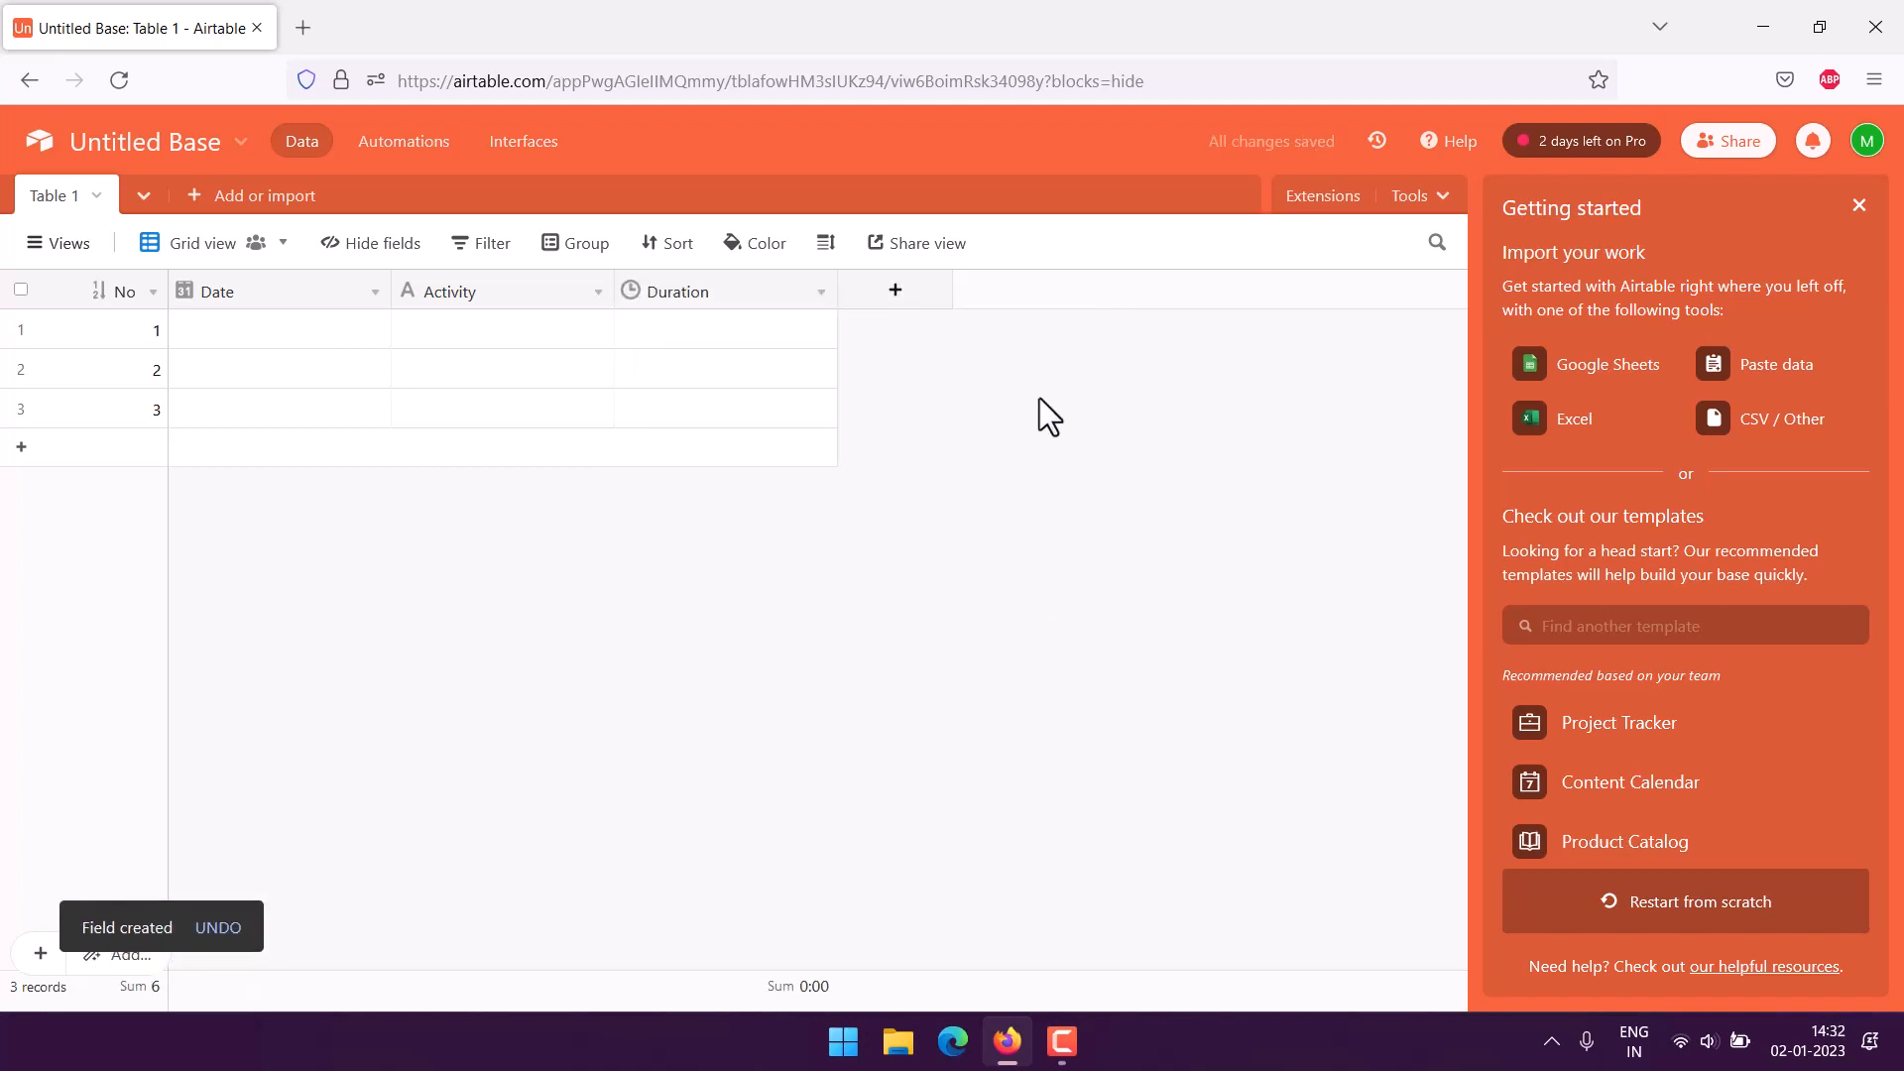
Add a Calories Number field with 1.000 three-decimal precision
{"action": "left_click", "coordinate": [894, 289]}
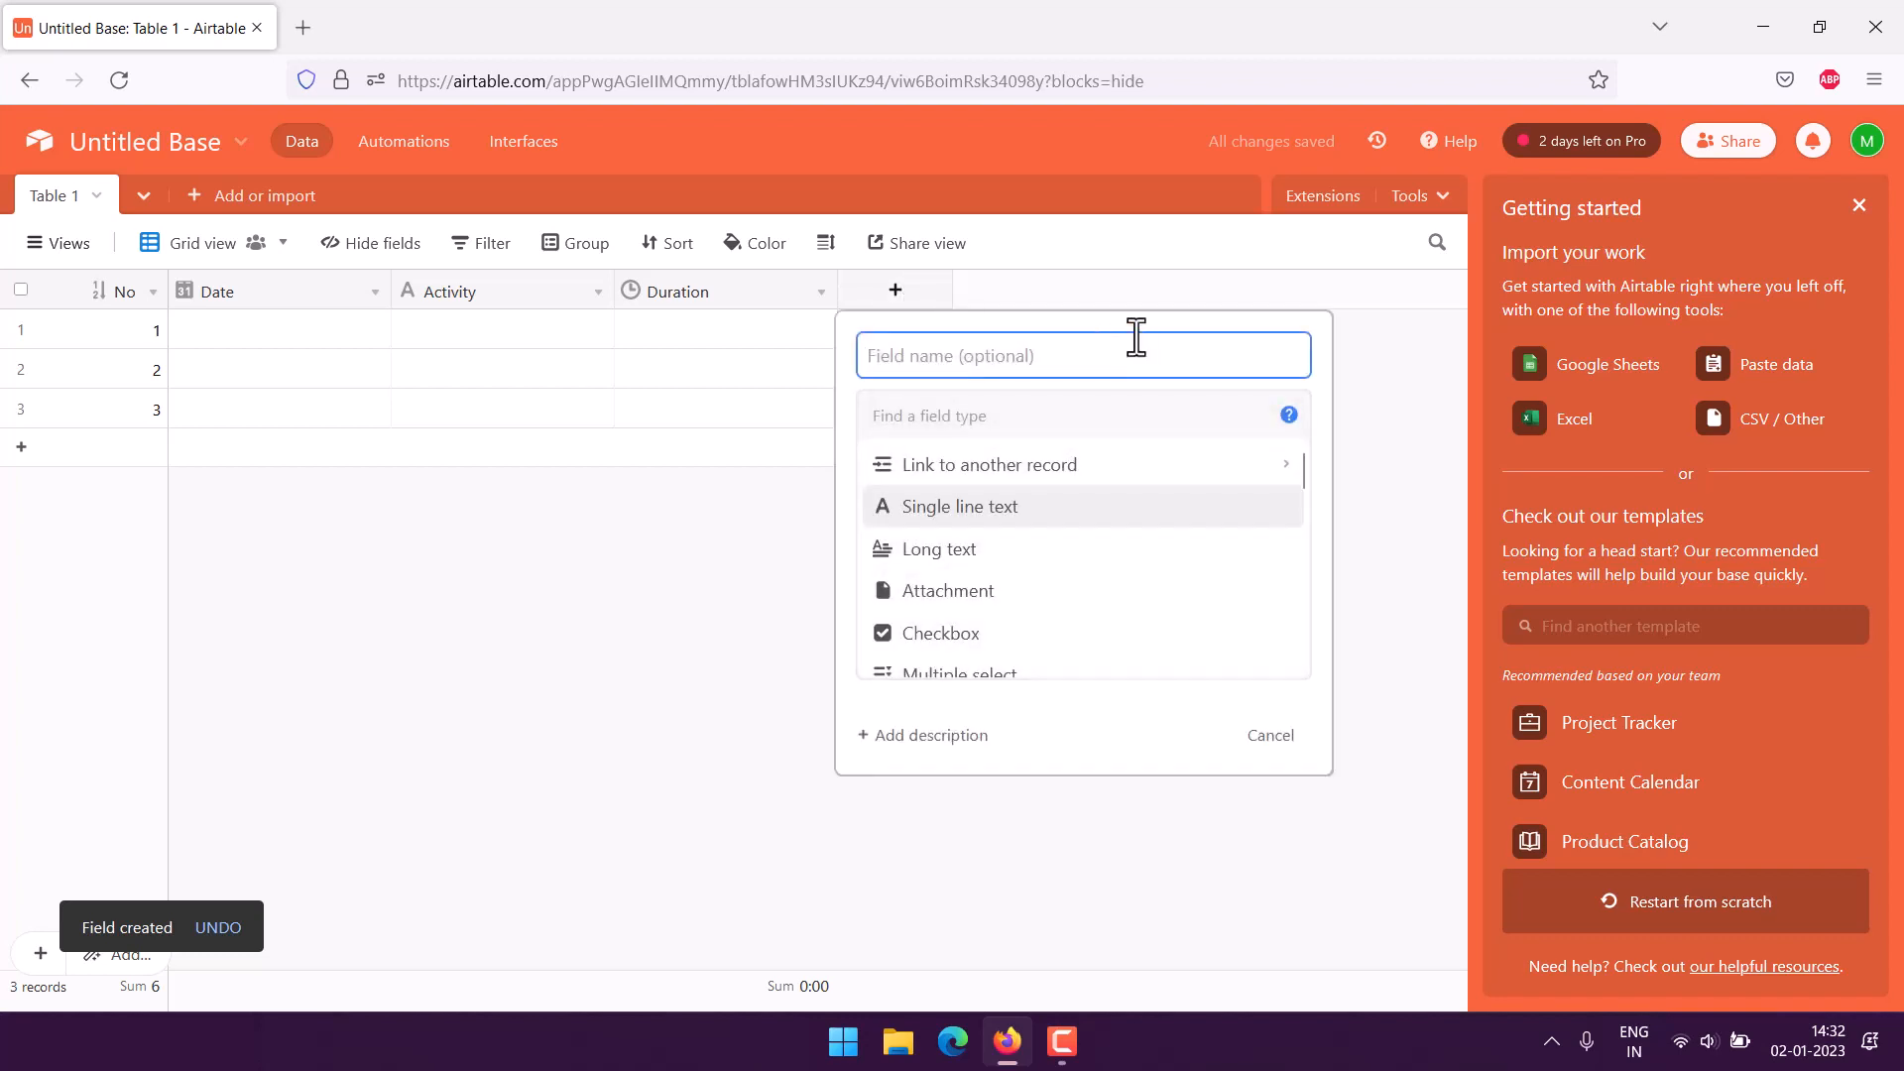
{"action": "type", "text": "Calorie"}
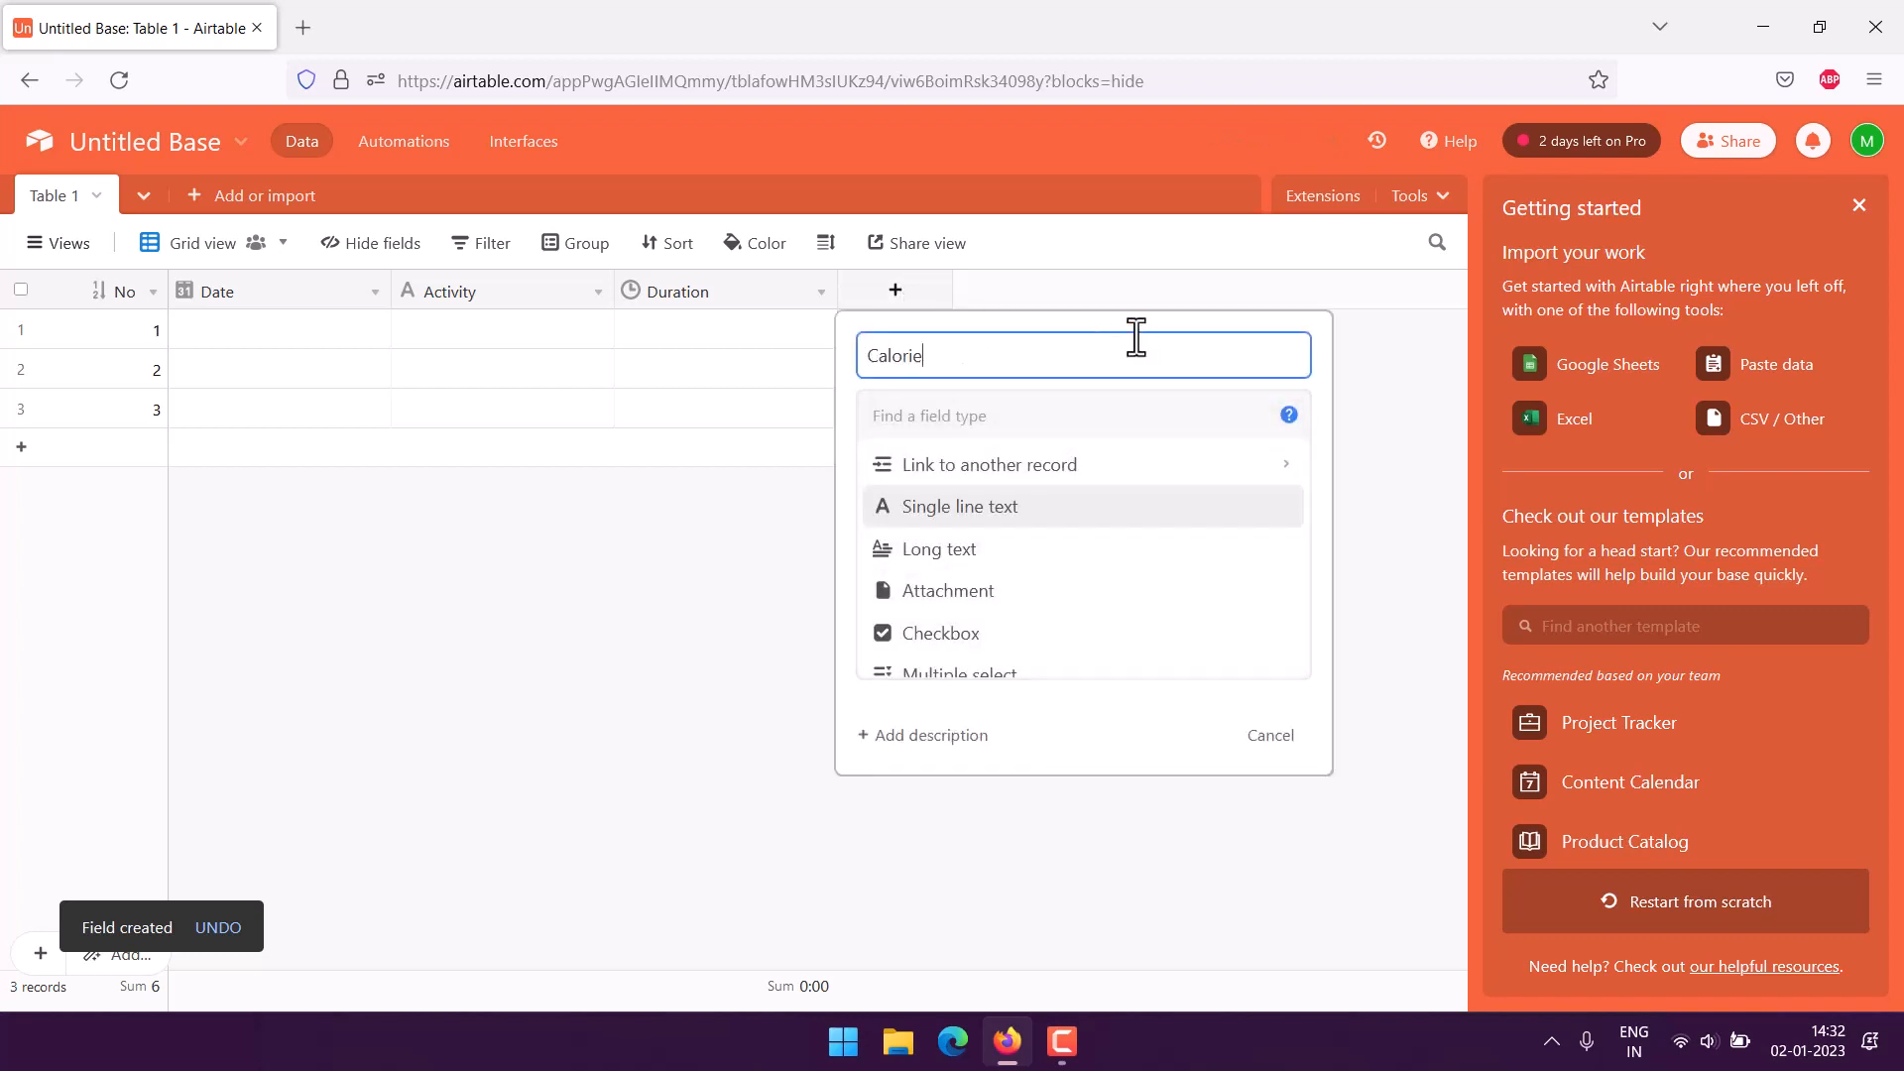
{"action": "type", "text": "s"}
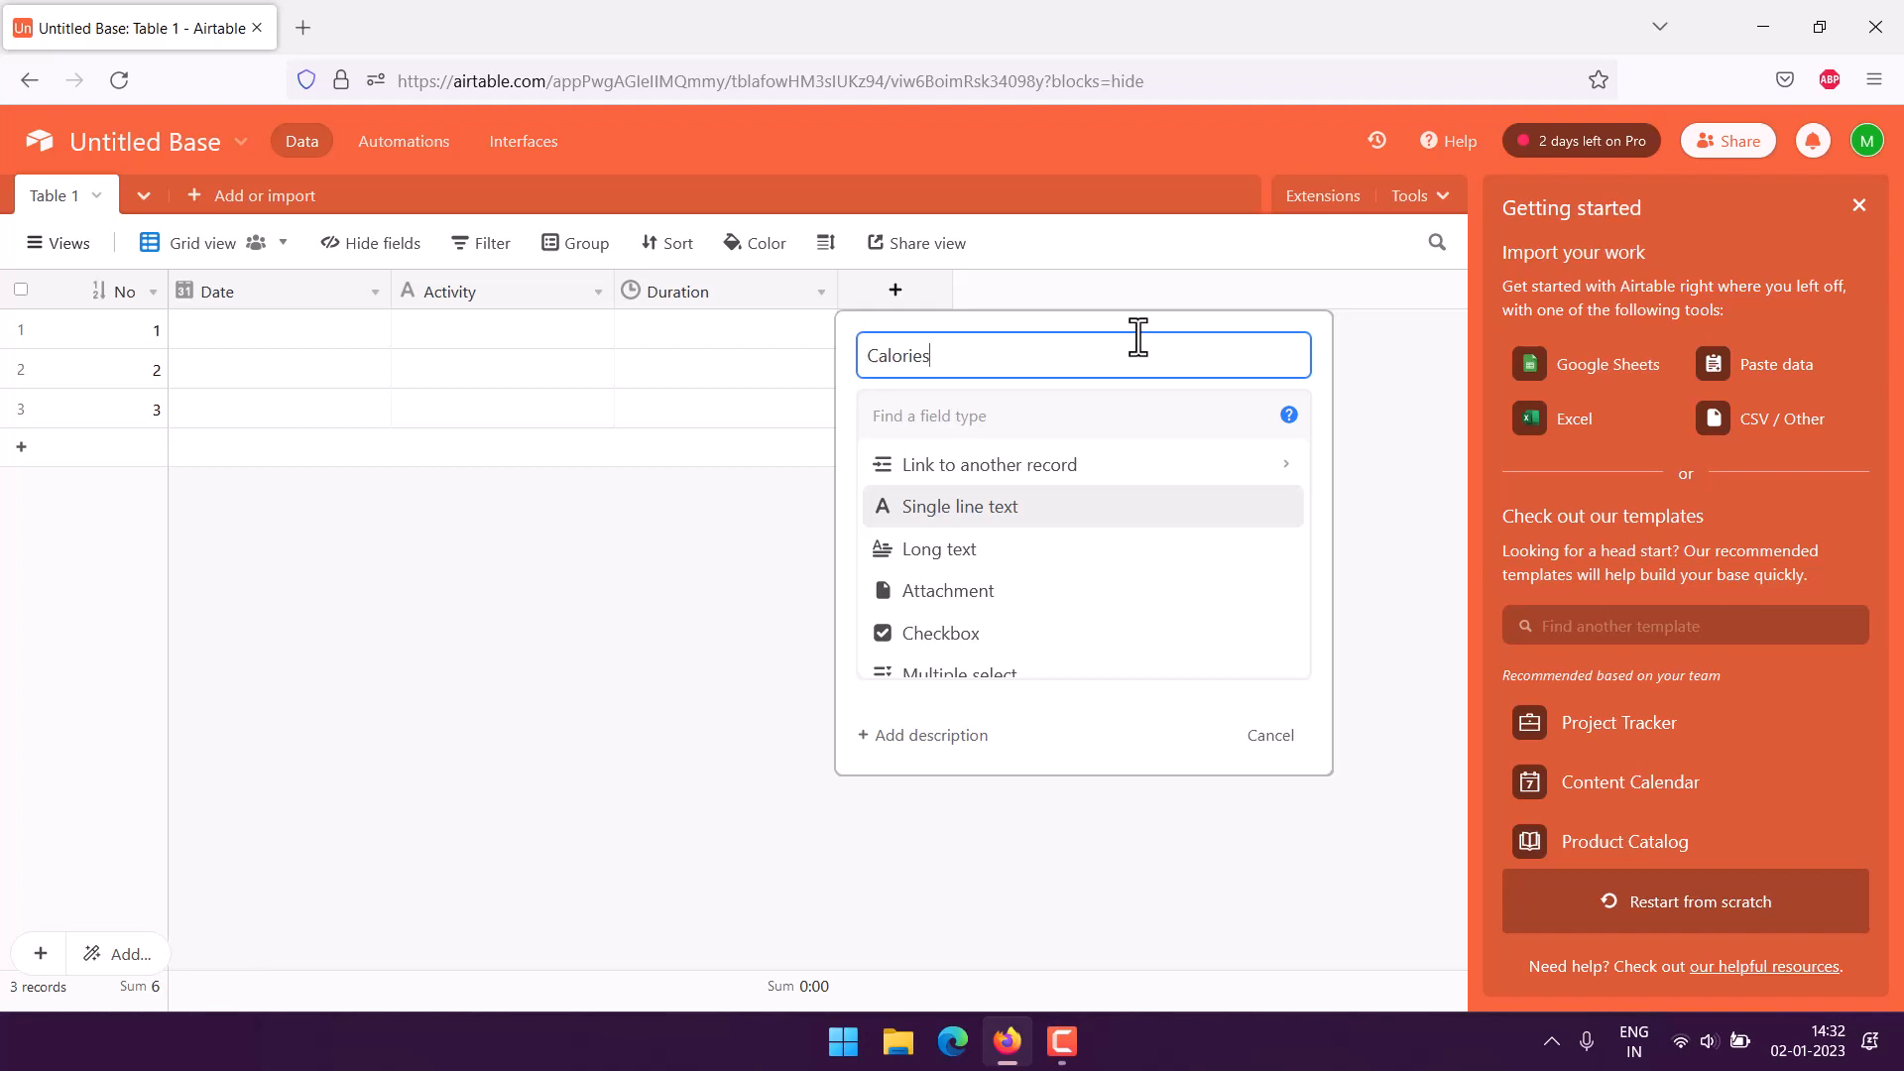
{"action": "scroll", "scroll_direction": "down", "scroll_amount": 3}
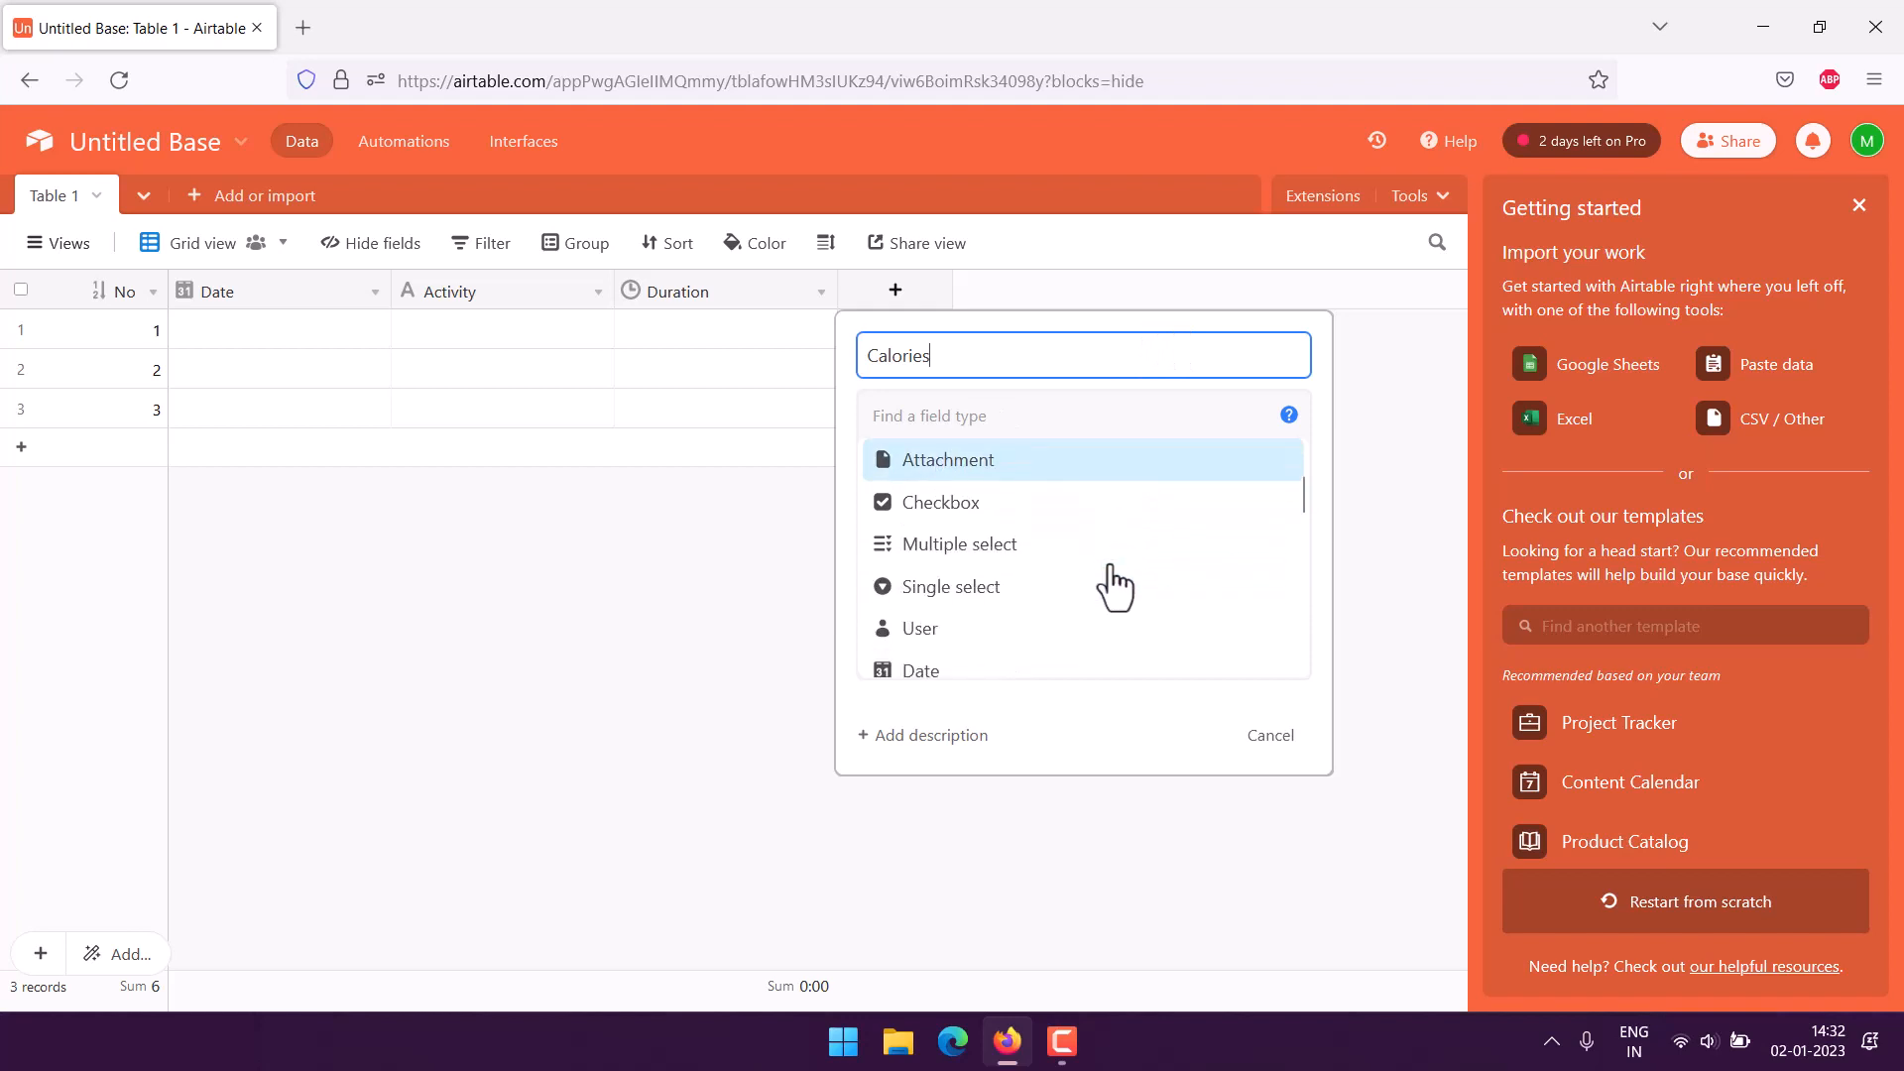
{"action": "scroll", "scroll_direction": "down", "scroll_amount": 3}
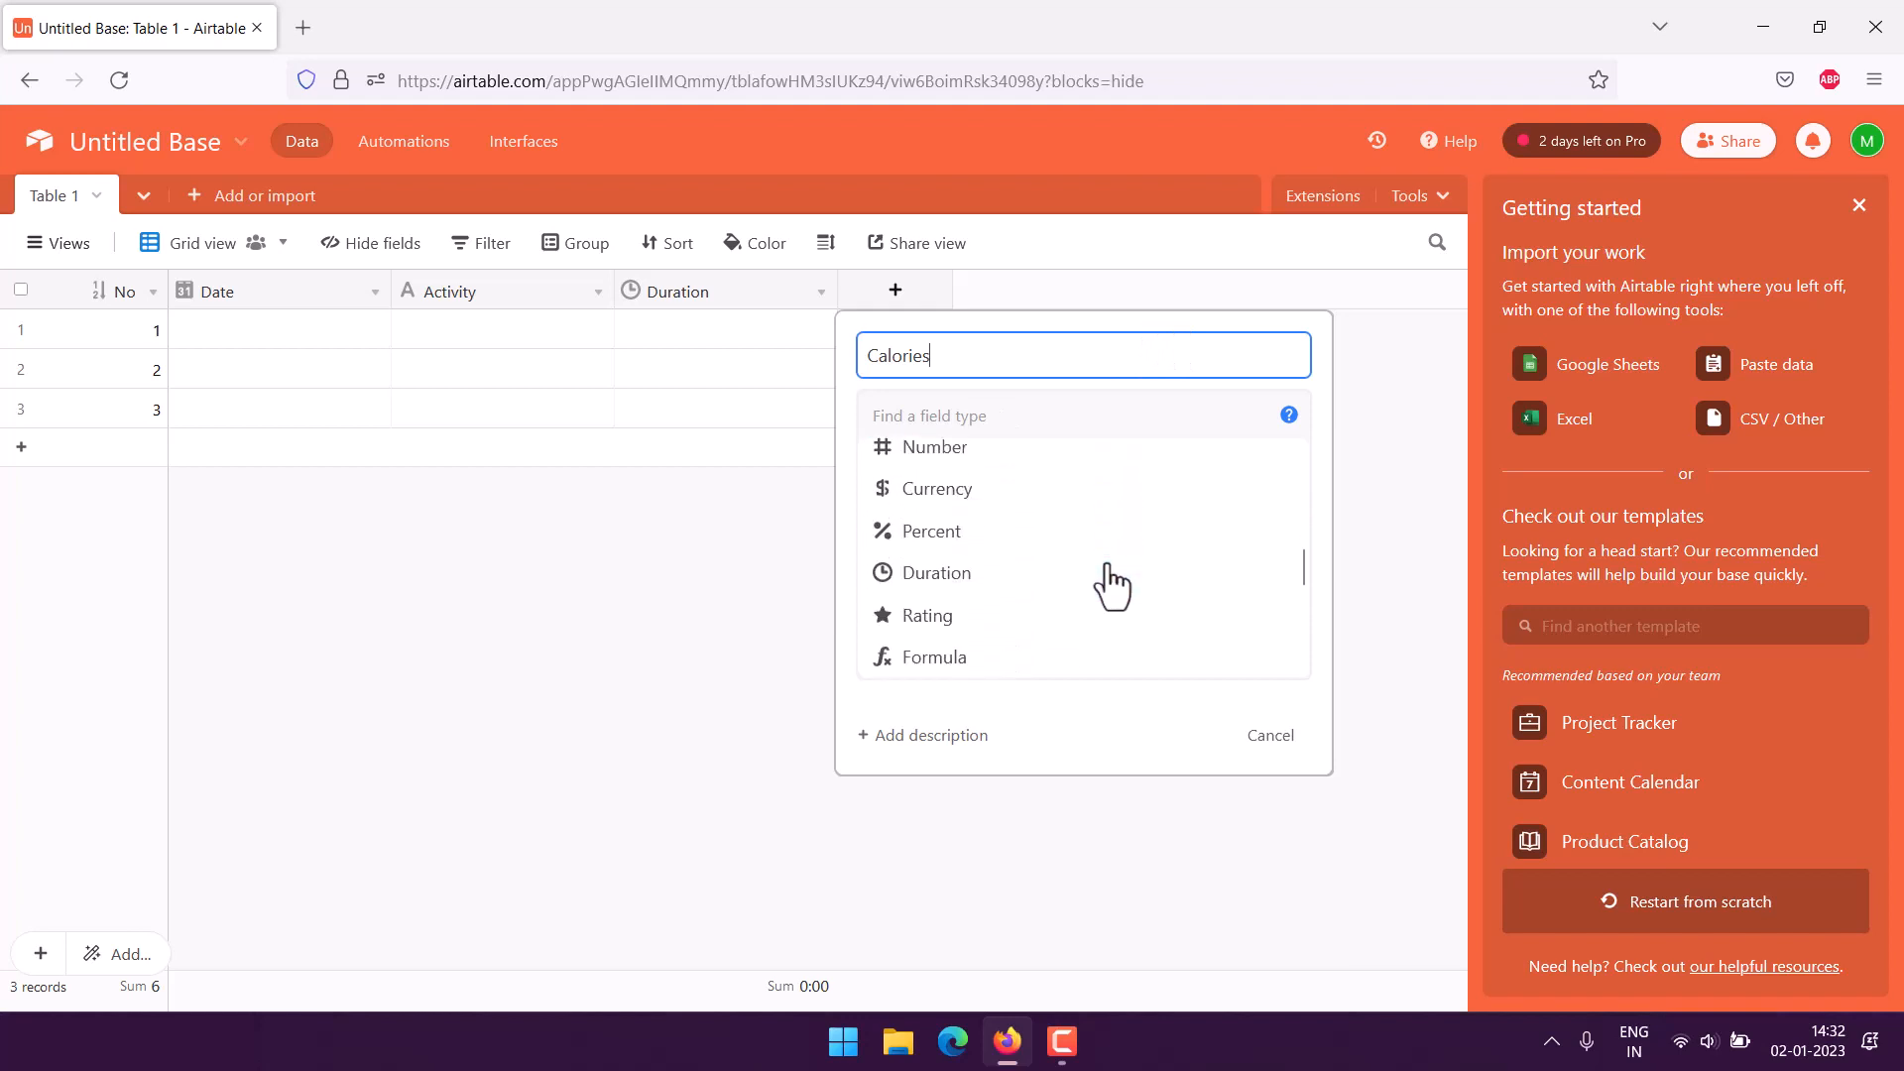
{"action": "left_click", "coordinate": [934, 446]}
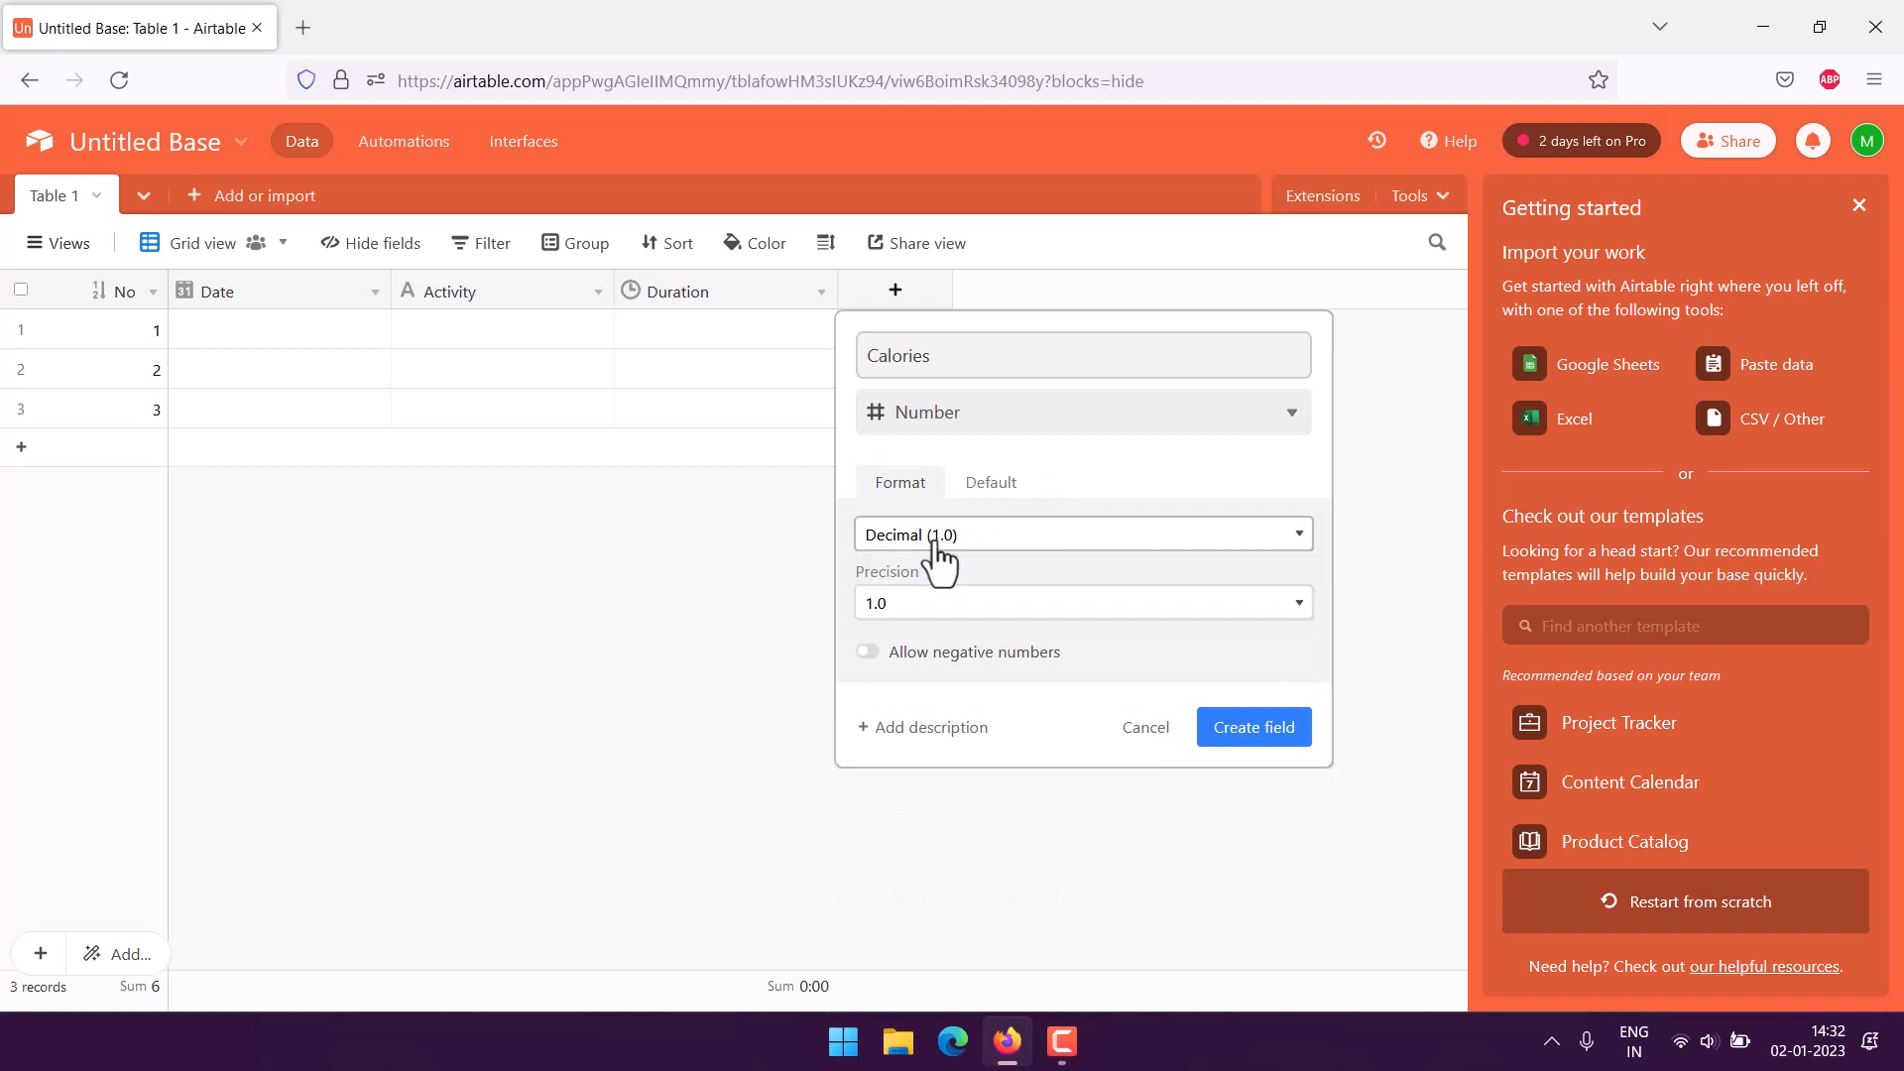
{"action": "left_click", "coordinate": [1081, 603]}
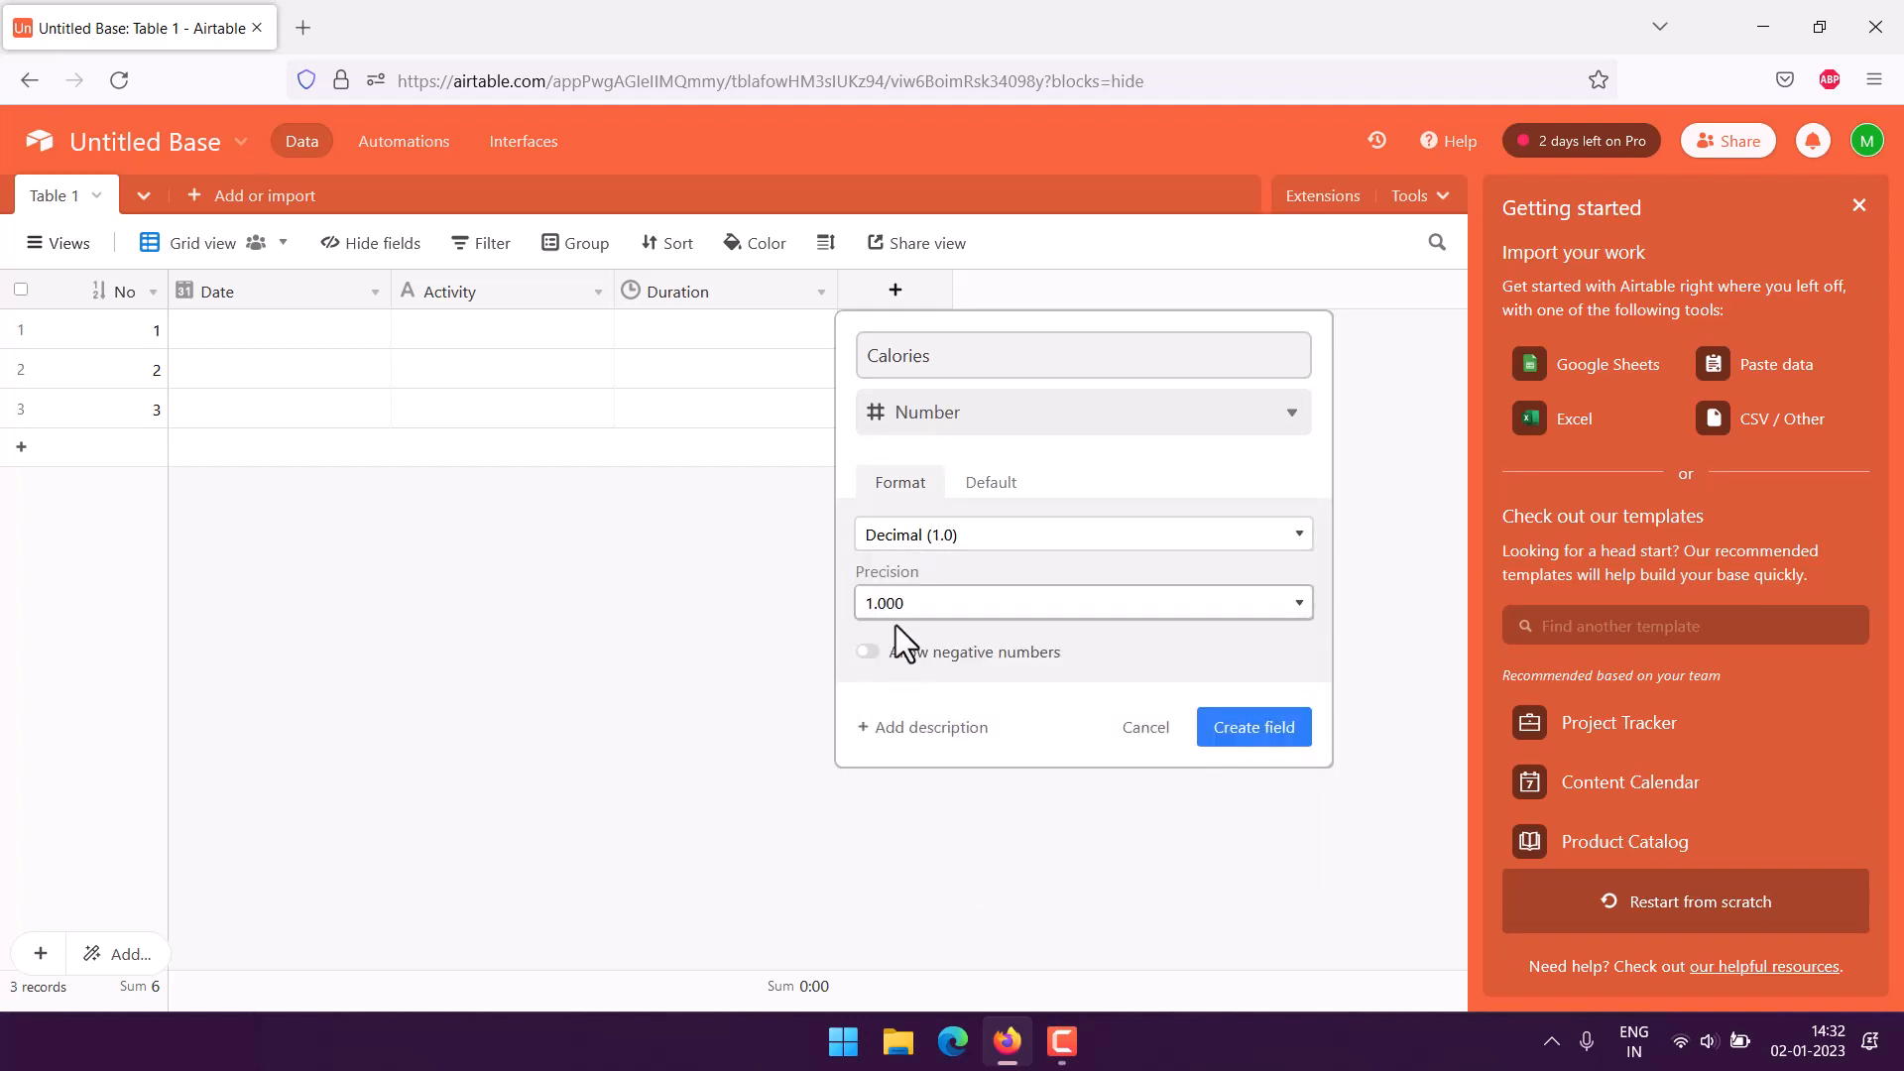
{"action": "left_click", "coordinate": [1252, 726]}
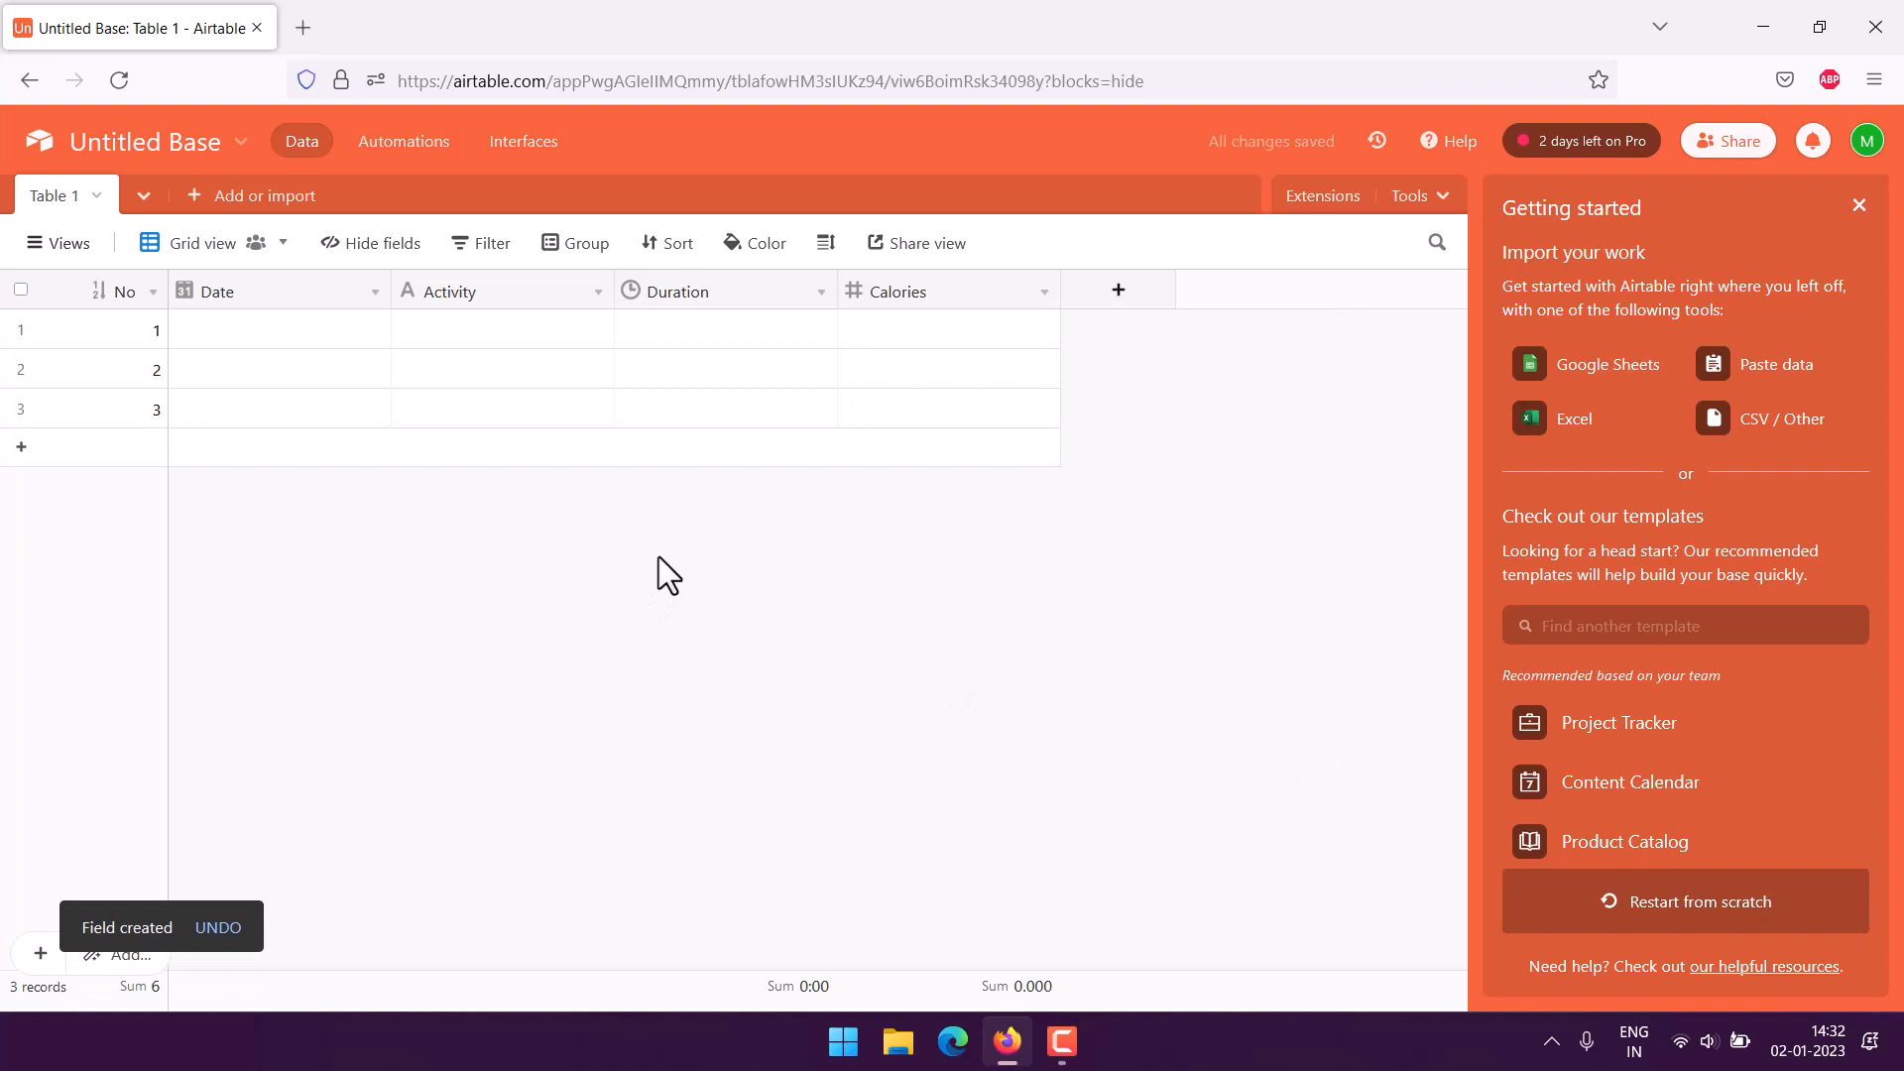
{"action": "left_click", "coordinate": [1117, 290]}
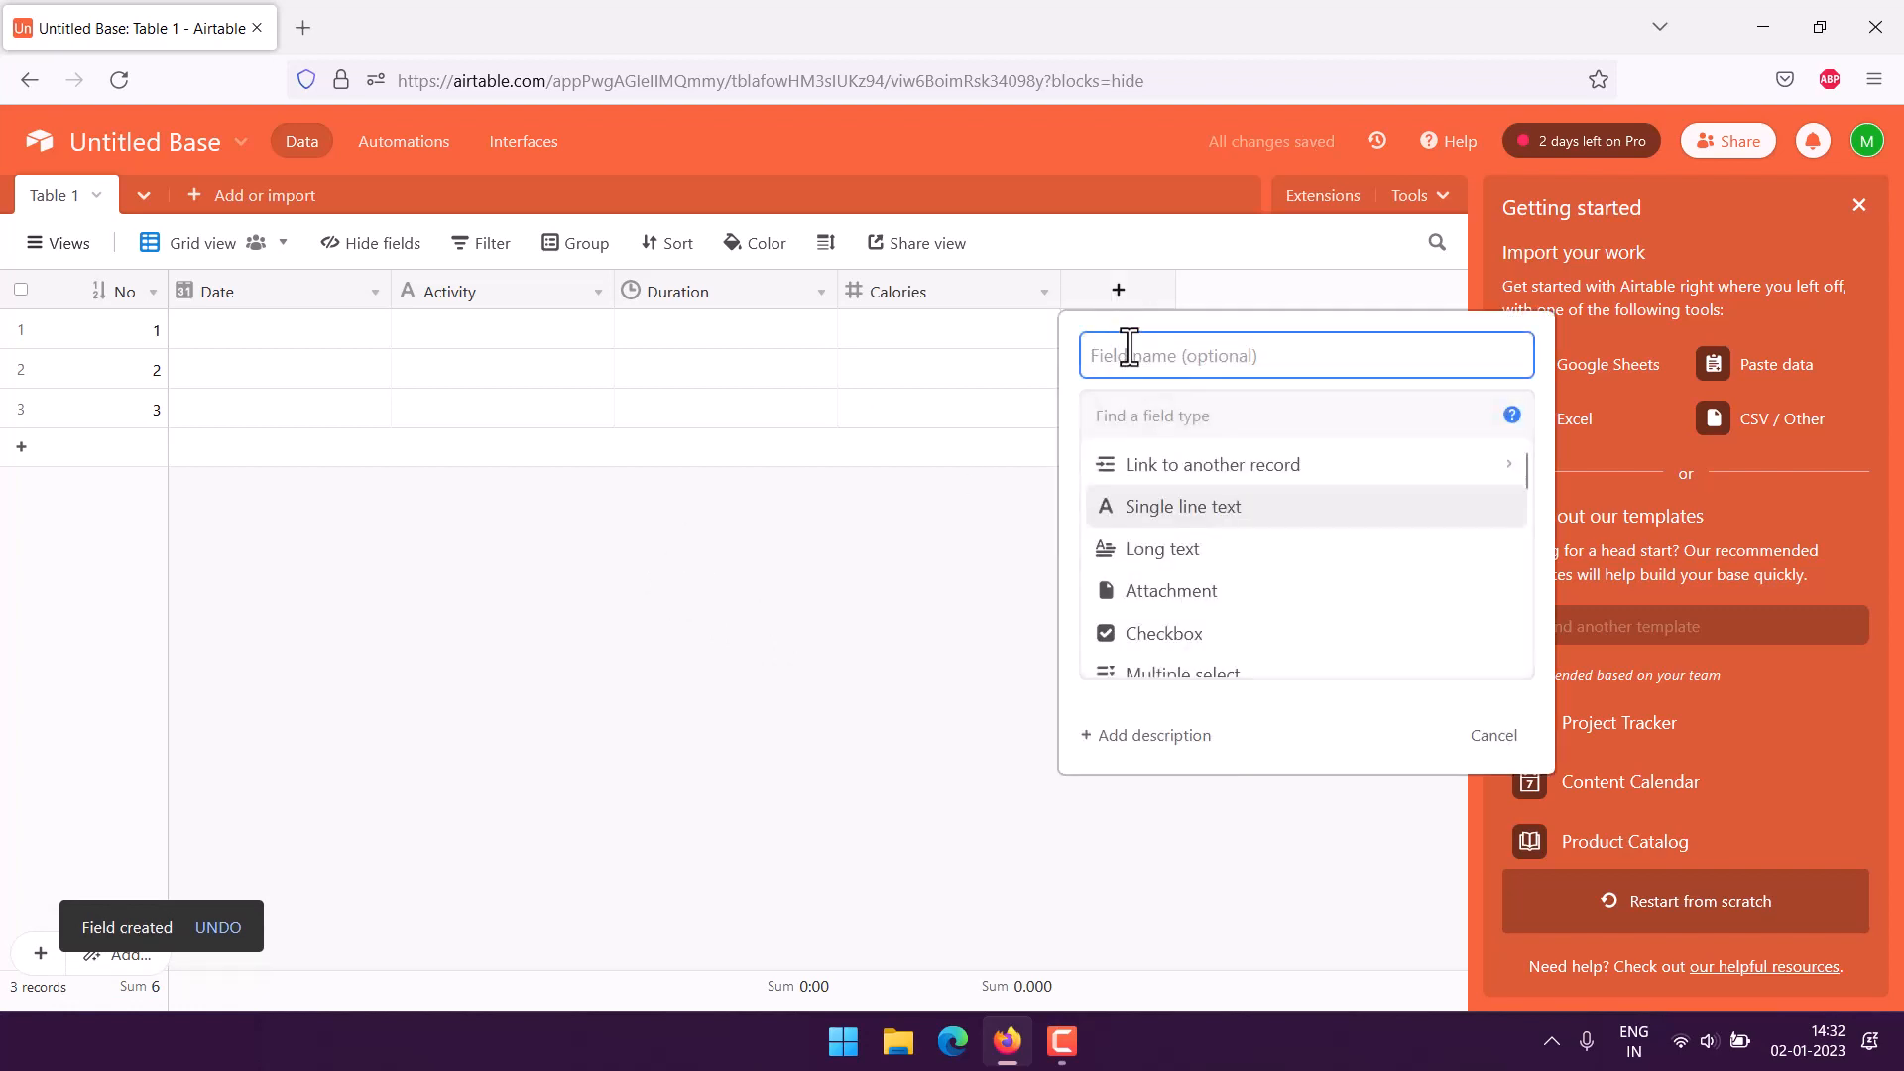
Add a Single line text field named Note and select the first record's cell
{"action": "type", "text": "Note"}
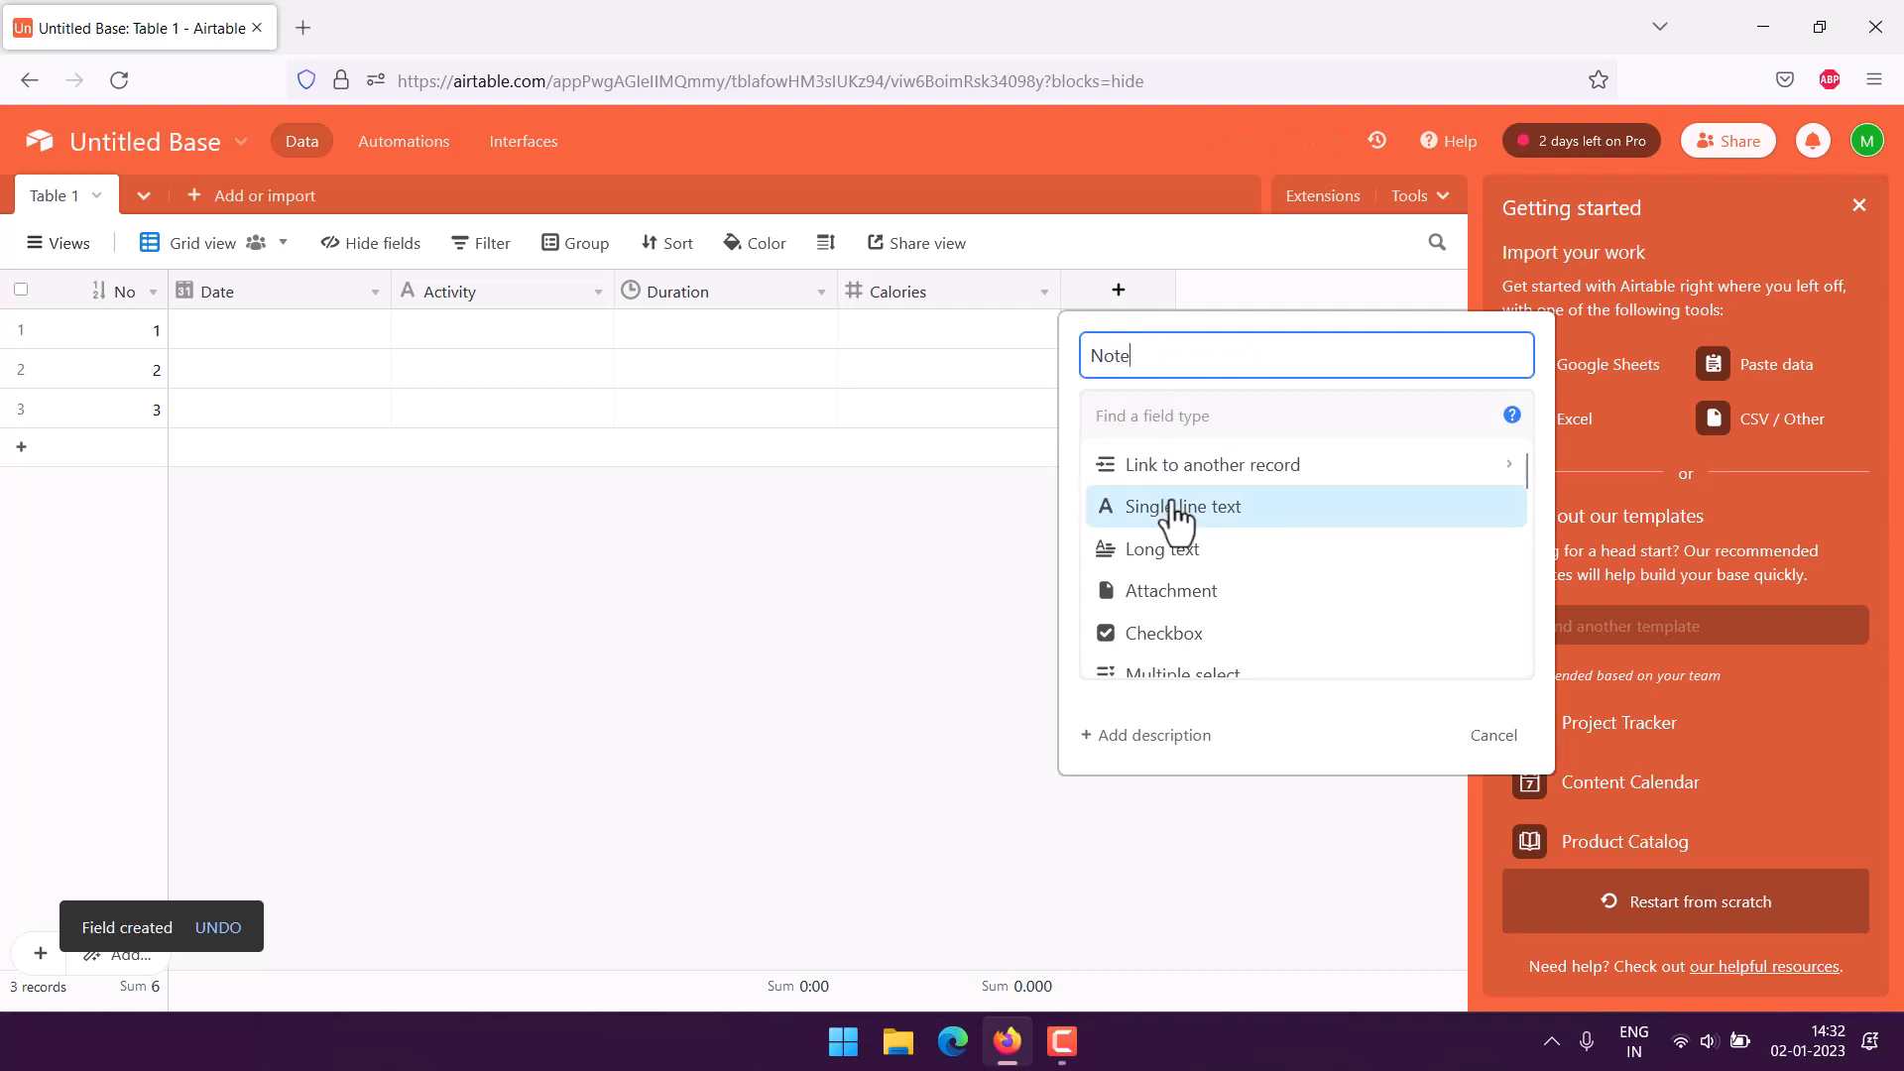
{"action": "left_click", "coordinate": [1179, 506]}
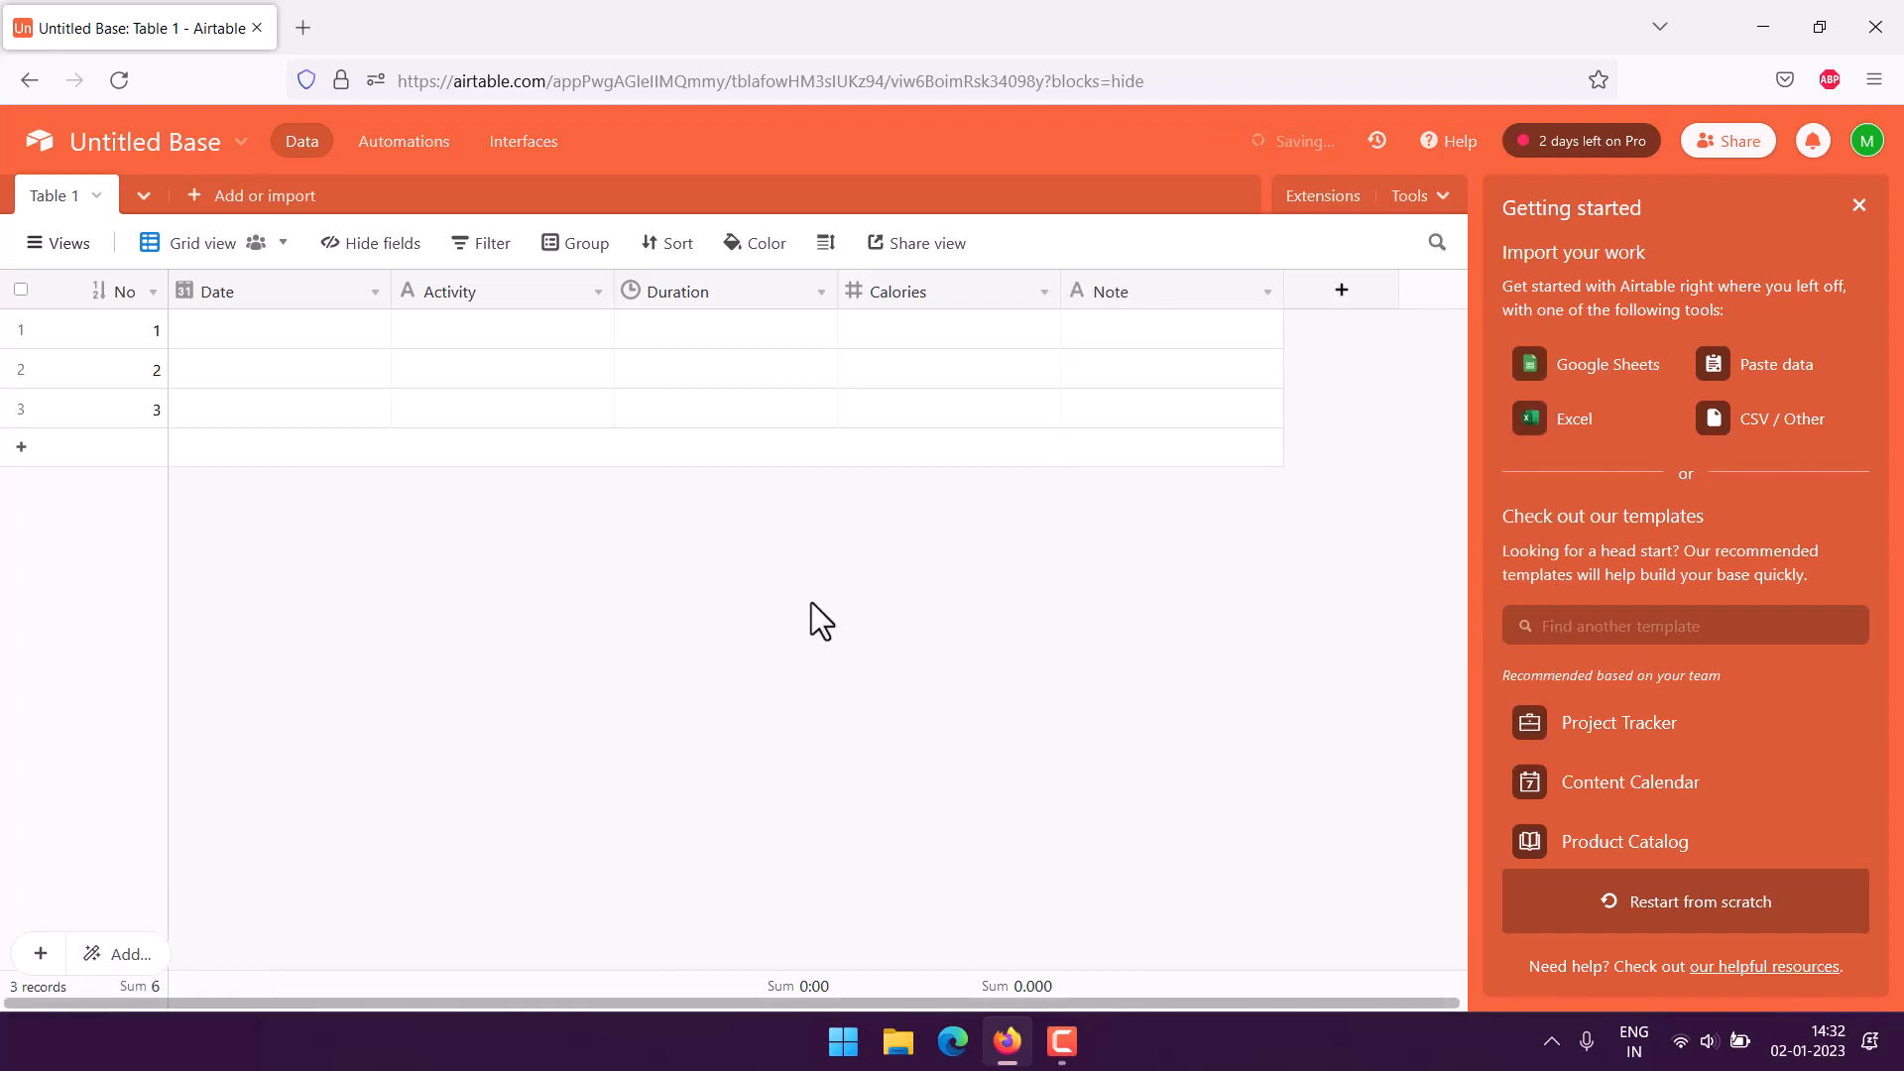
{"action": "left_click", "coordinate": [278, 329]}
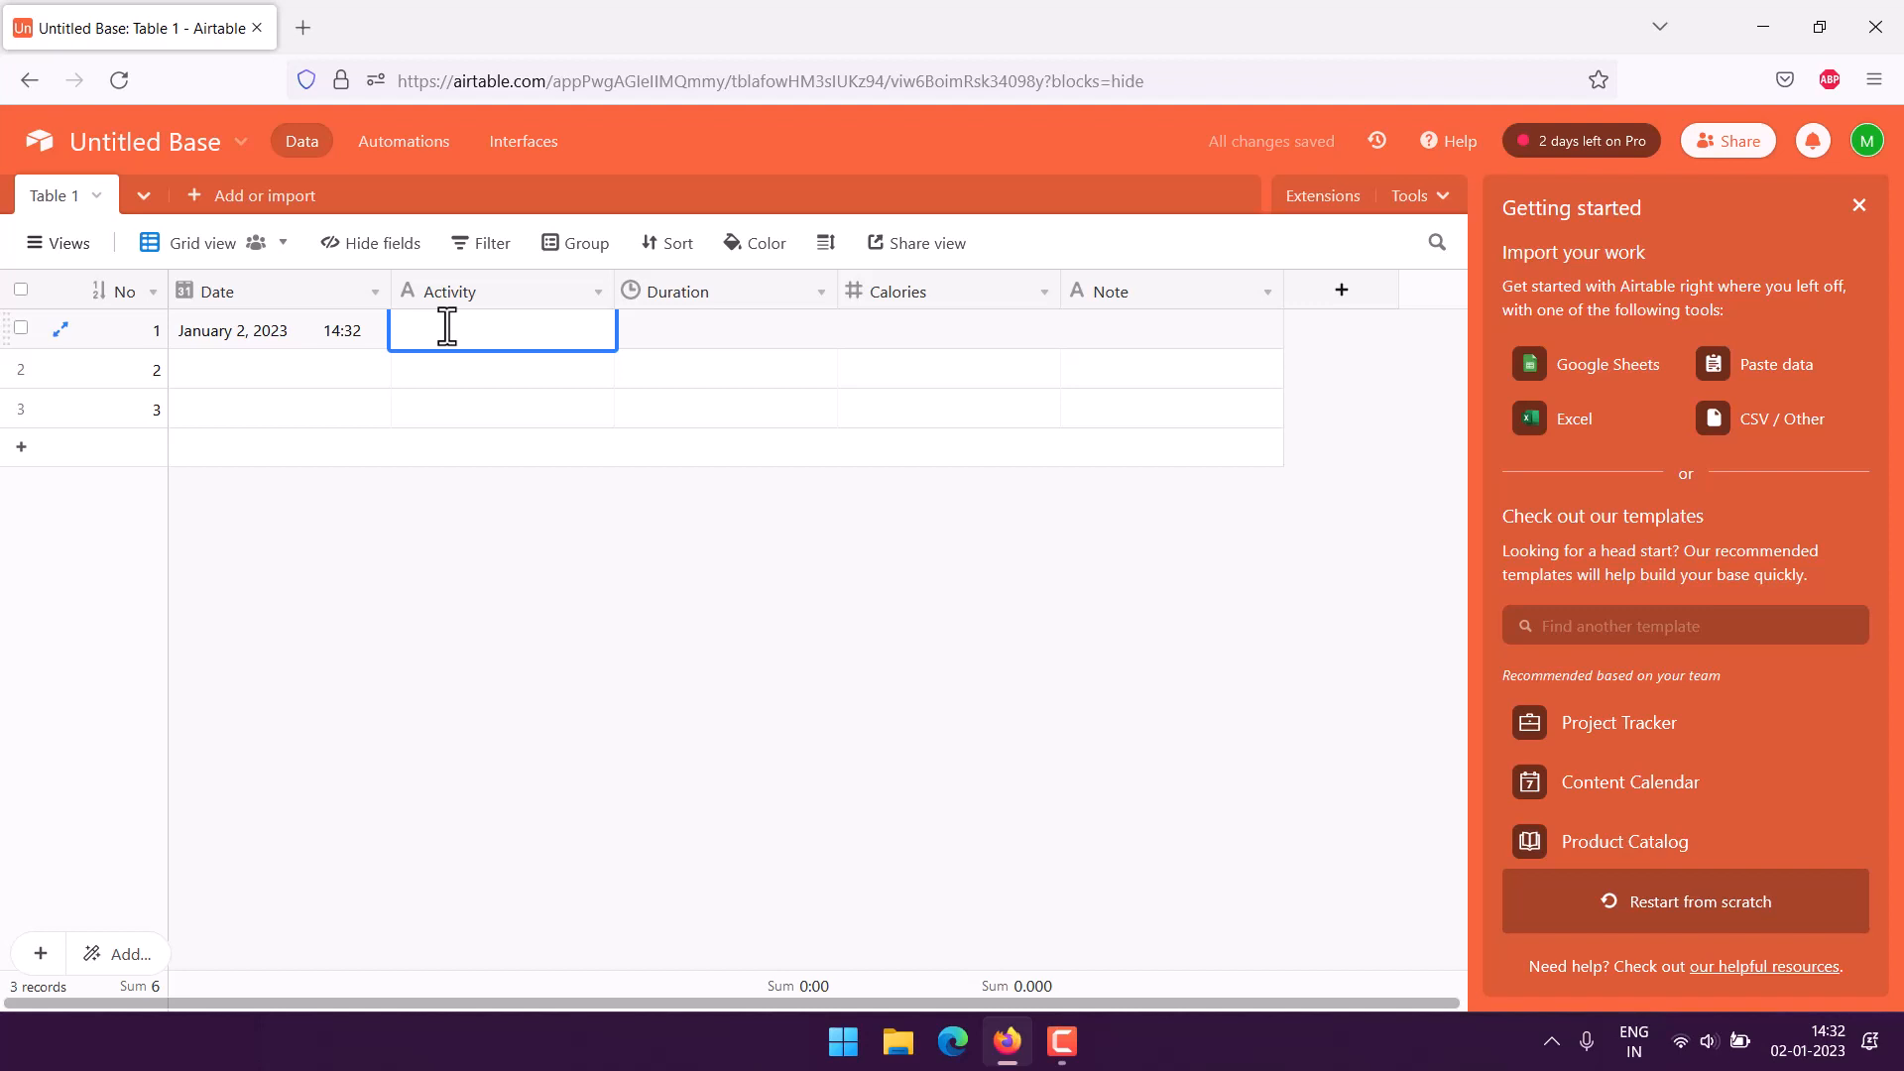
Fill row 1 with Walk, 0:30, 200 calories and note 'Mild walk activity'
{"action": "type", "text": "Walk"}
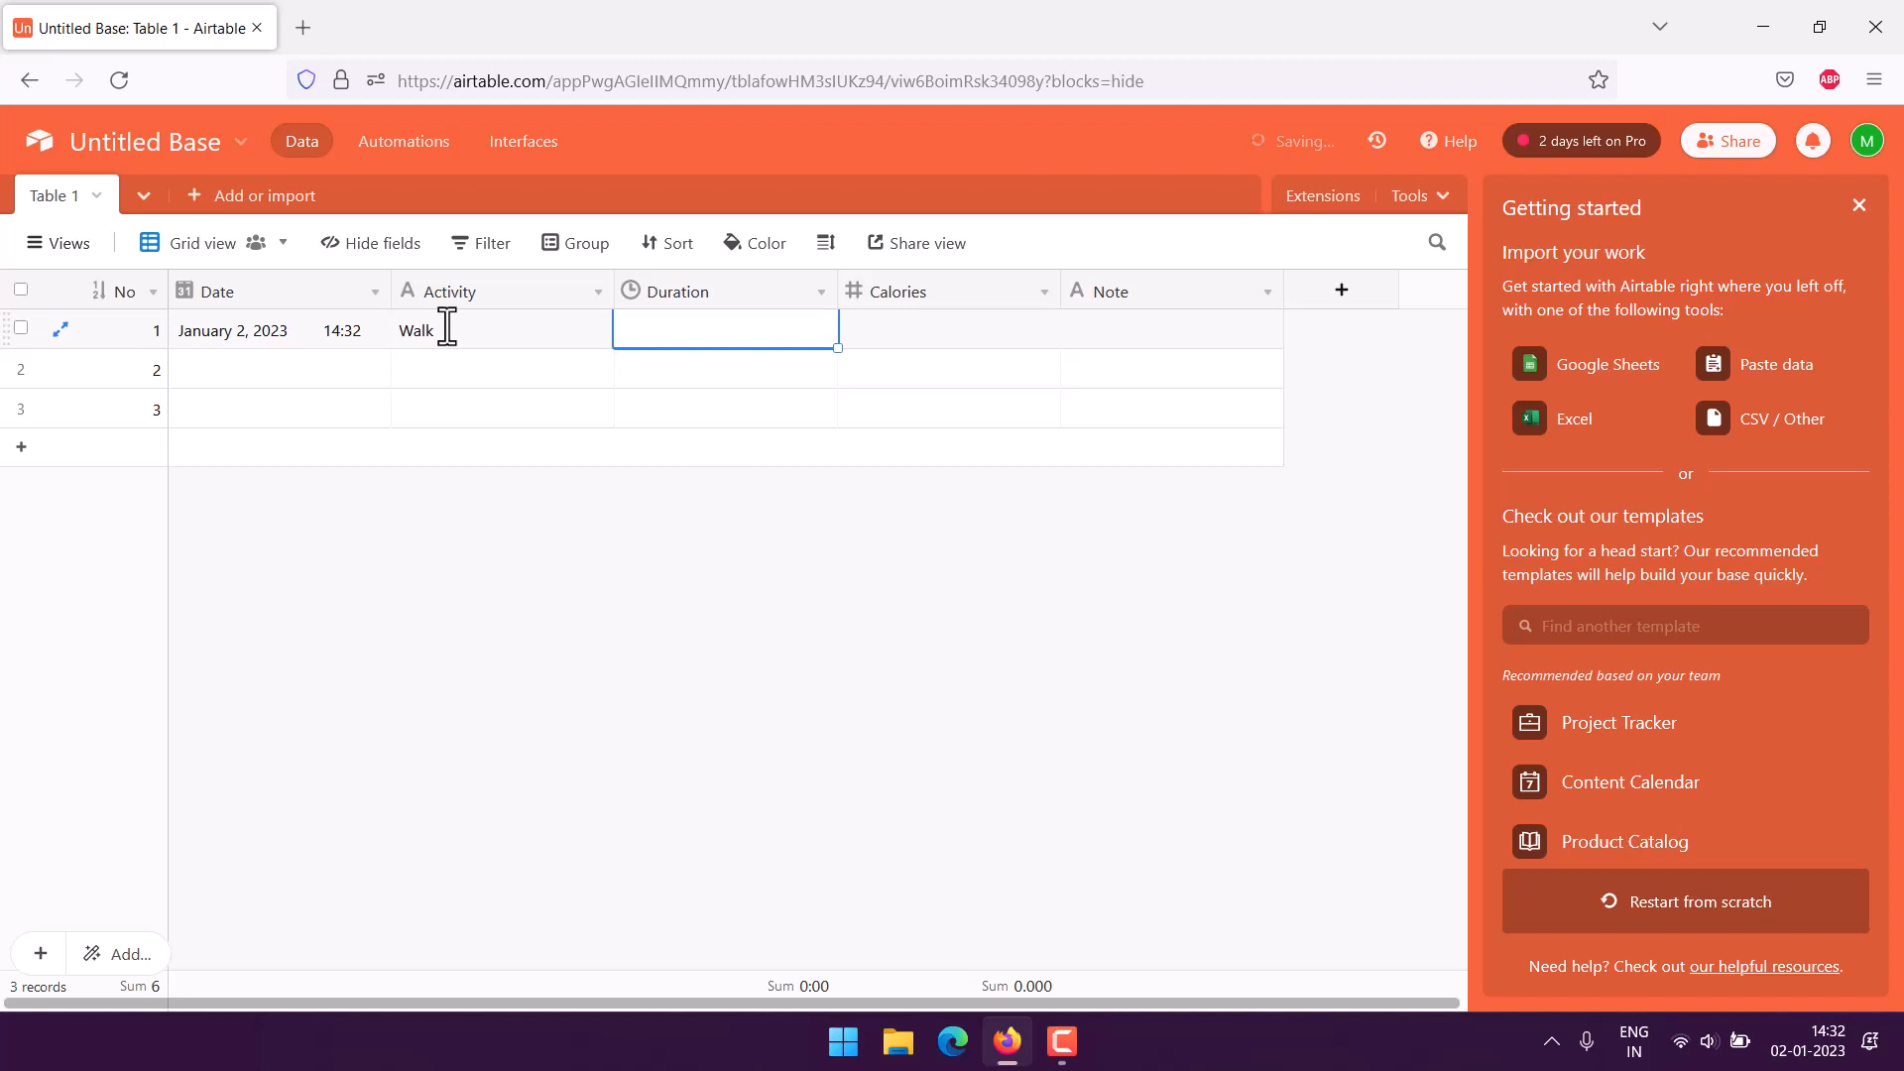
{"action": "mouse_move", "coordinate": [379, 439]}
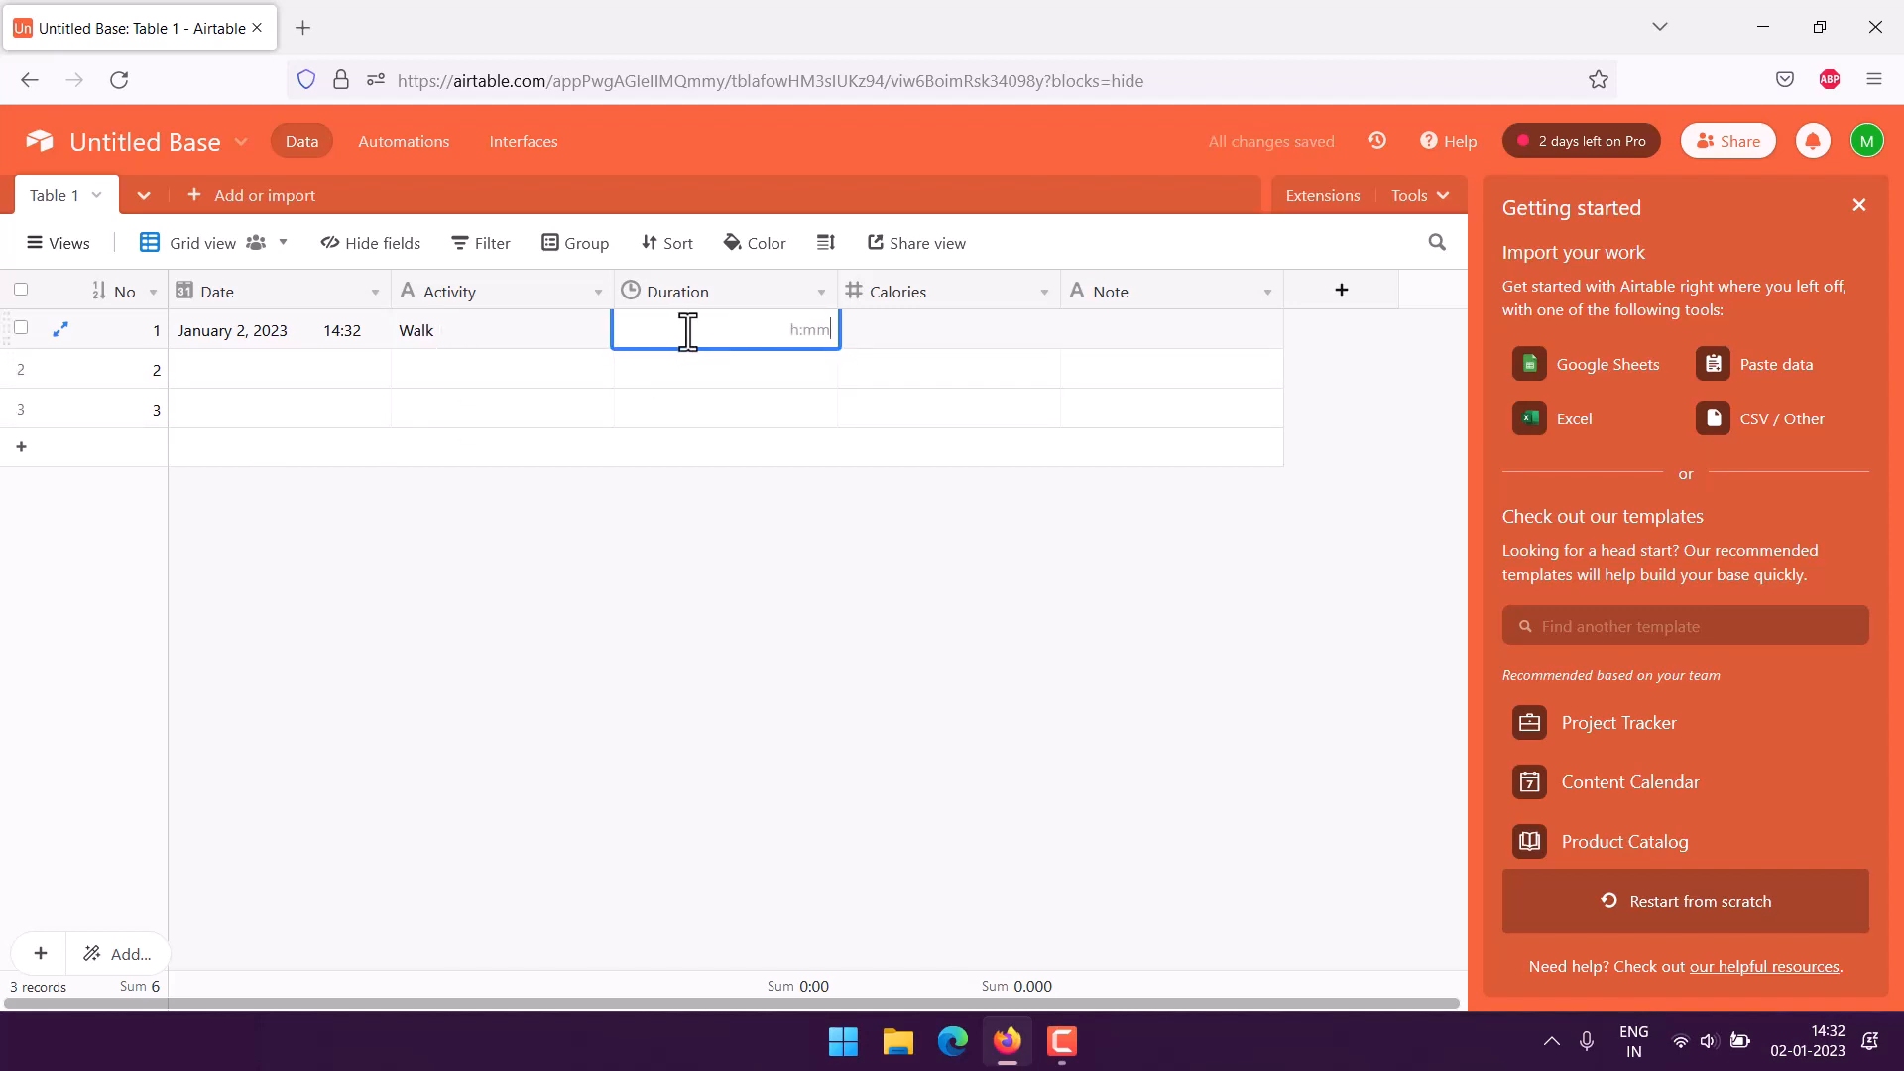
{"action": "type", "text": "0:30"}
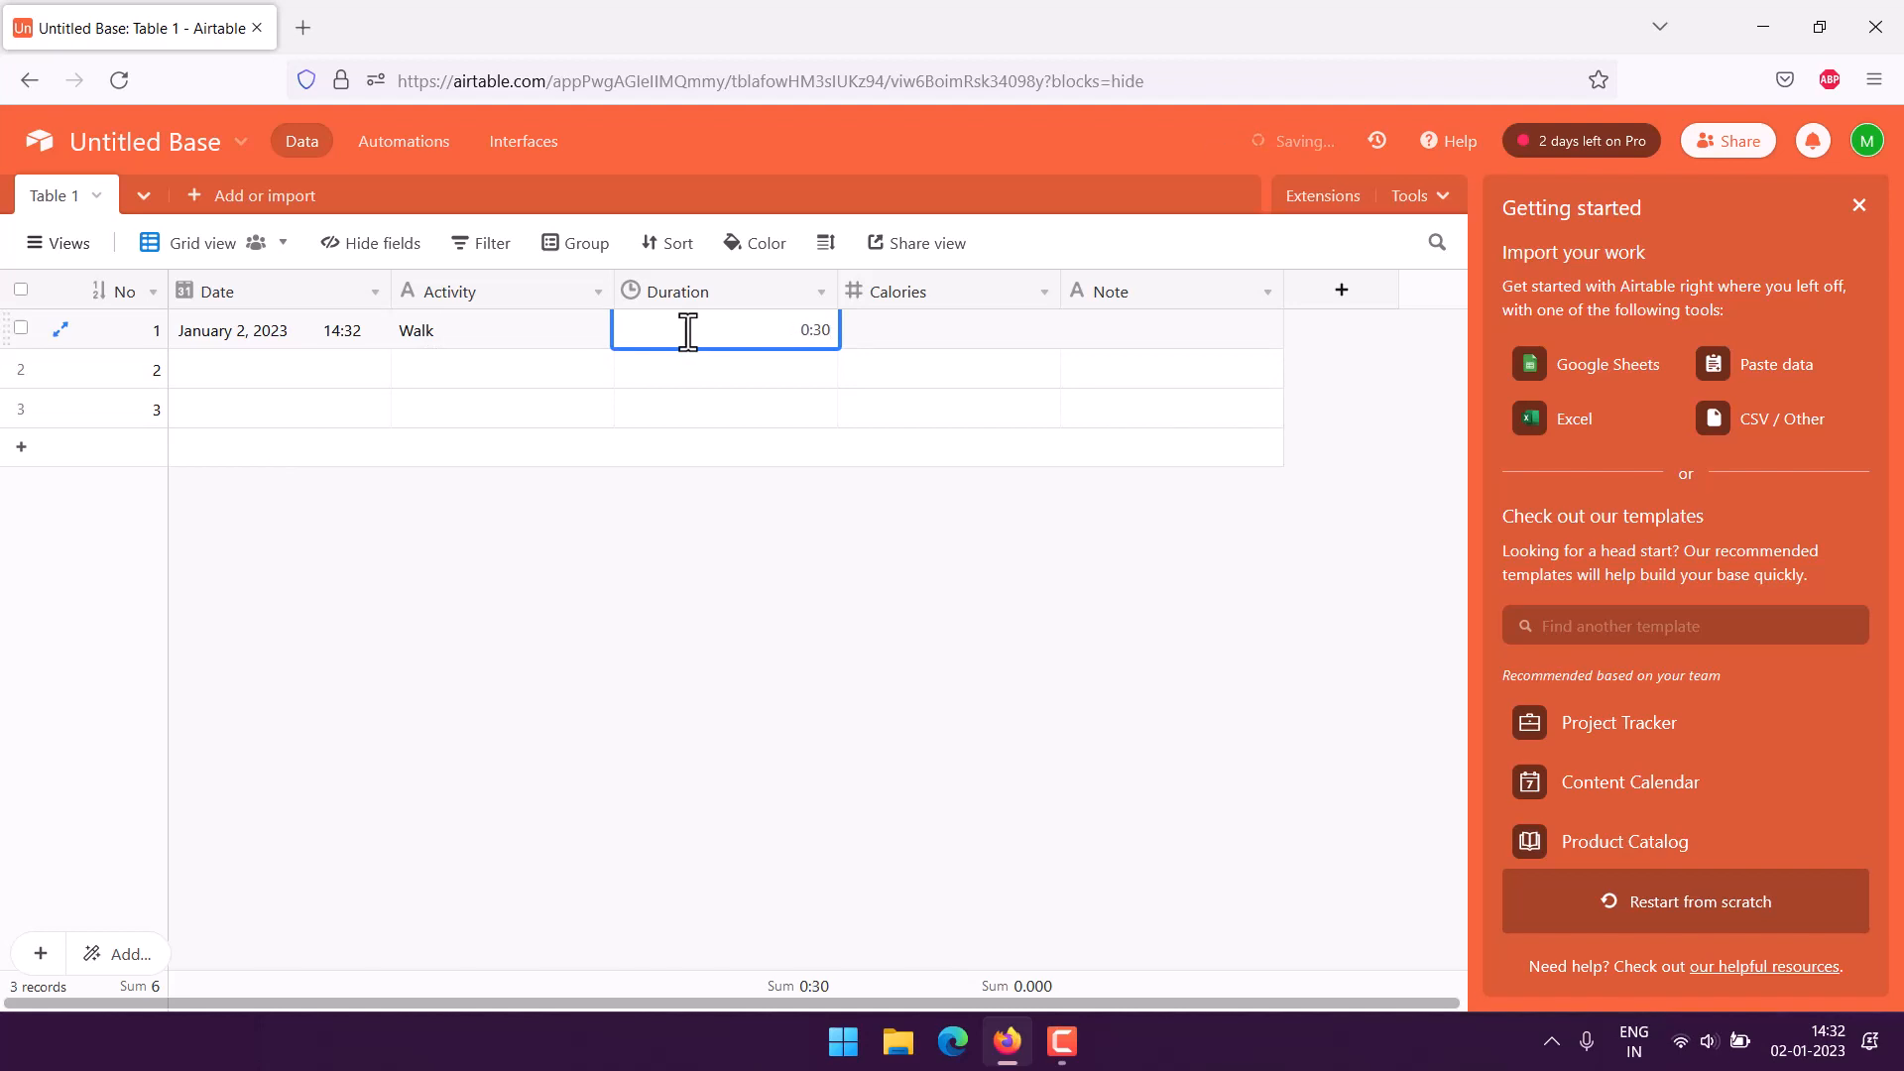
{"action": "left_click", "coordinate": [949, 330]}
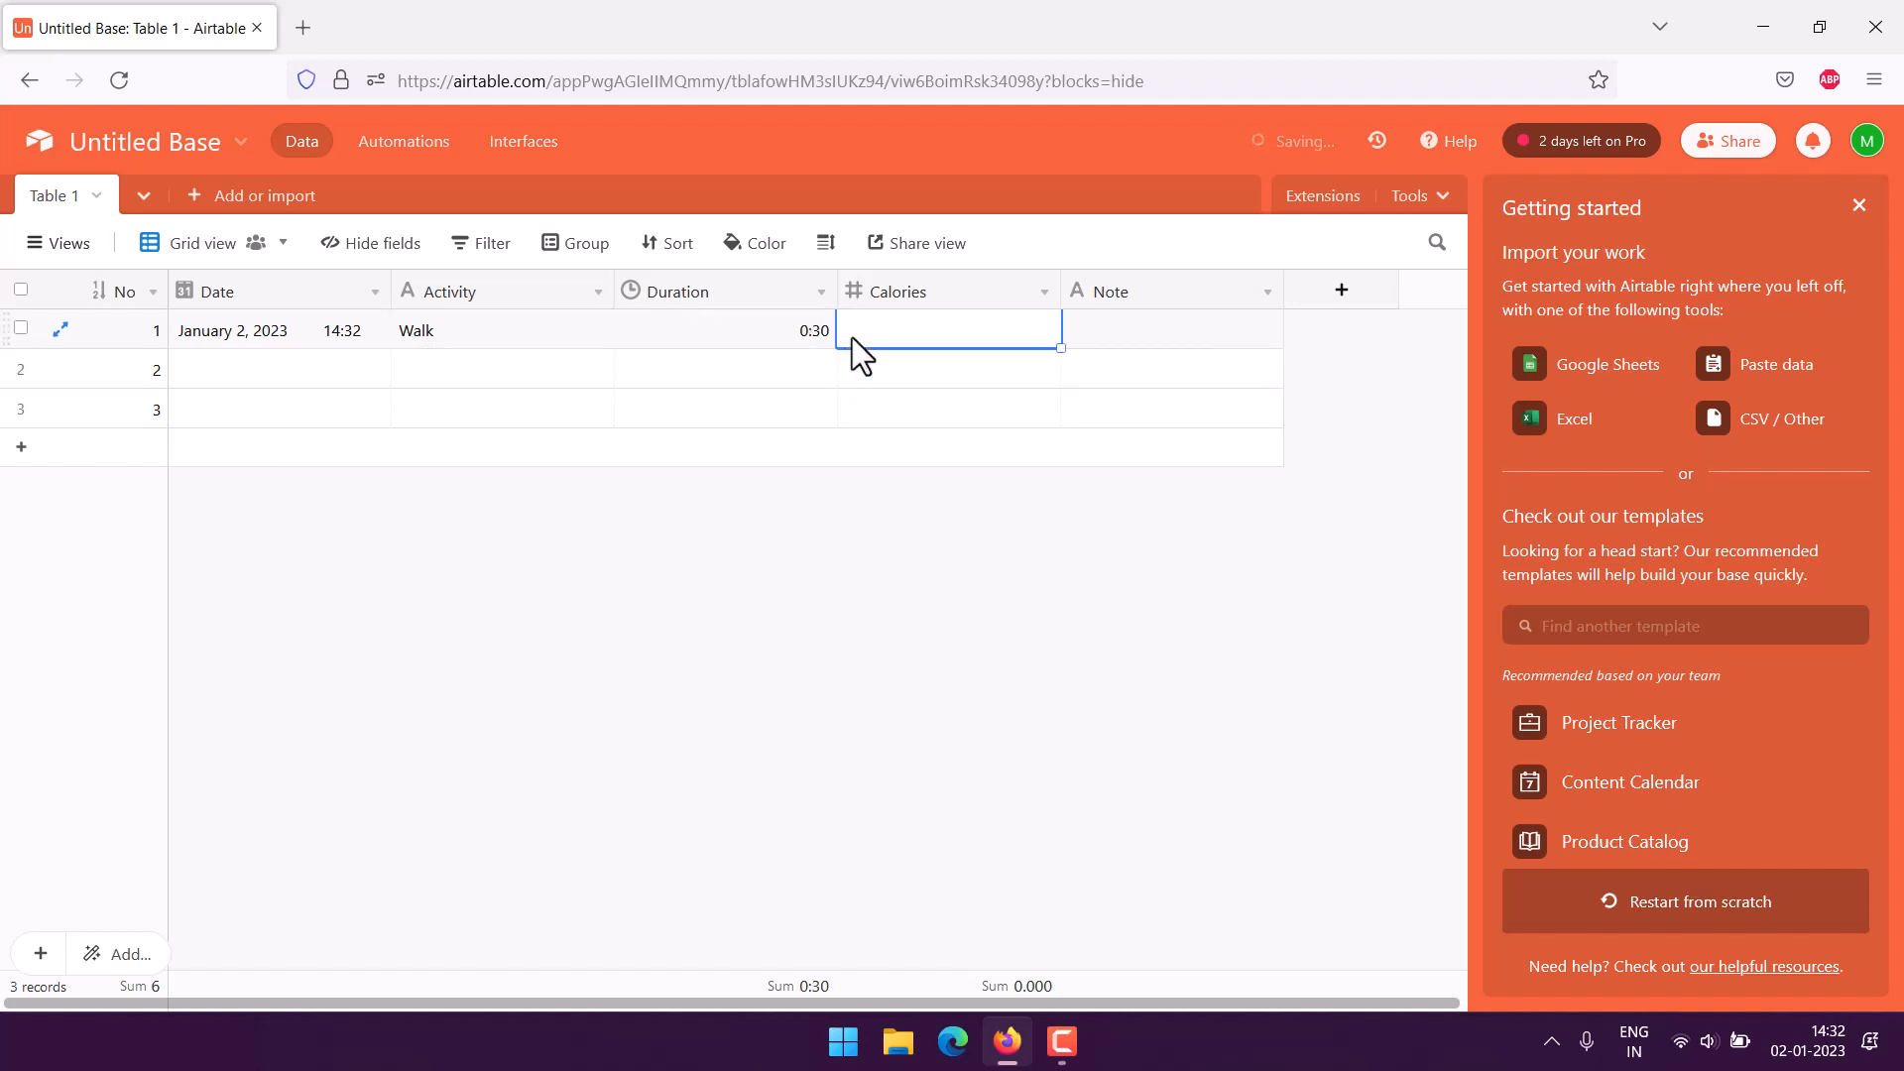
{"action": "type", "text": "200.000"}
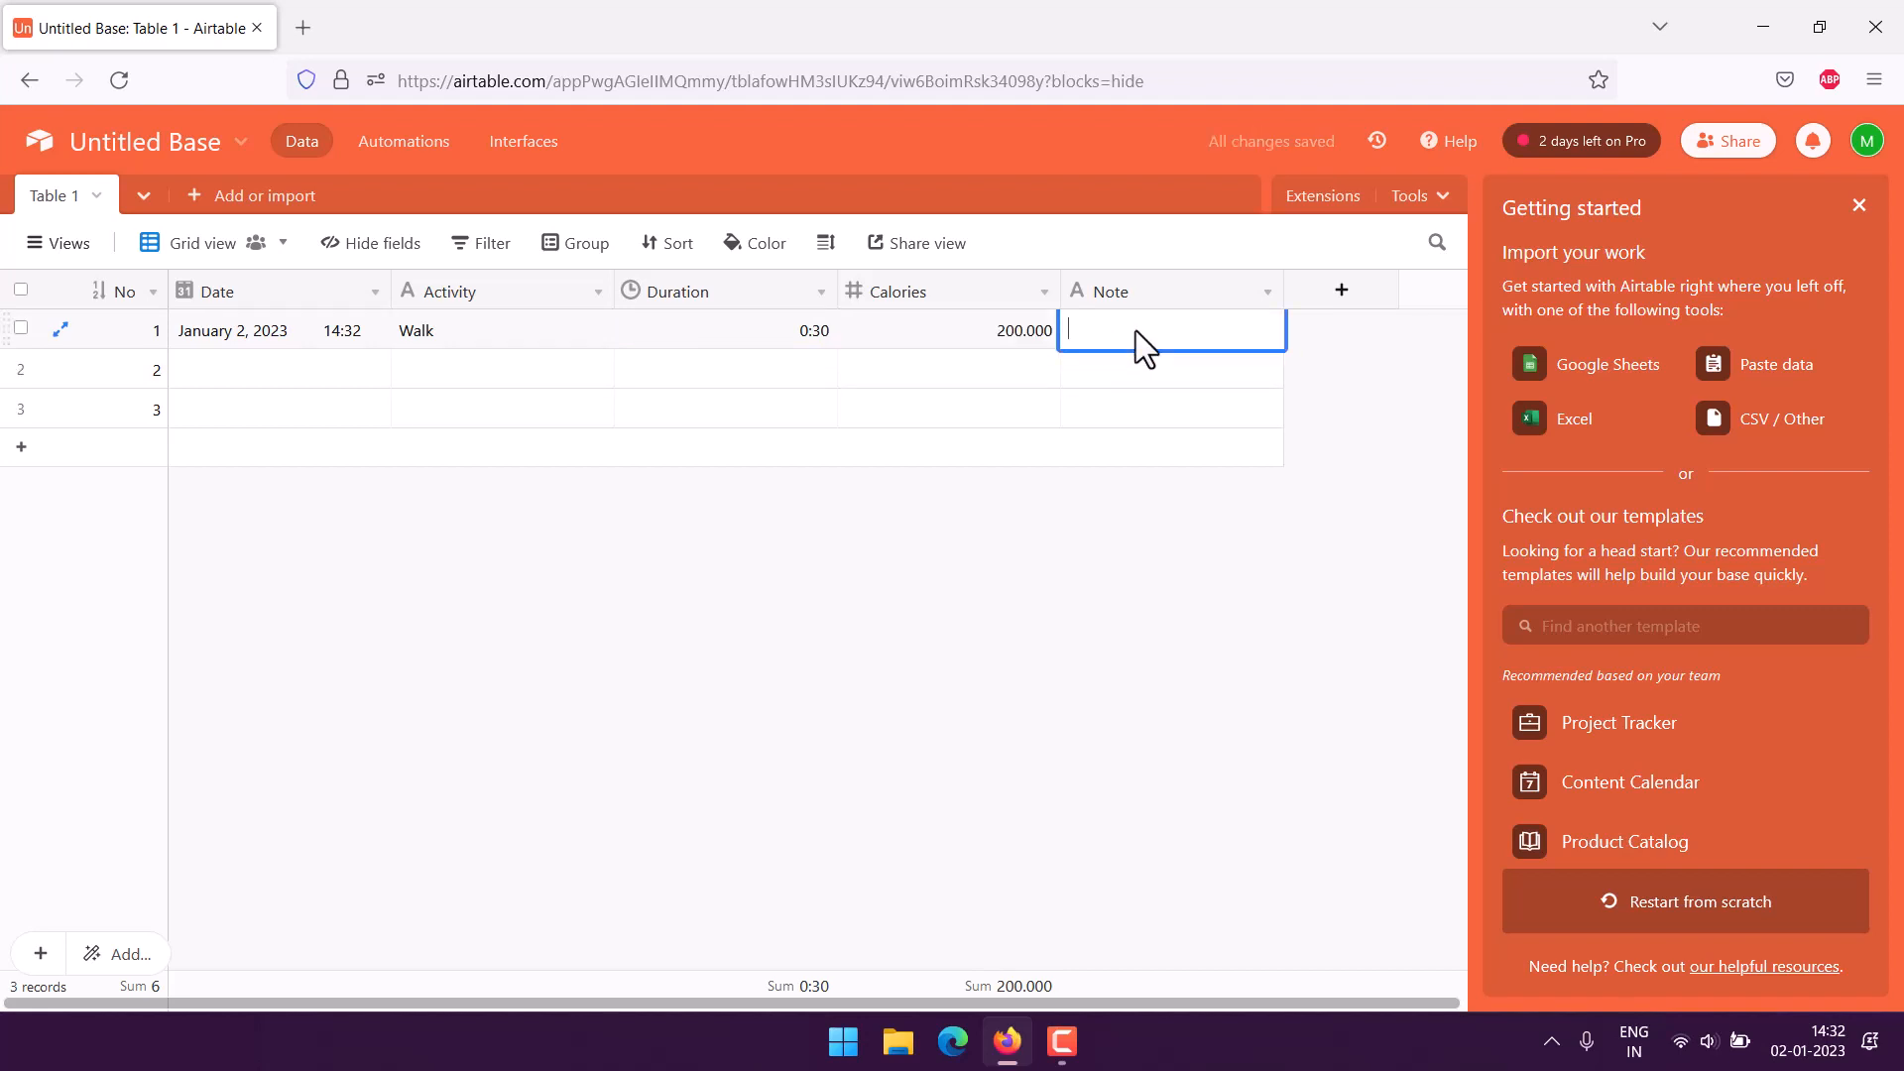
{"action": "type", "text": "Mild"}
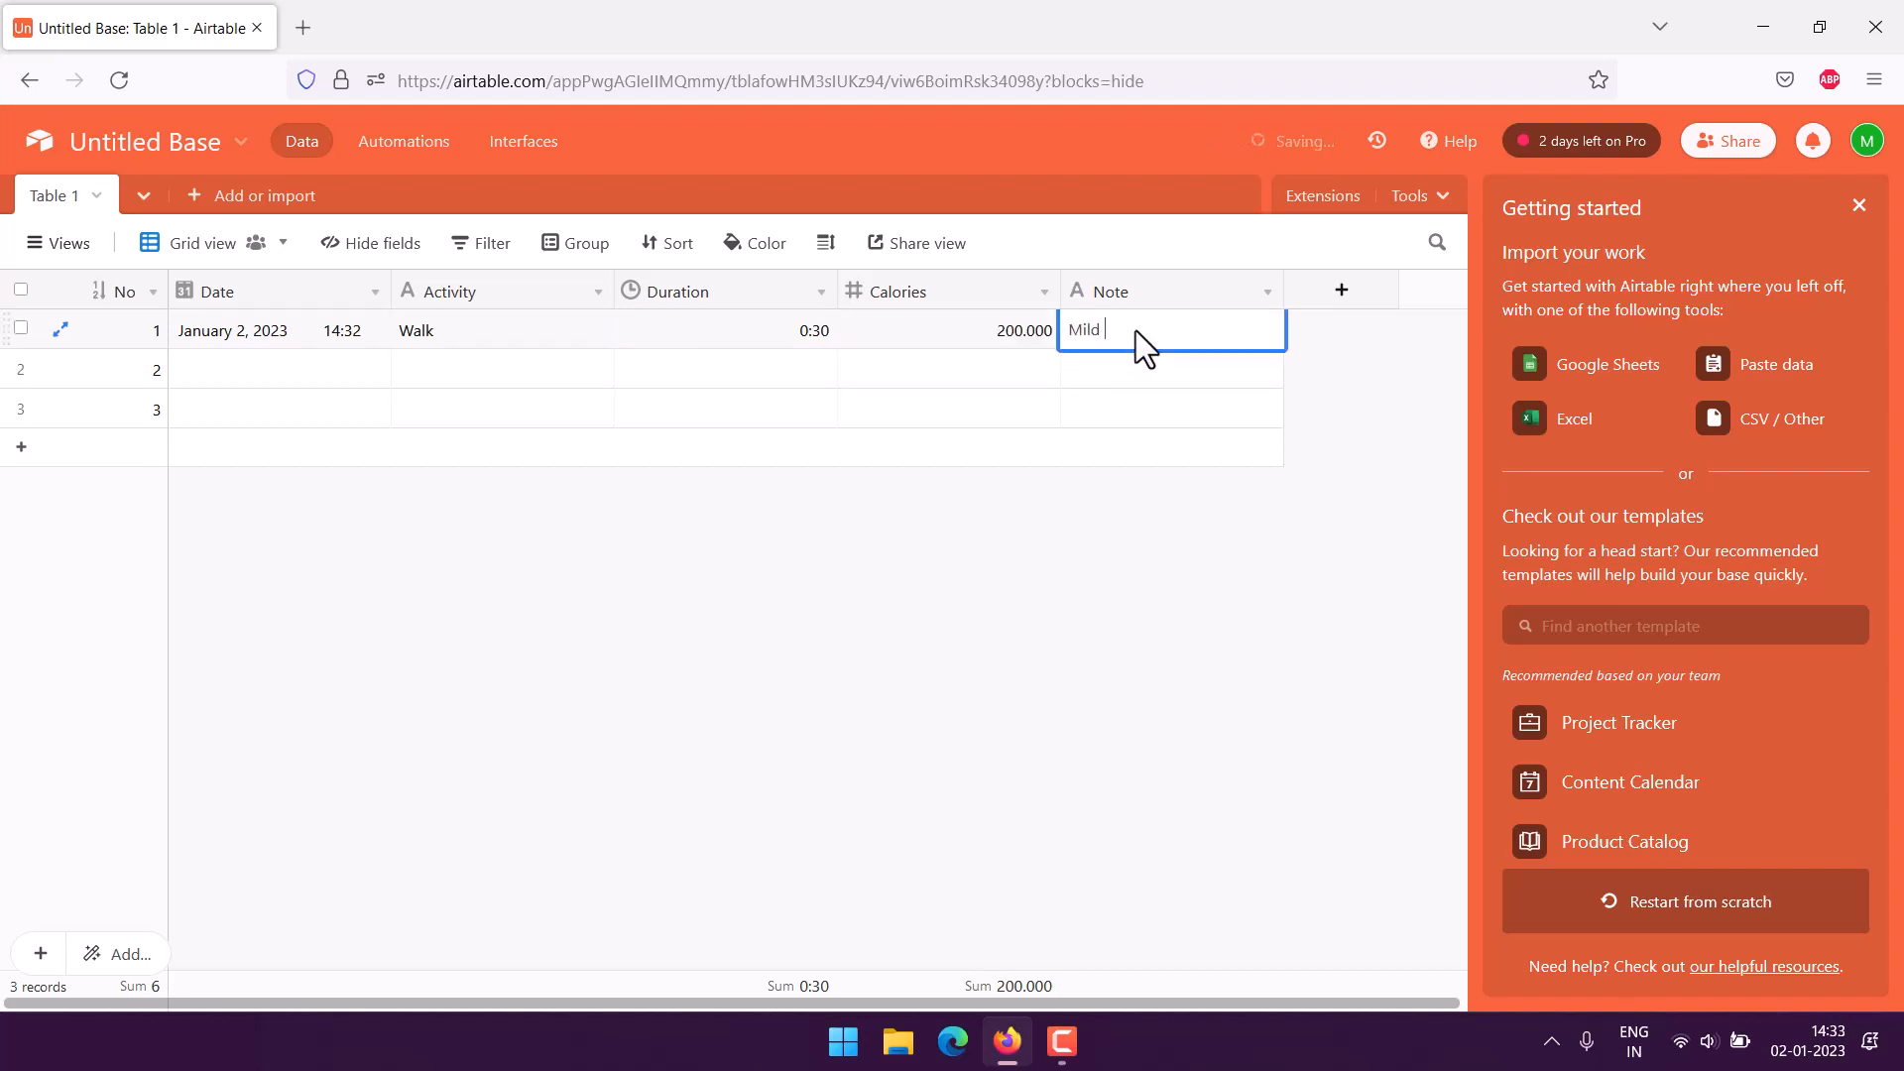
{"action": "type", "text": "walk activity"}
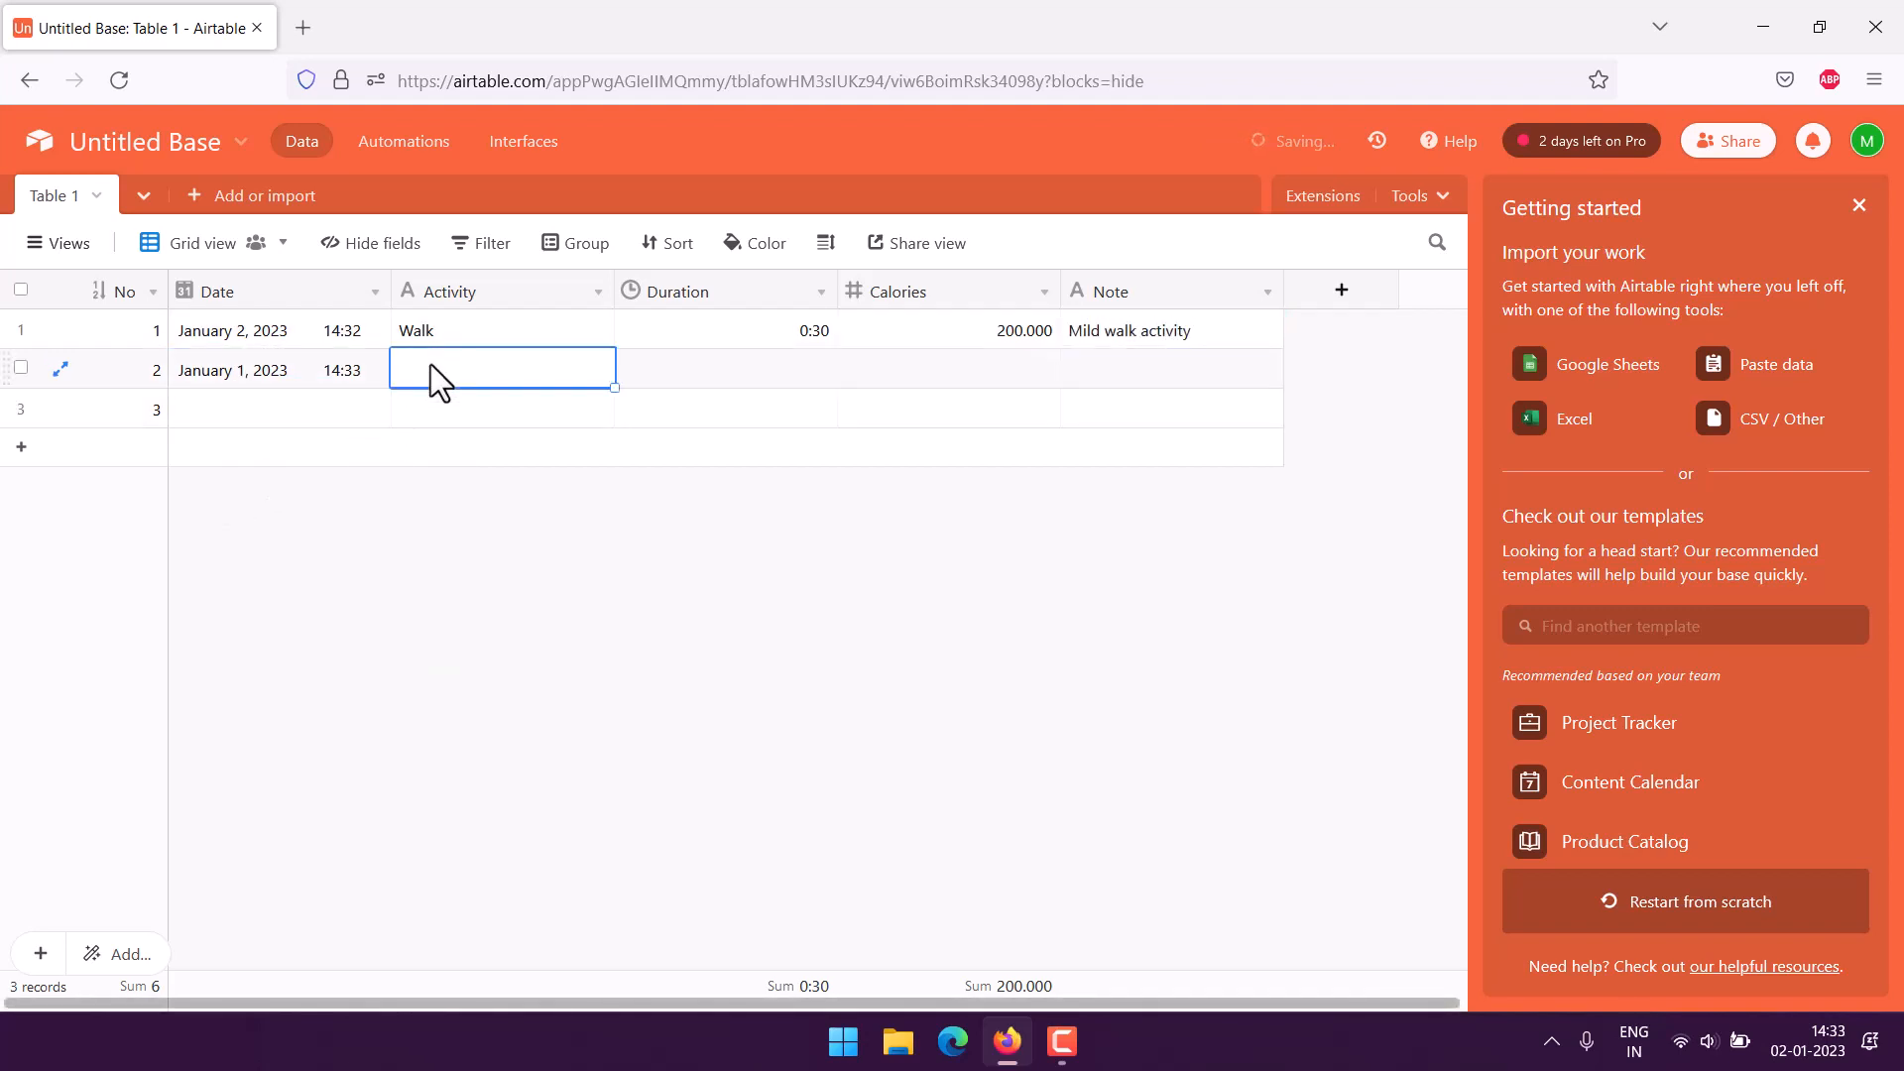
Fill row 2 with Jogging, 0:40, 350 calories and note 'Jogging Activity'
{"action": "type", "text": "Jogging"}
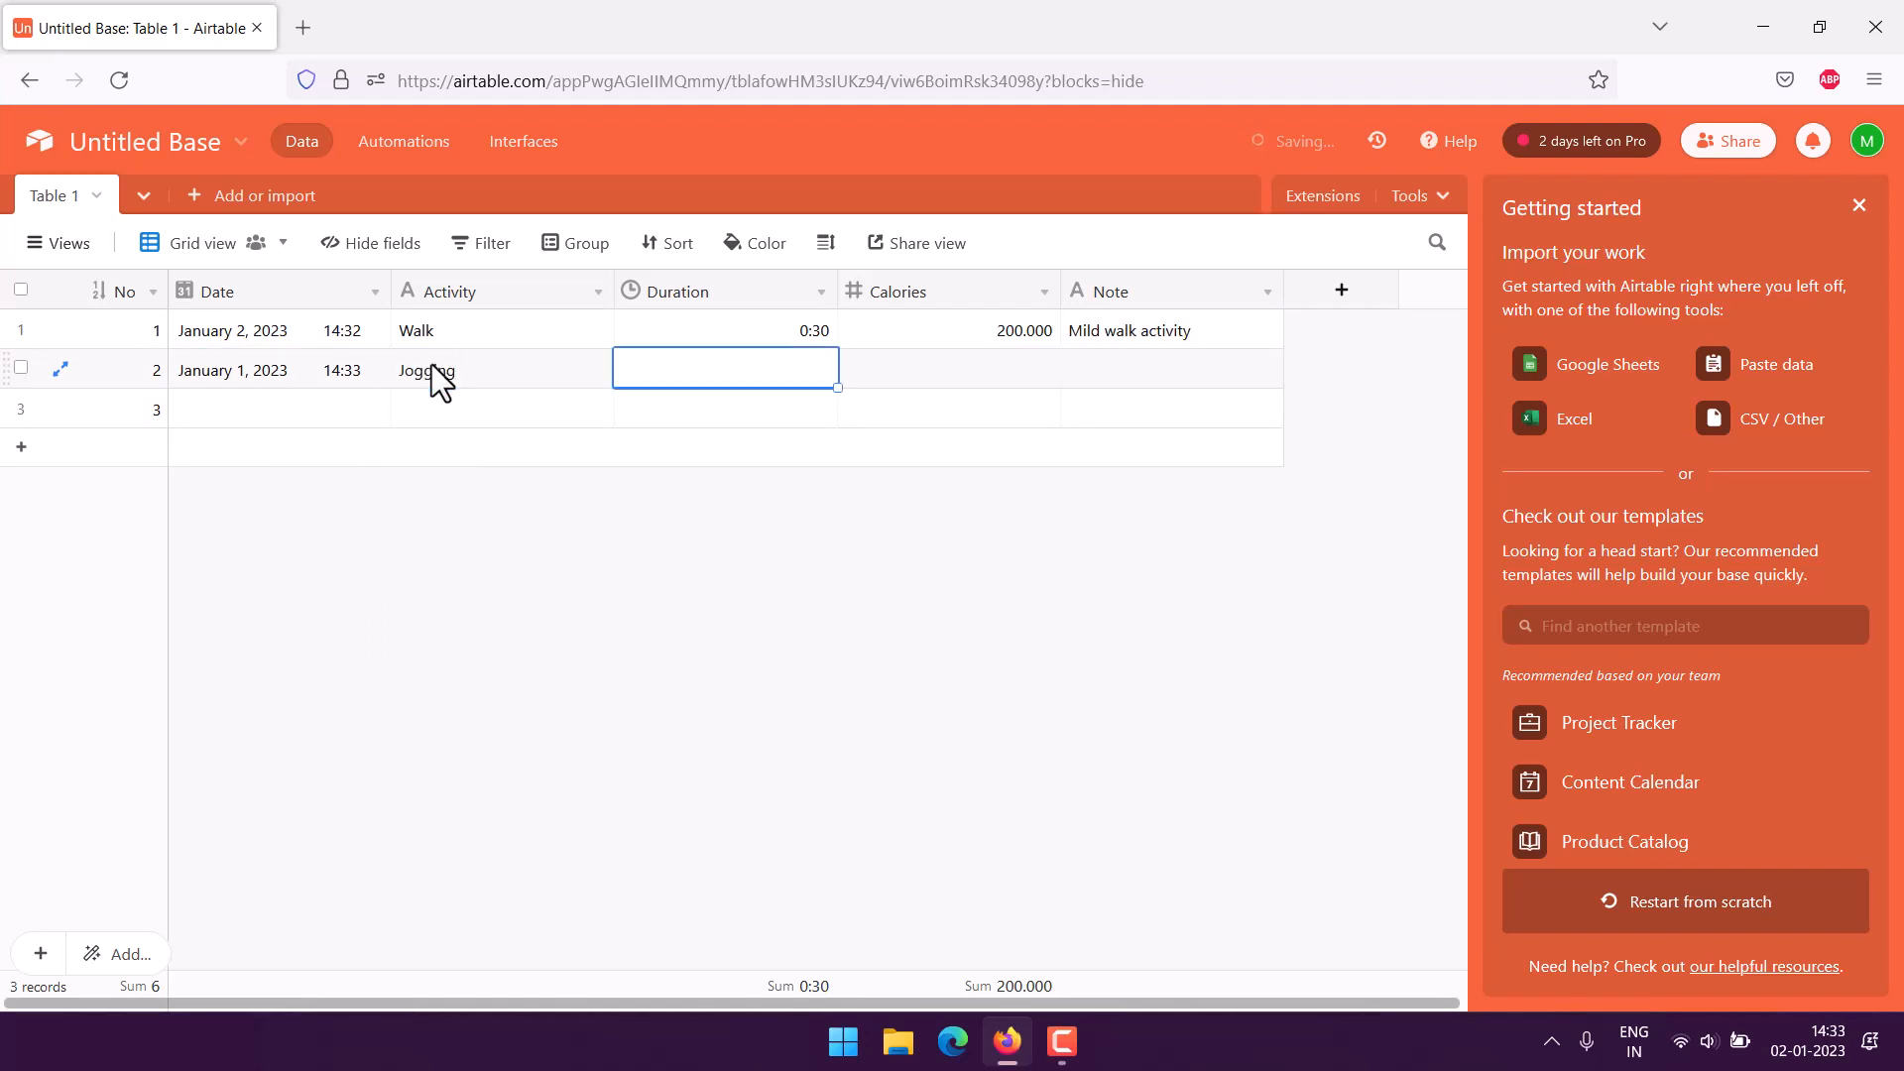
{"action": "type", "text": "0:40"}
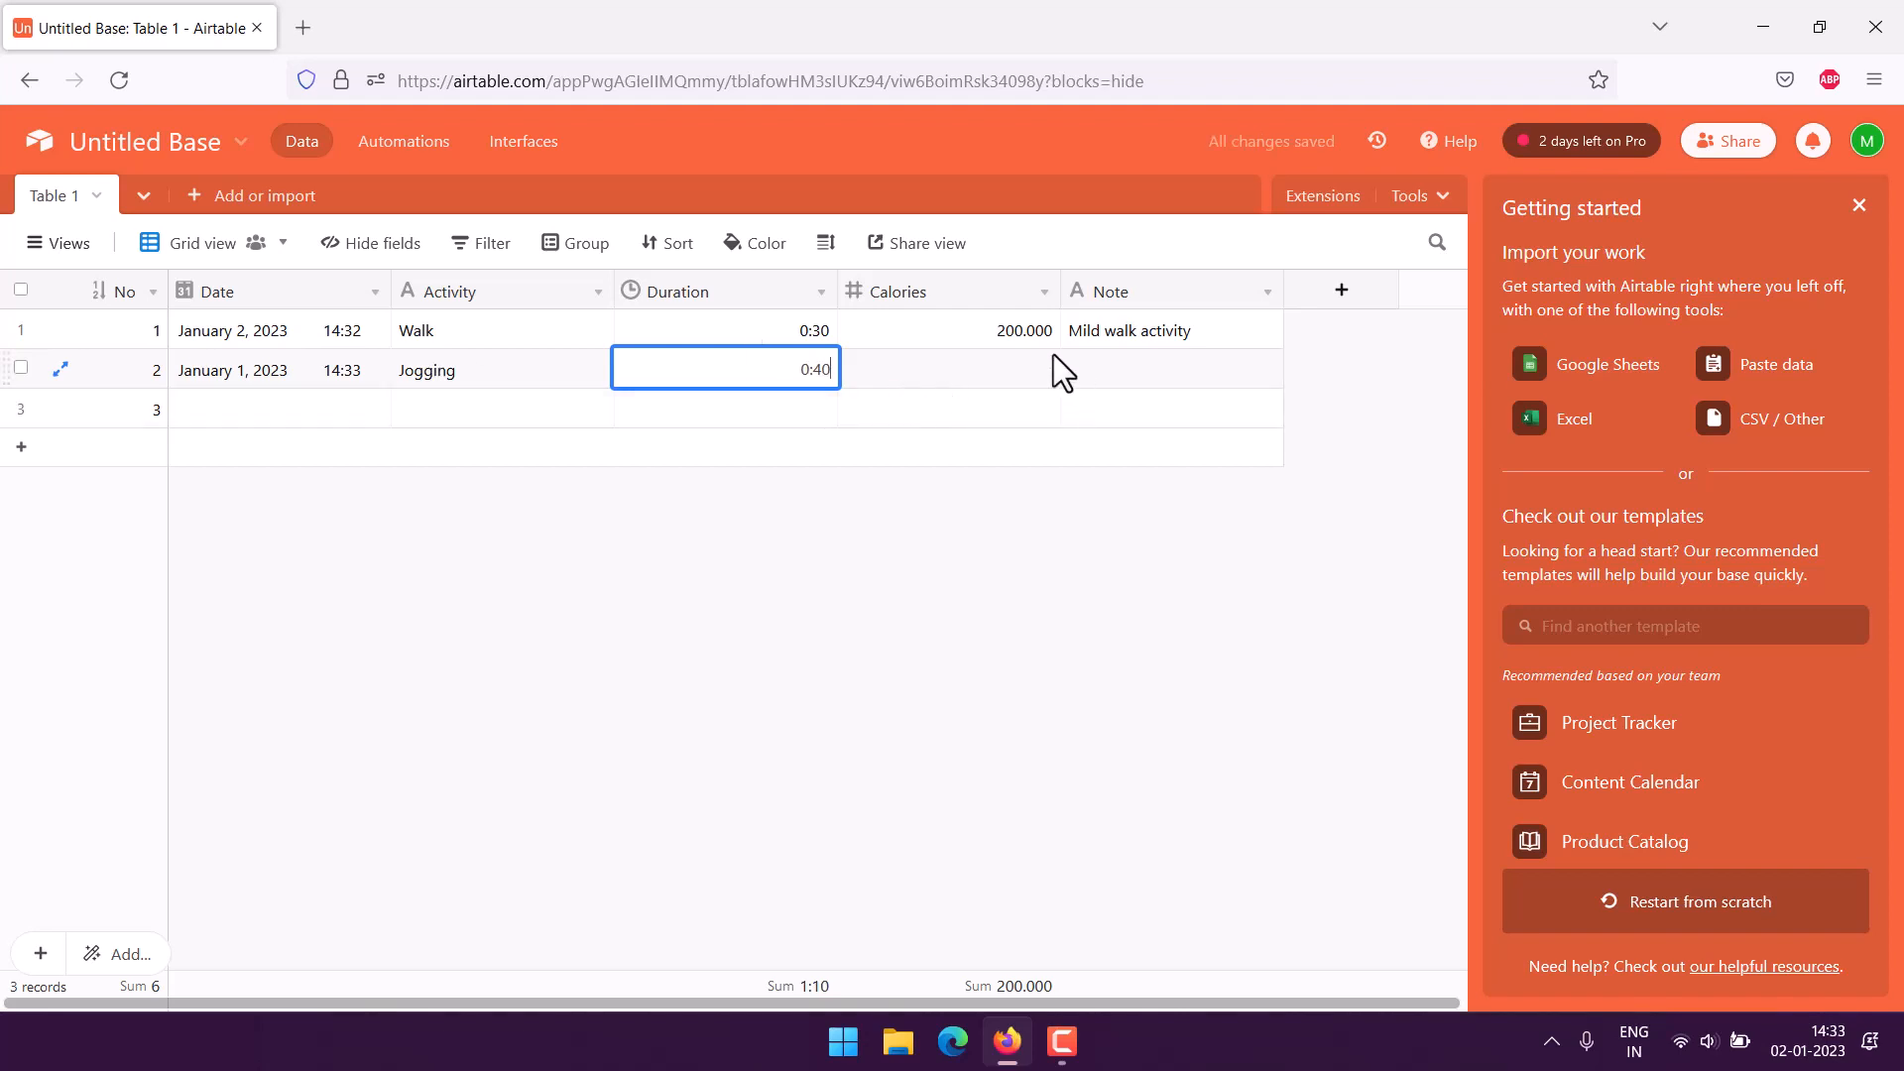
{"action": "left_click", "coordinate": [948, 369]}
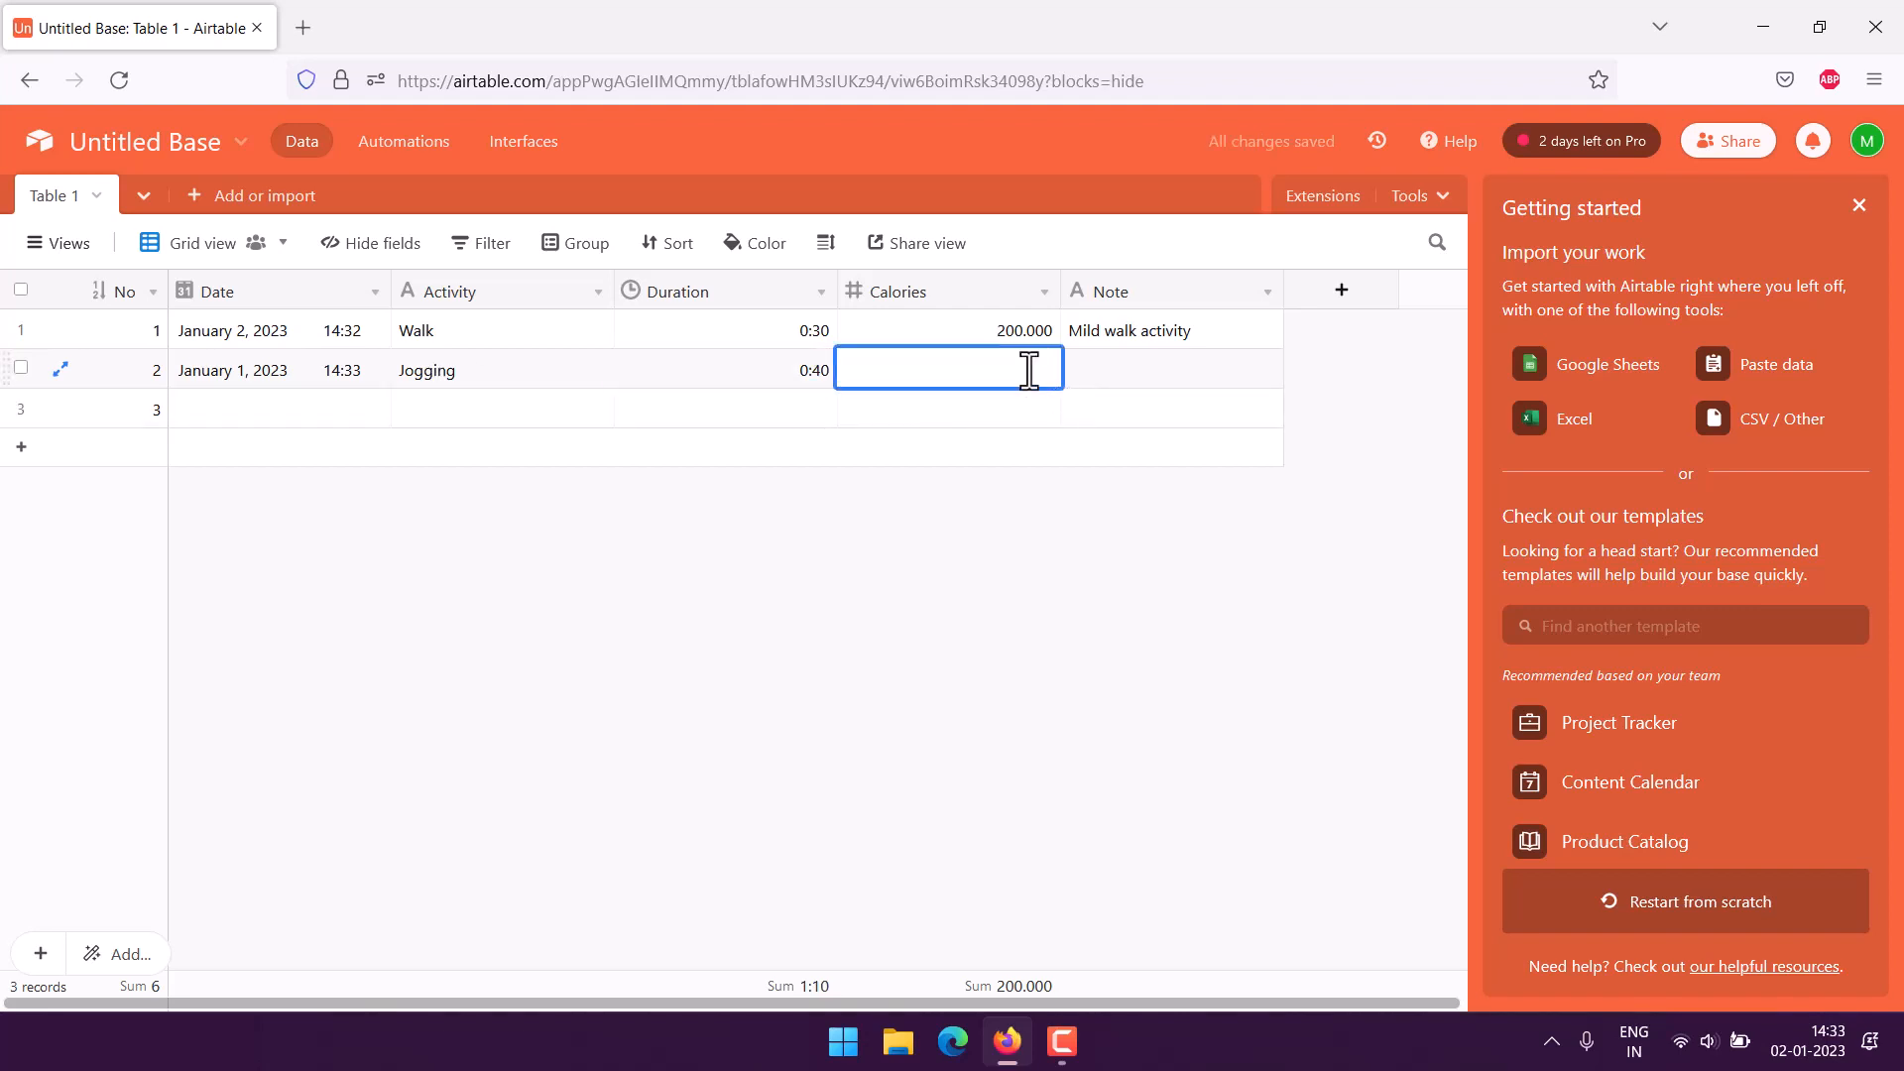
{"action": "type", "text": "350.000"}
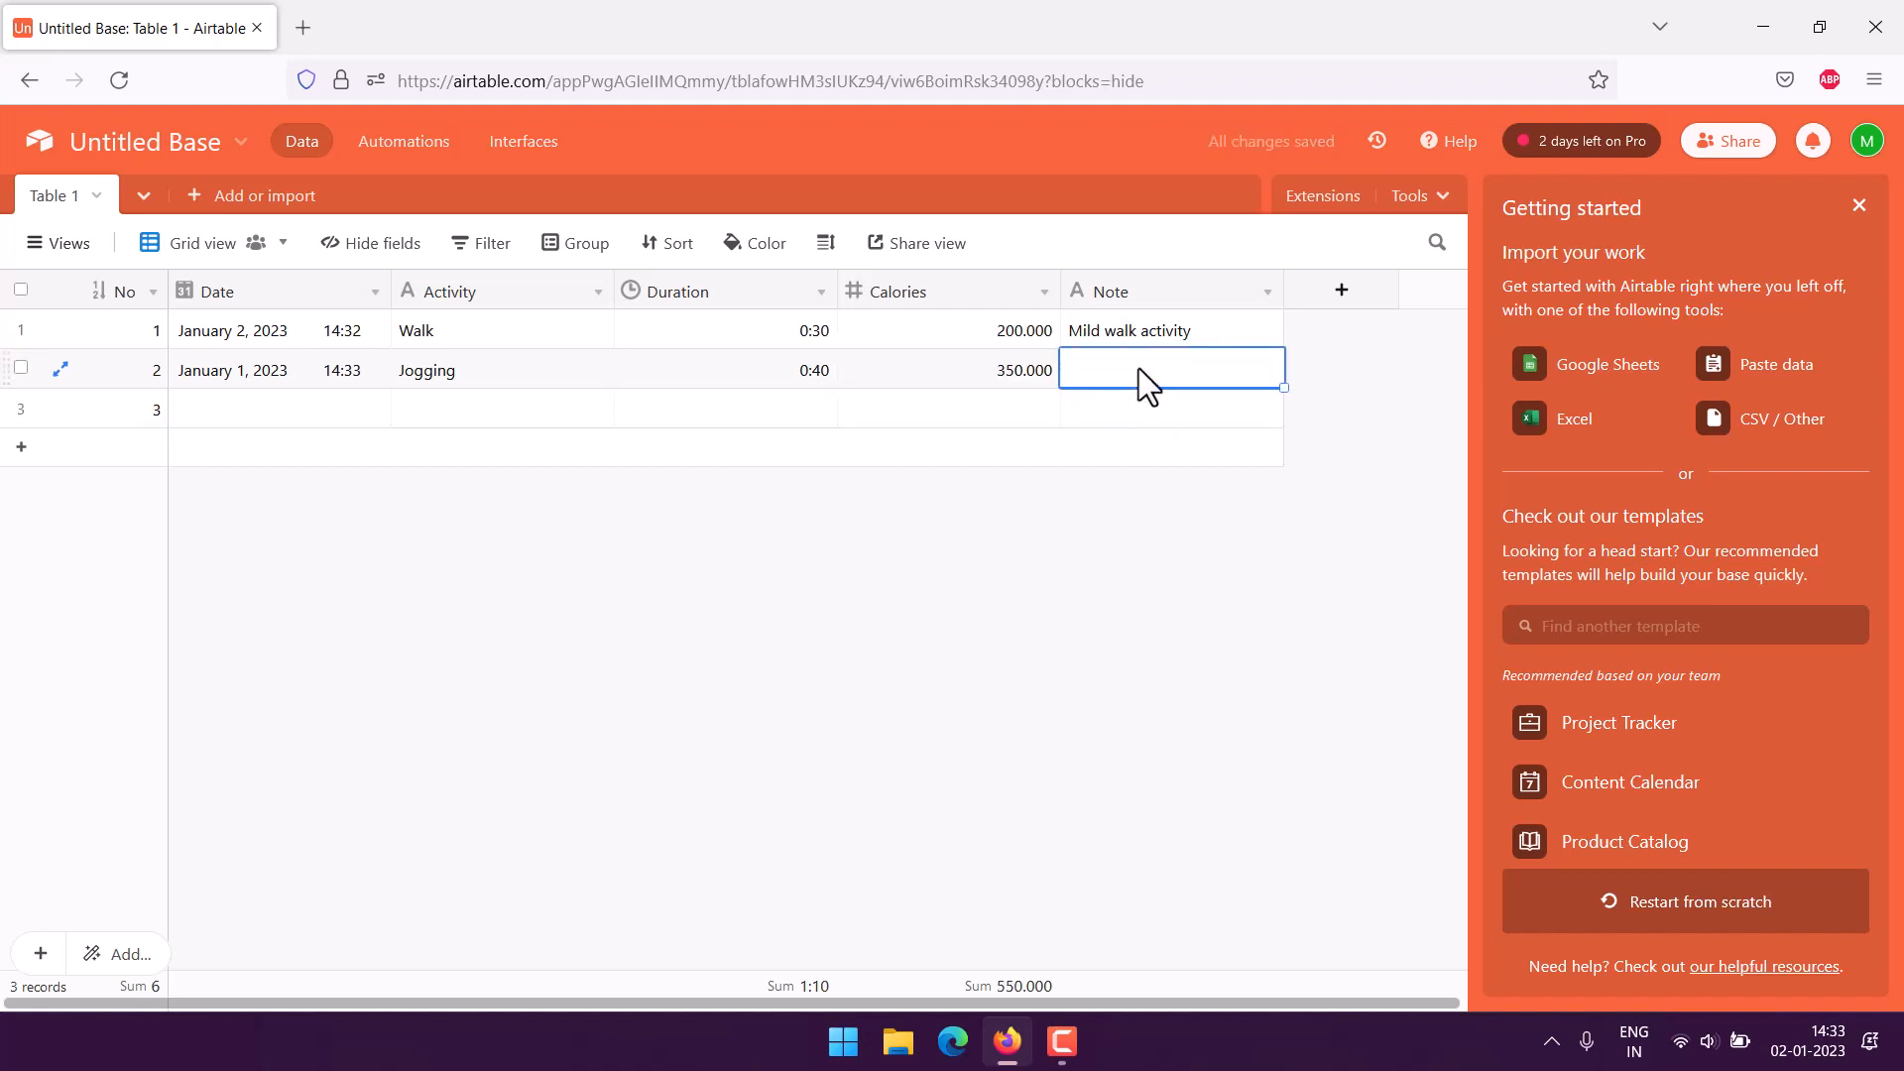
{"action": "type", "text": "Jogging Activity"}
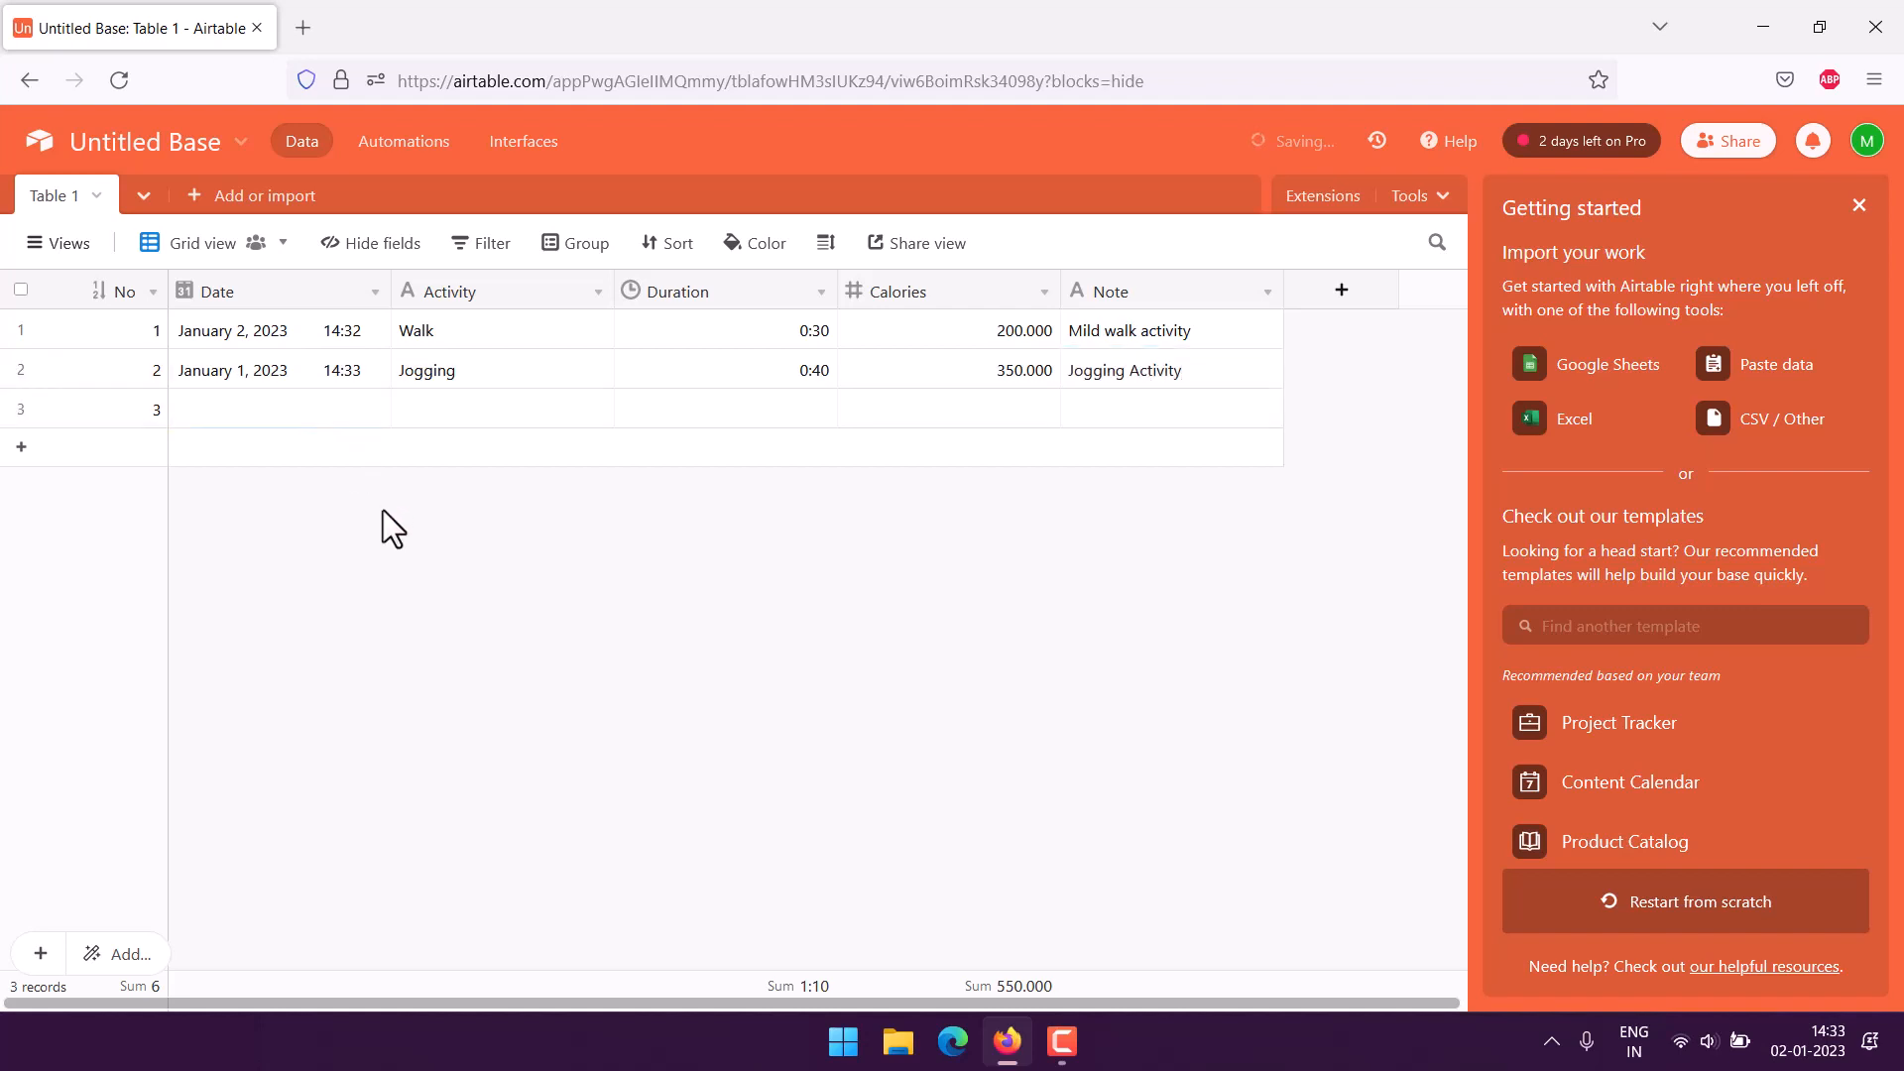
{"action": "mouse_move", "coordinate": [305, 531]}
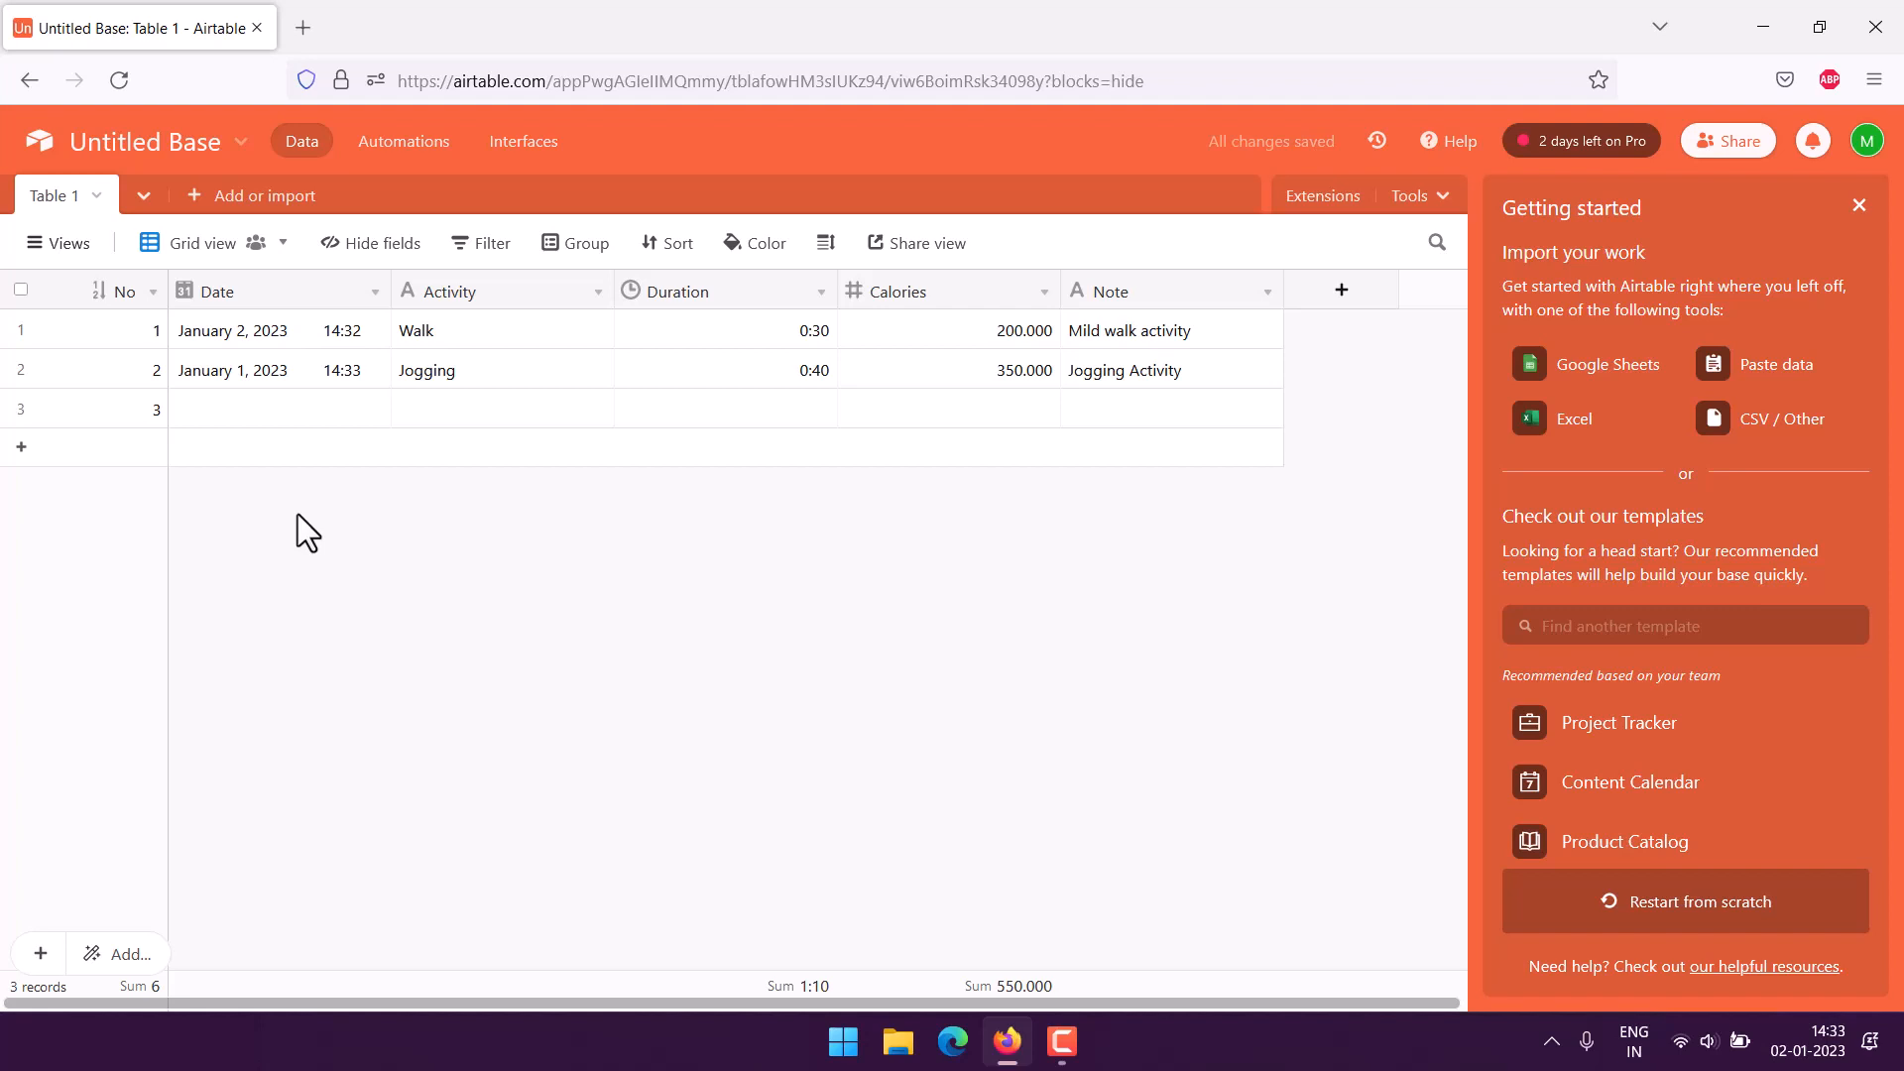
{"action": "mouse_move", "coordinate": [58, 242]}
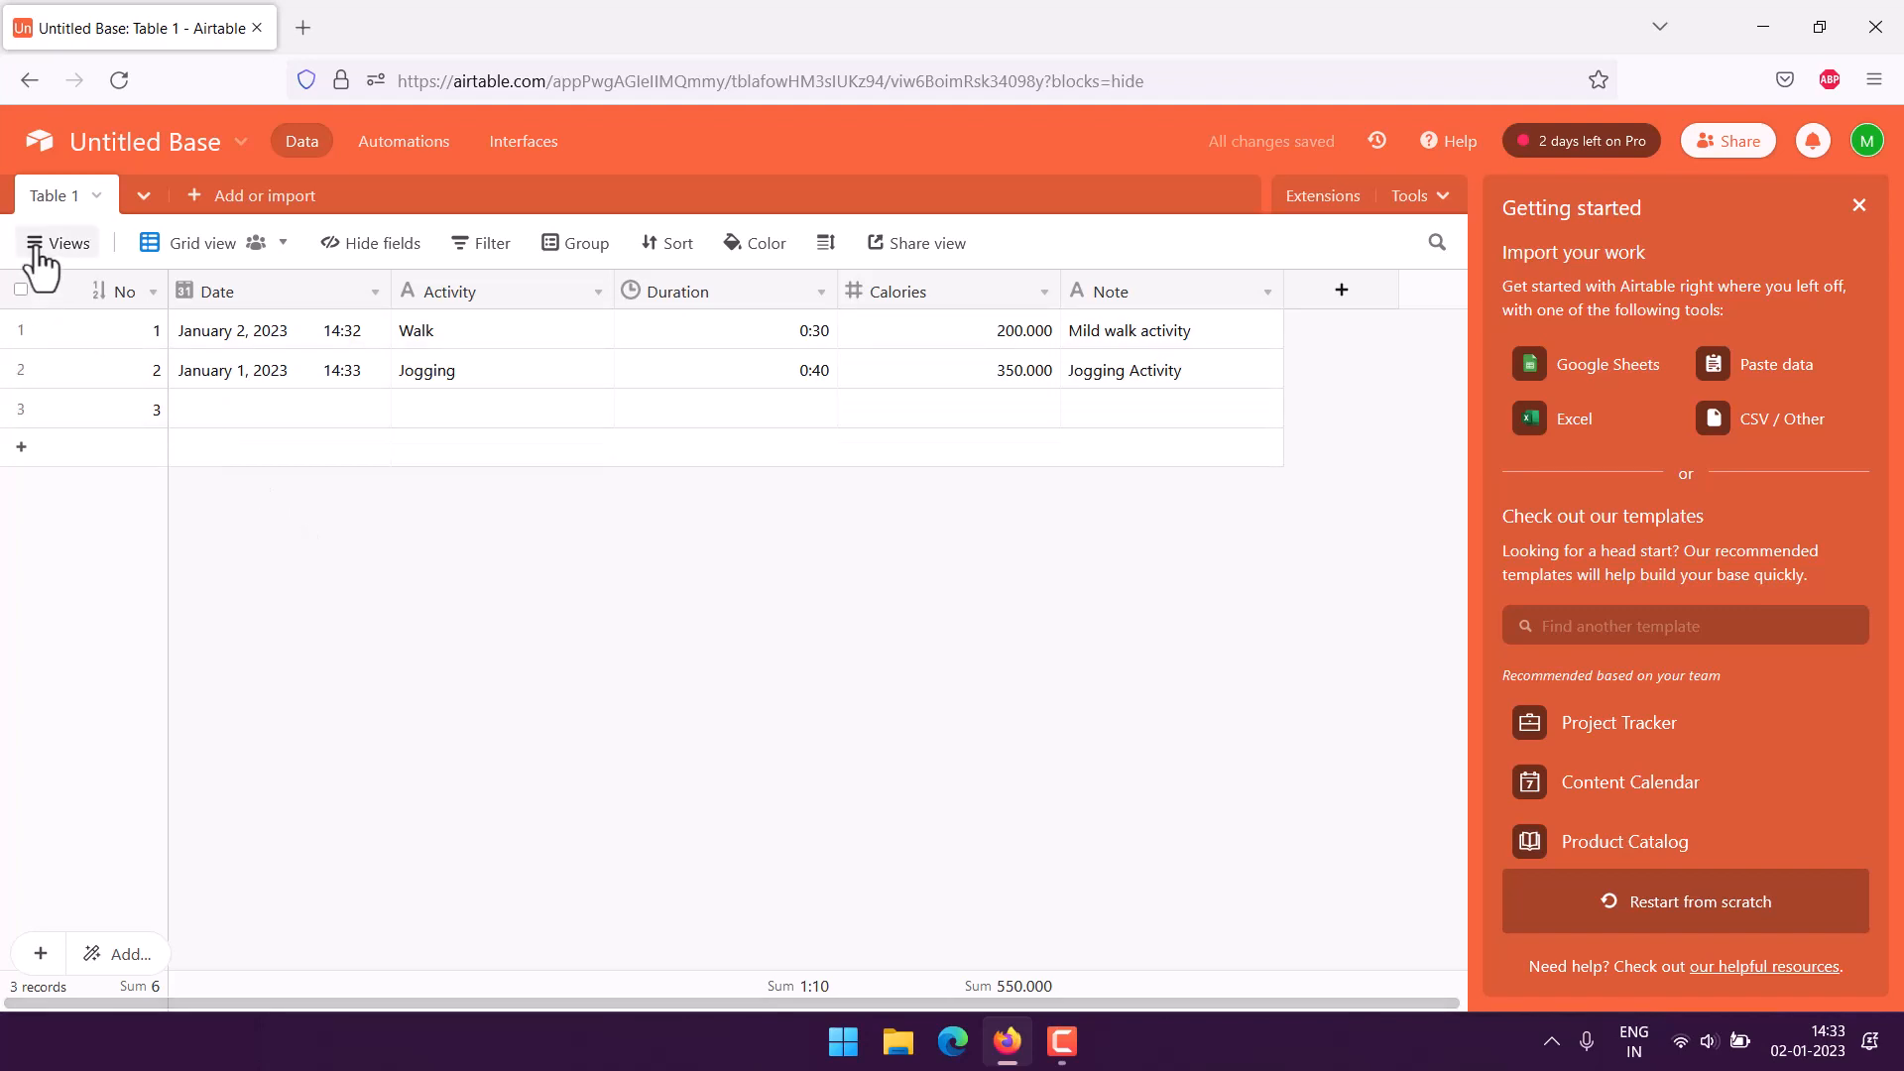
Create a Personal form view named 'Activity Tracker'
{"action": "left_click", "coordinate": [57, 242]}
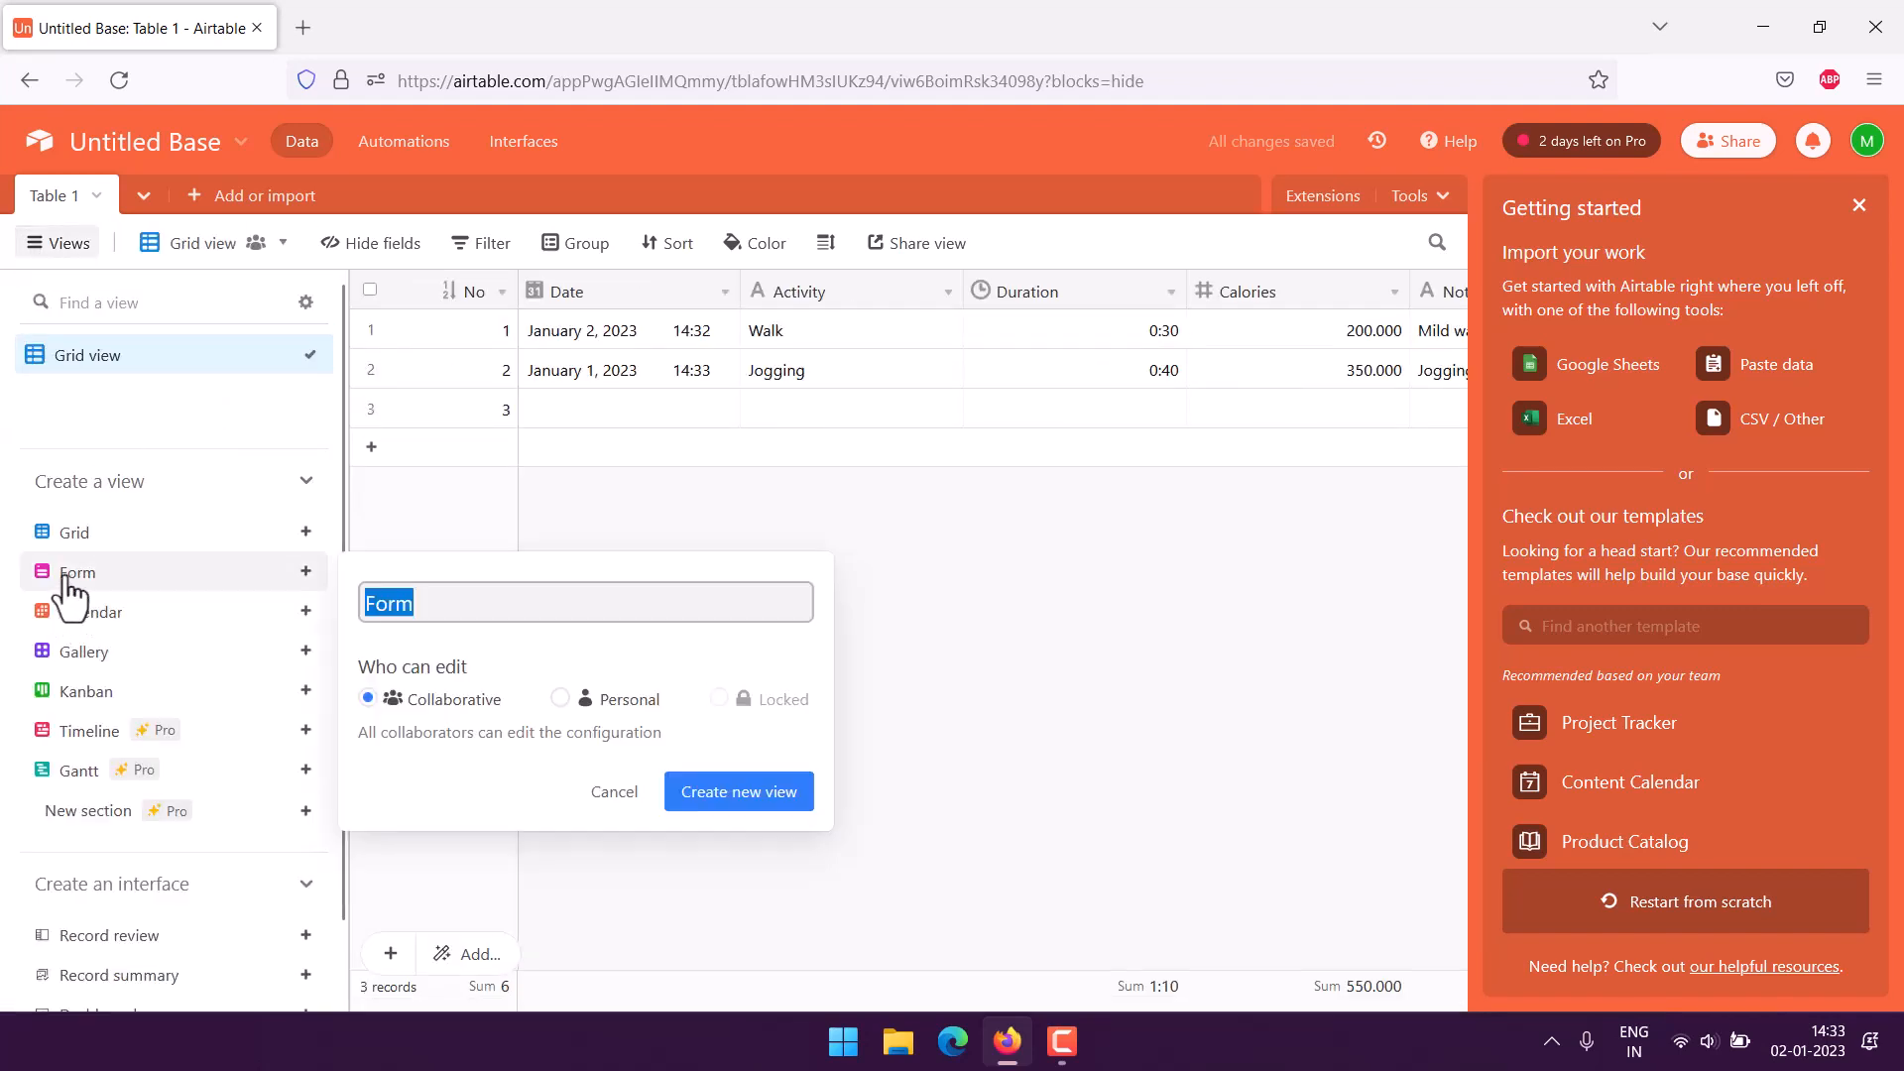
{"action": "mouse_move", "coordinate": [435, 641]}
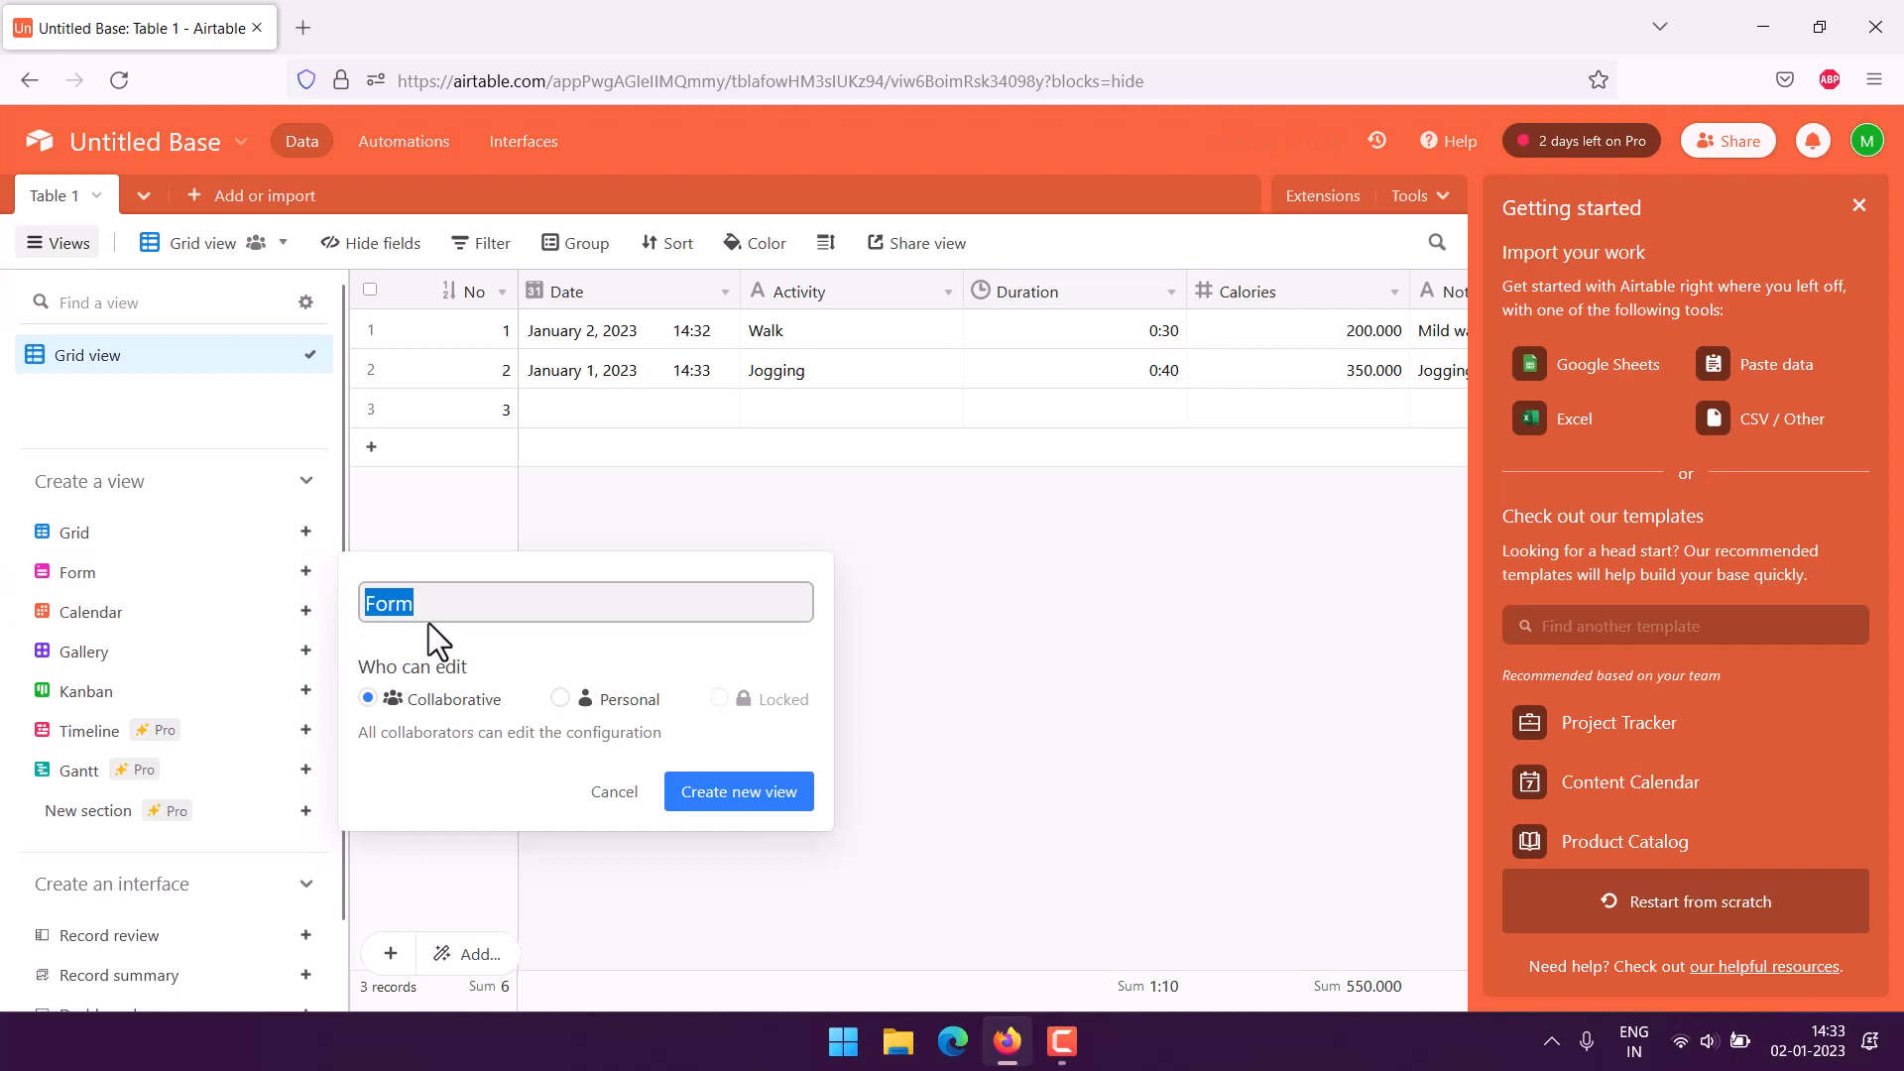
{"action": "type", "text": "Act"}
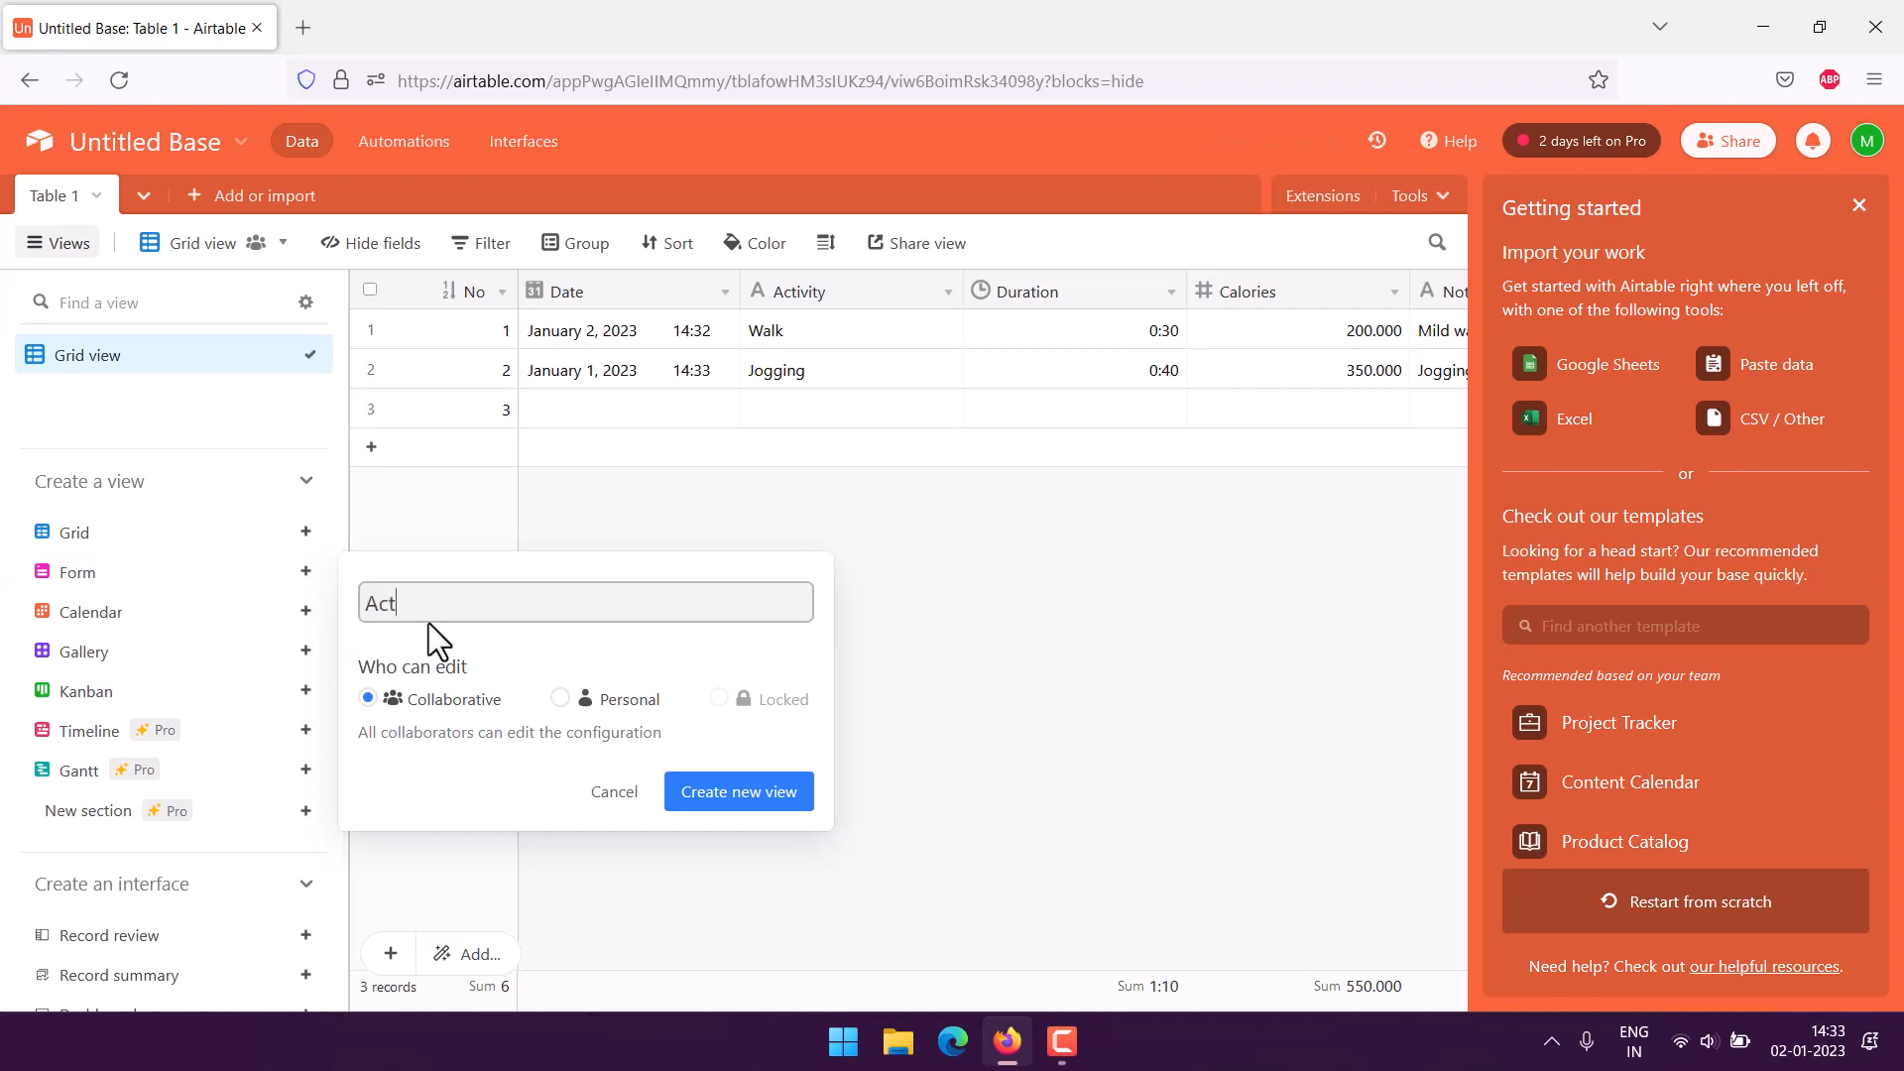
{"action": "type", "text": "ivity Tracker"}
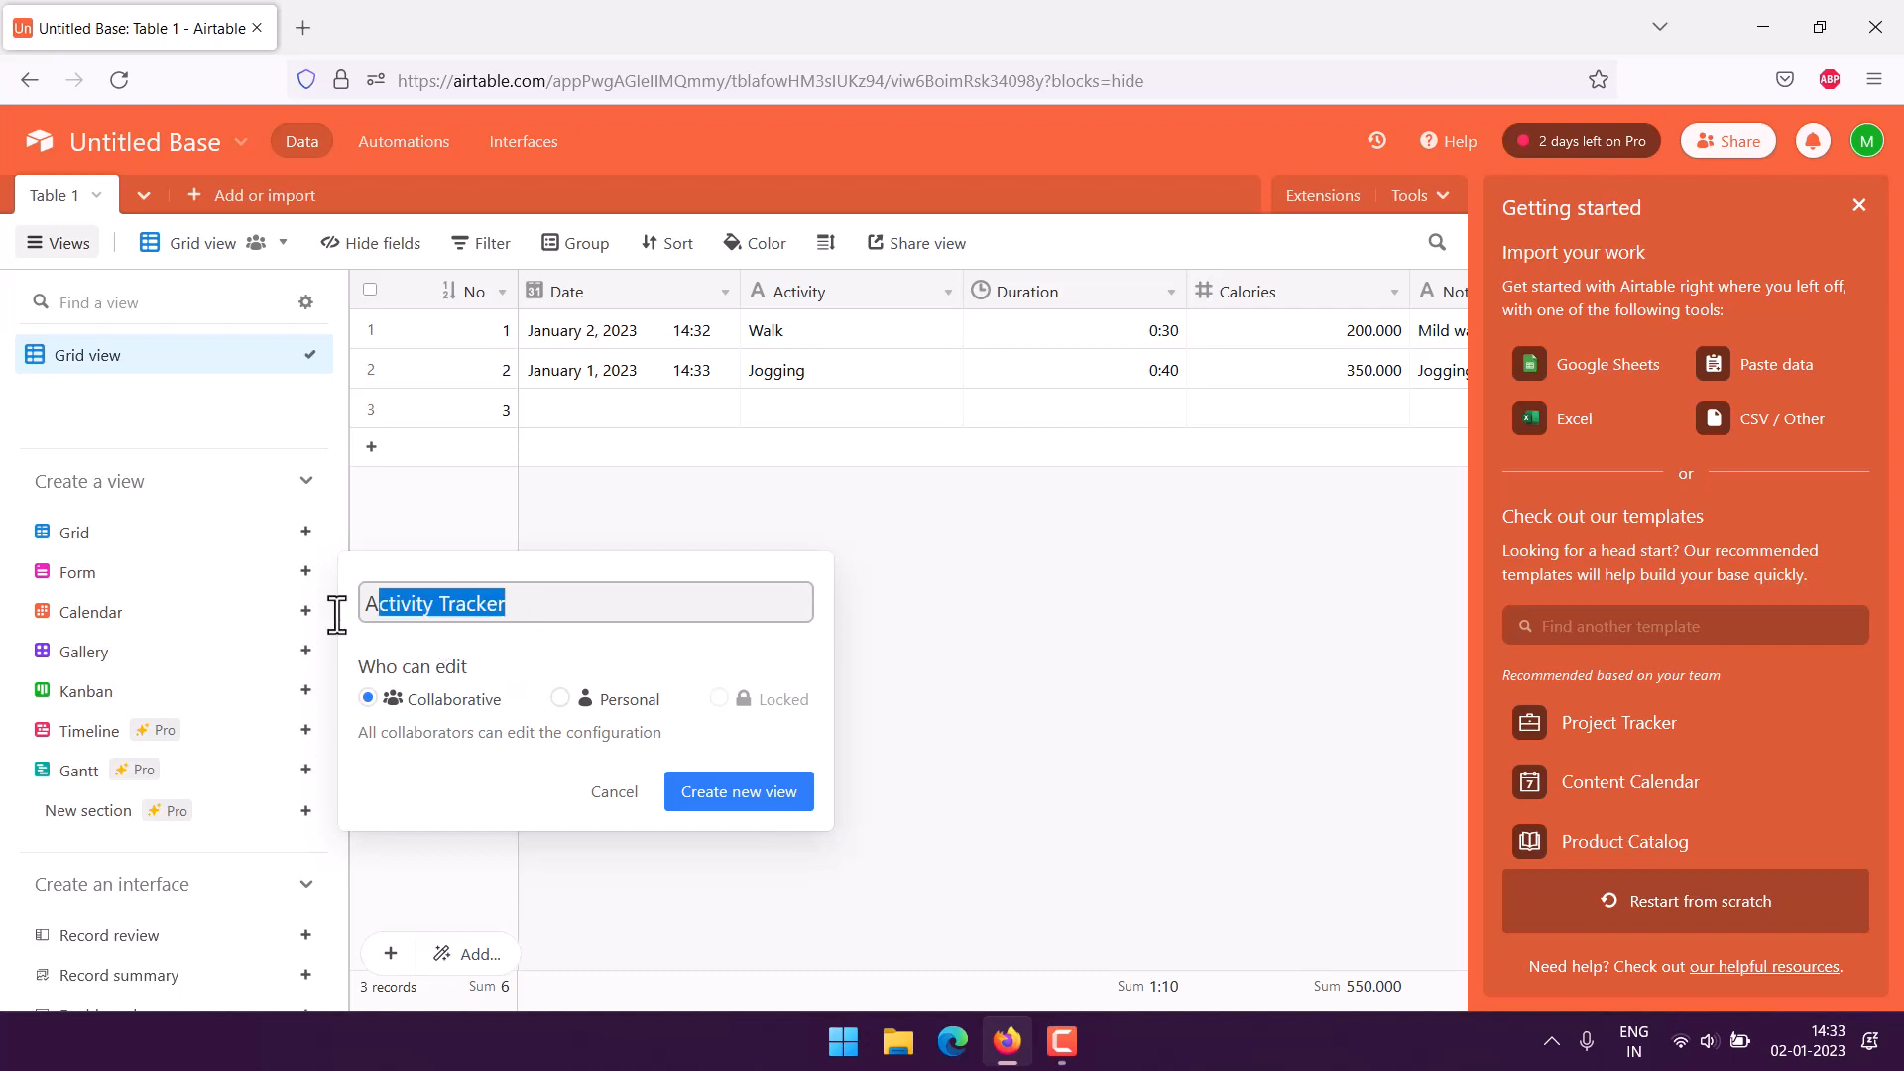
{"action": "left_click", "coordinate": [559, 698]}
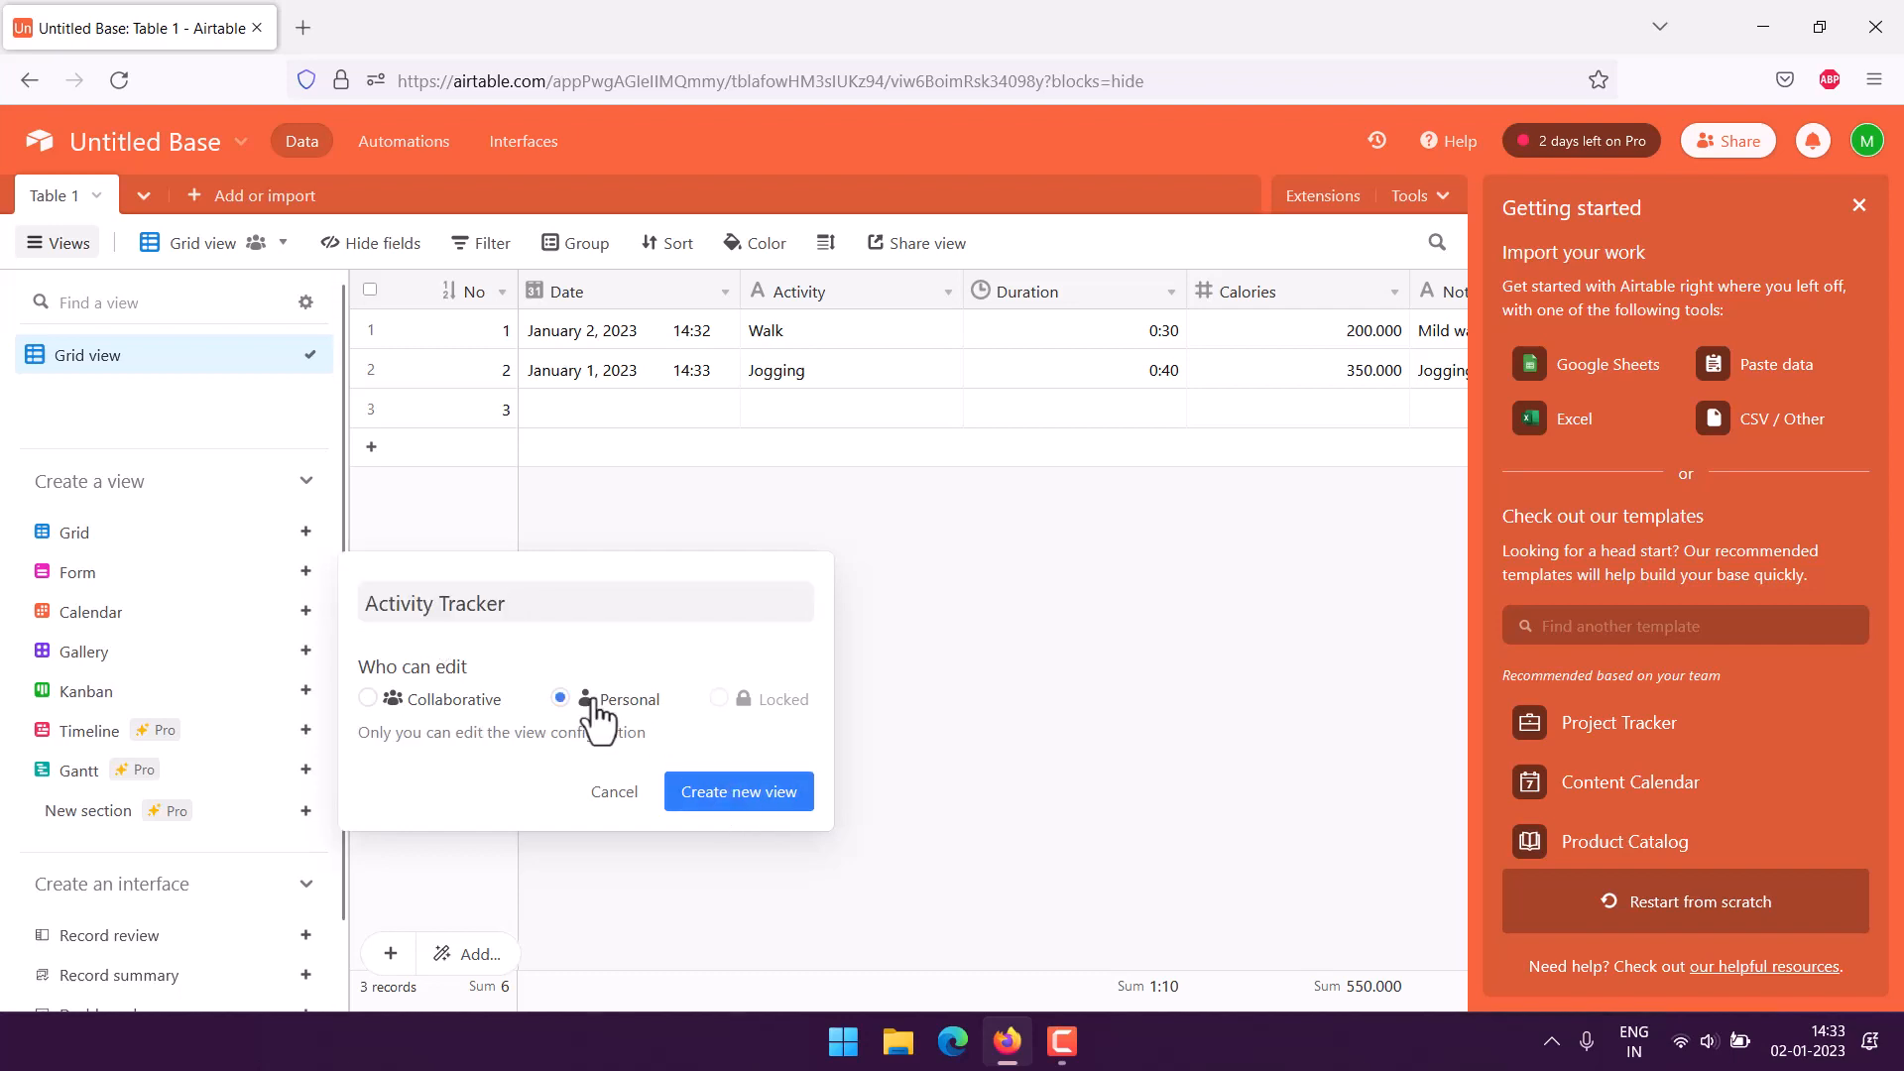
{"action": "left_click", "coordinate": [738, 791]}
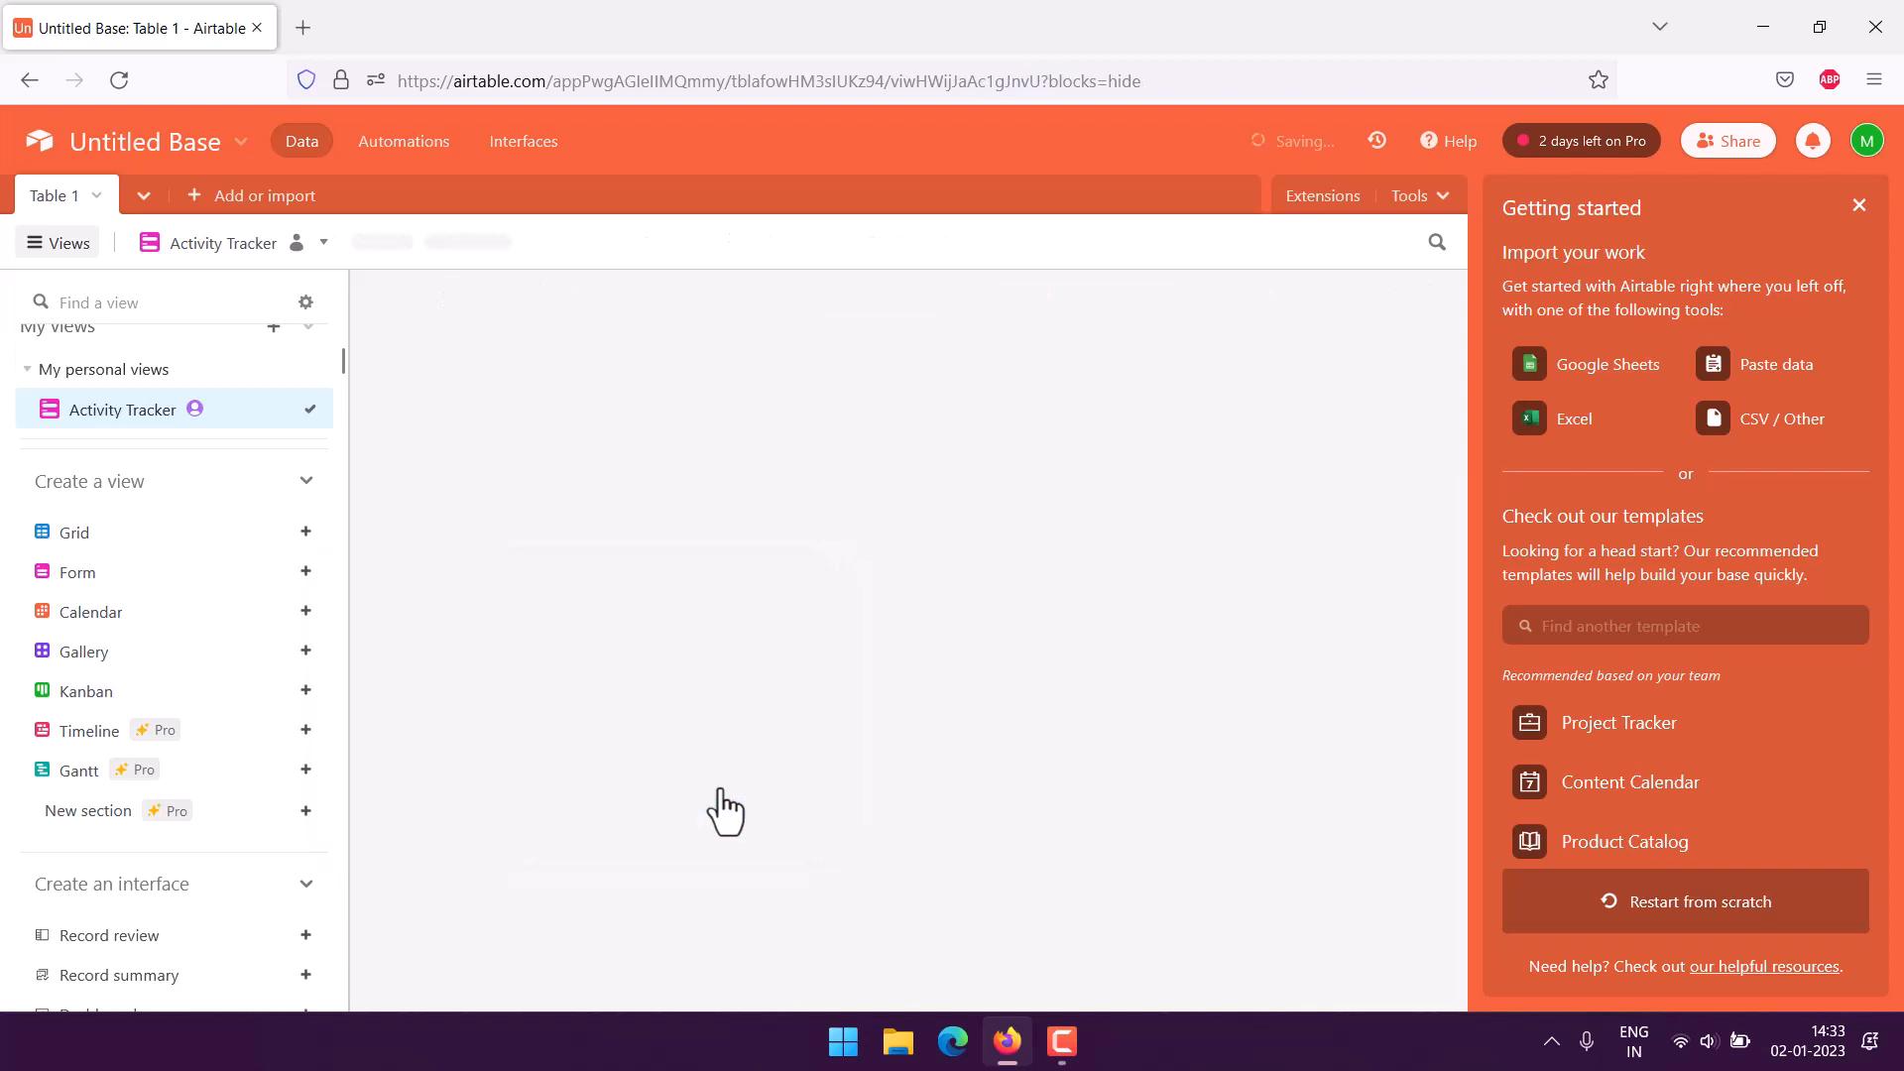
Rename the base to 'Activity Tracker' and pick a new icon from the Appearance grid
{"action": "left_click", "coordinate": [159, 143]}
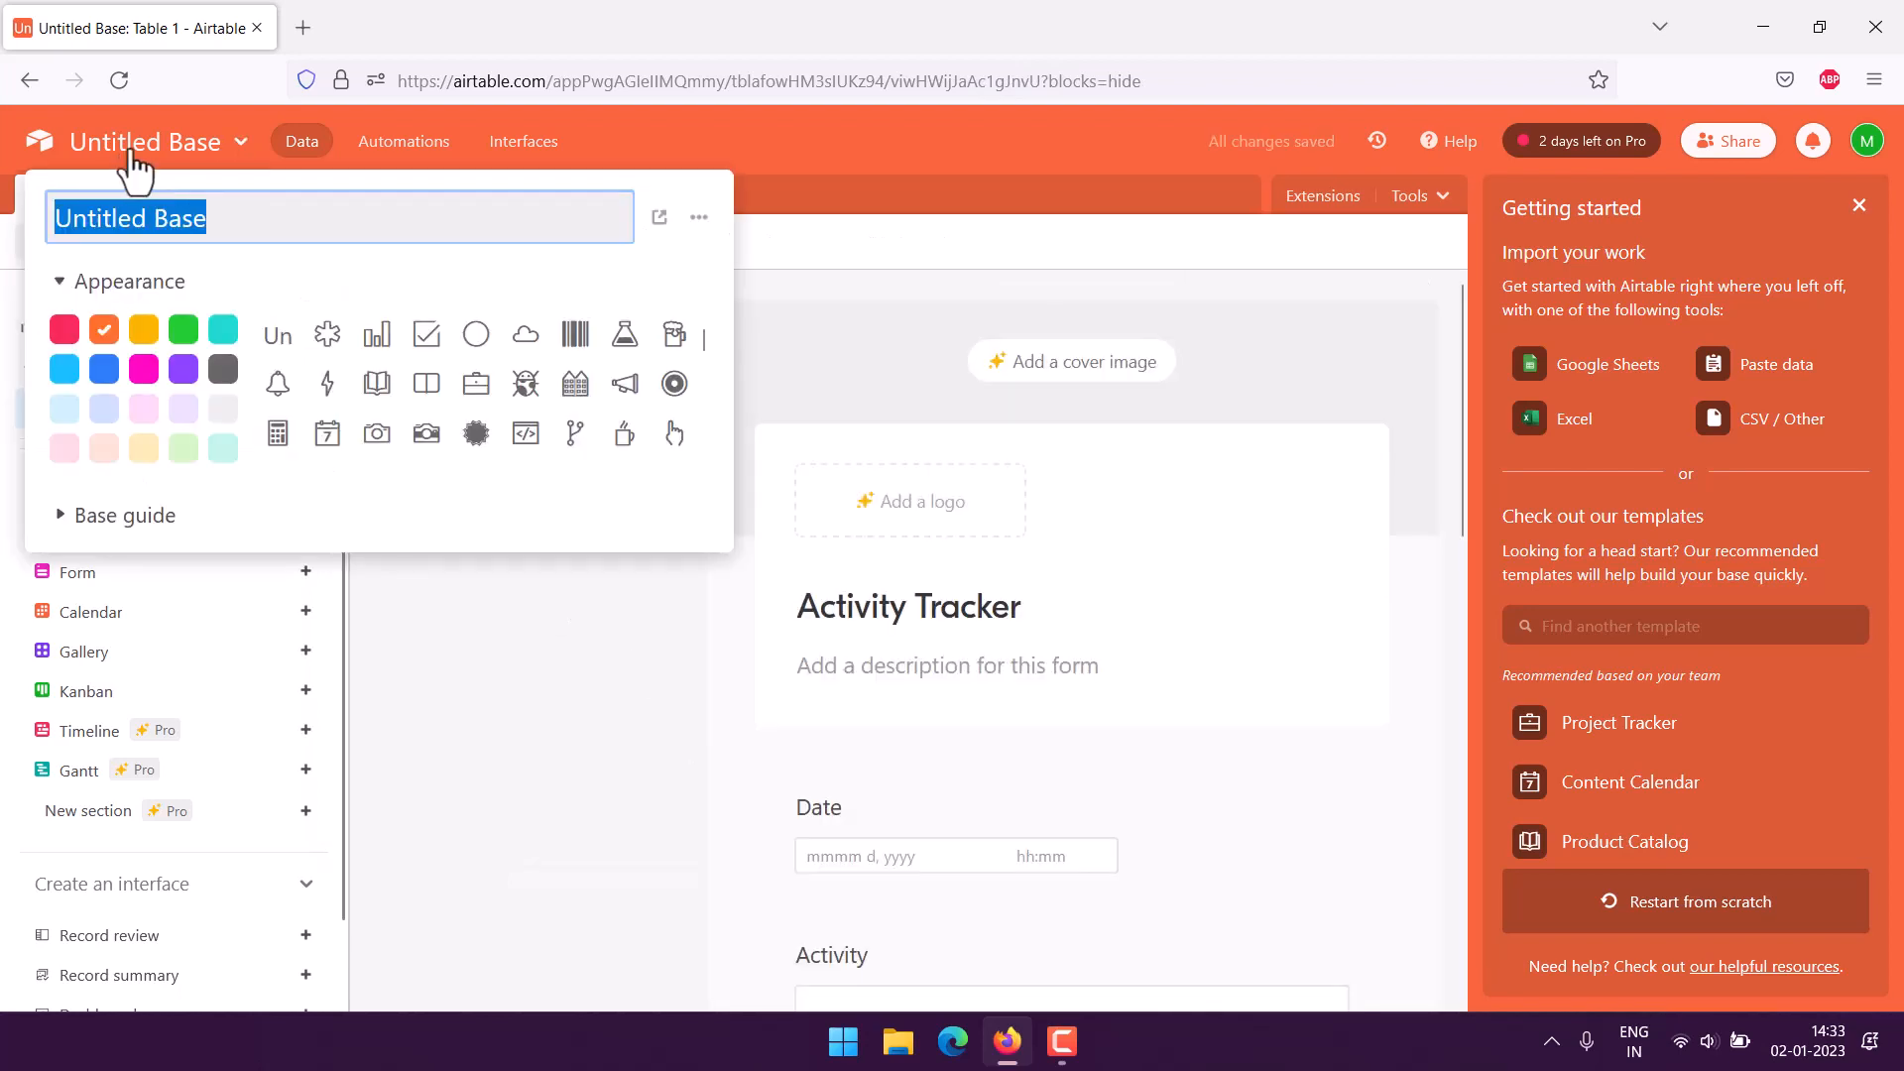
{"action": "type", "text": "Activity Tracker"}
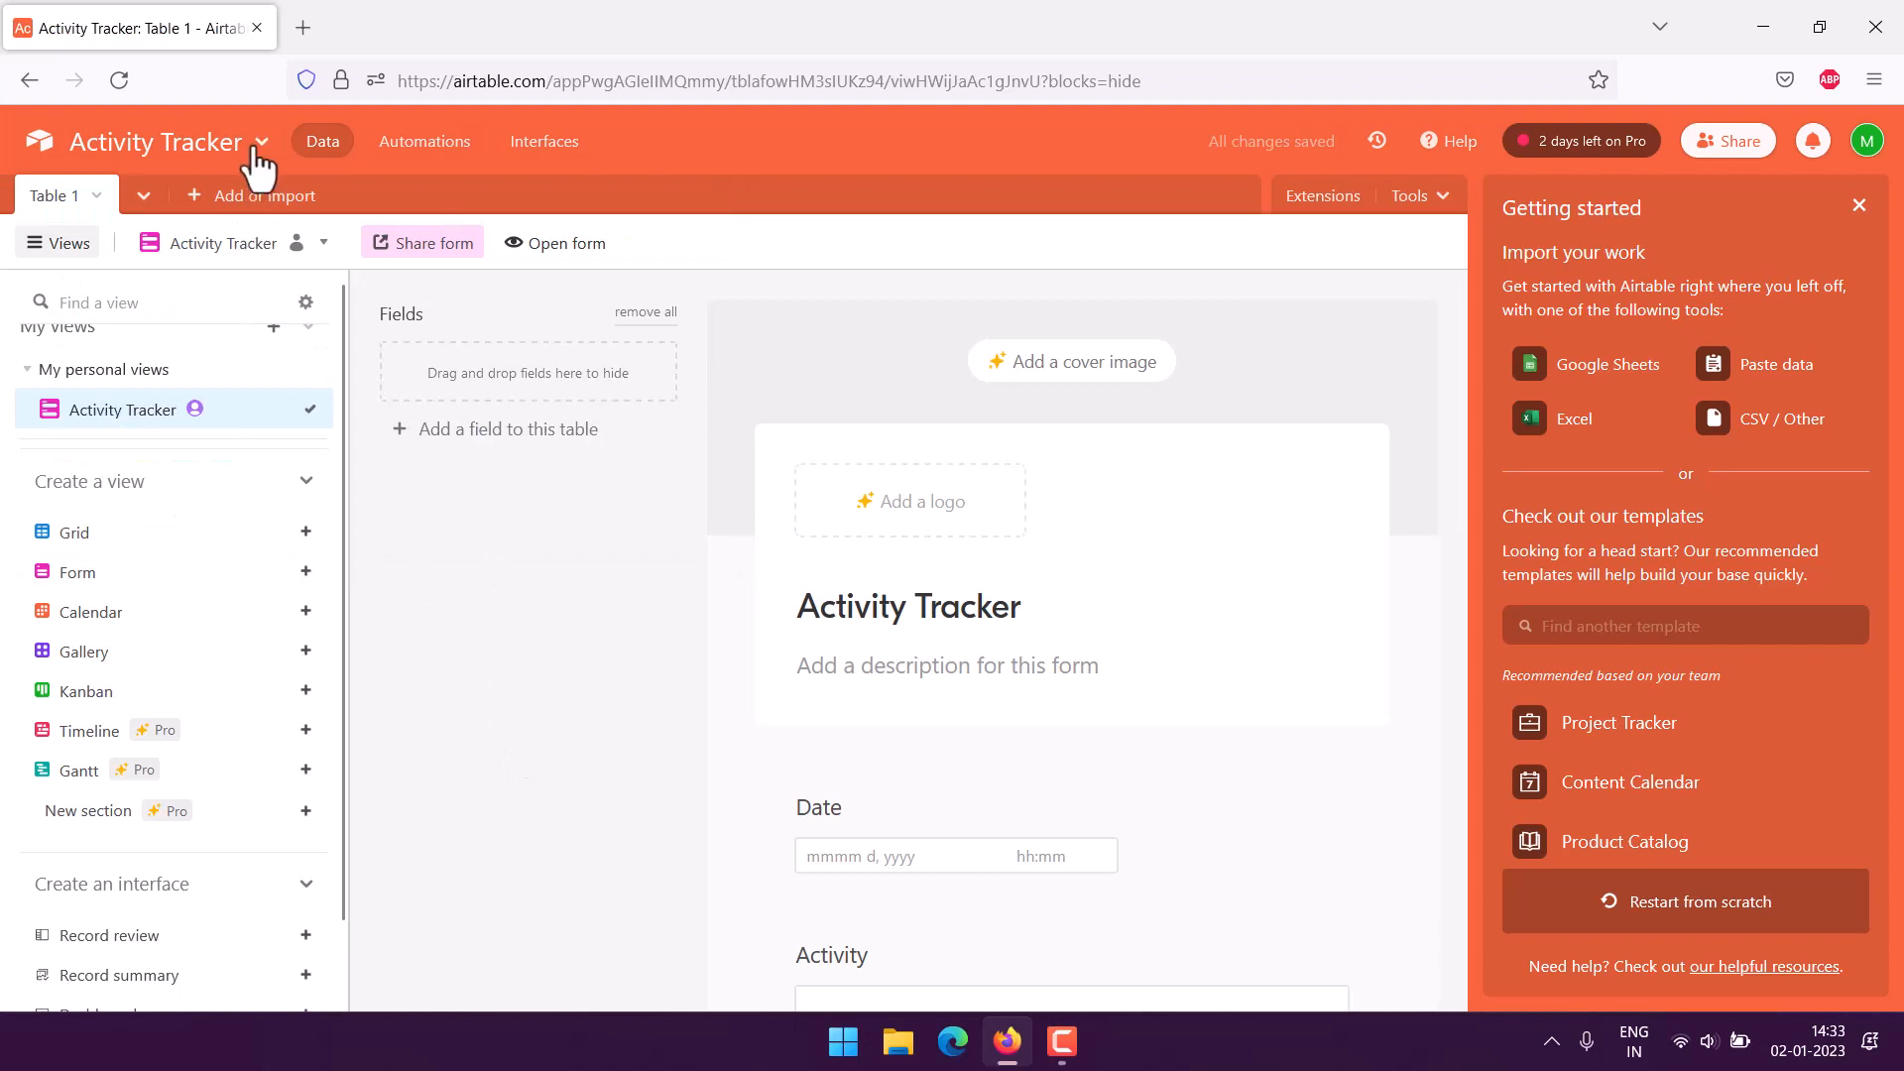
{"action": "left_click", "coordinate": [256, 143]}
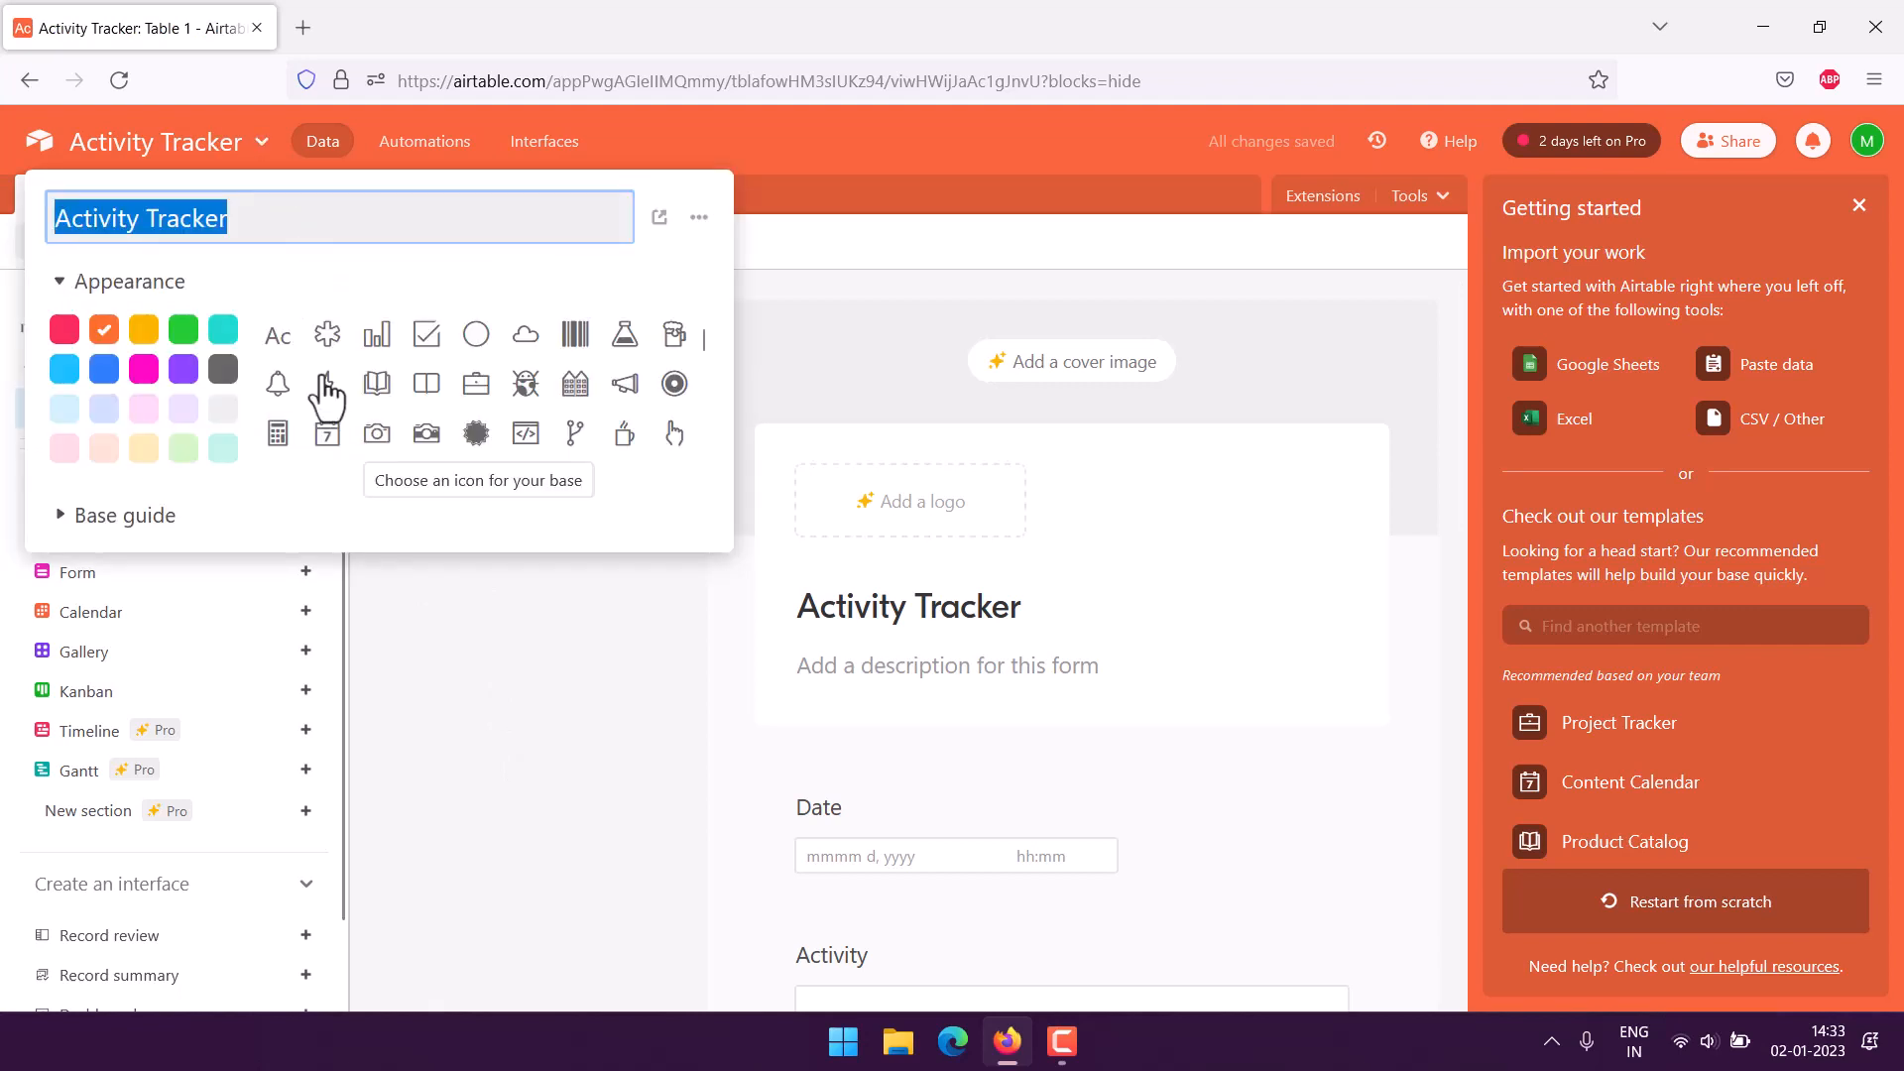
{"action": "mouse_move", "coordinate": [607, 383]}
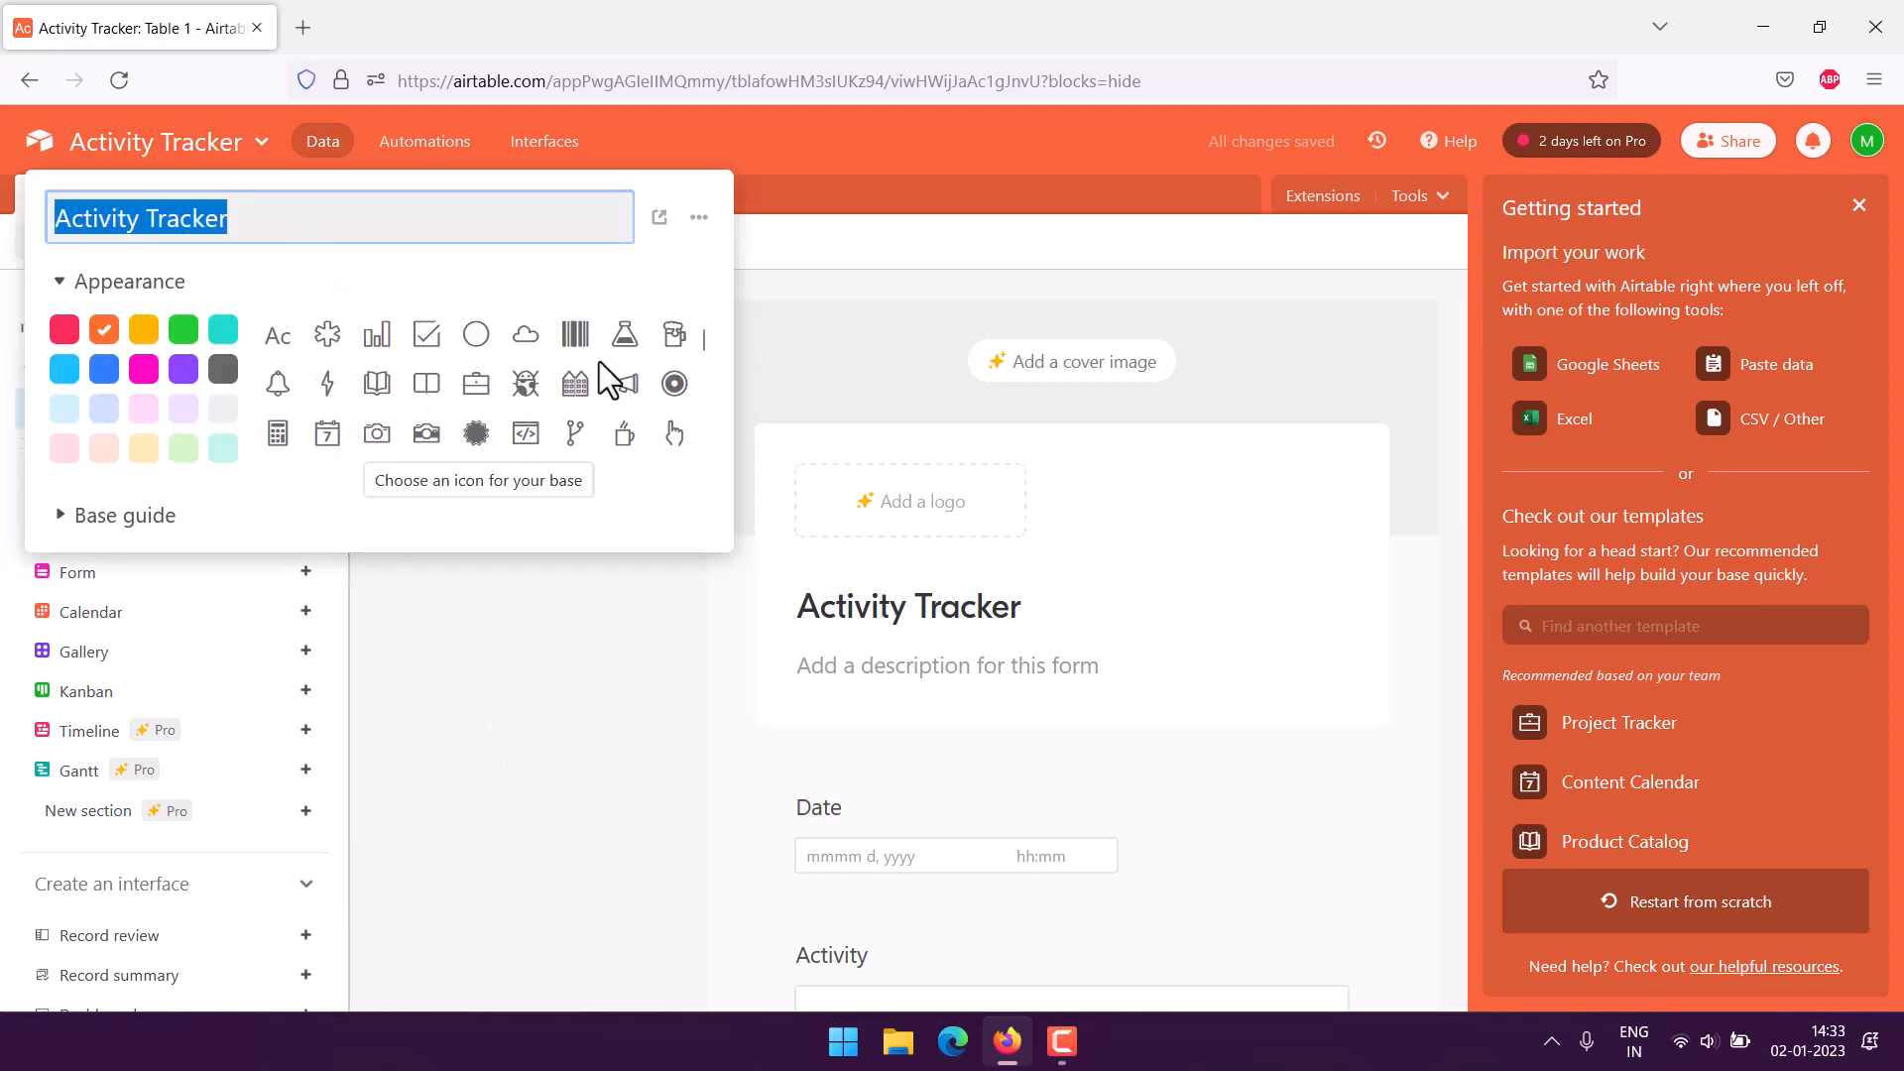
{"action": "mouse_move", "coordinate": [656, 456]}
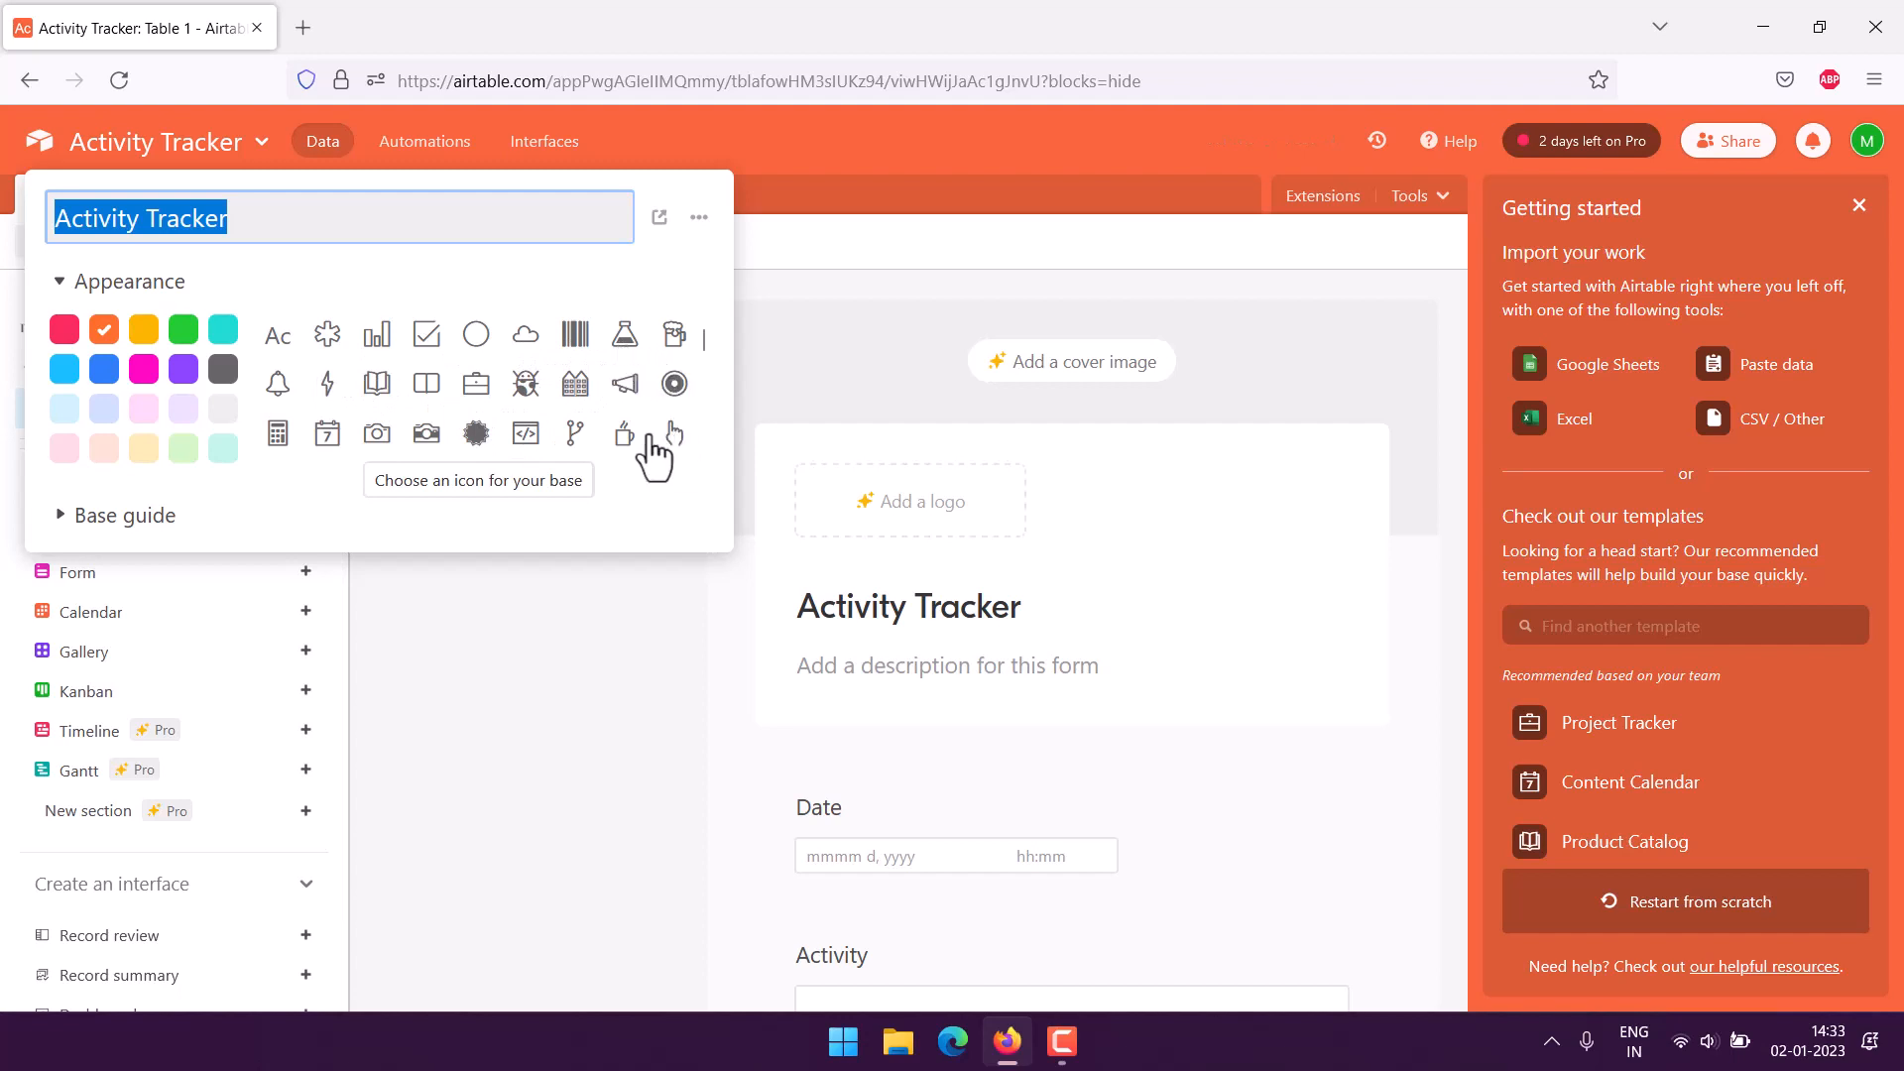
{"action": "mouse_move", "coordinate": [292, 450]}
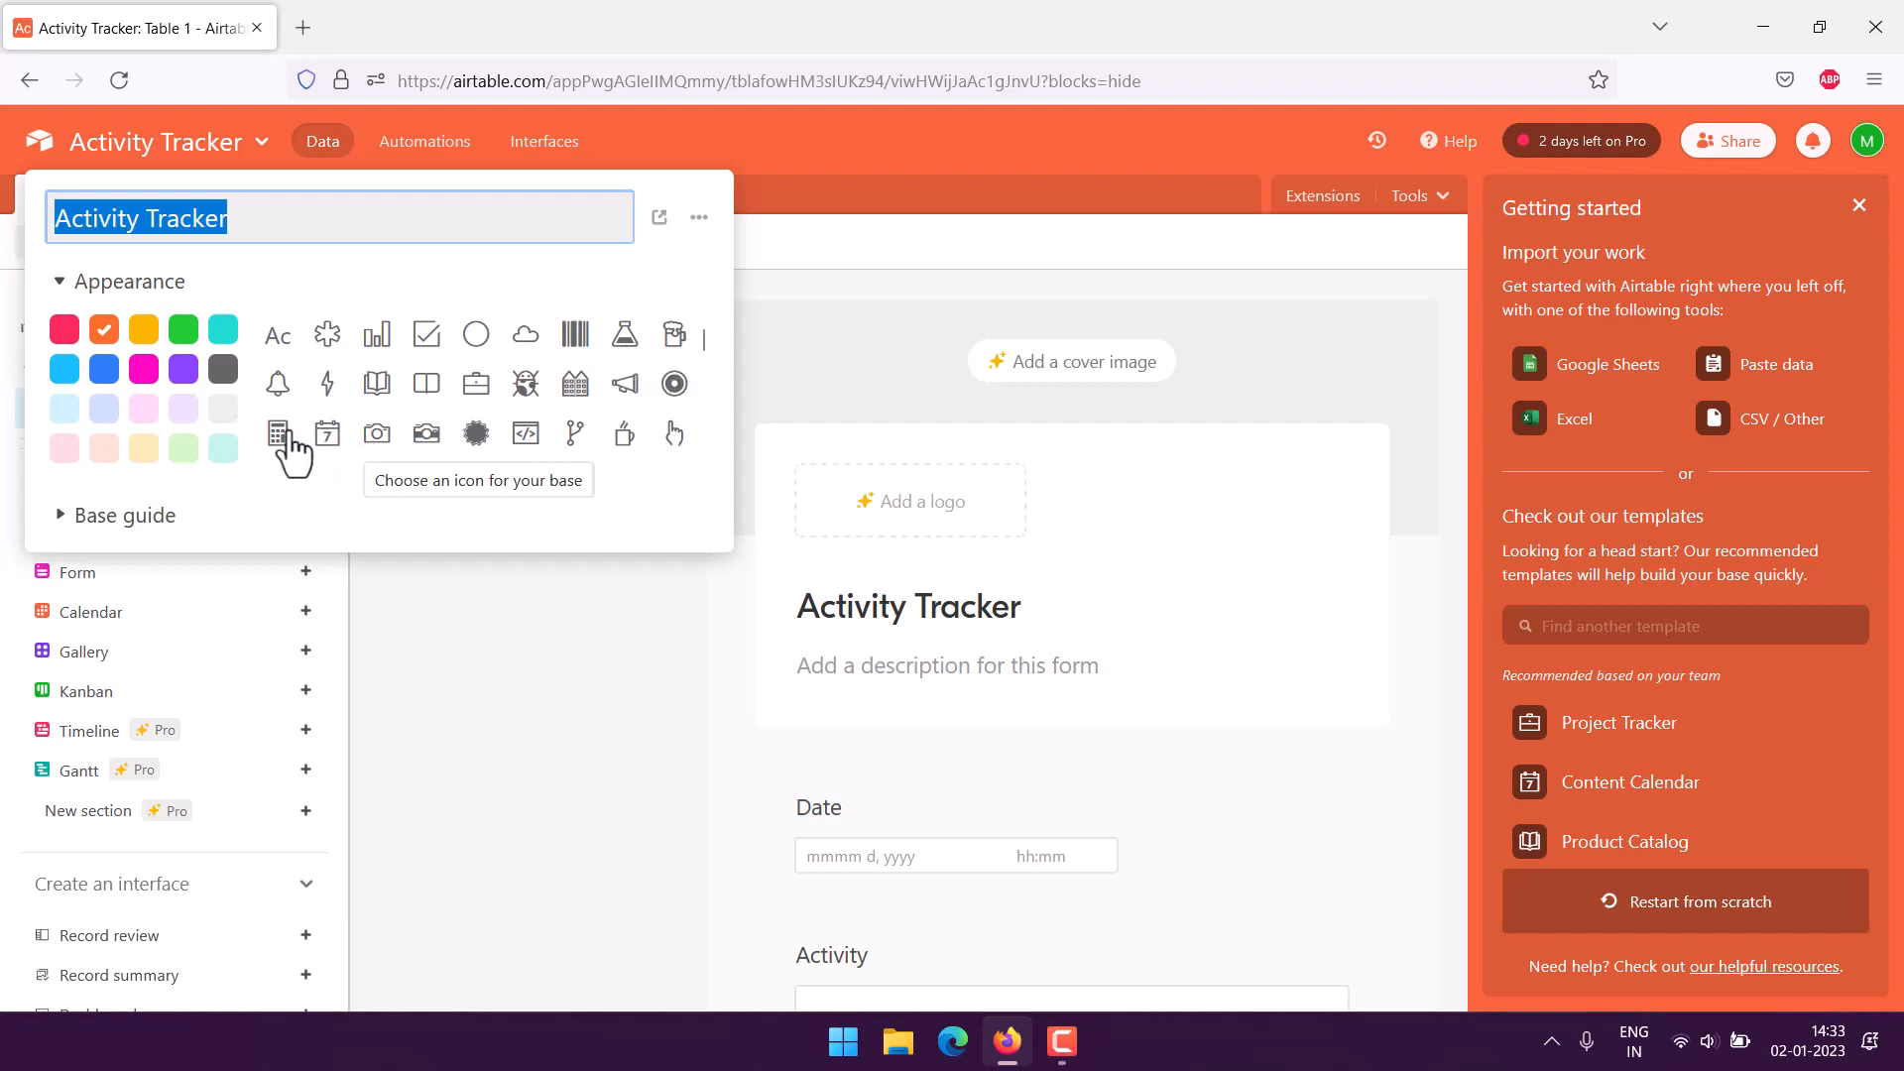
{"action": "left_click", "coordinate": [278, 434]}
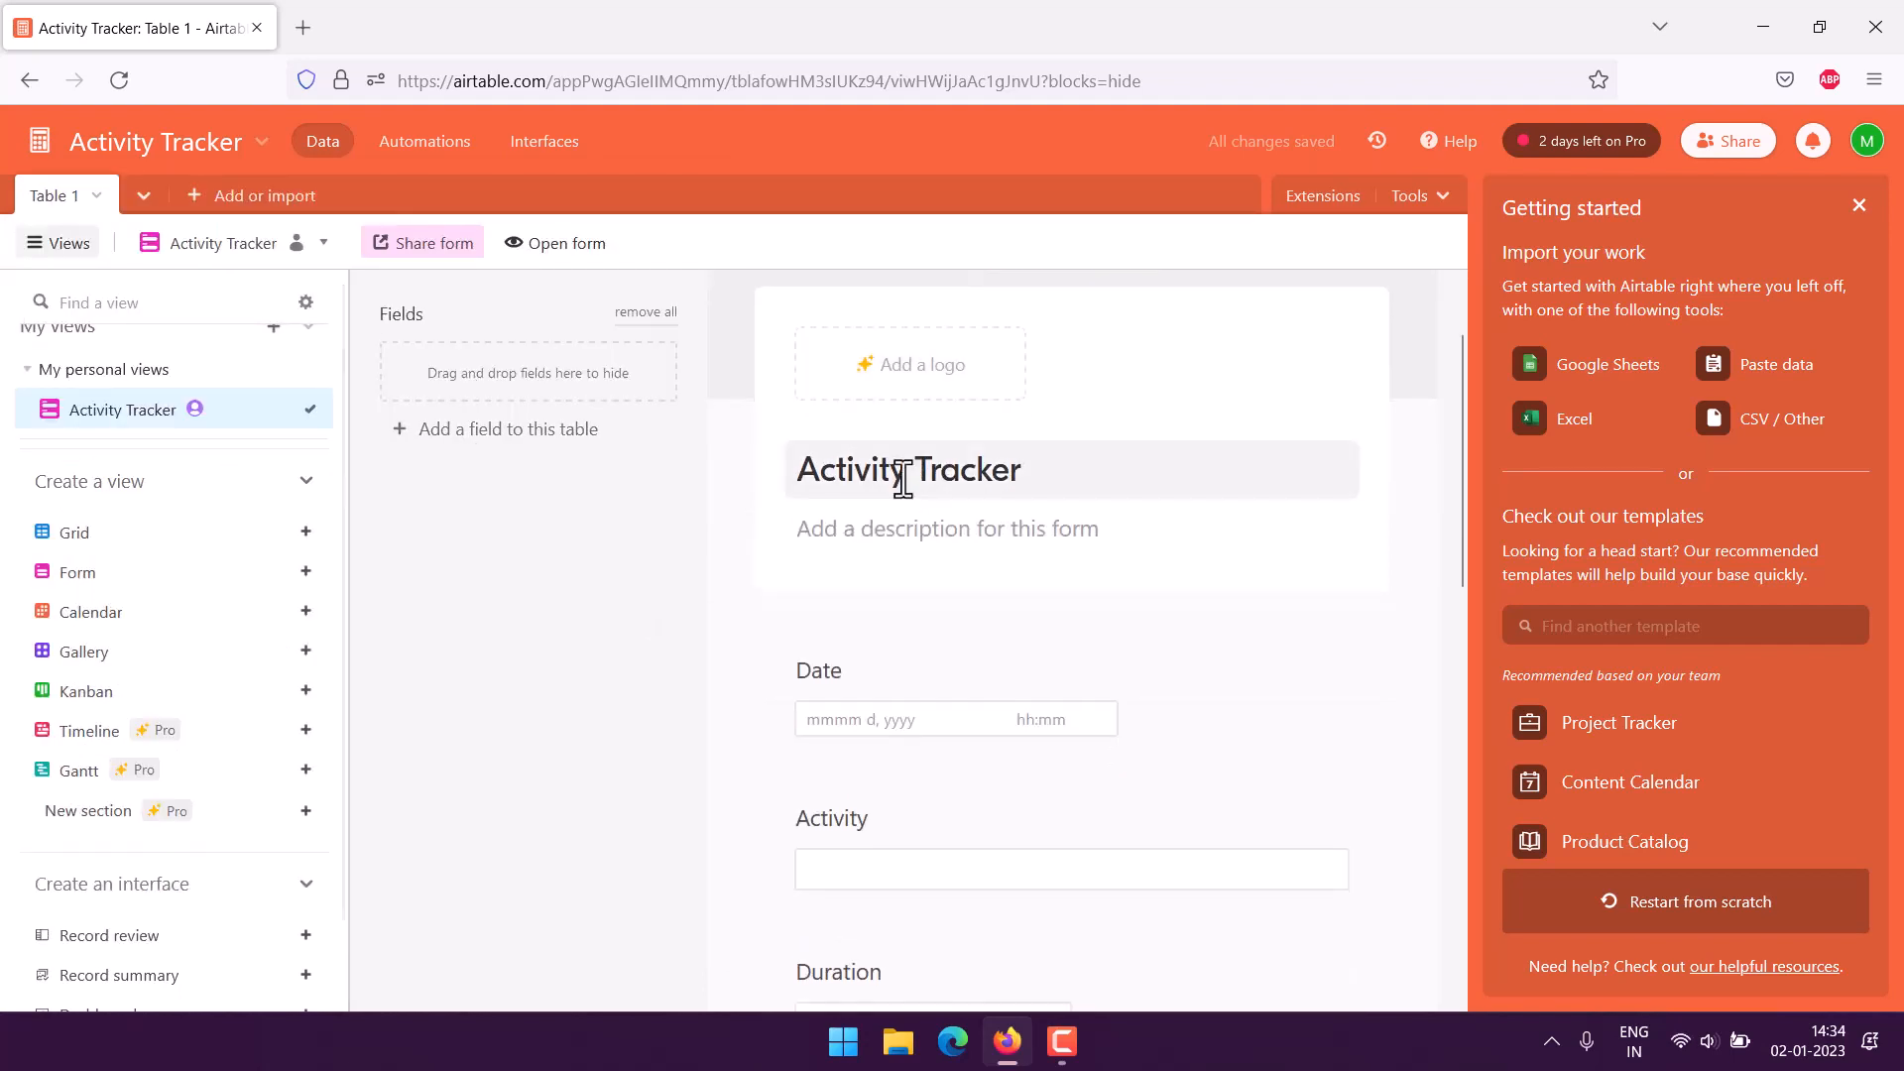
Enter the form description 'Count your calories!' and review the form's question fields
{"action": "left_click", "coordinate": [949, 528]}
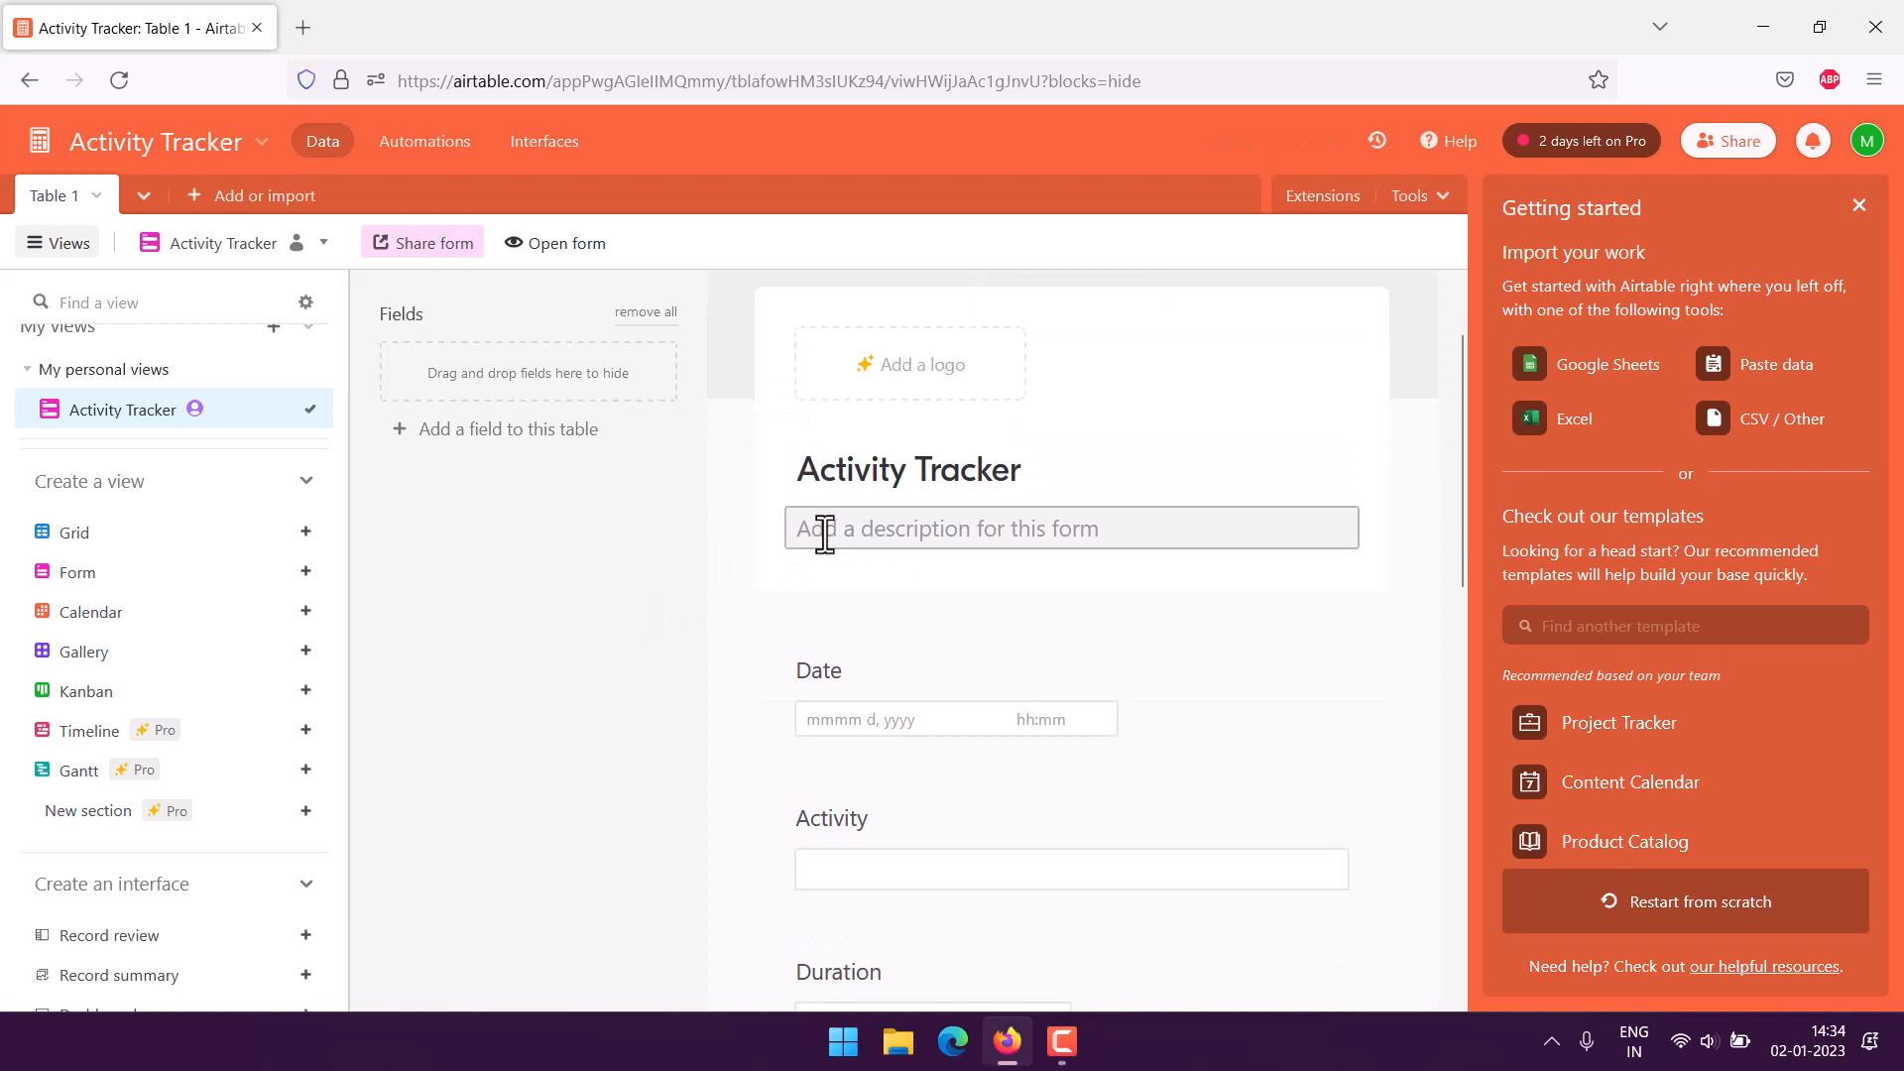
{"action": "type", "text": "Count your"}
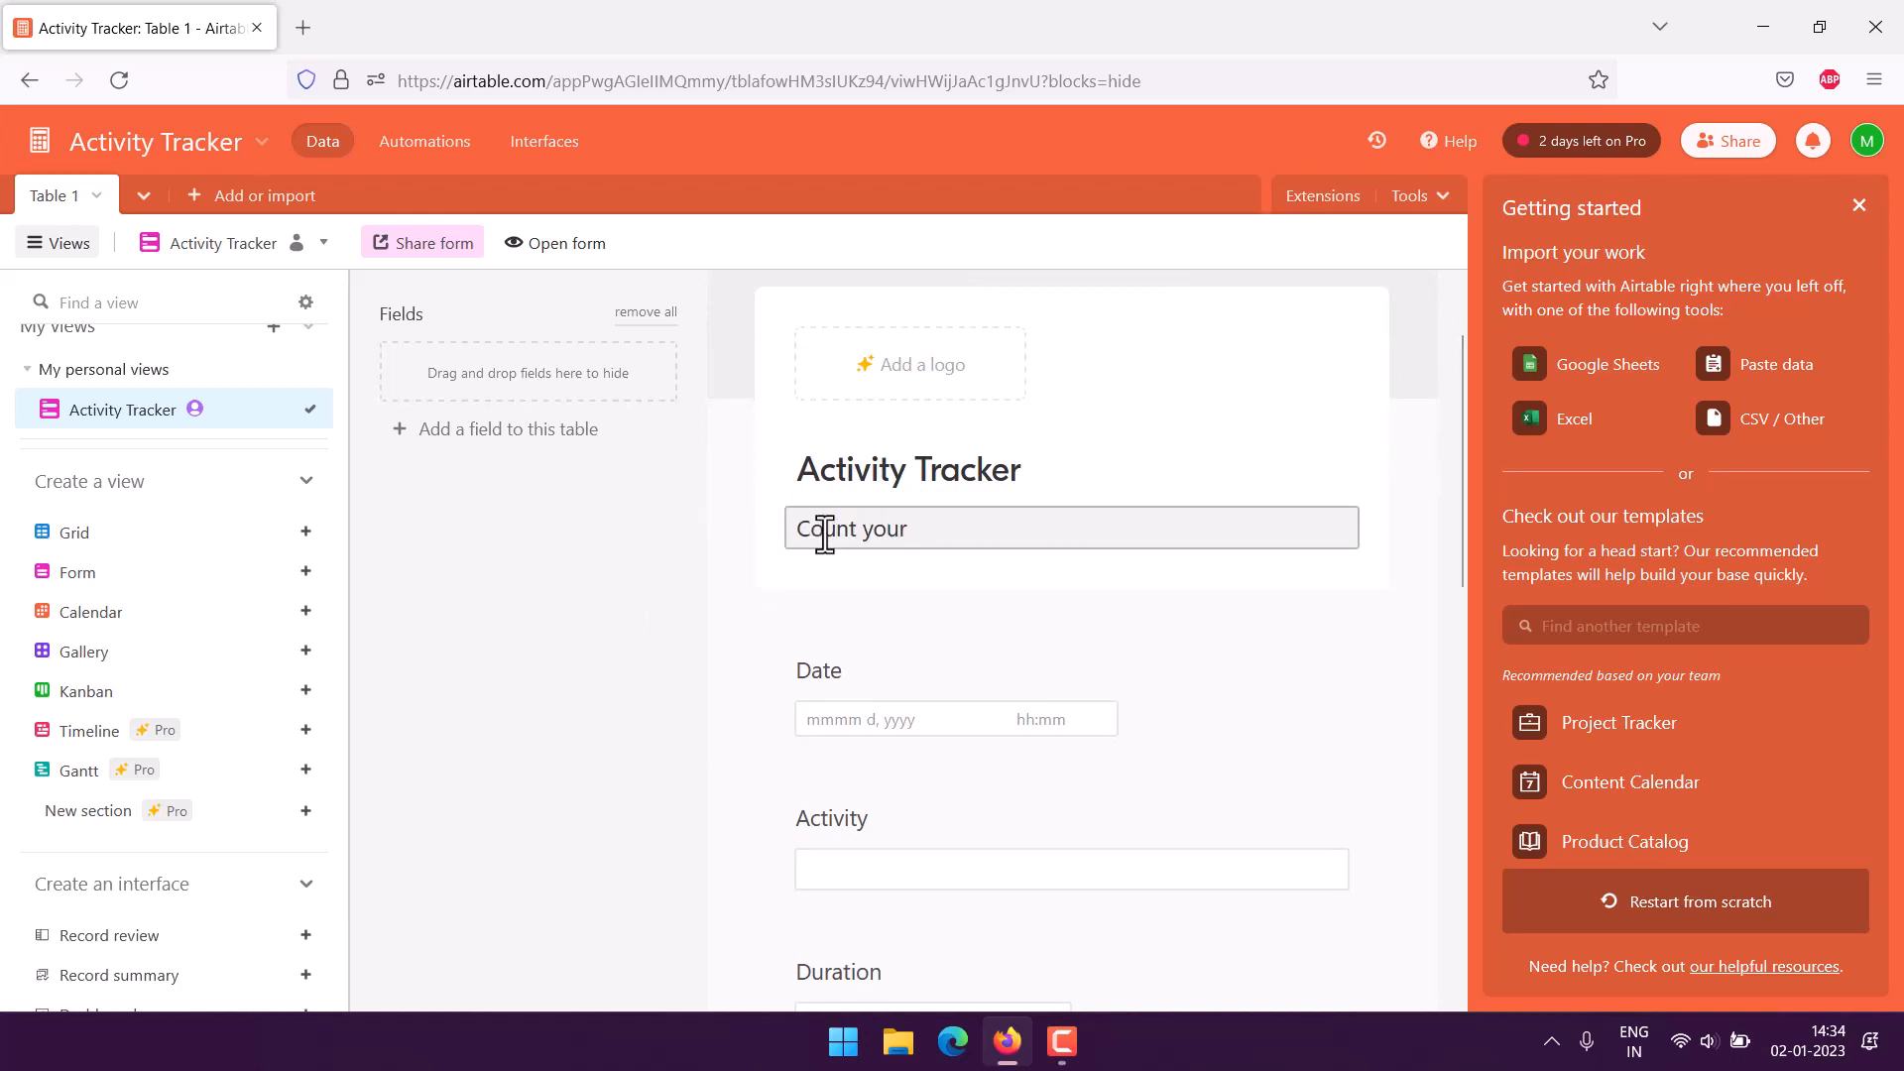
{"action": "type", "text": "calories!"}
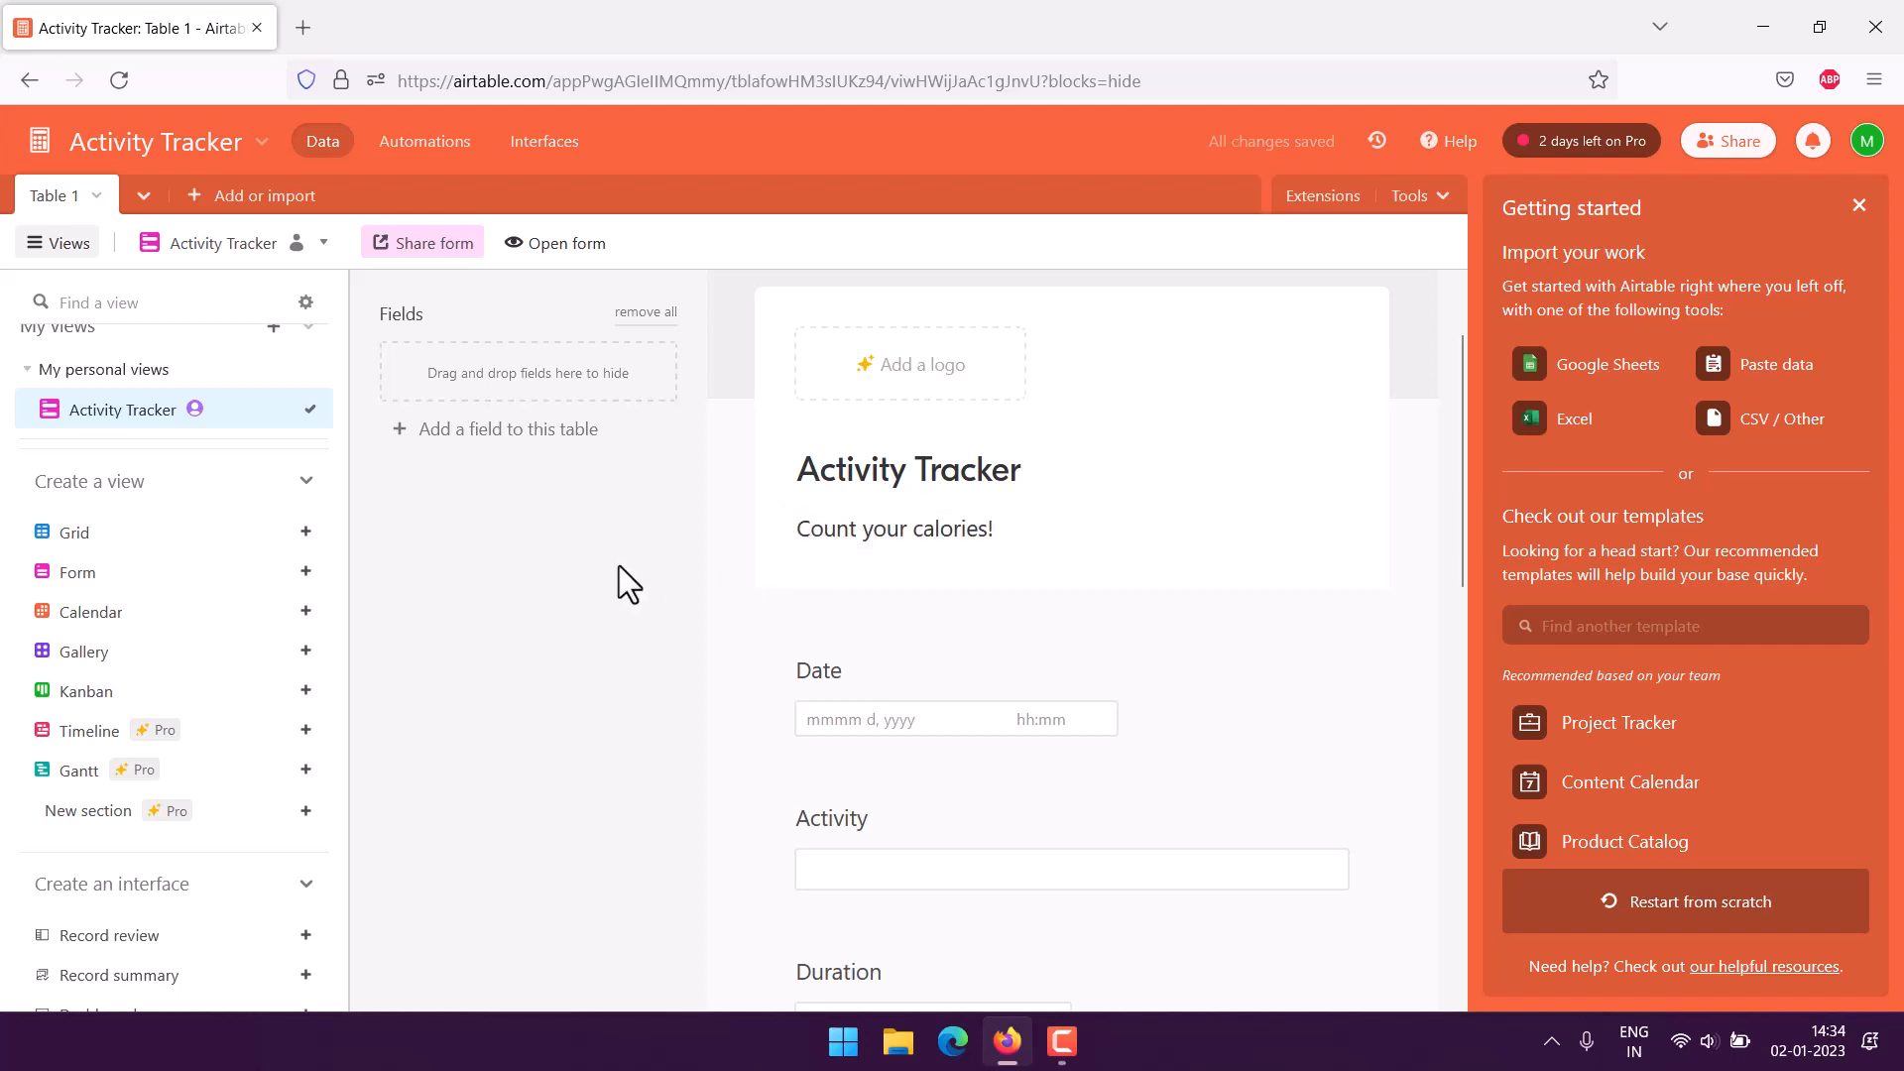
{"action": "scroll", "scroll_direction": "down", "scroll_amount": 3}
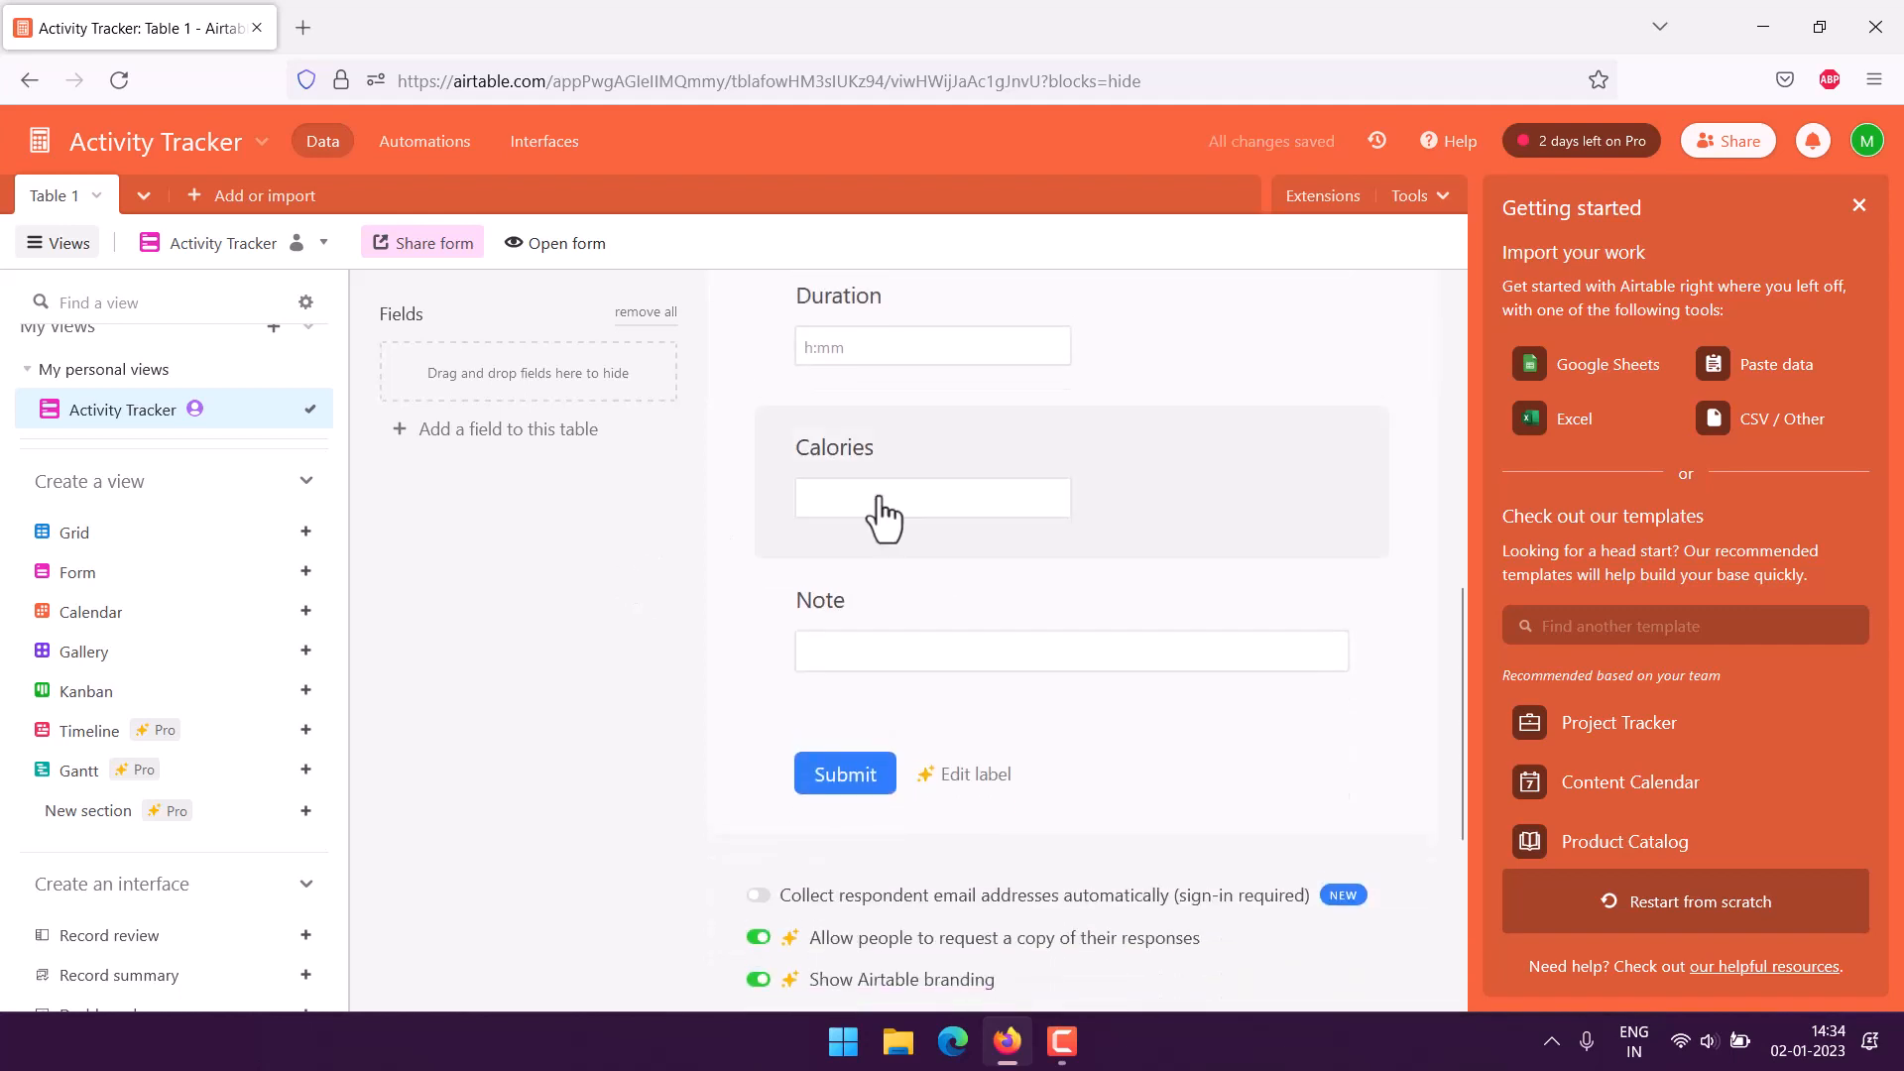
{"action": "left_click", "coordinate": [554, 242]}
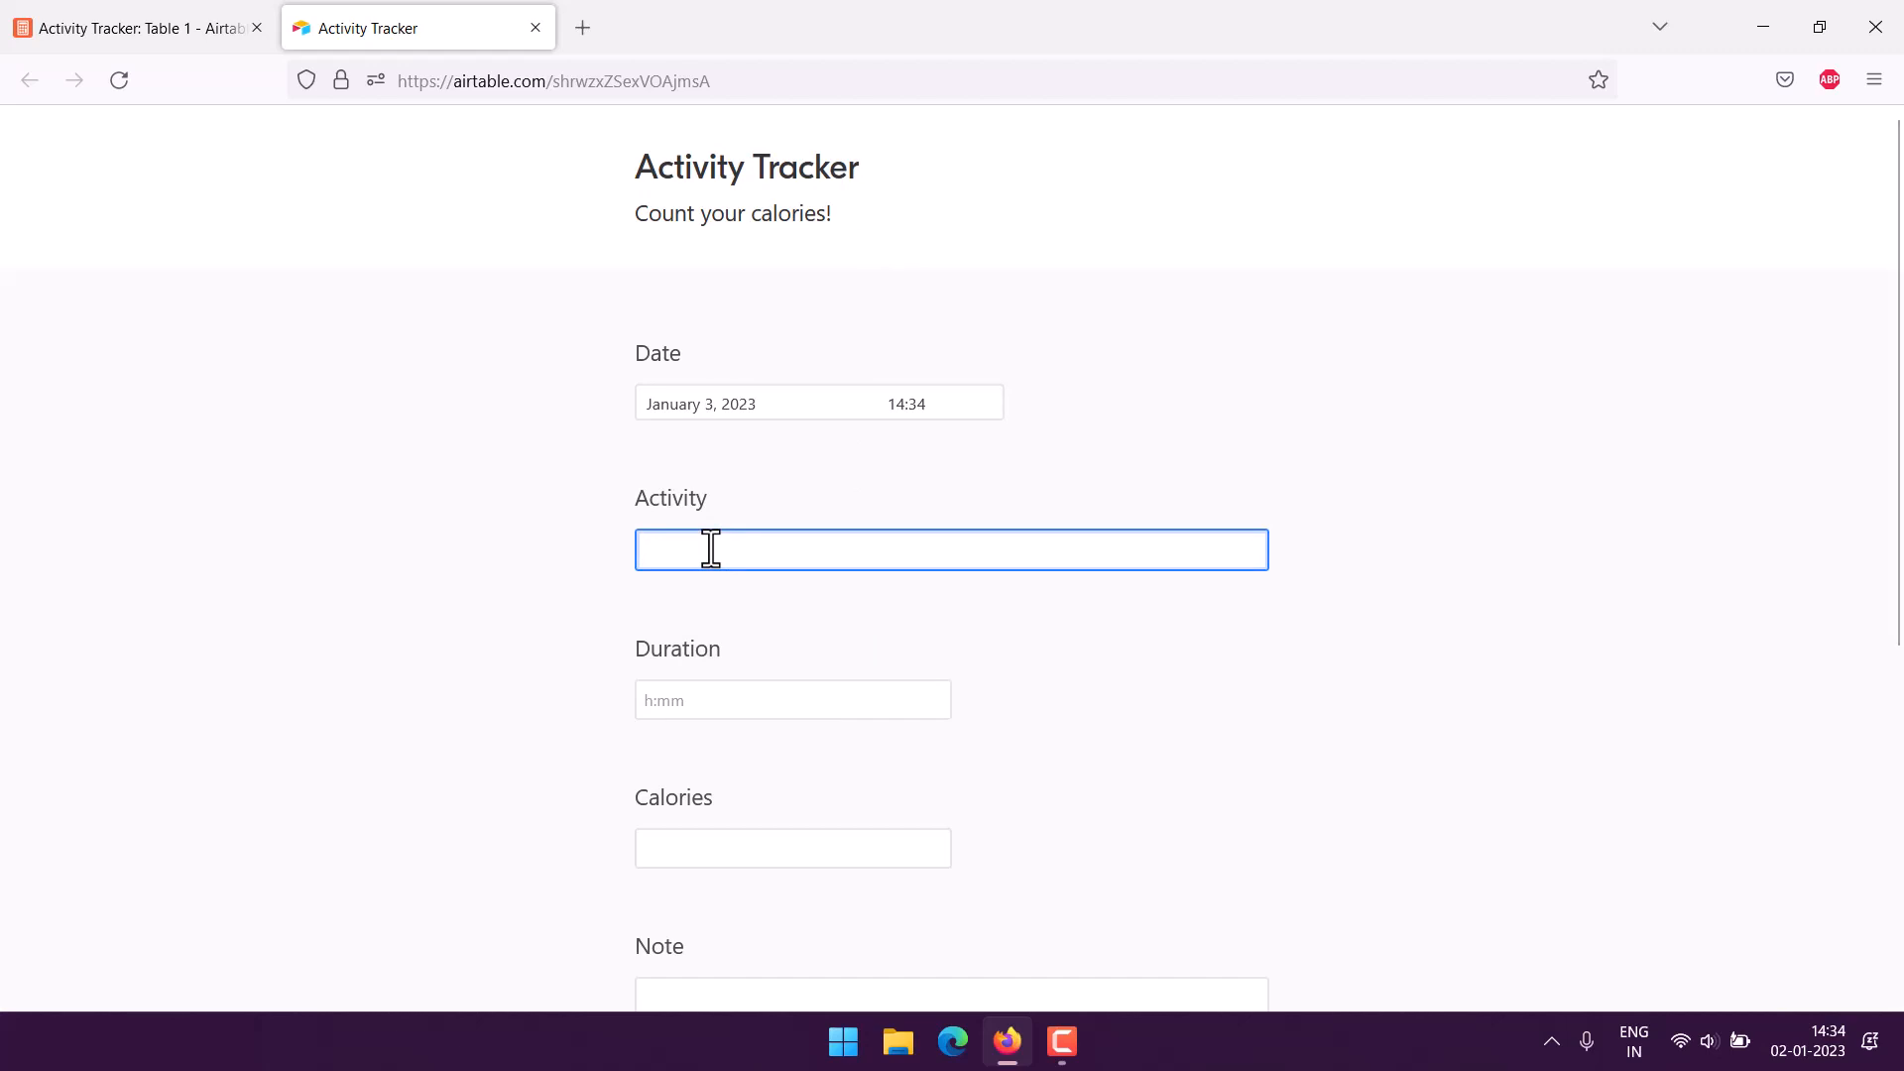
Fill the form with Activity 'HIIT' and Duration 0:35
{"action": "type", "text": "HII"}
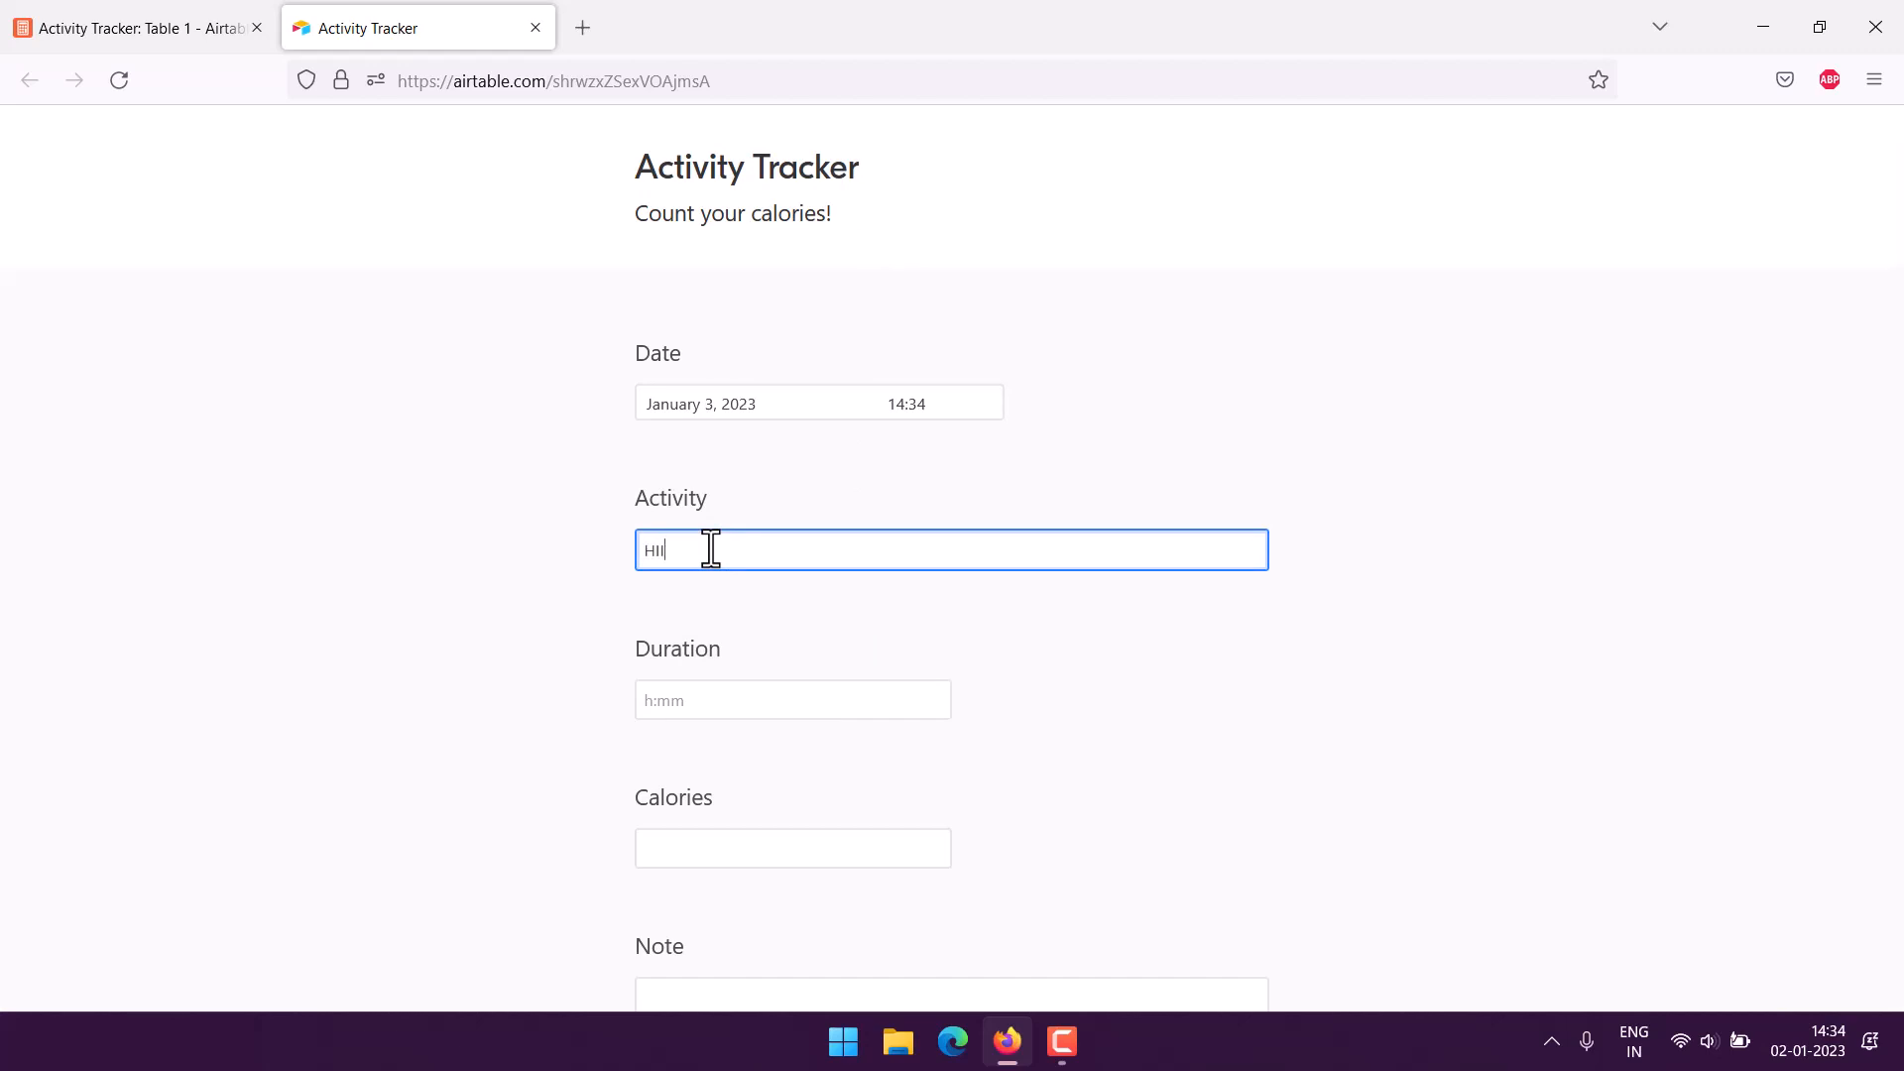
{"action": "type", "text": "T"}
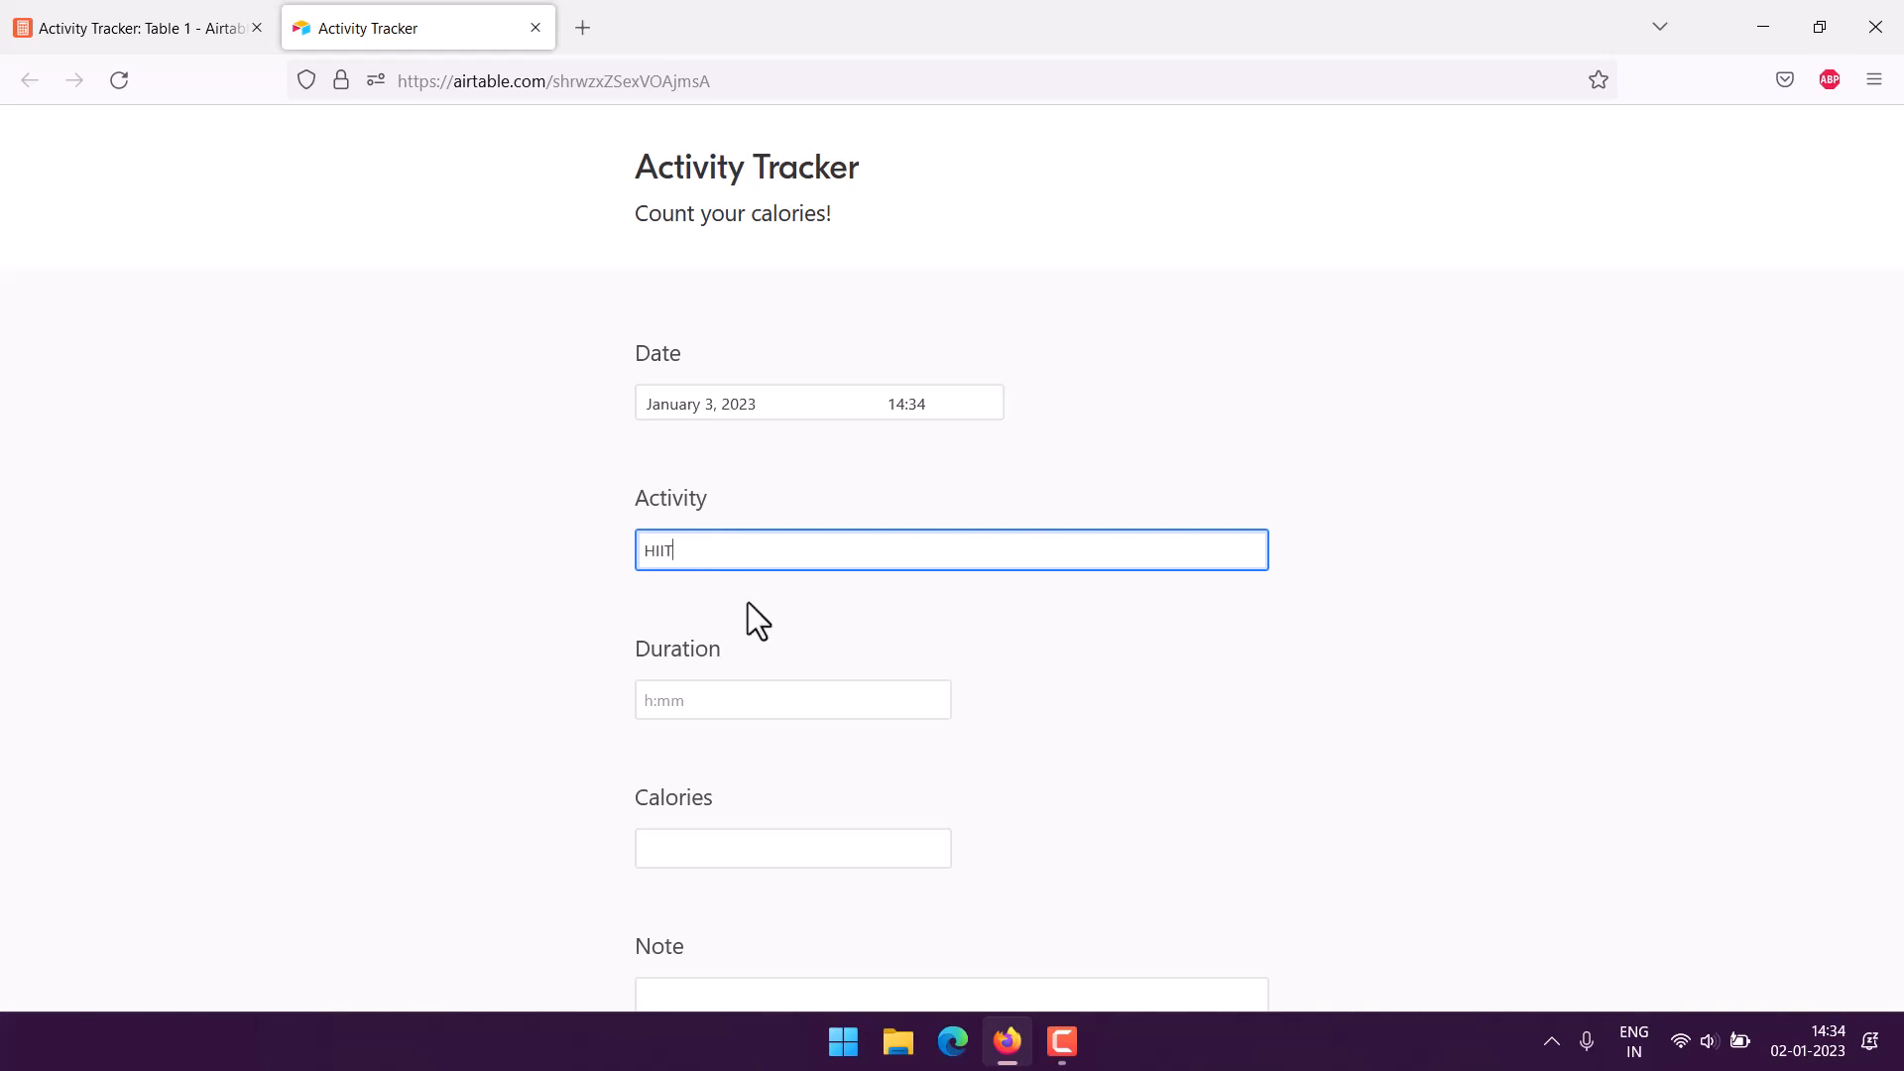
{"action": "left_click", "coordinate": [793, 700]}
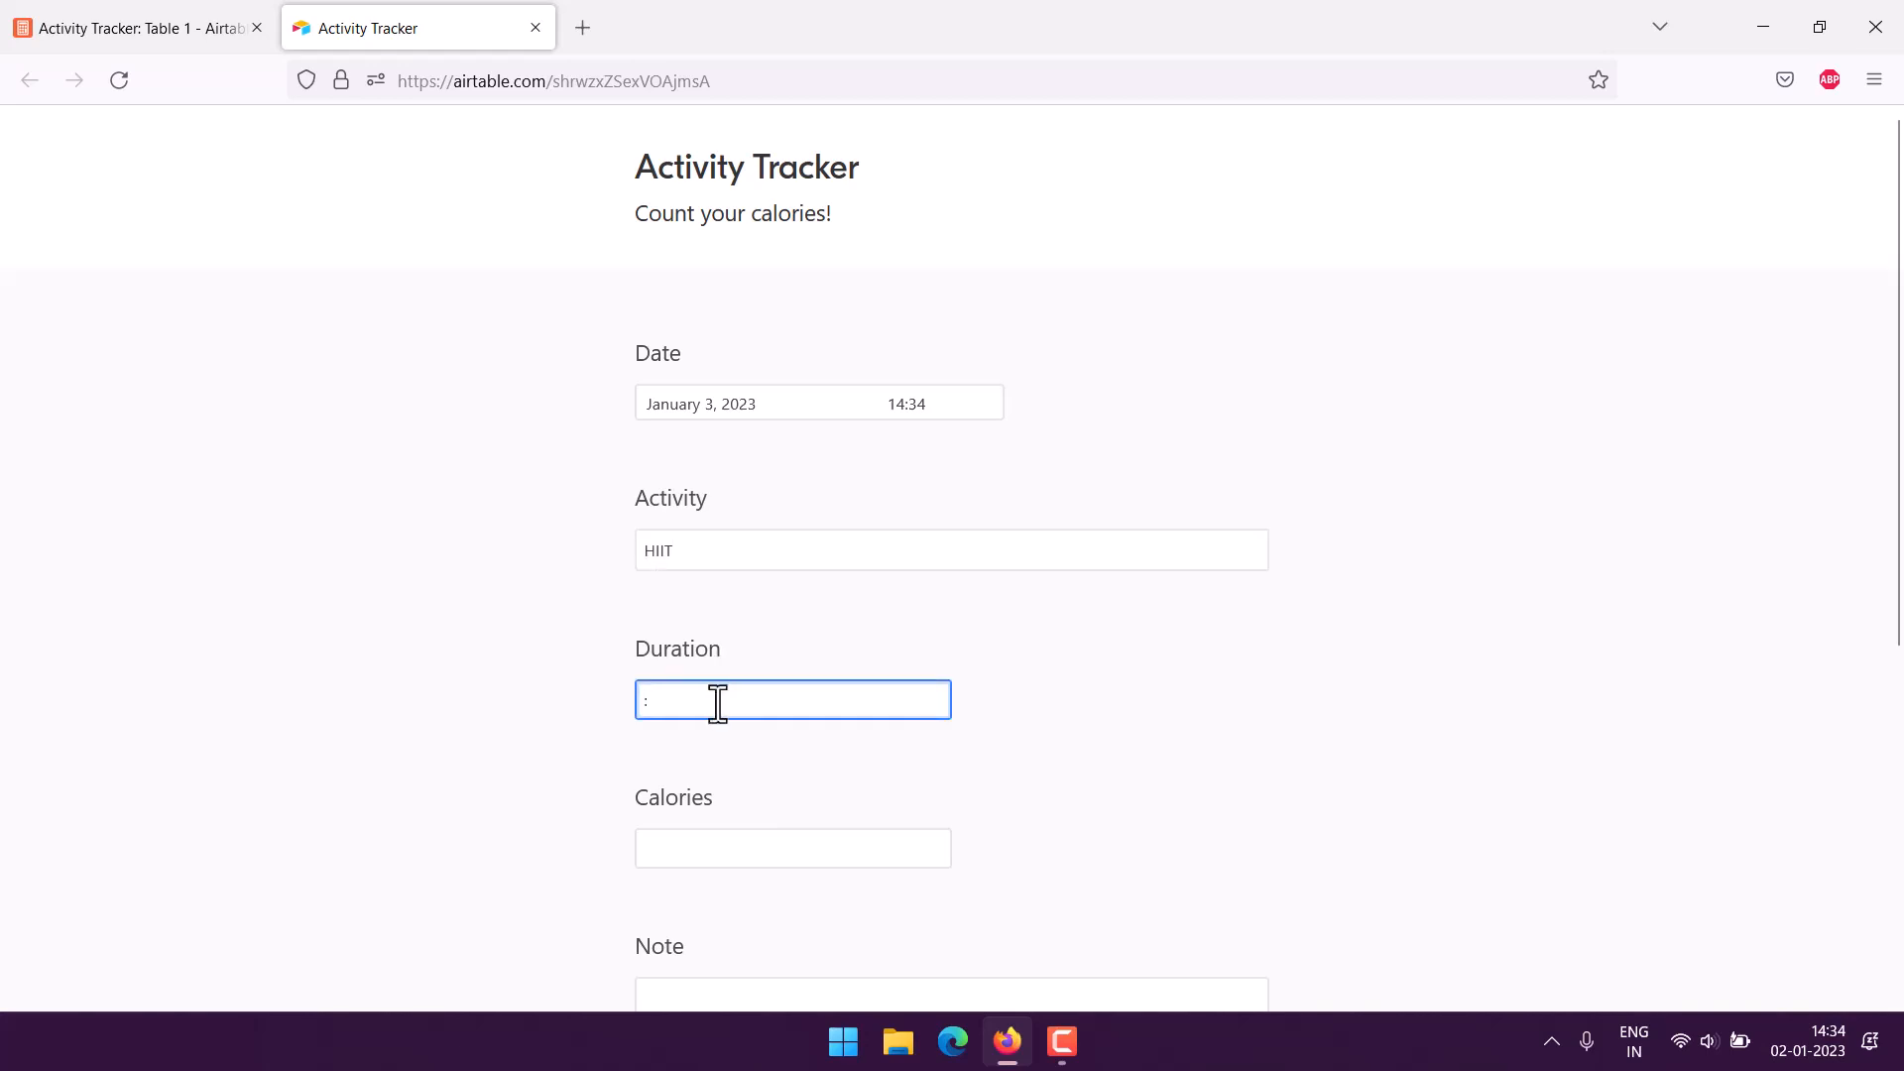
{"action": "type", "text": "35"}
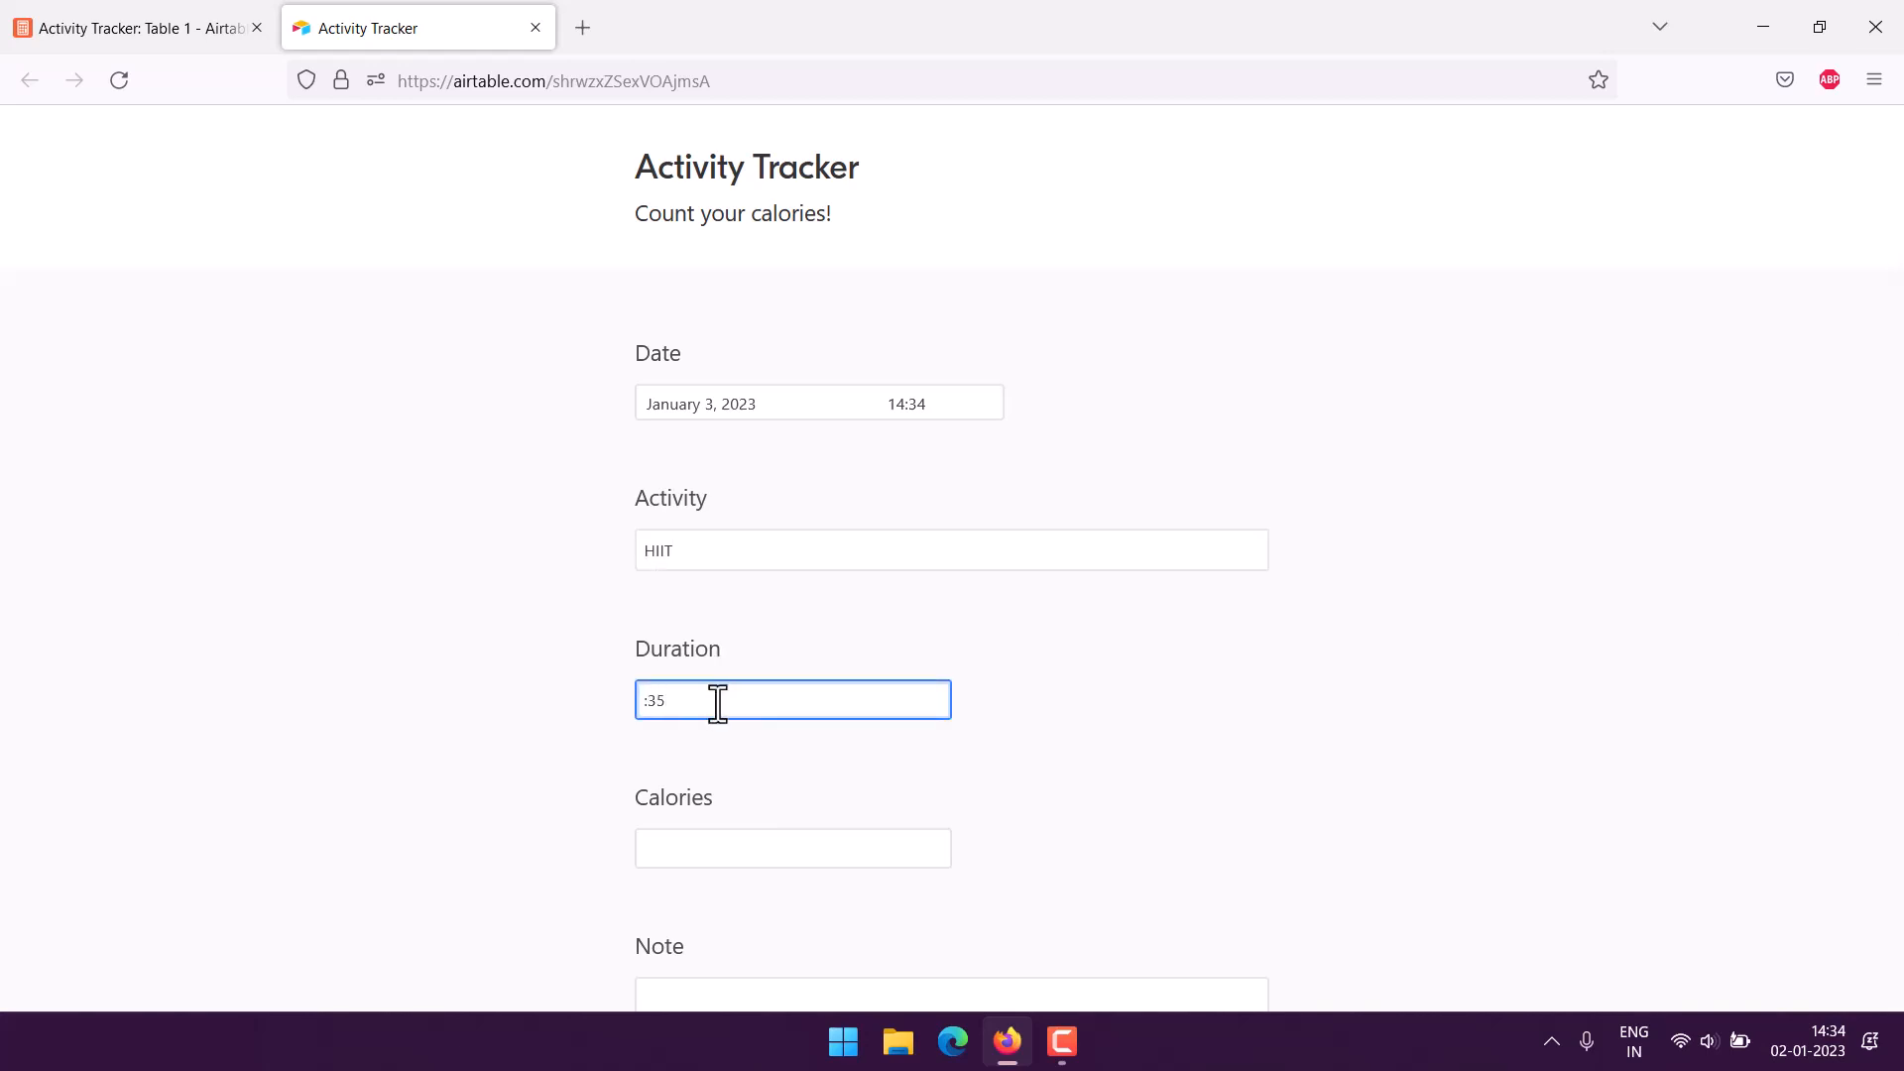
{"action": "type", "text": "0"}
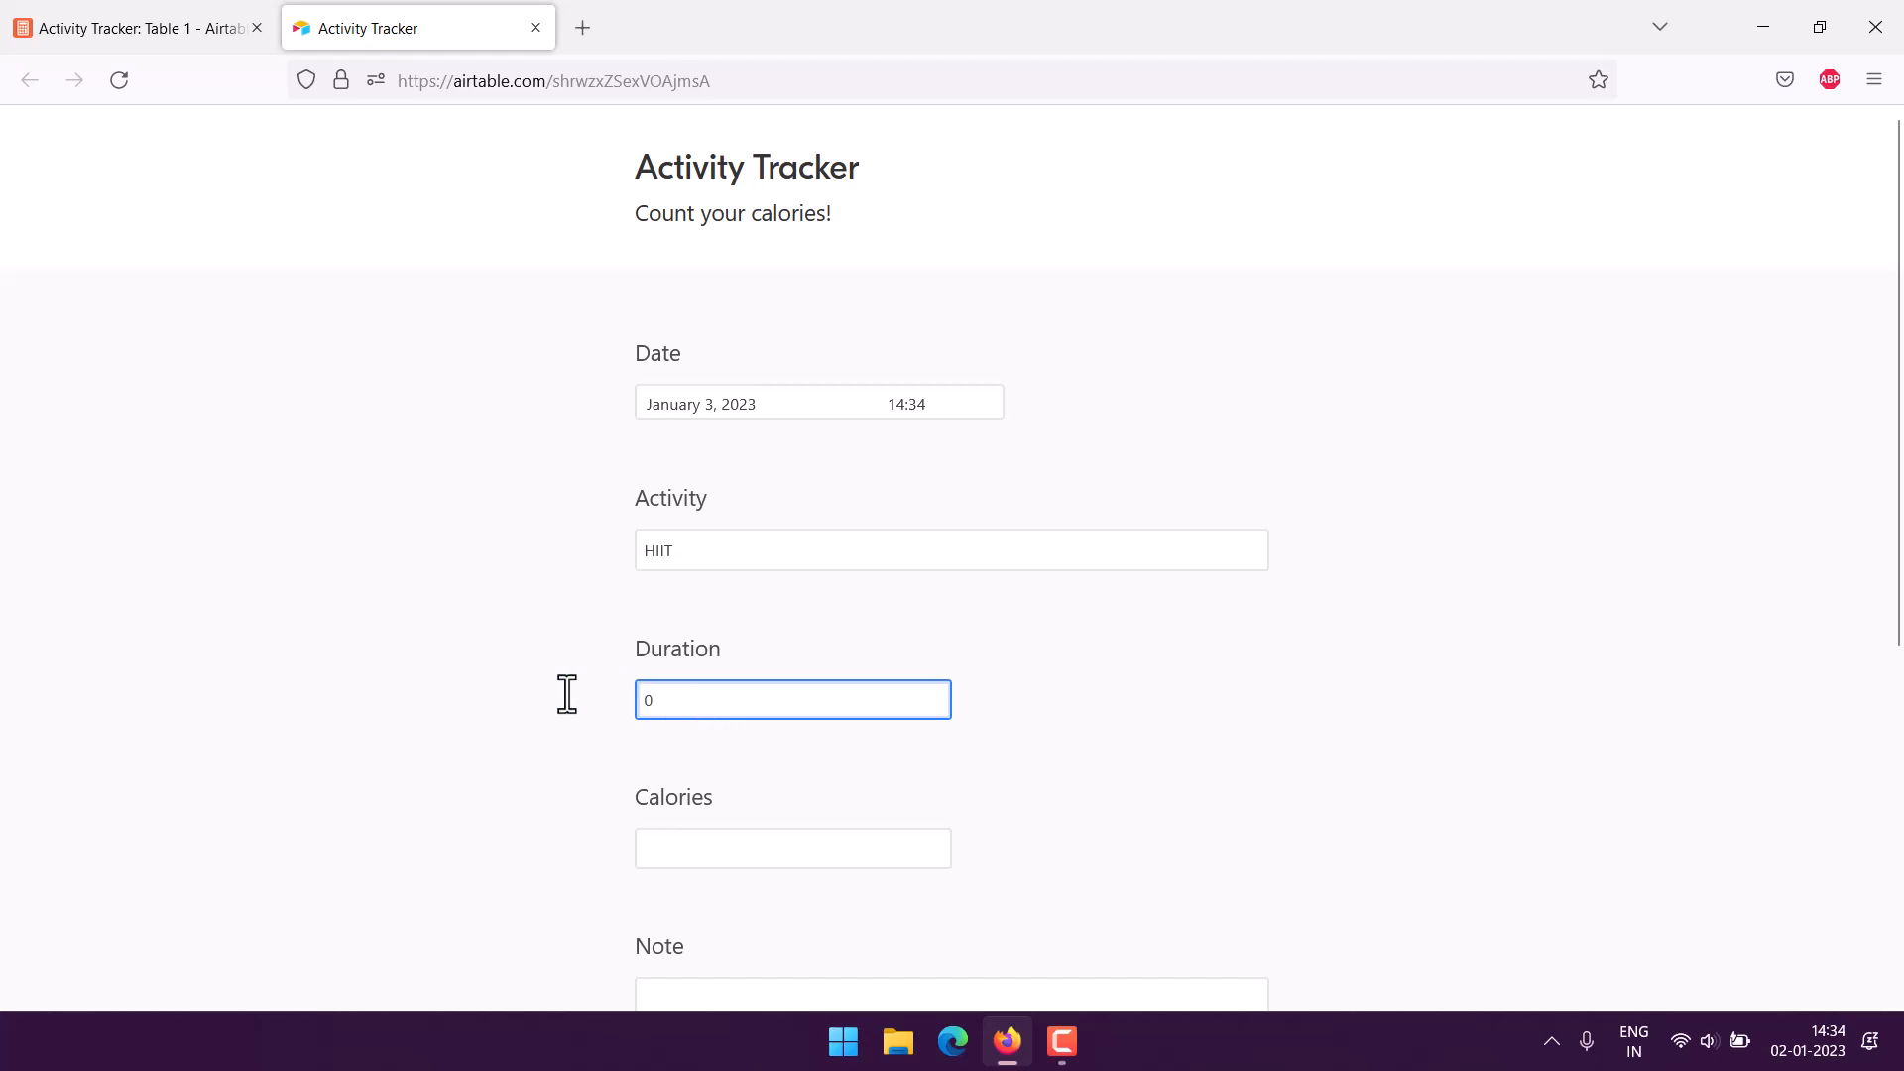
{"action": "type", "text": ":35"}
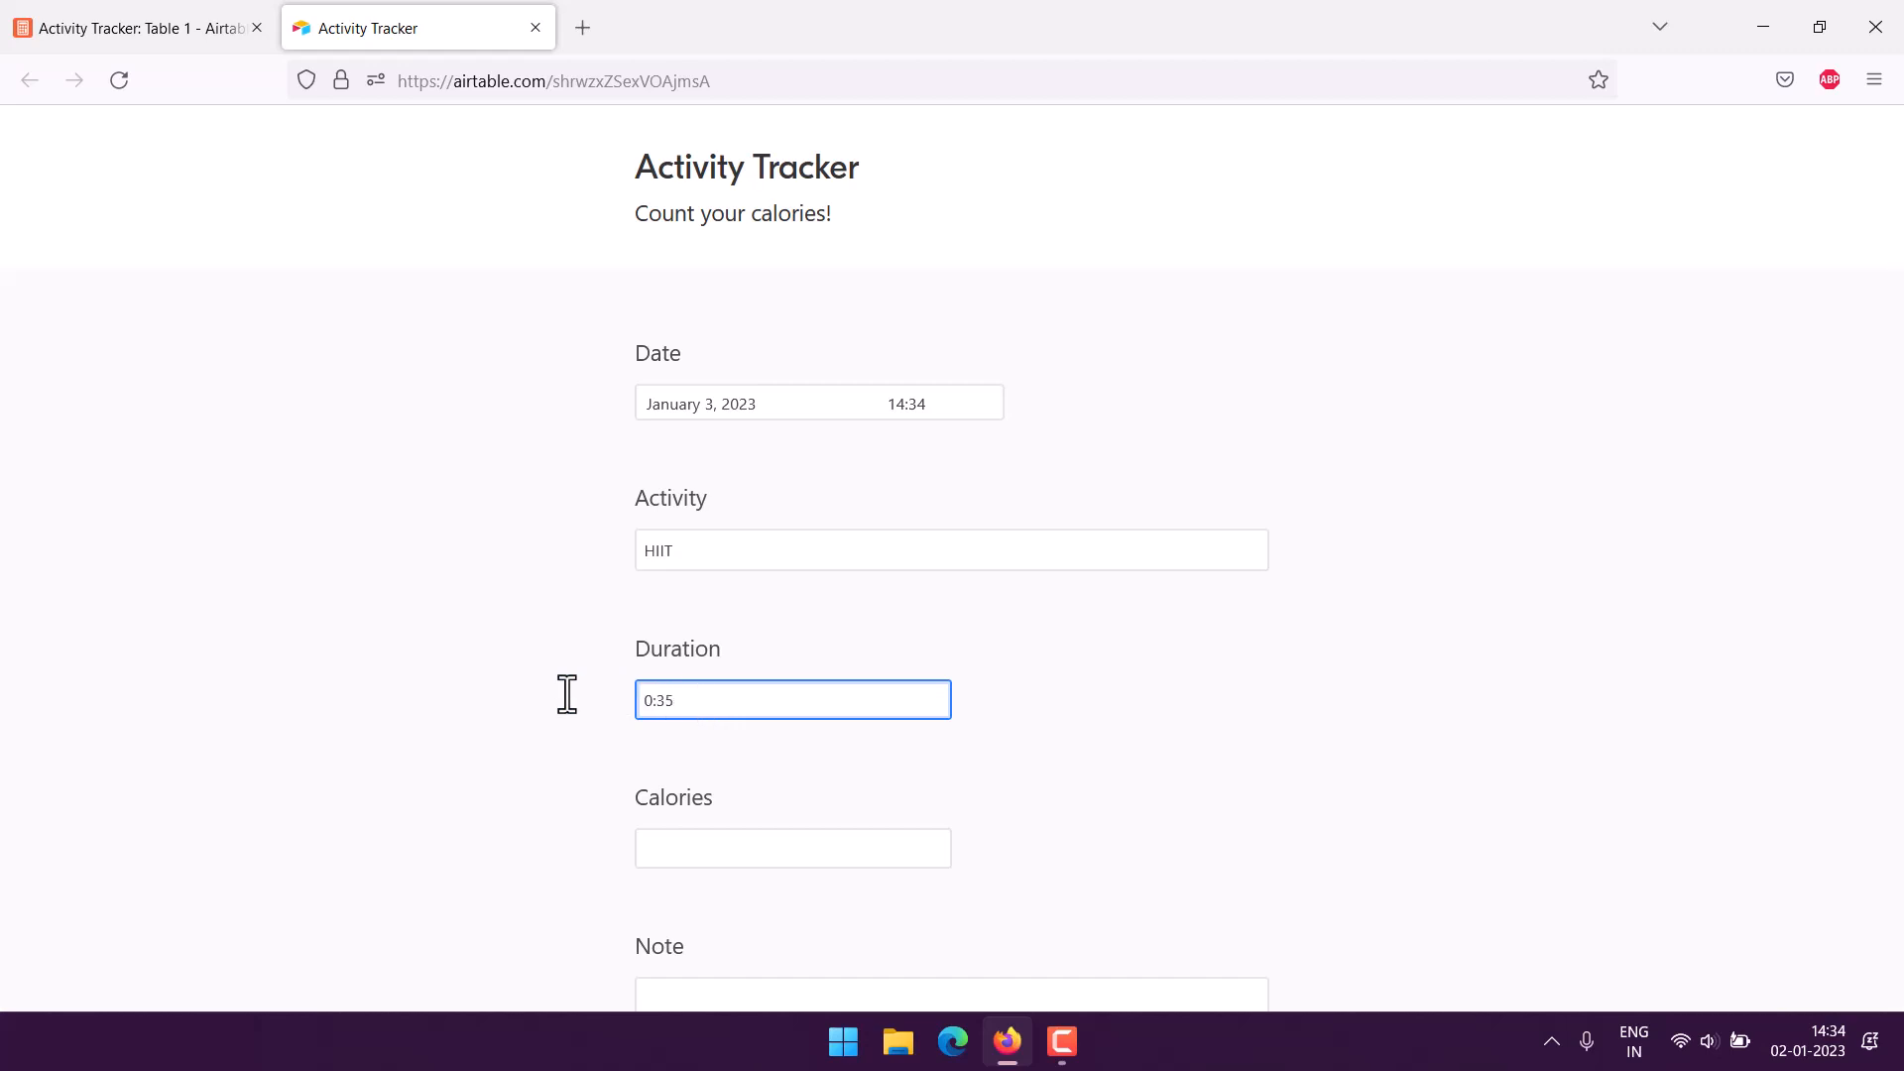
Enter 300 calories and the note 'HIIT Activity', then submit the form entry
{"action": "left_click", "coordinate": [792, 847]}
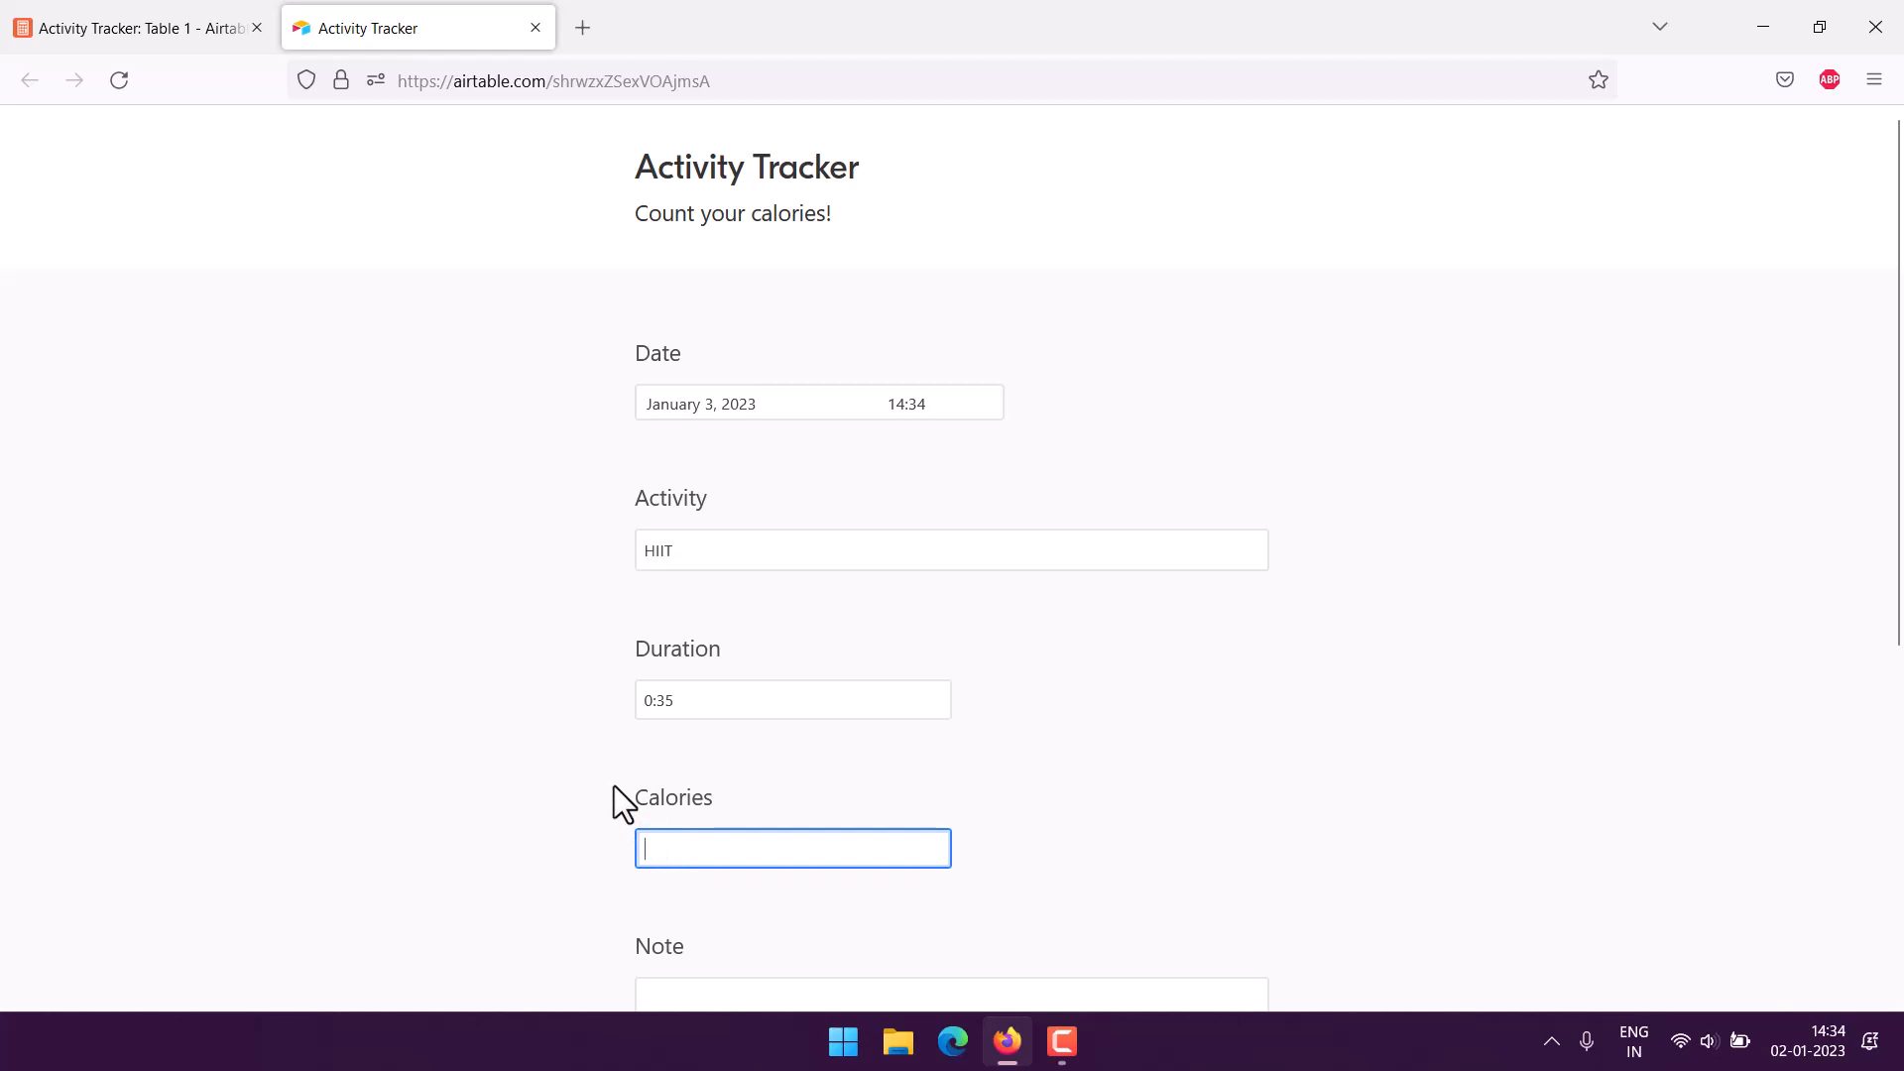
{"action": "type", "text": "300"}
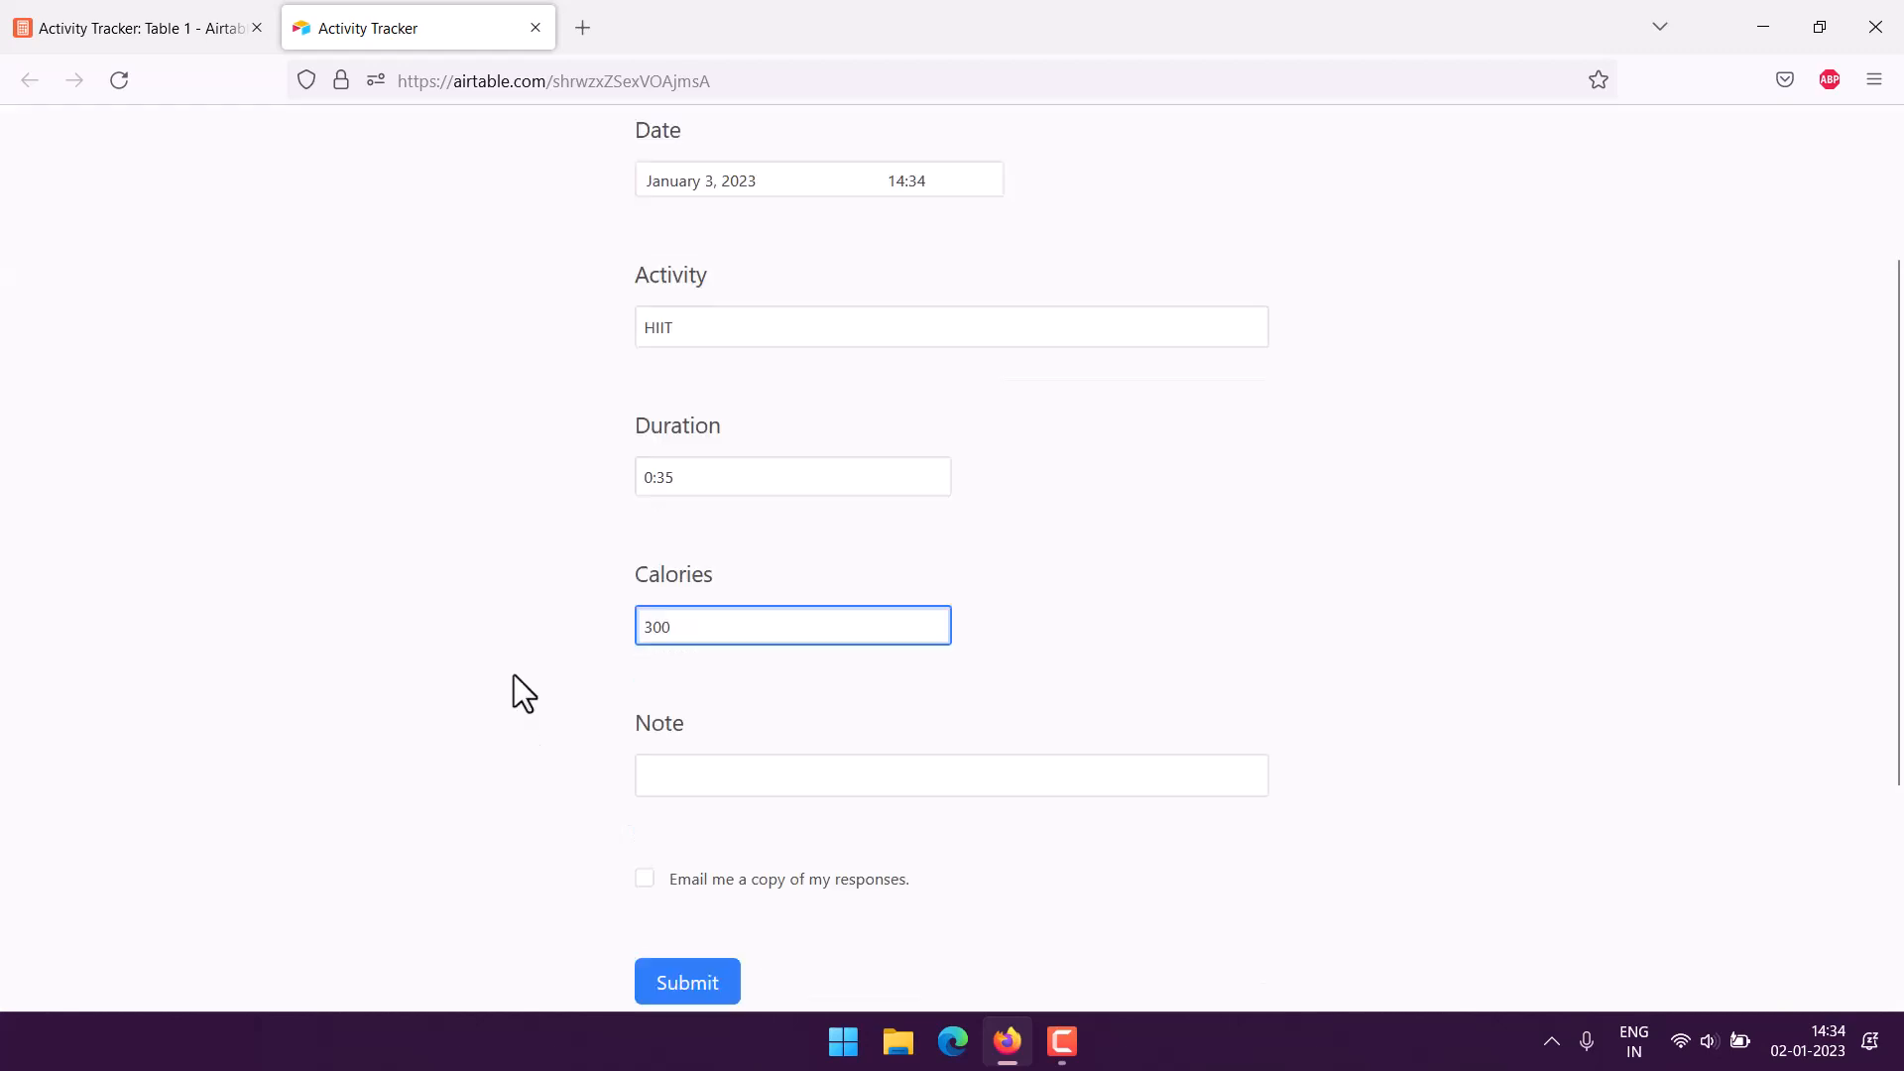
{"action": "type", "text": "M"}
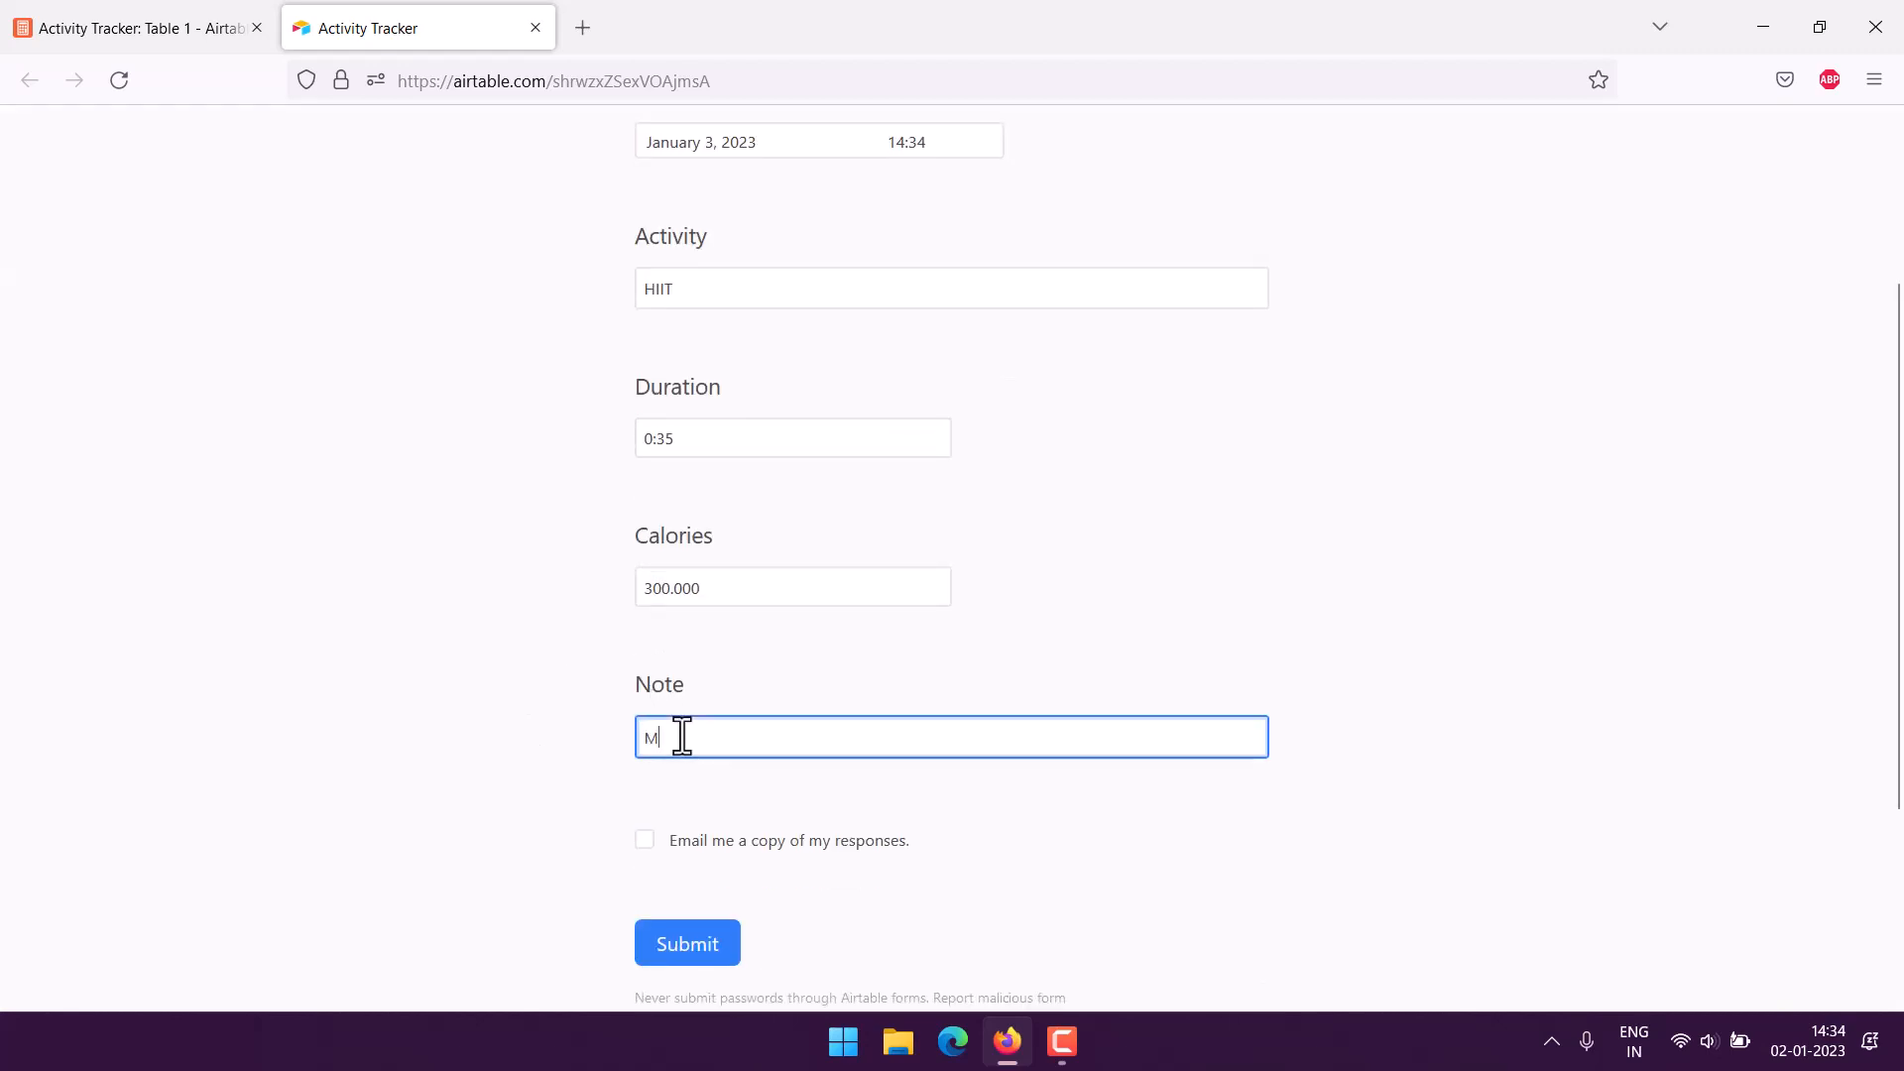
{"action": "type", "text": "HI"}
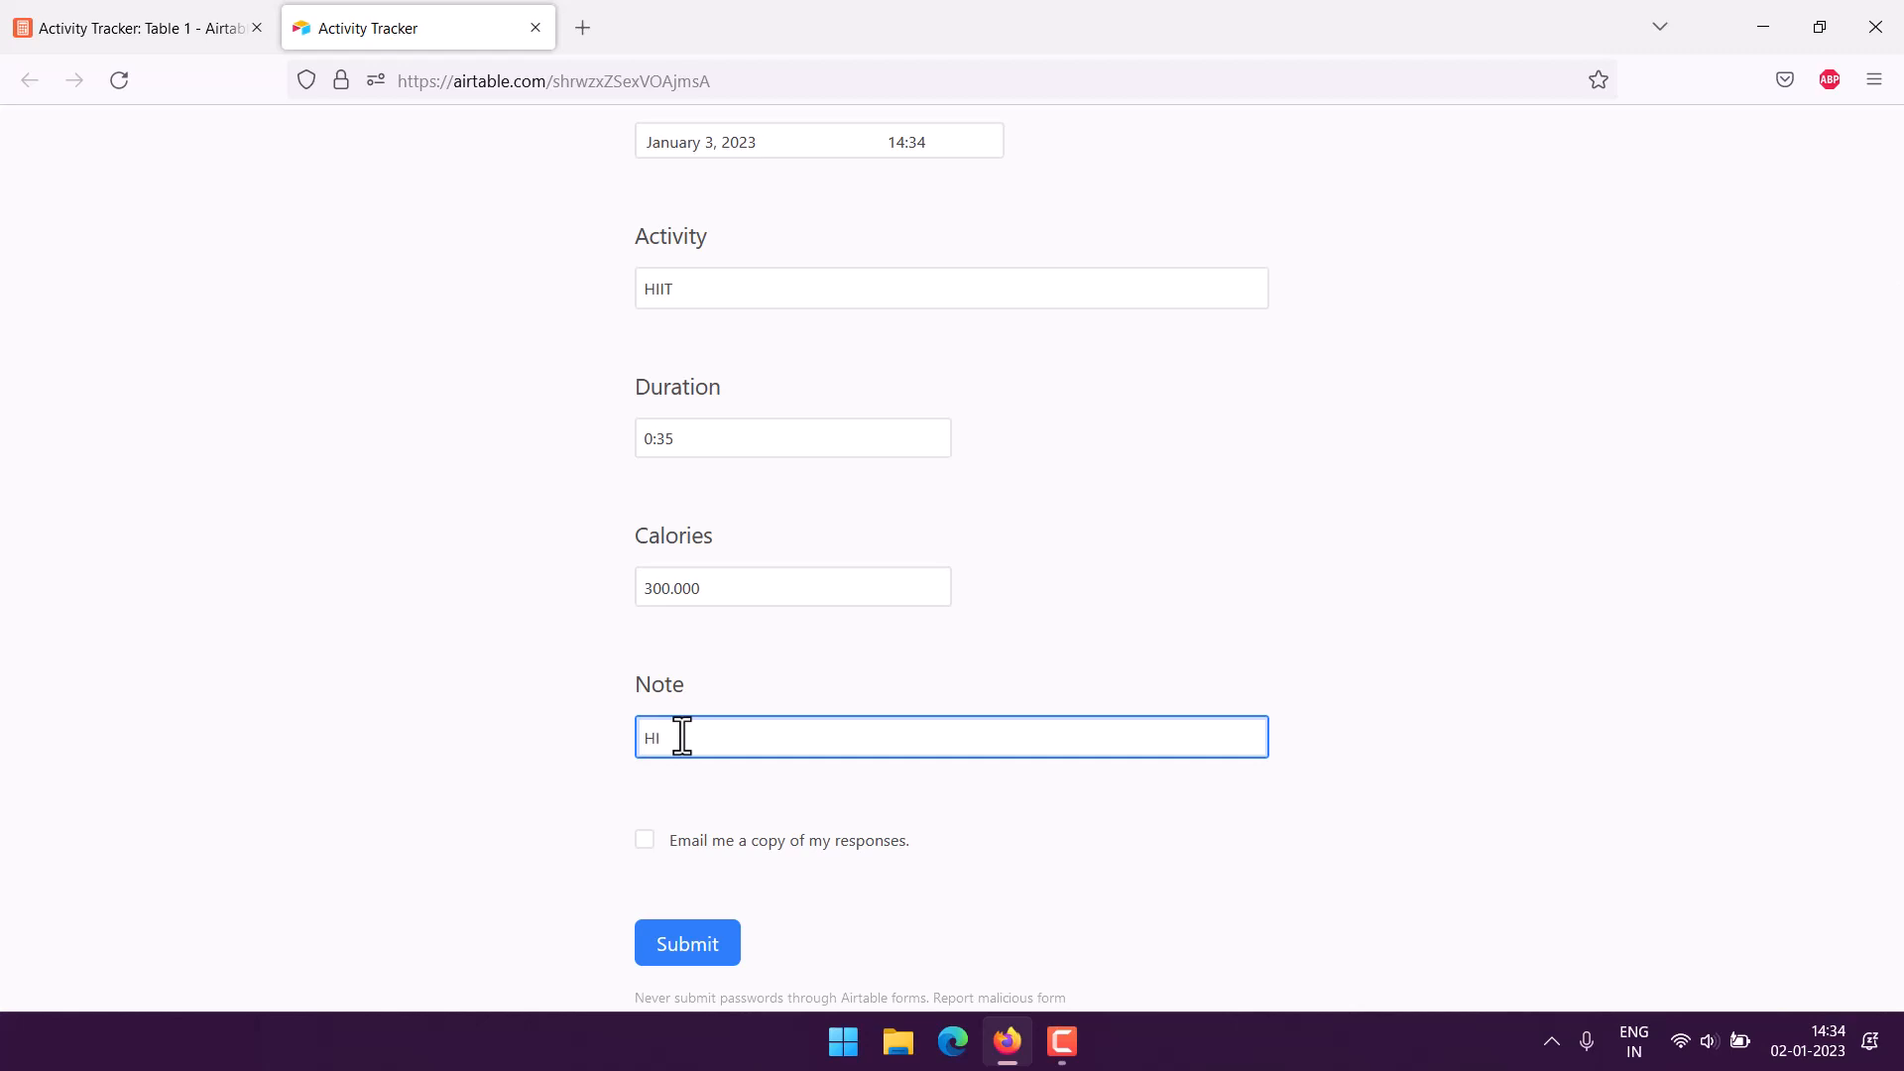
{"action": "type", "text": "IT"}
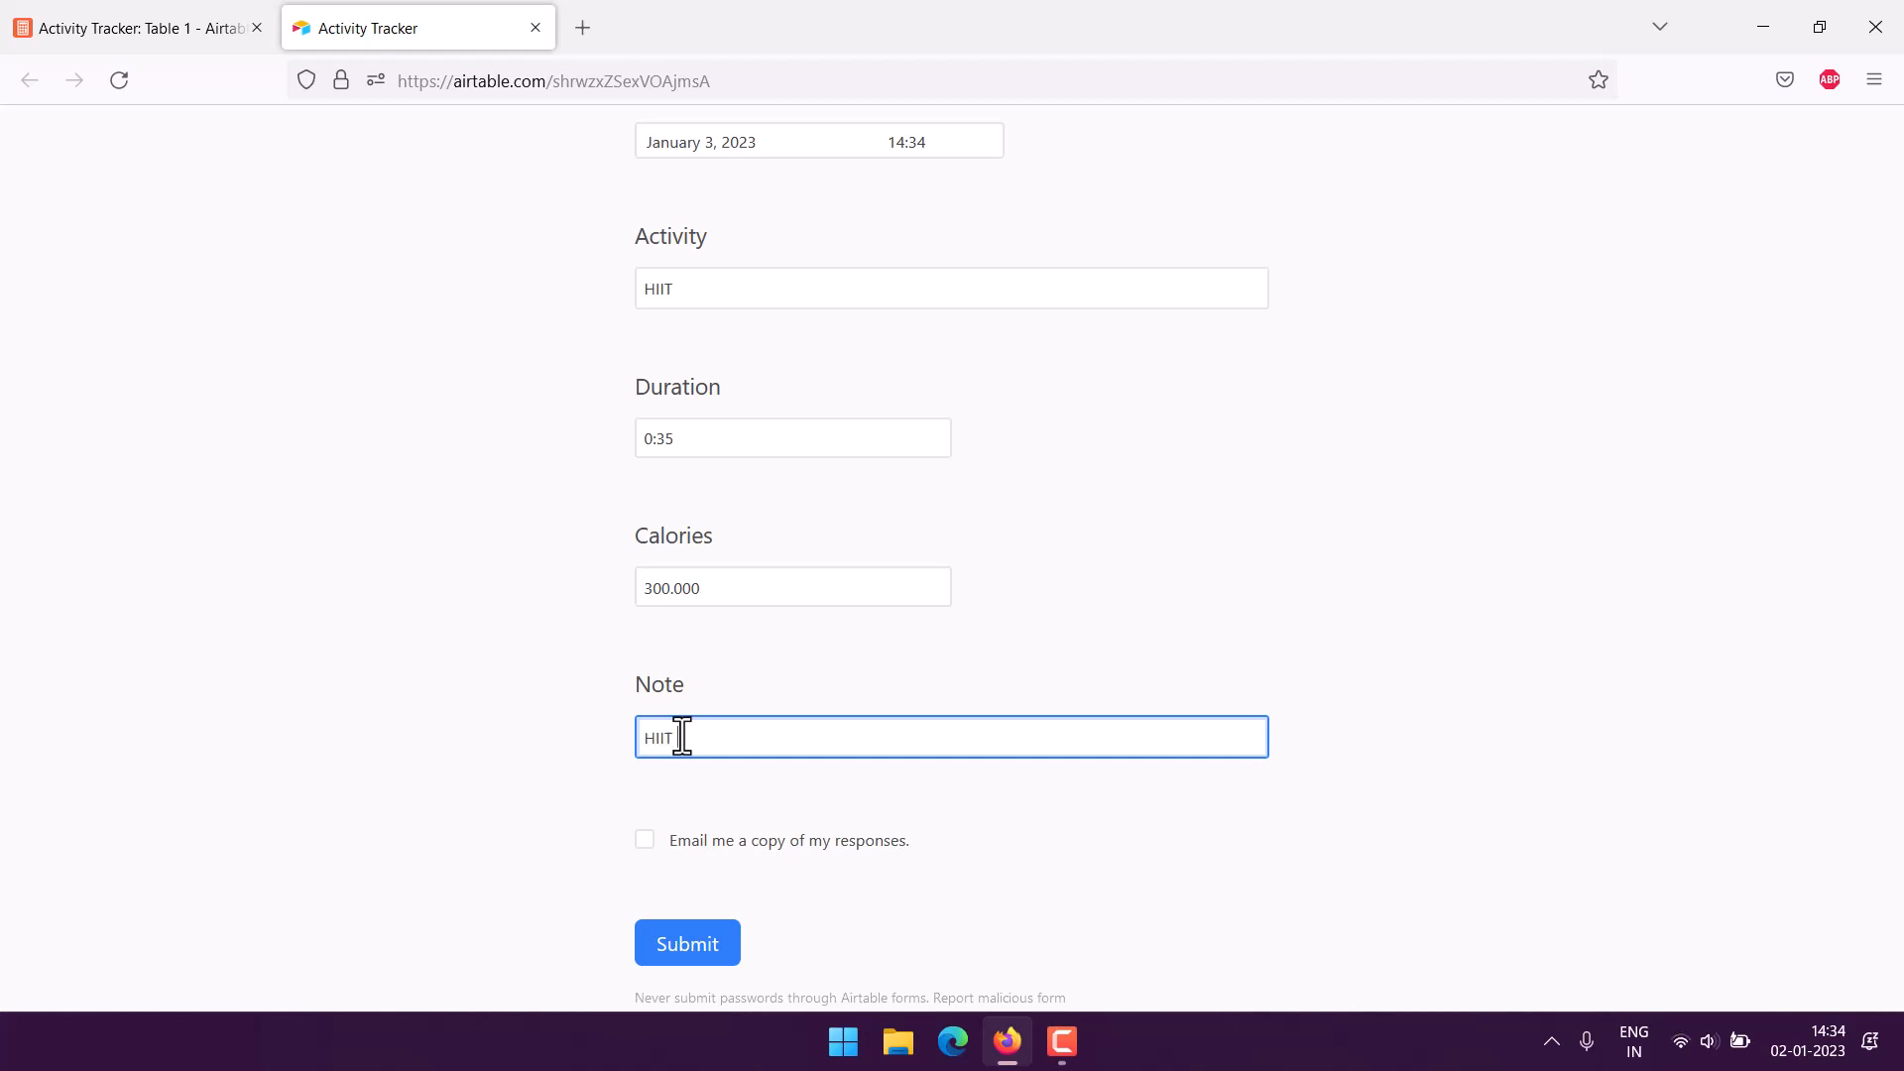
{"action": "type", "text": "Activity"}
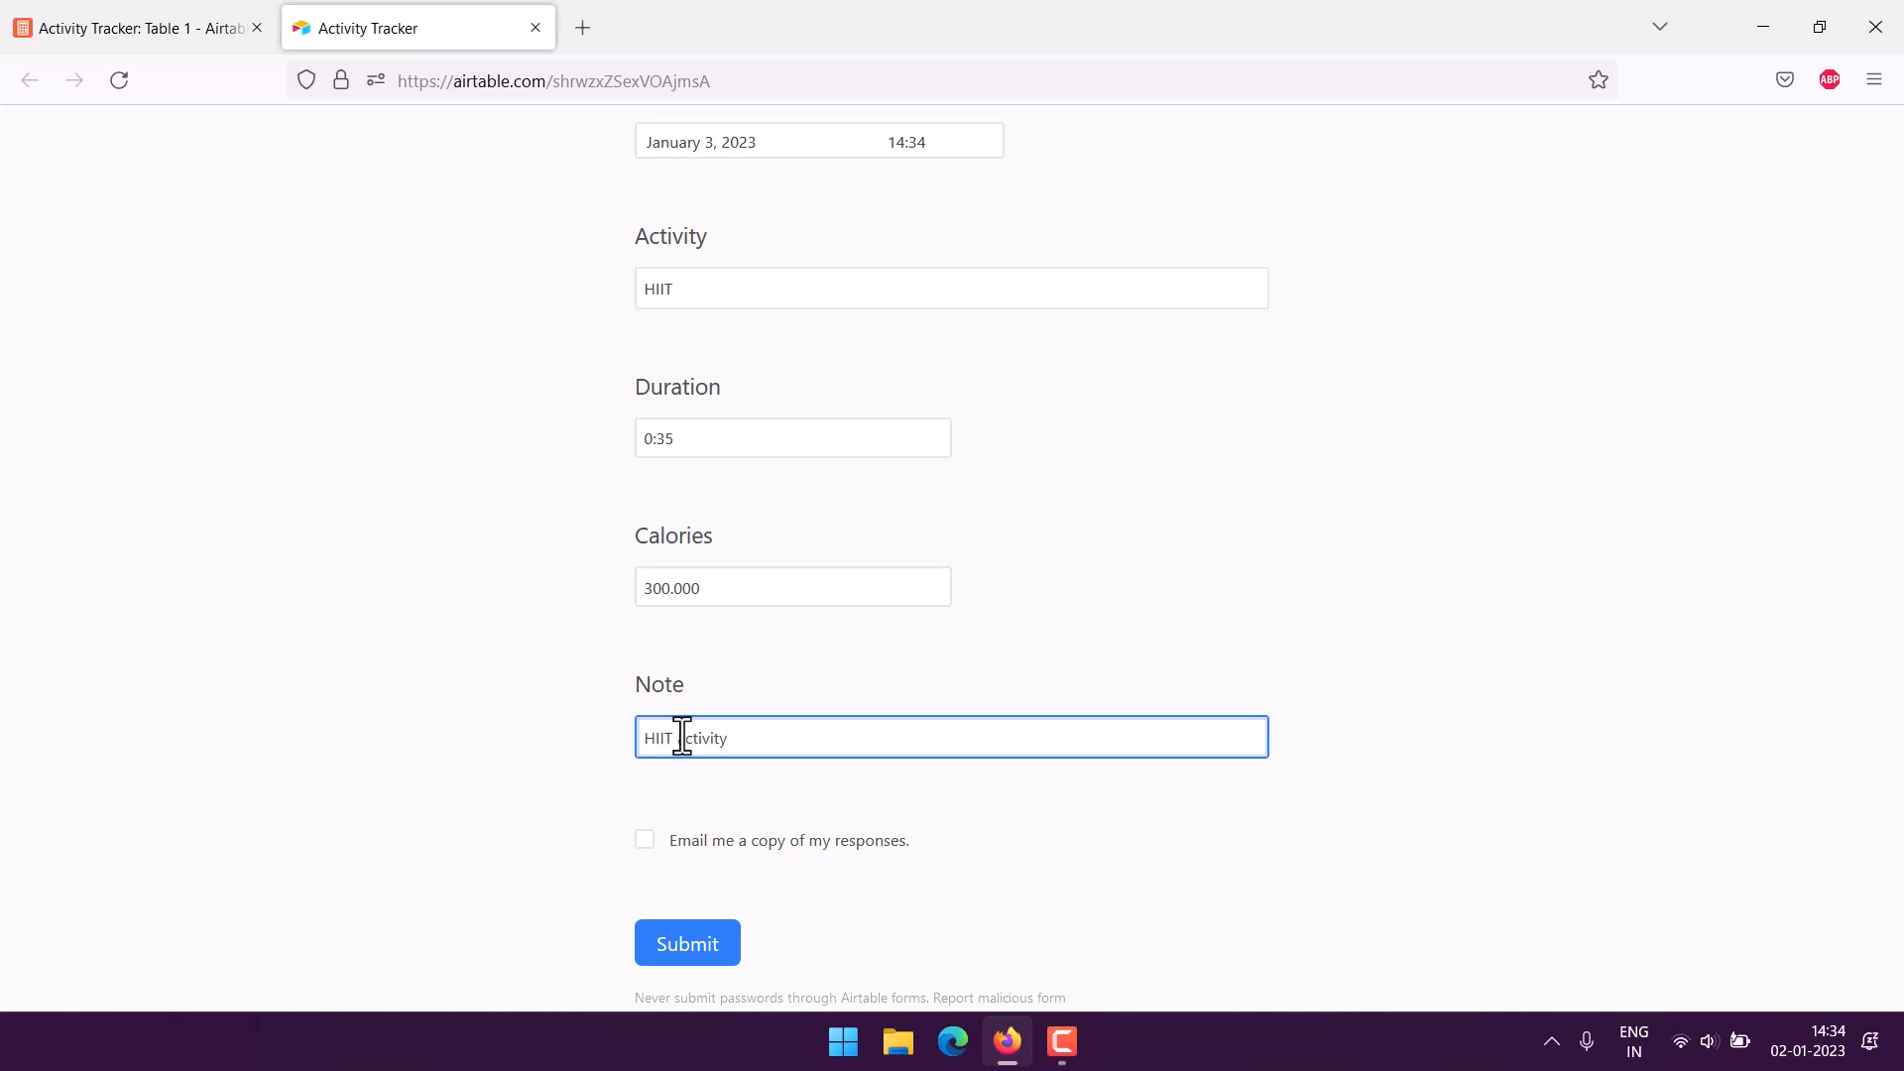
{"action": "left_click", "coordinate": [133, 26]}
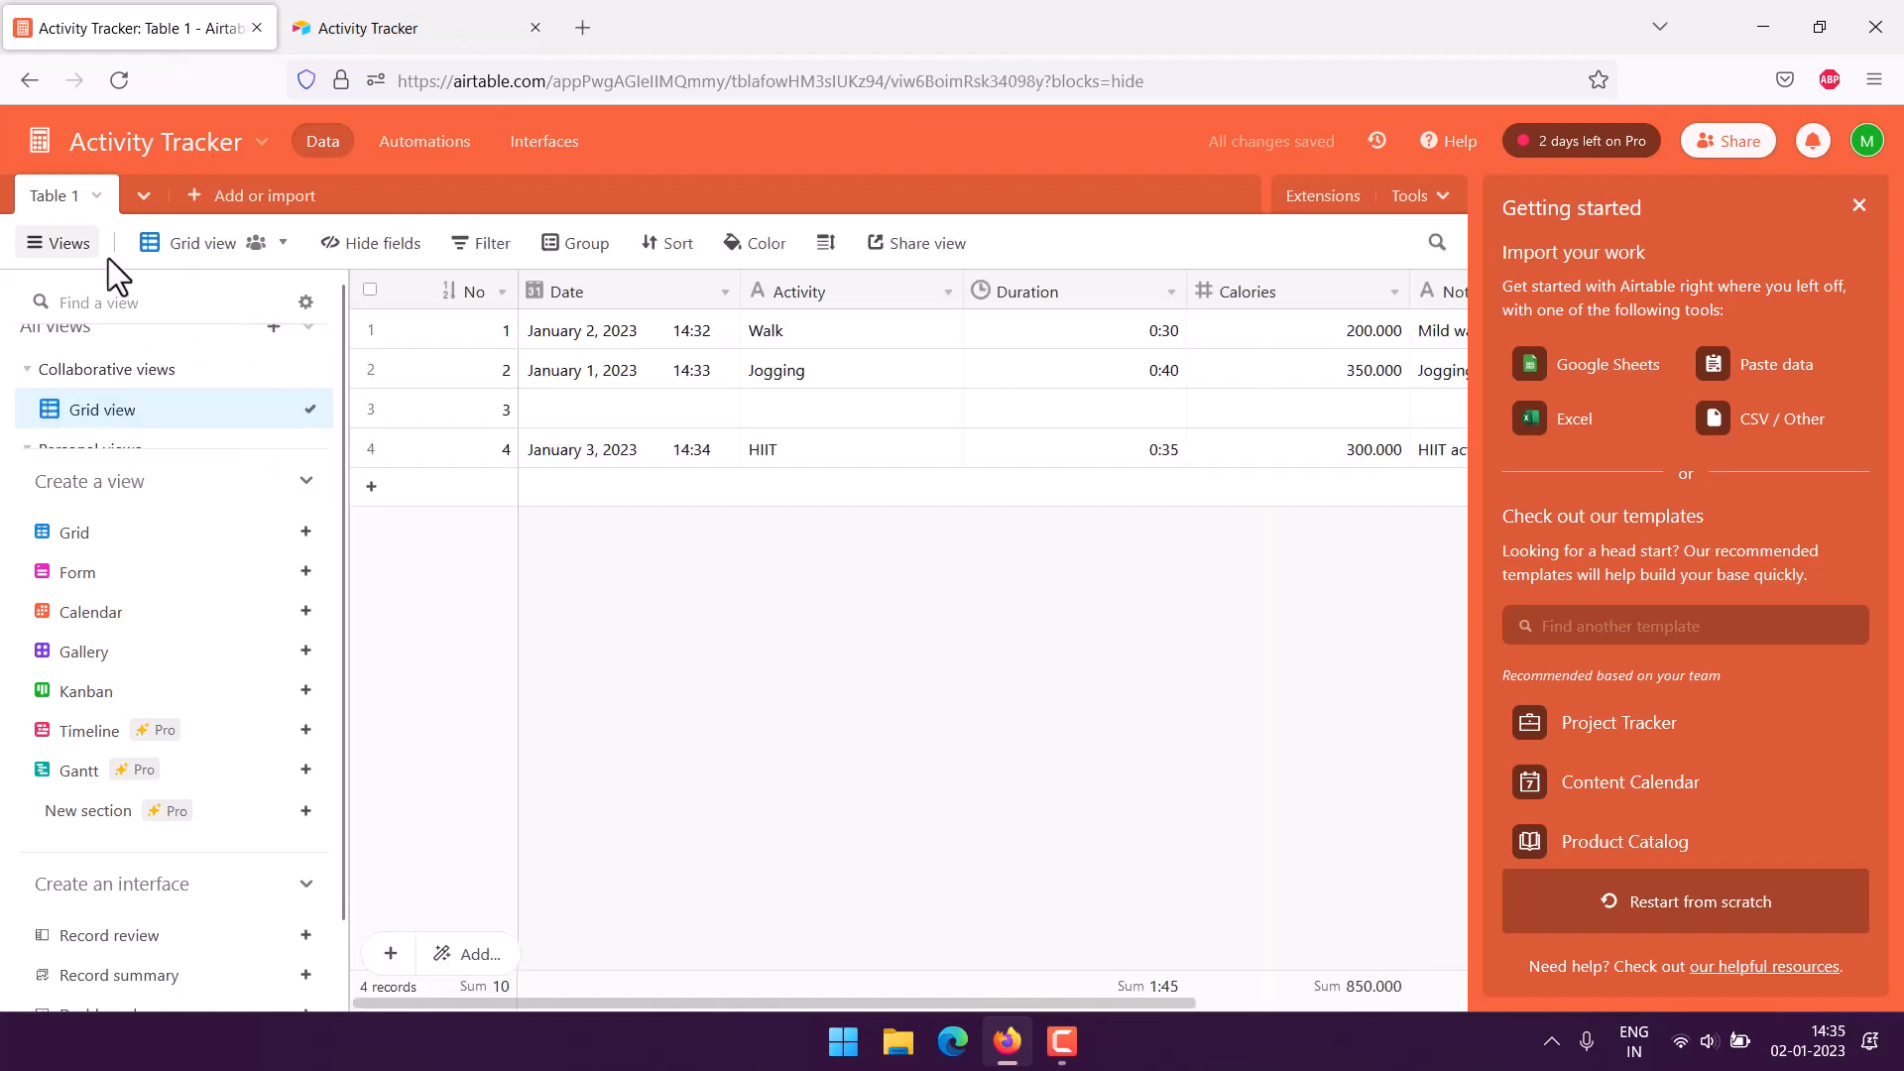
Collapse the Views sidebar so the grid with the new HIIT record 4 shows full-width
{"action": "left_click", "coordinate": [58, 242]}
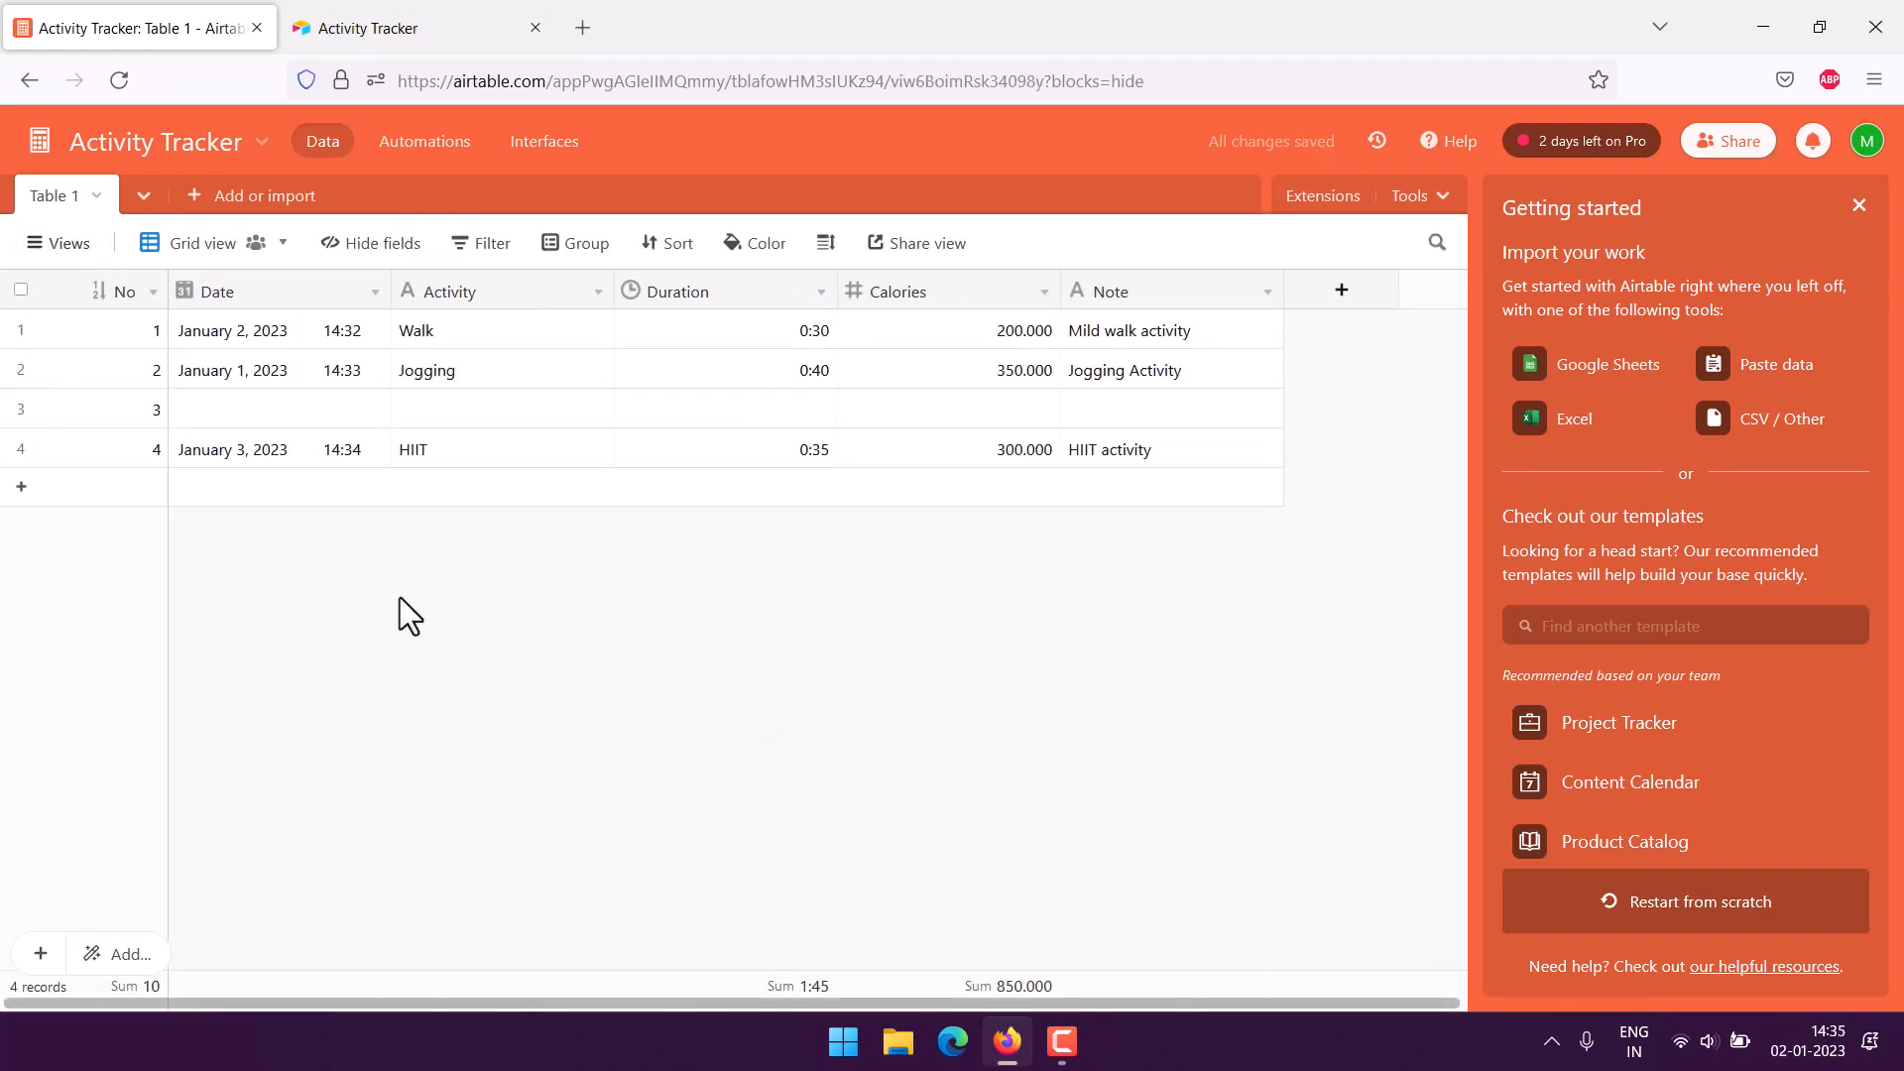
{"action": "mouse_move", "coordinate": [666, 680]}
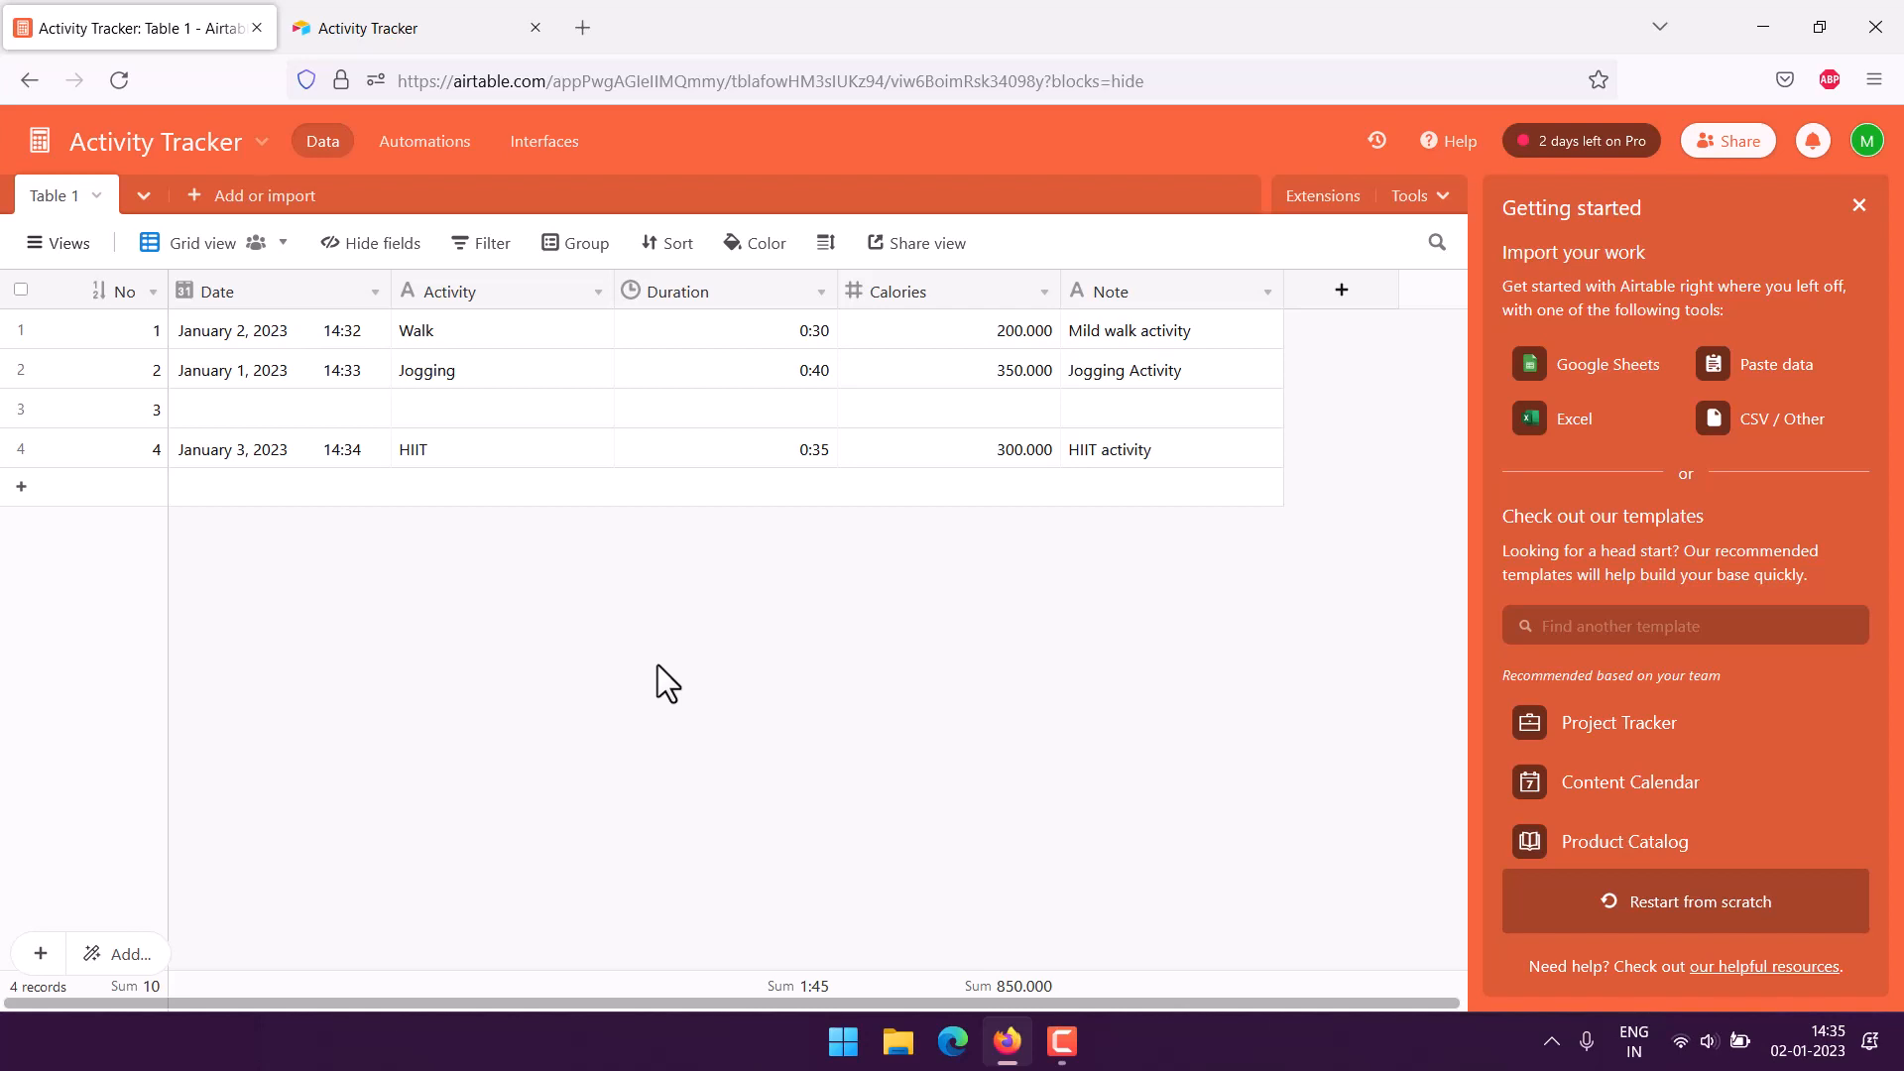
{"action": "mouse_move", "coordinate": [750, 401]}
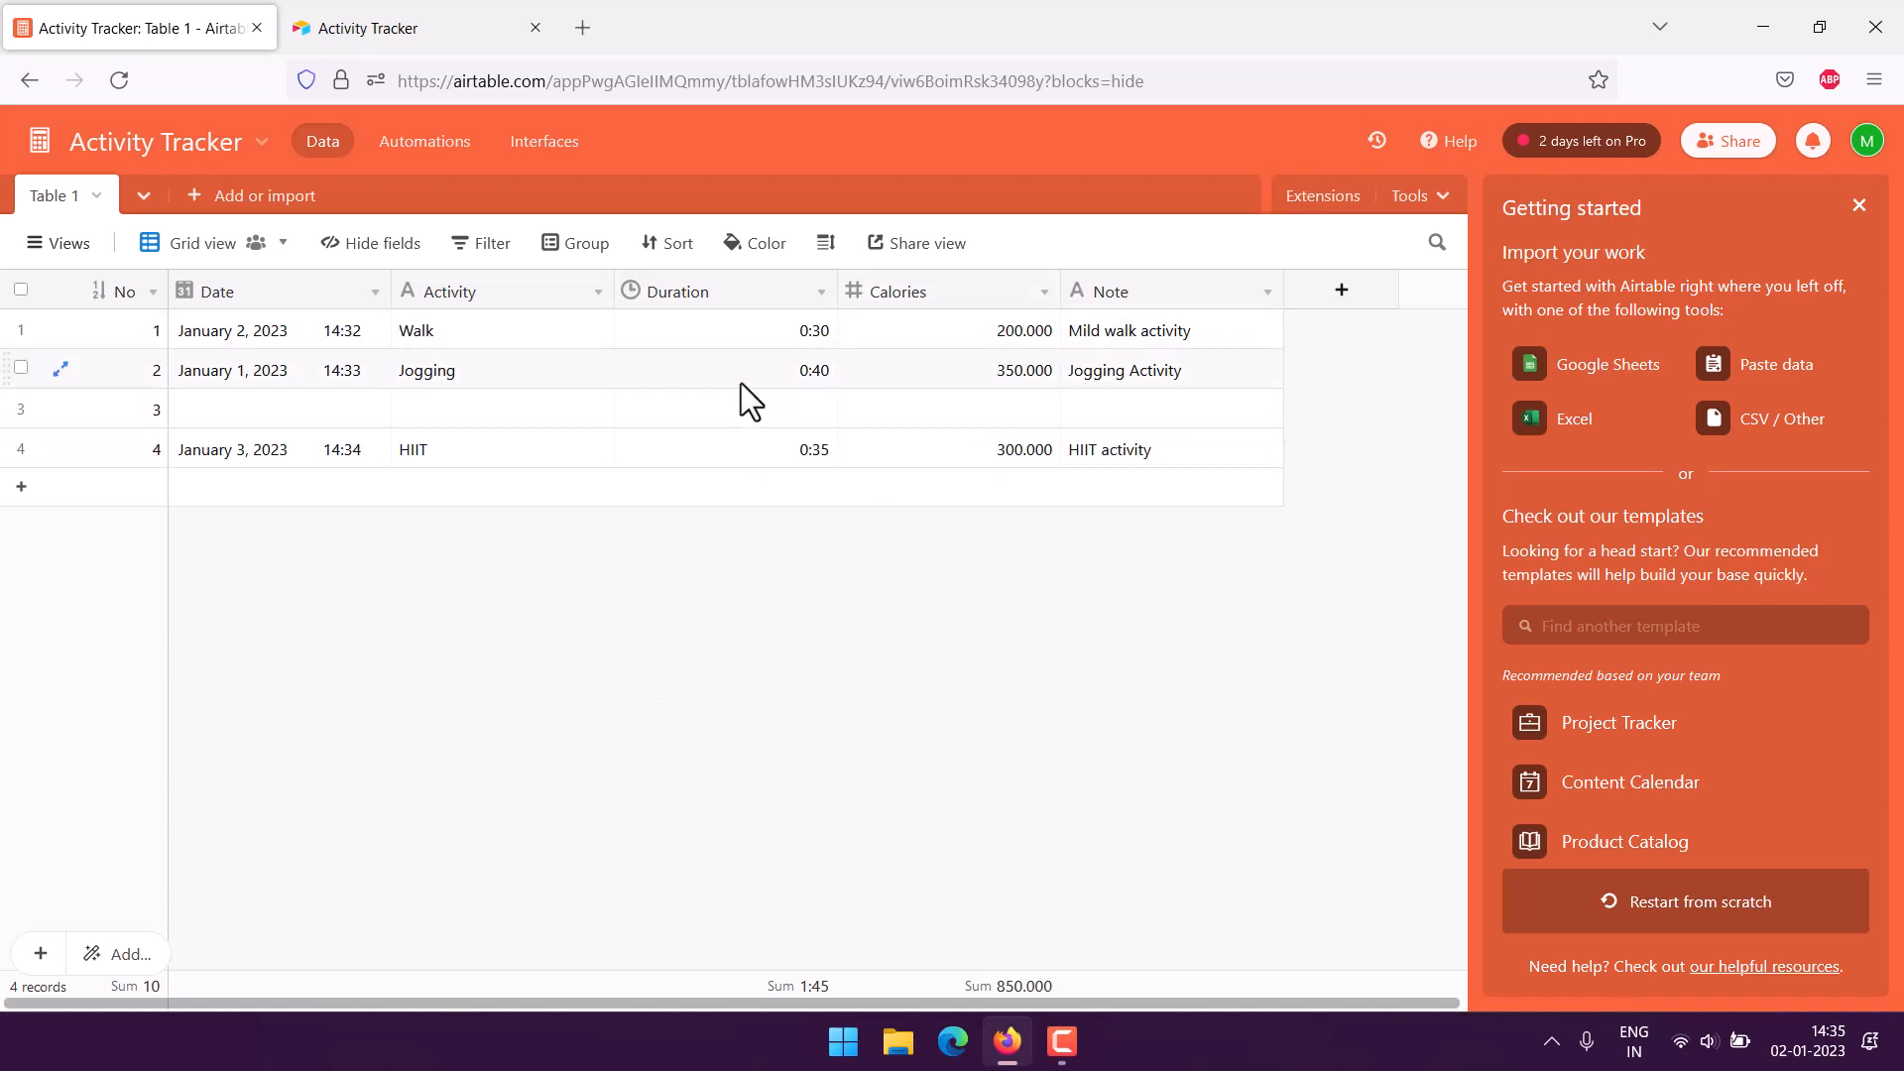
{"action": "mouse_move", "coordinate": [960, 466]}
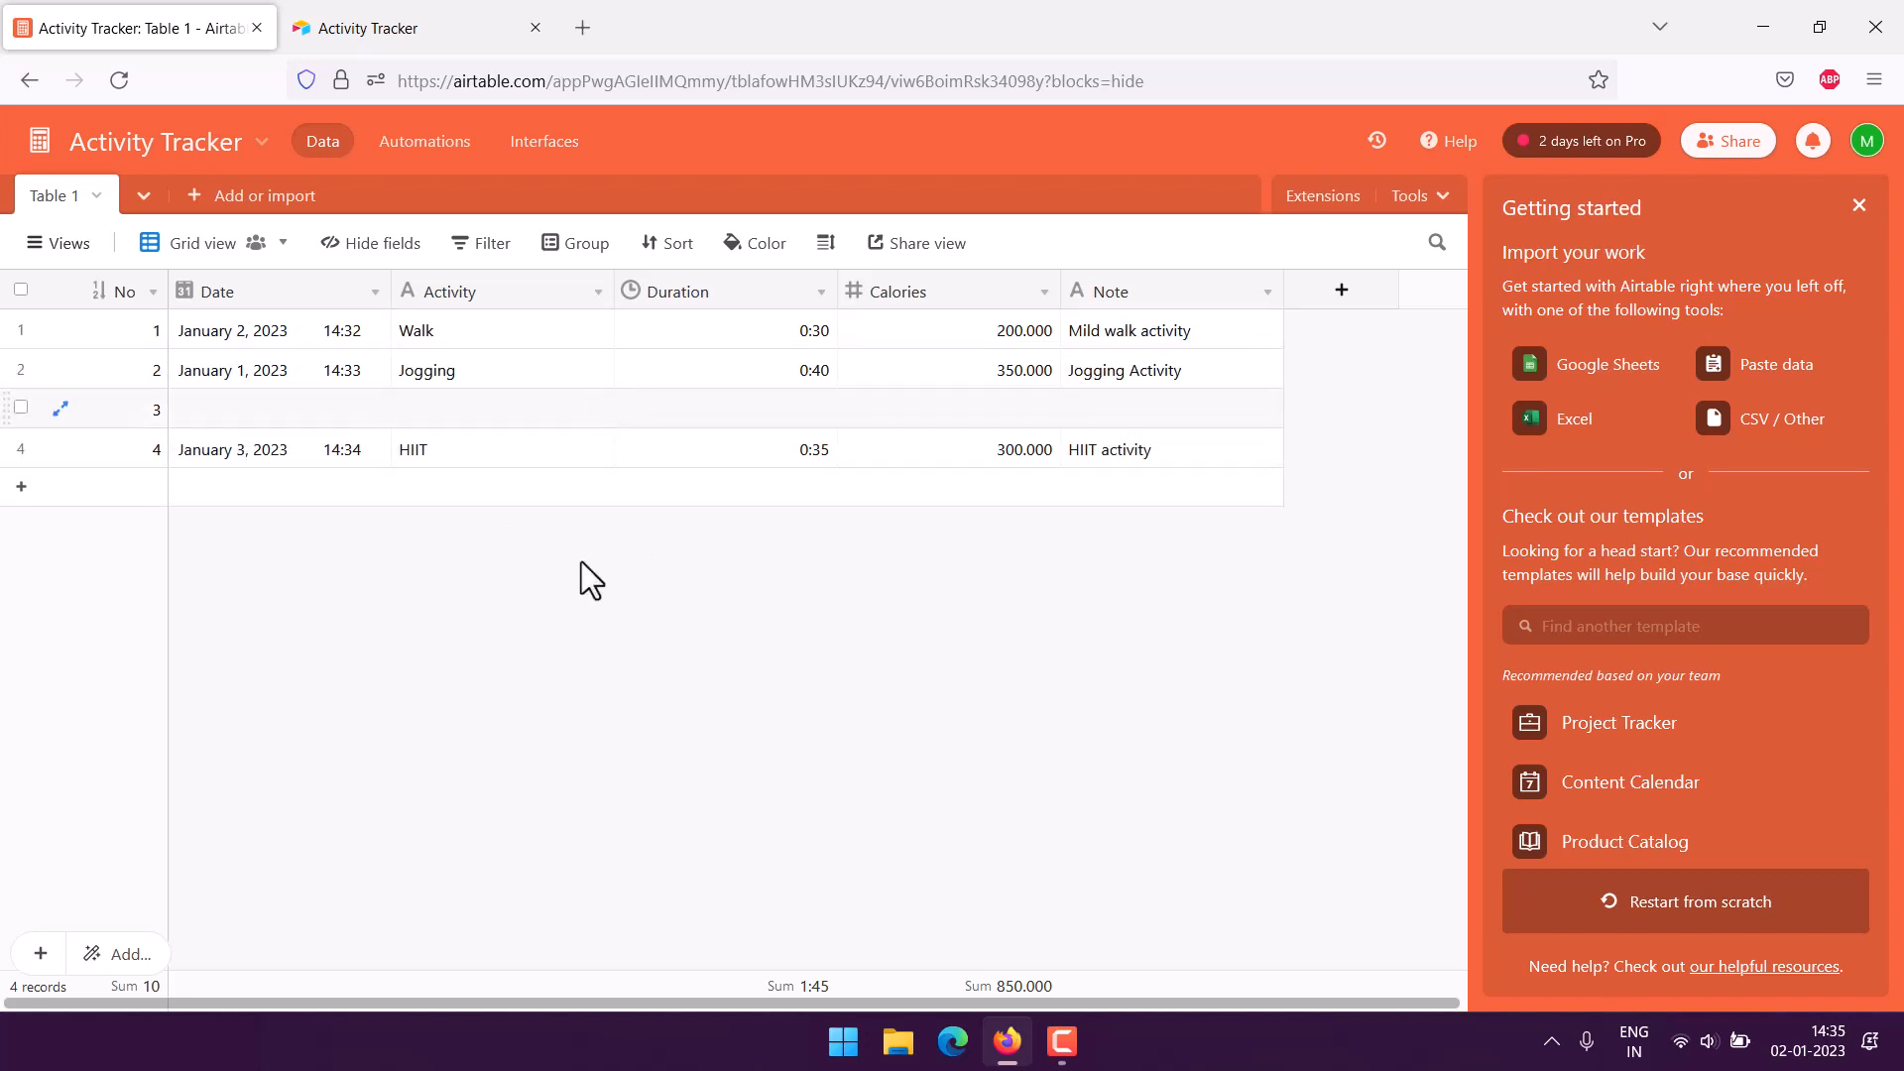
{"action": "mouse_move", "coordinate": [1099, 353]}
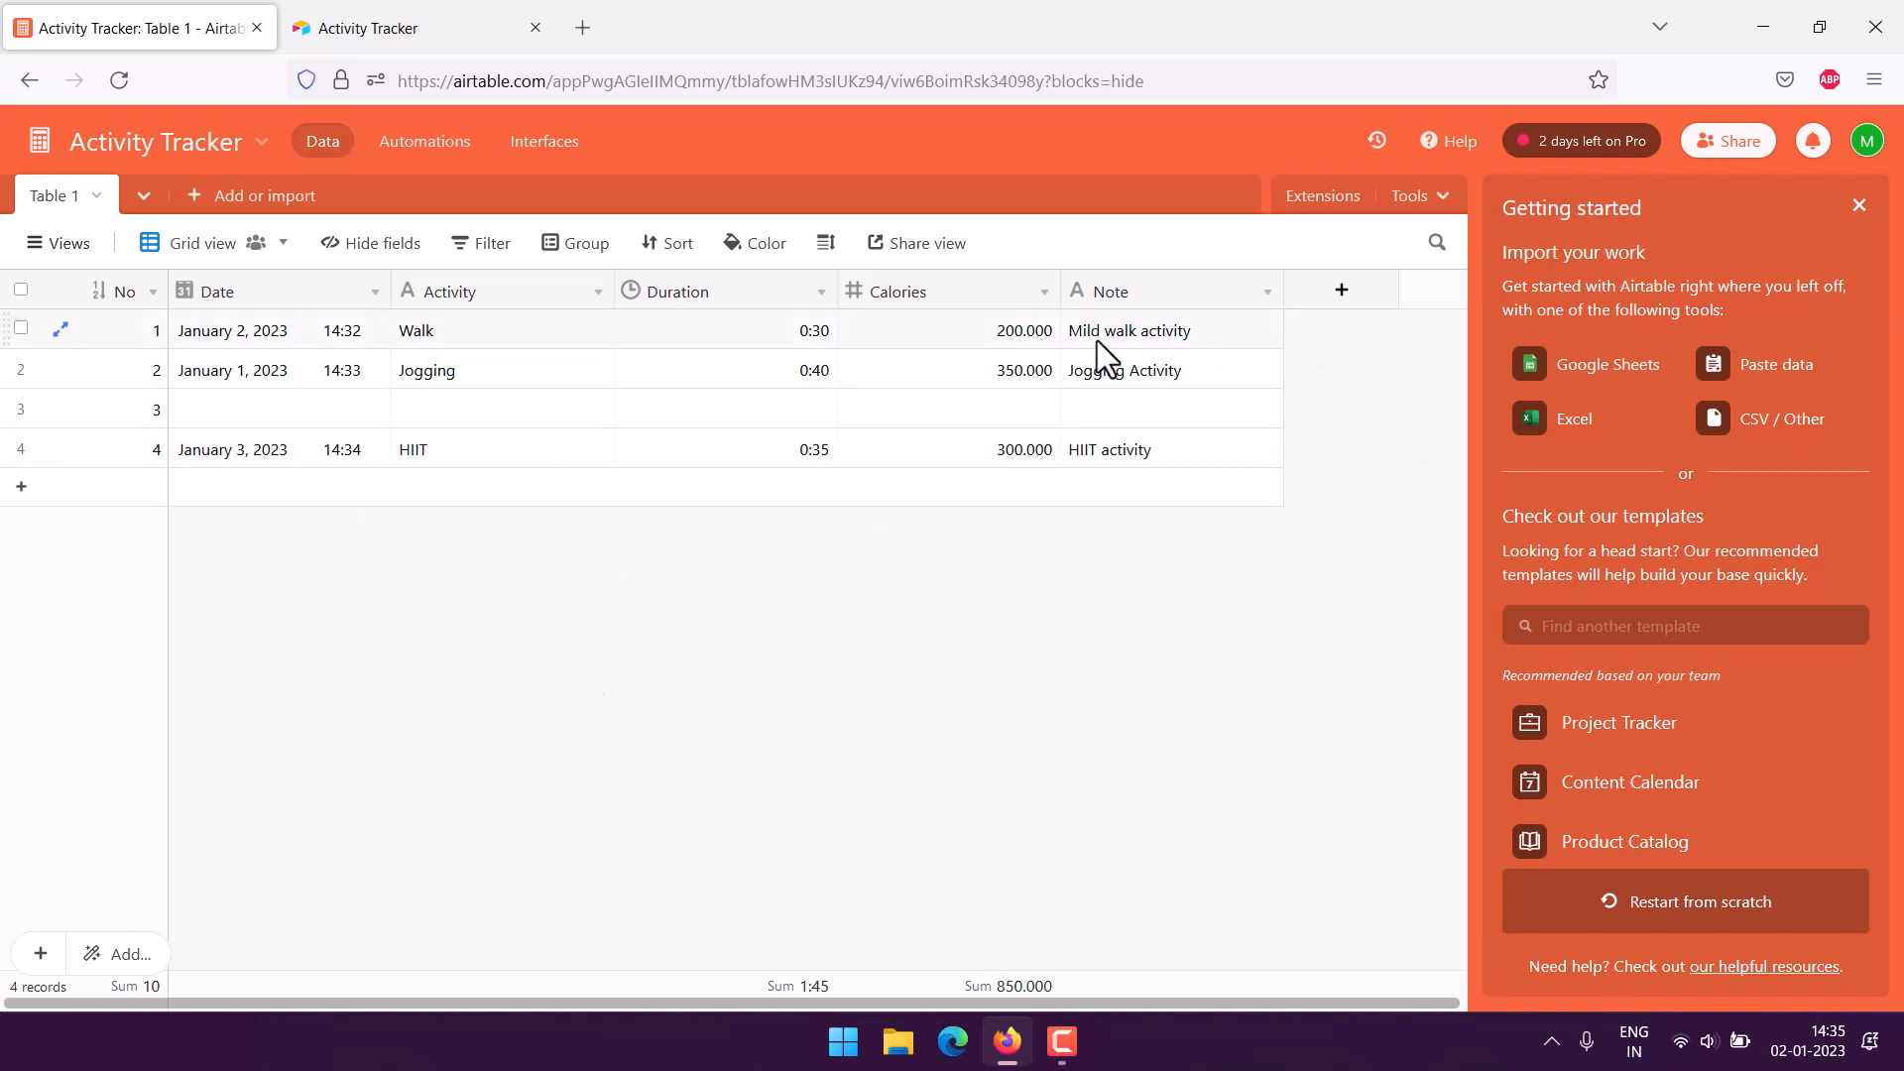